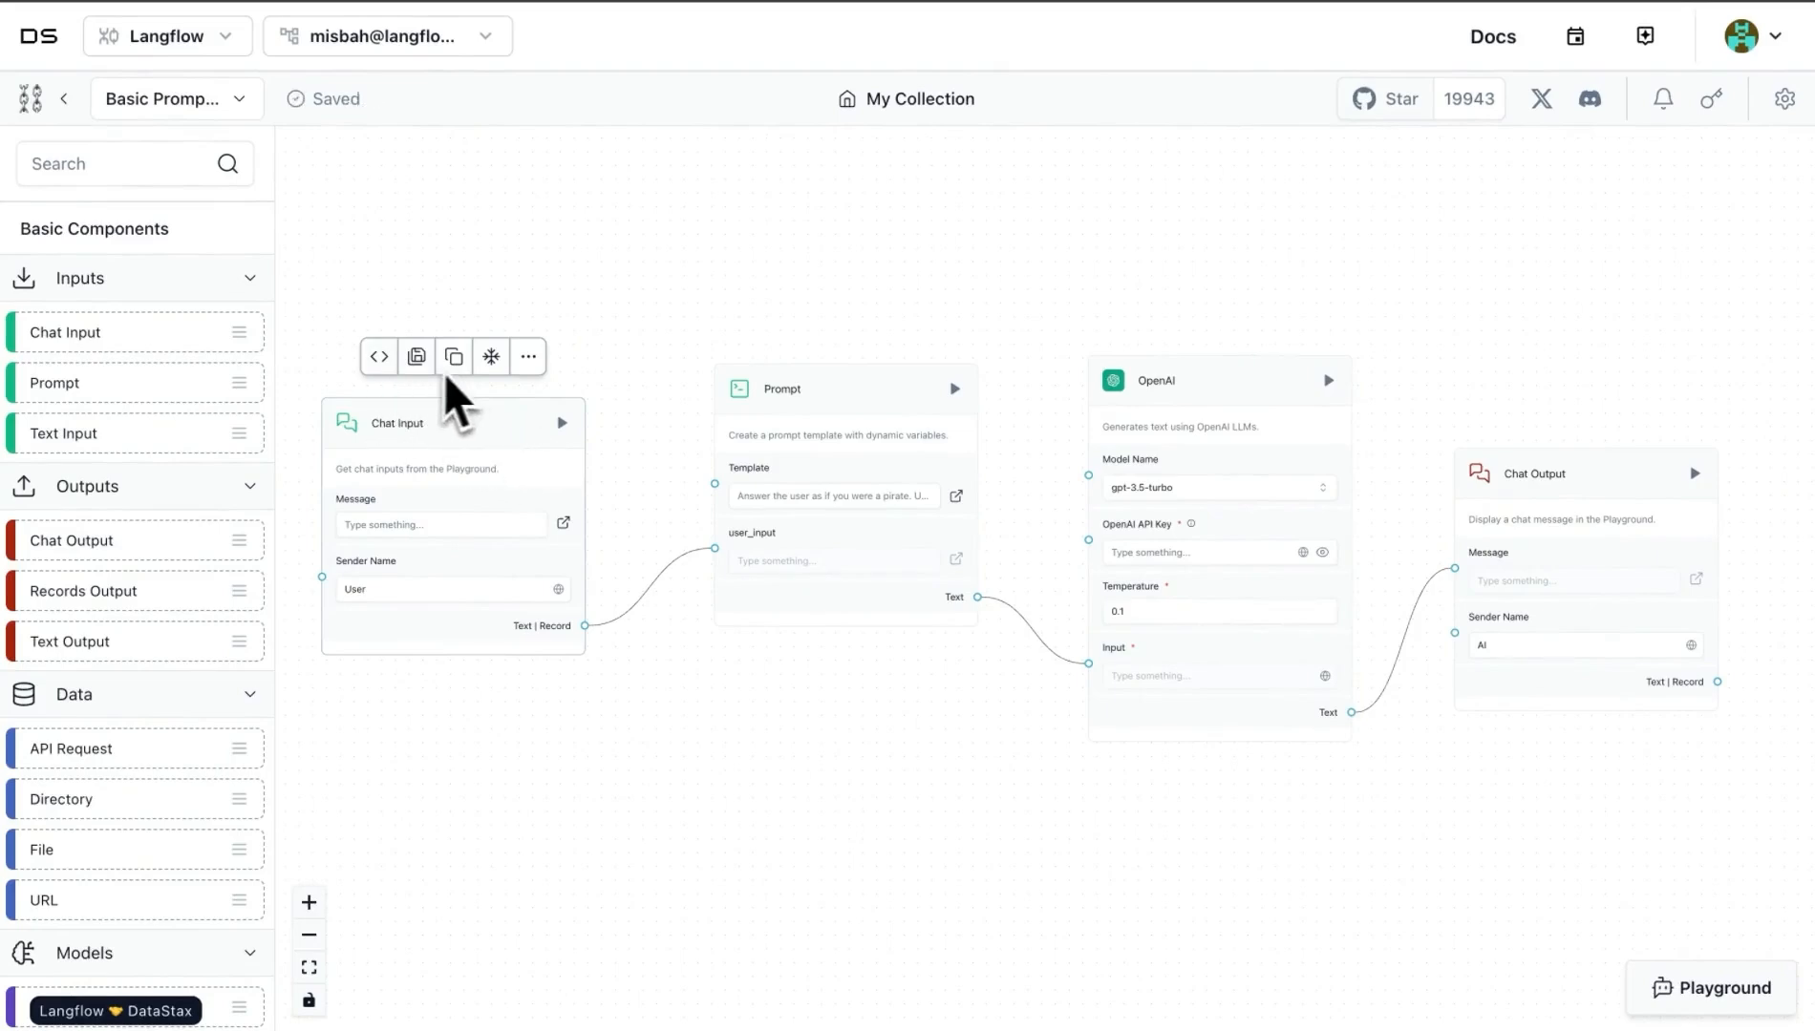
mouse_move(515, 579)
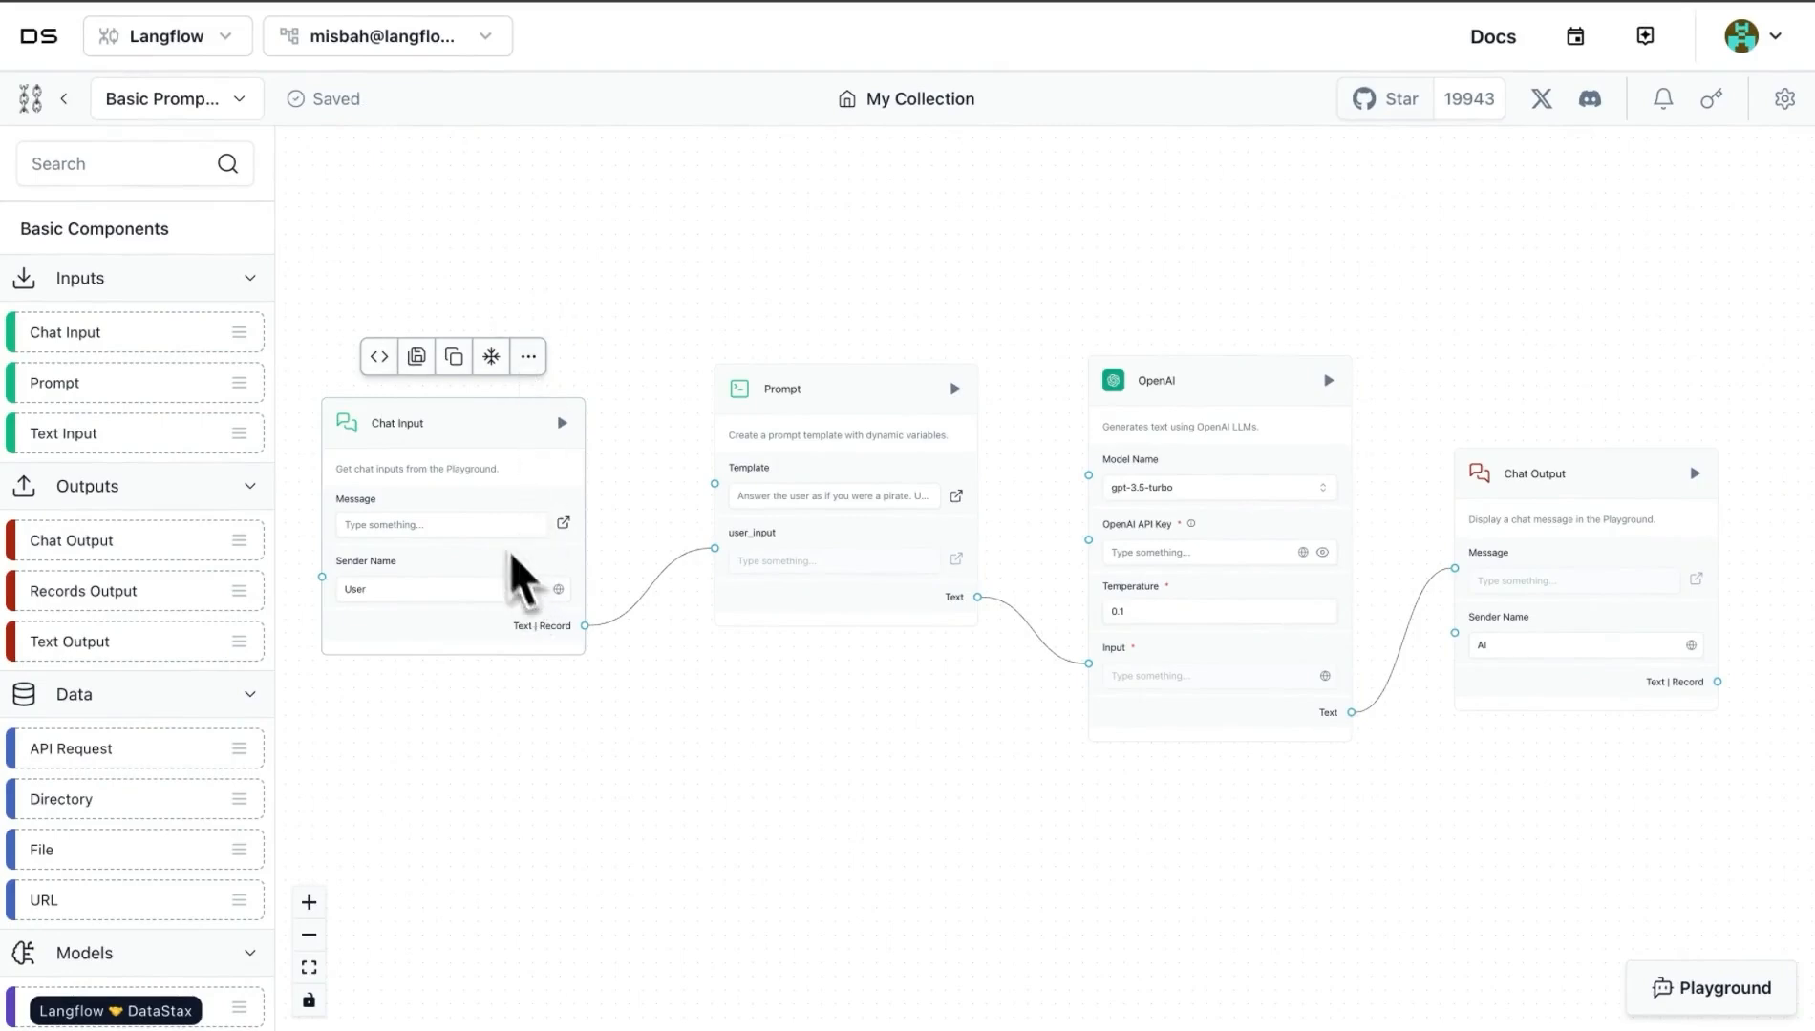
mouse_move(388, 536)
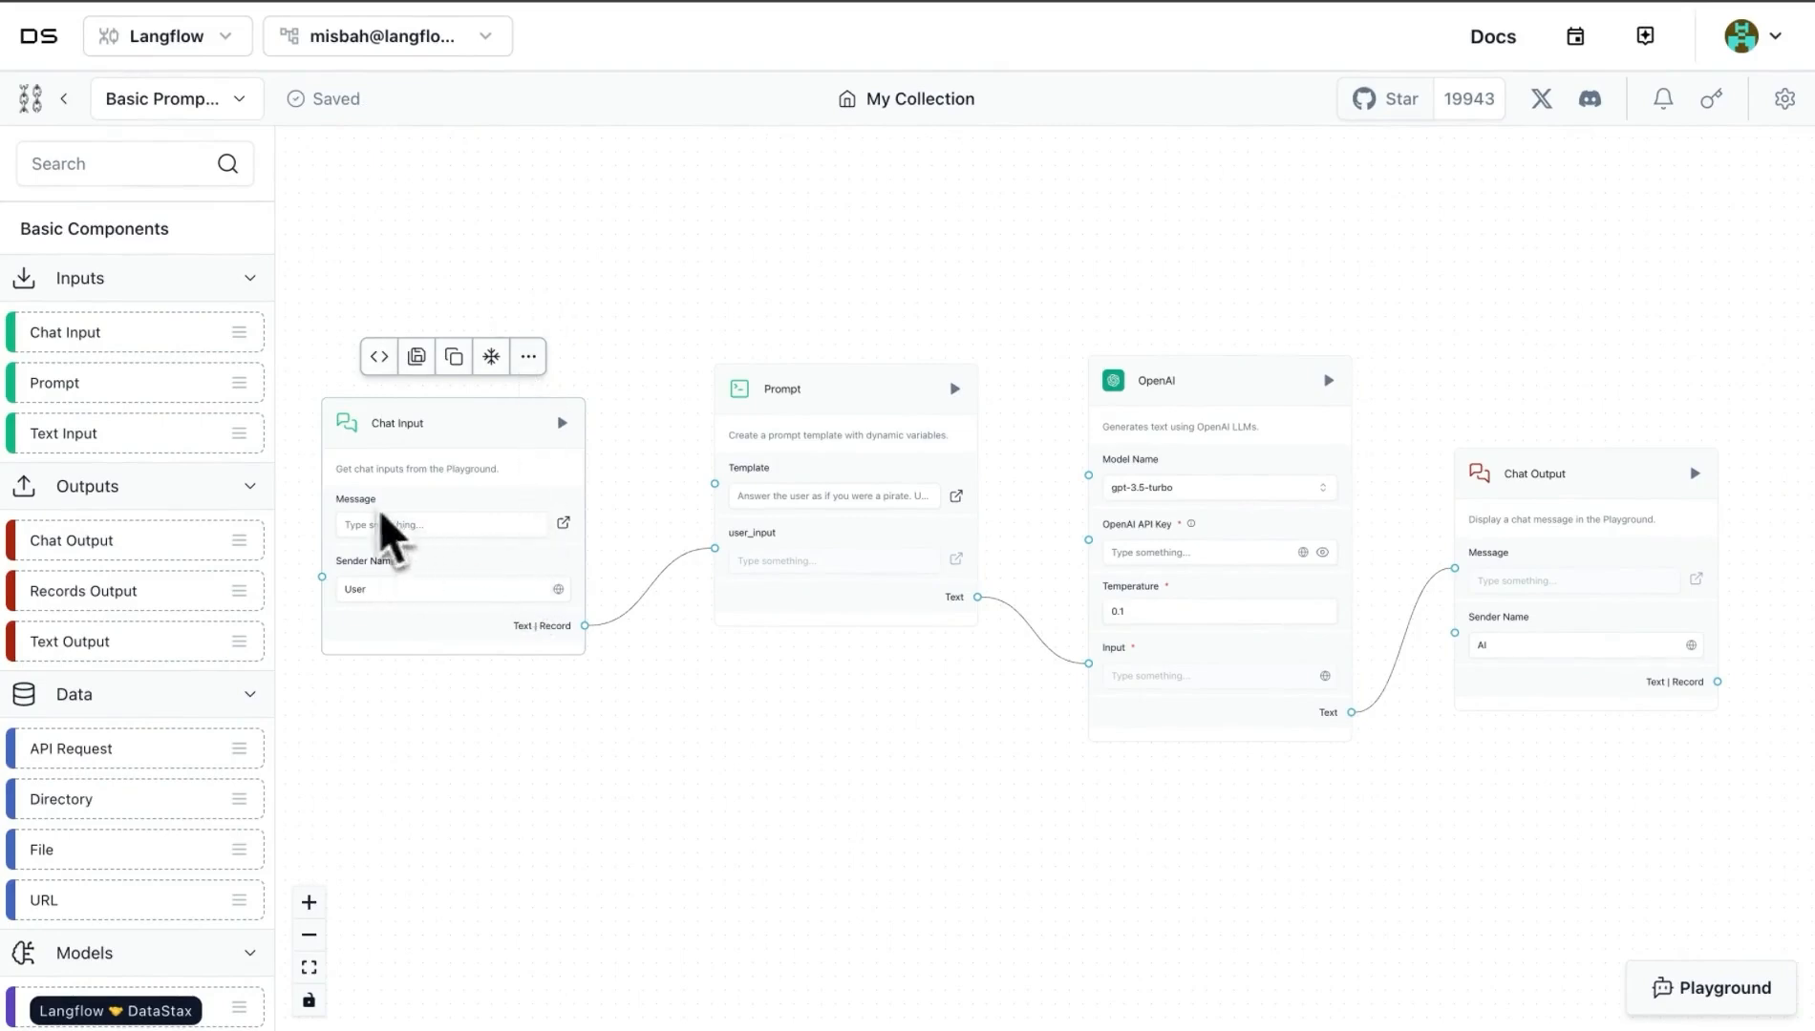
mouse_move(457, 550)
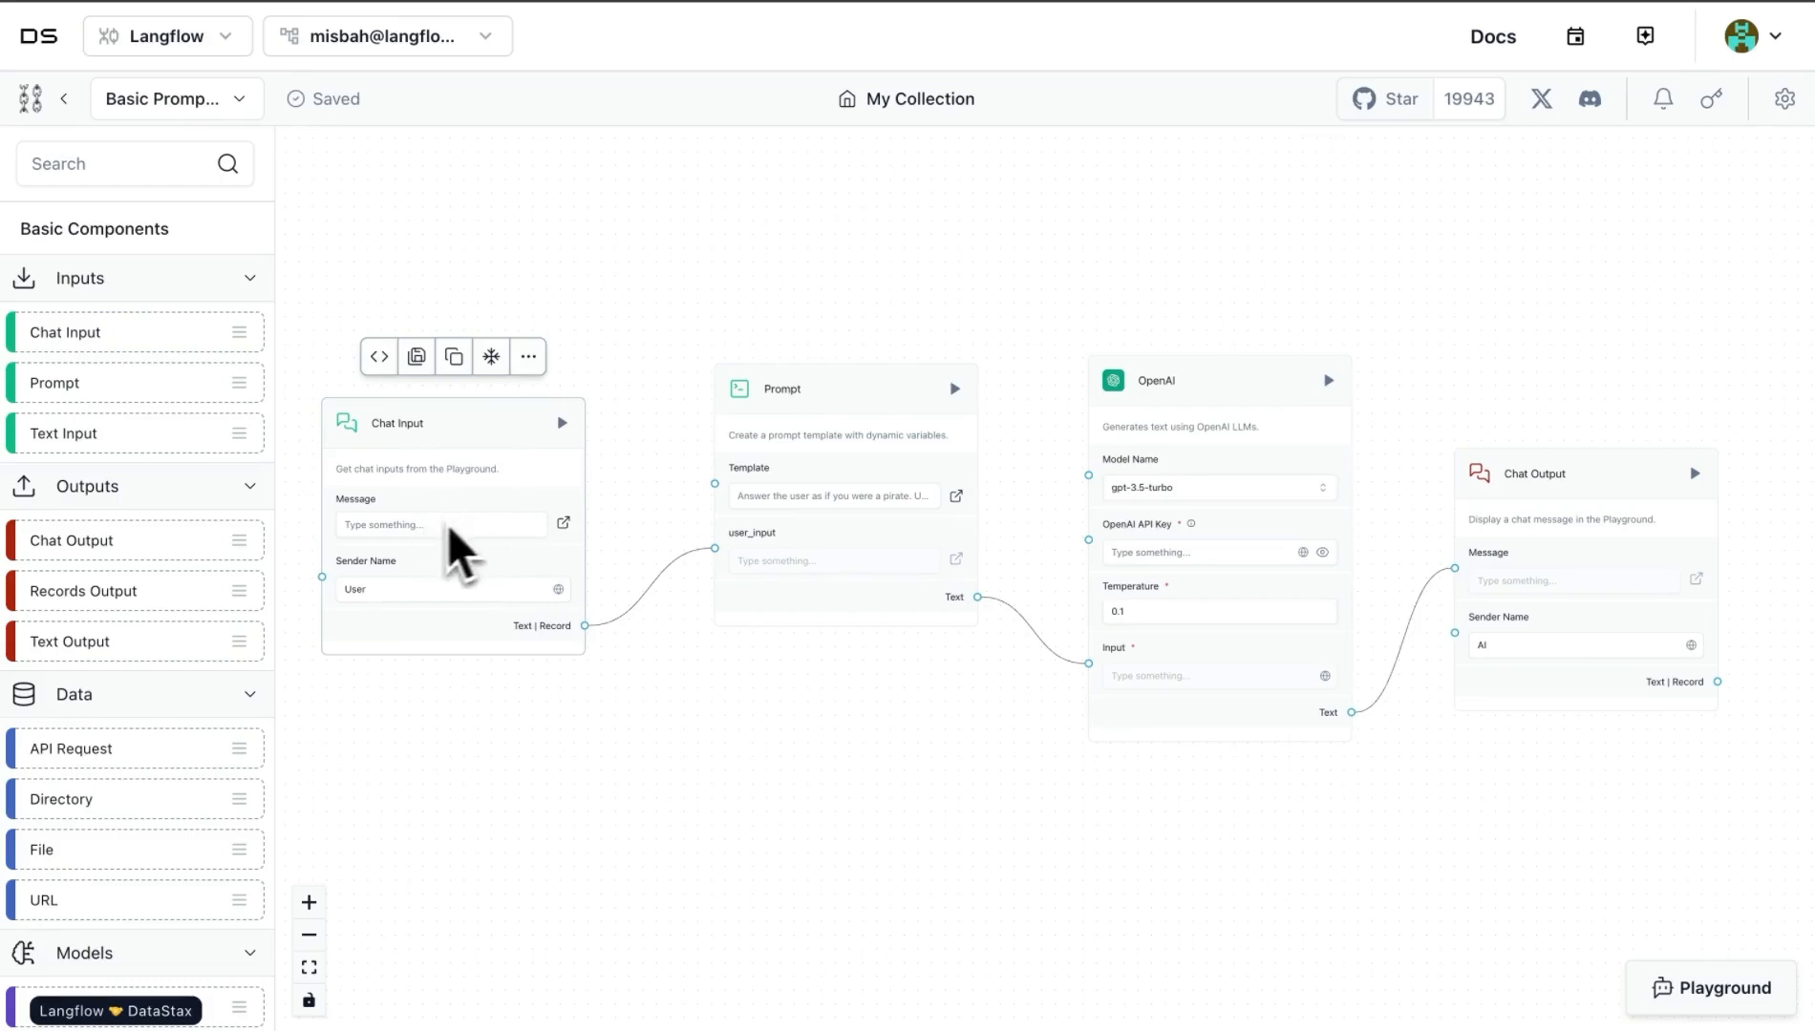
Step: Select the Chat Input node, then open and close its empty message editor
left_click(439, 524)
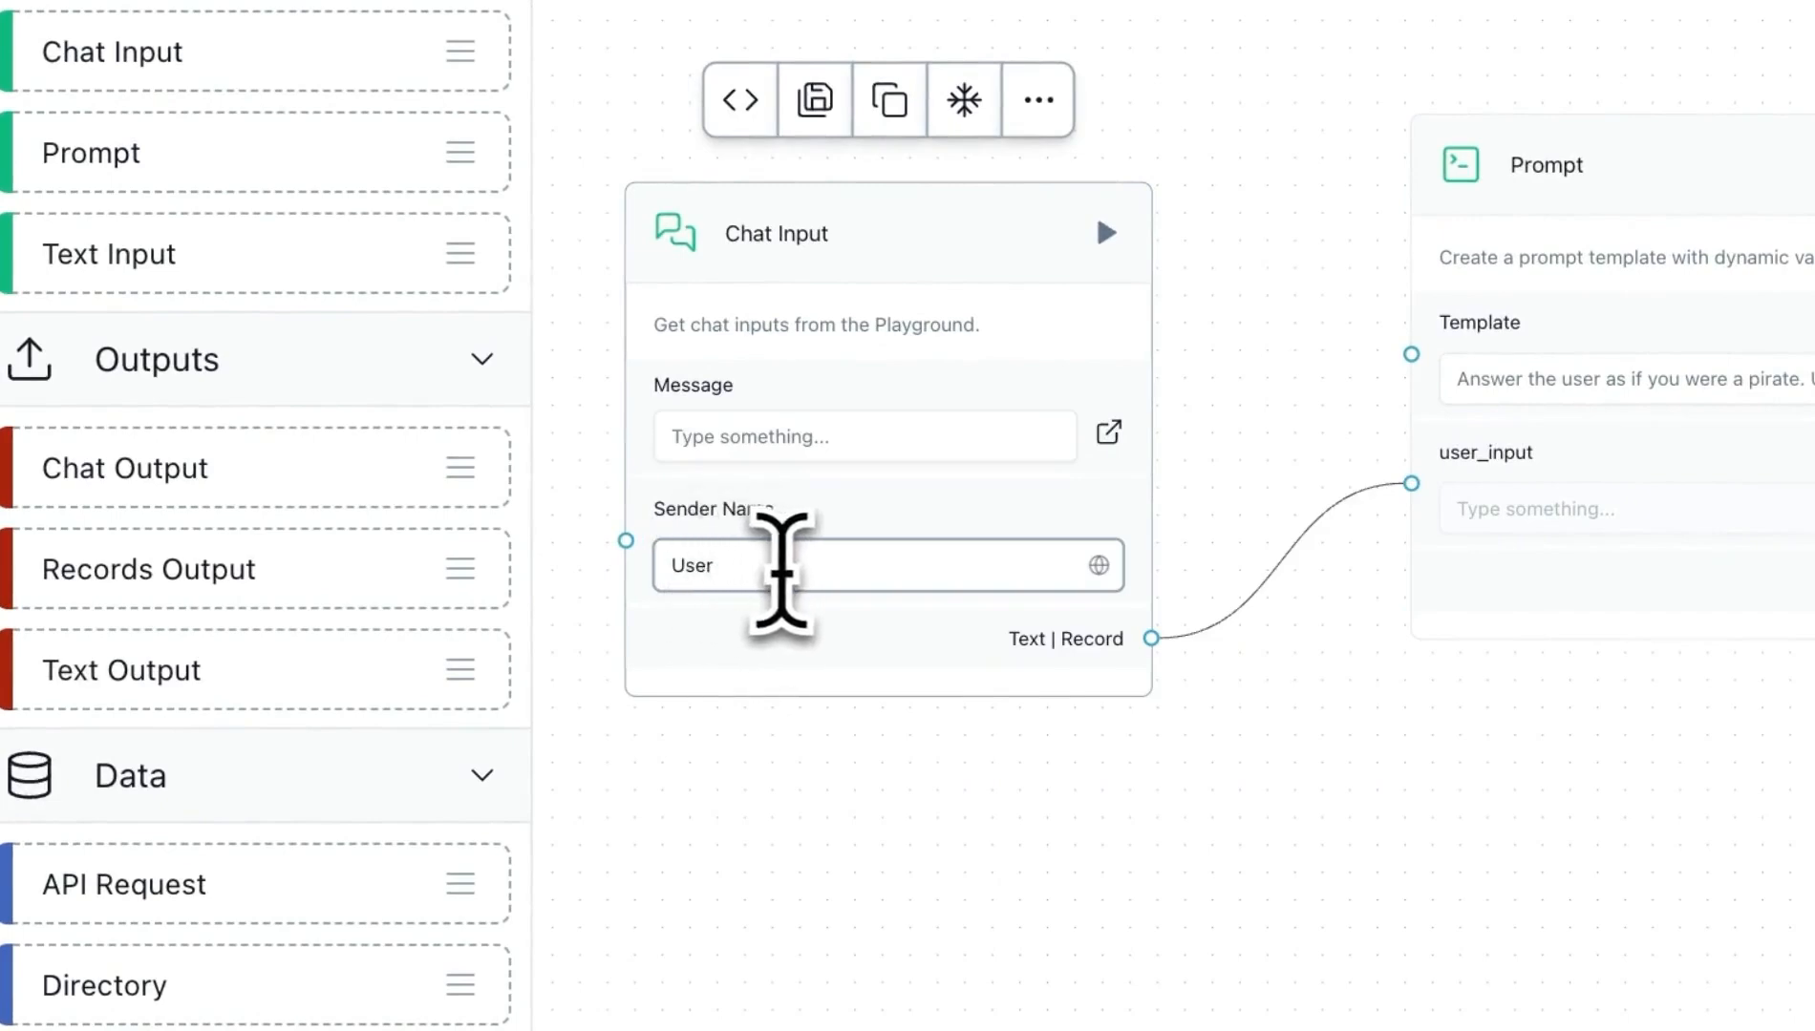
double_click(690, 566)
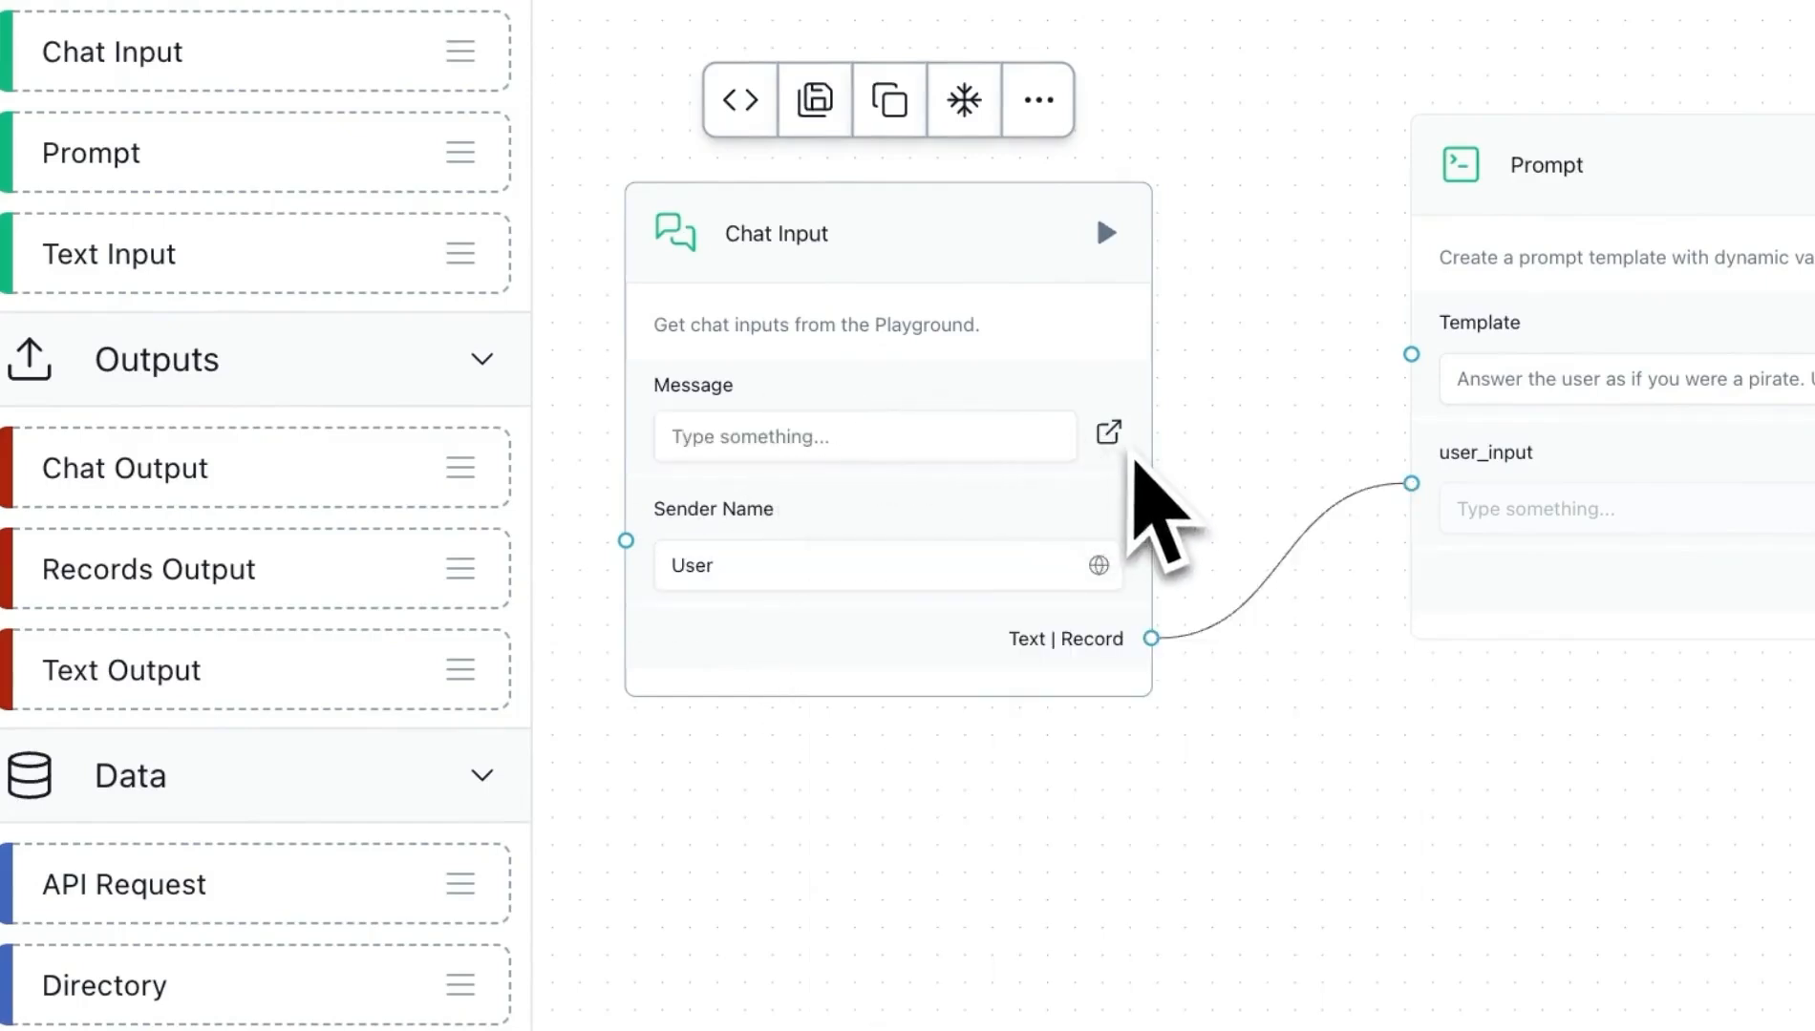
mouse_move(1158, 544)
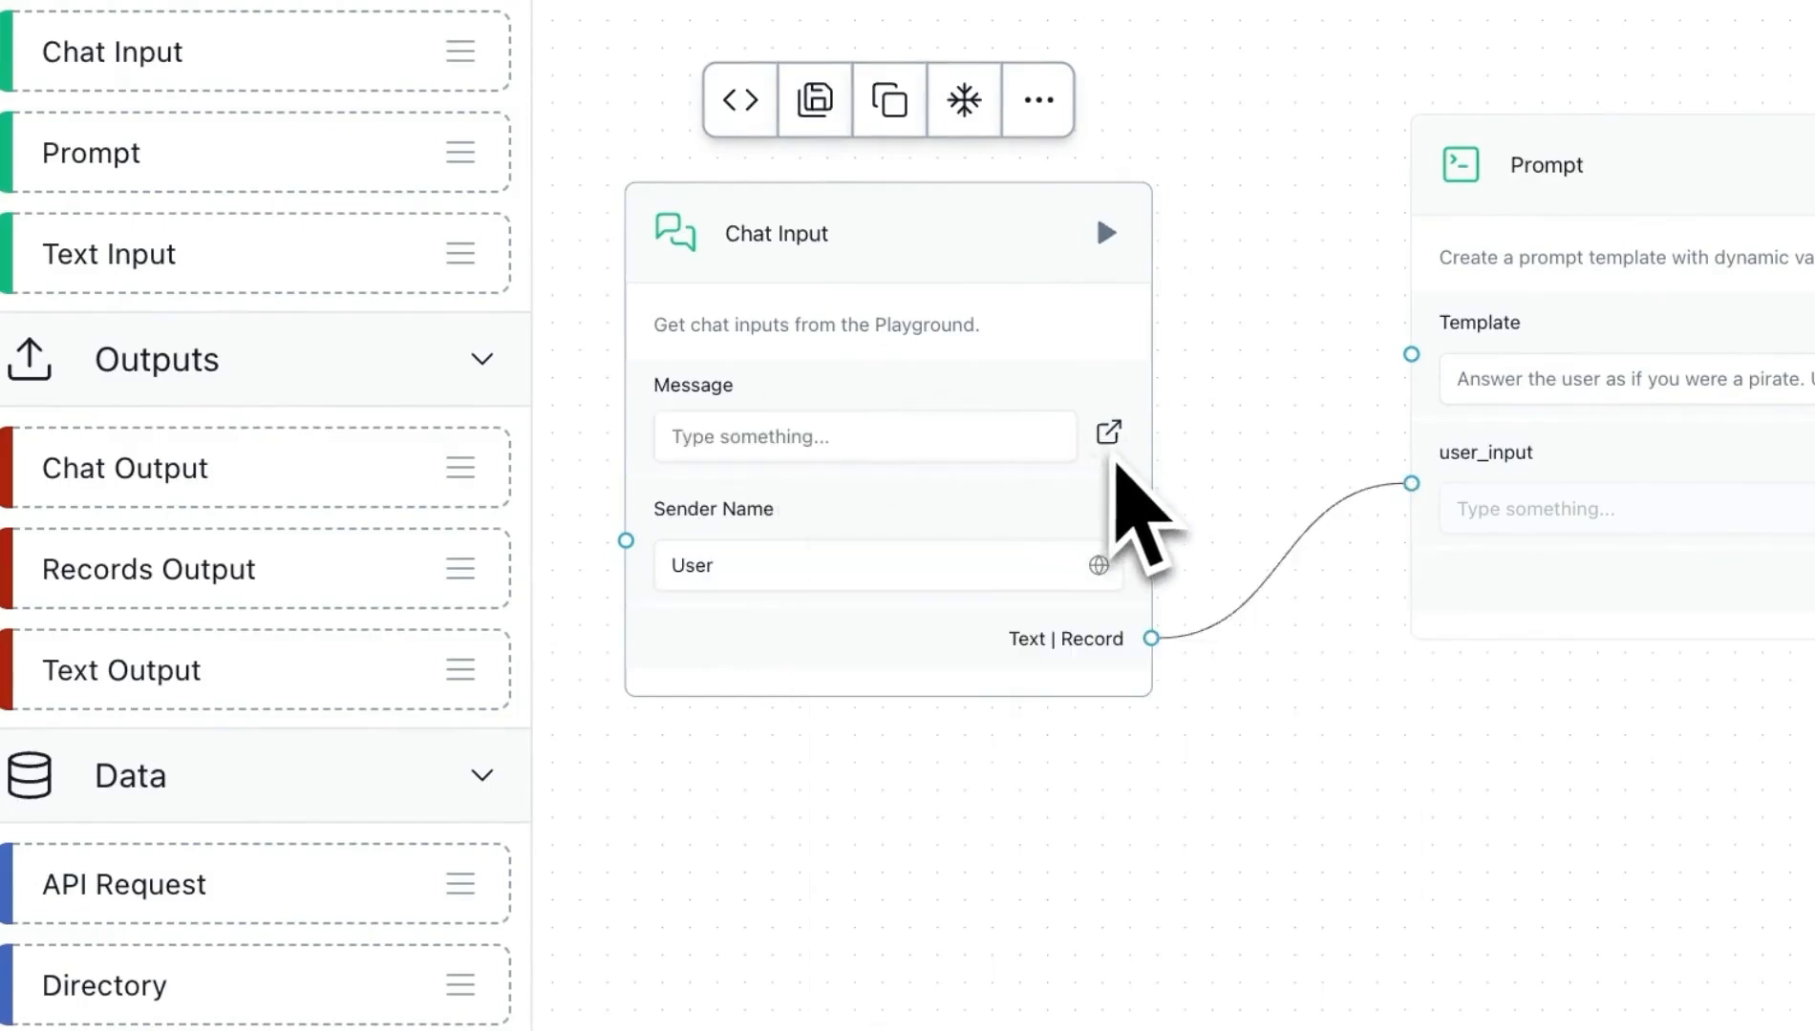
left_click(1108, 431)
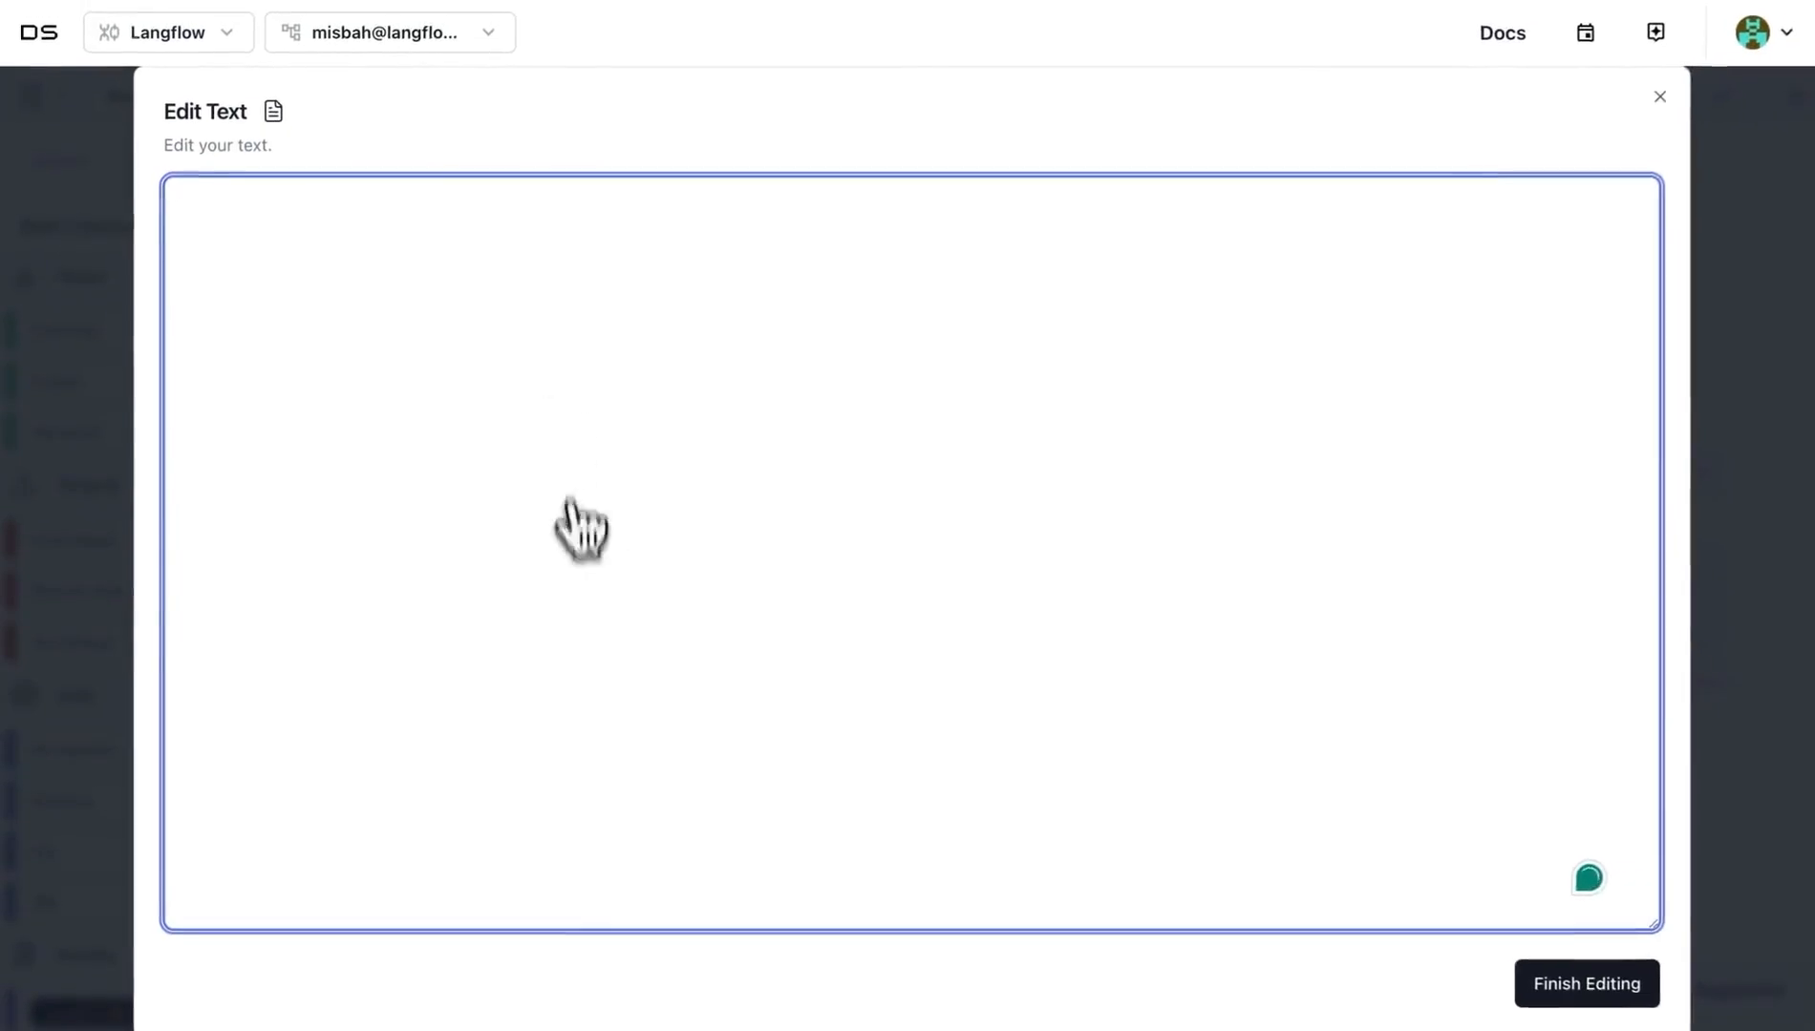
mouse_move(1372, 921)
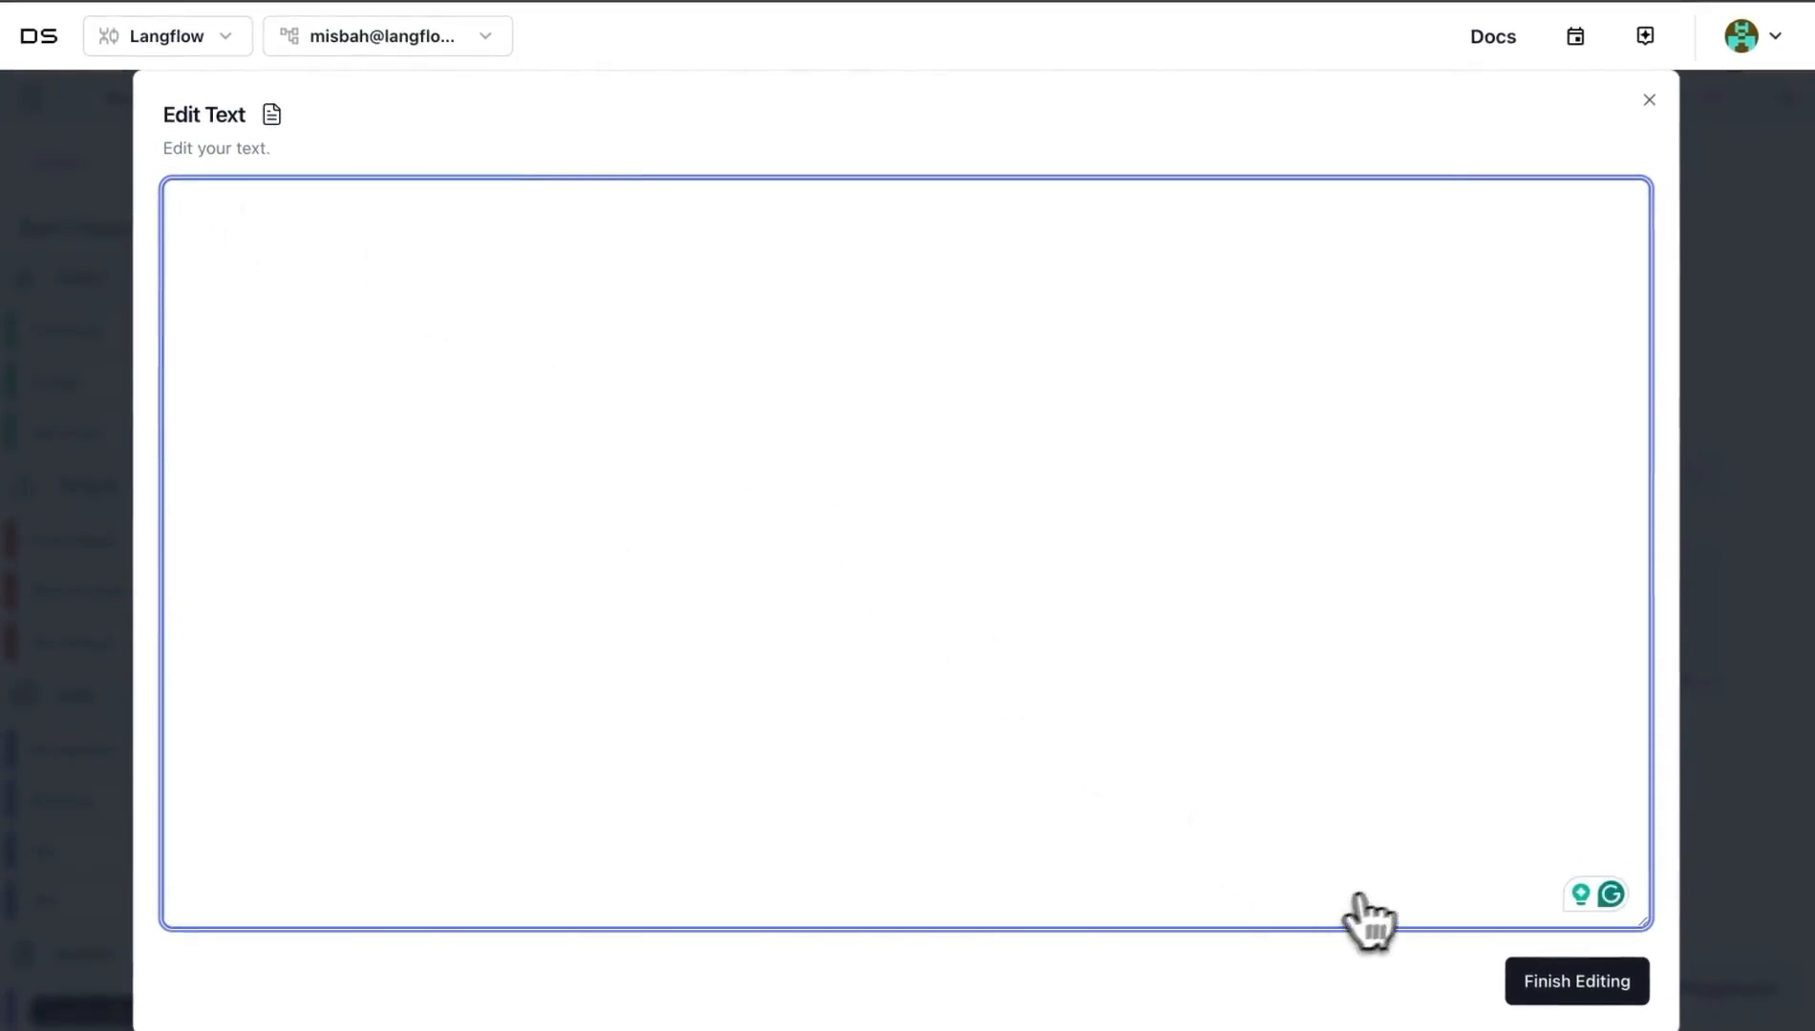
mouse_move(1612, 398)
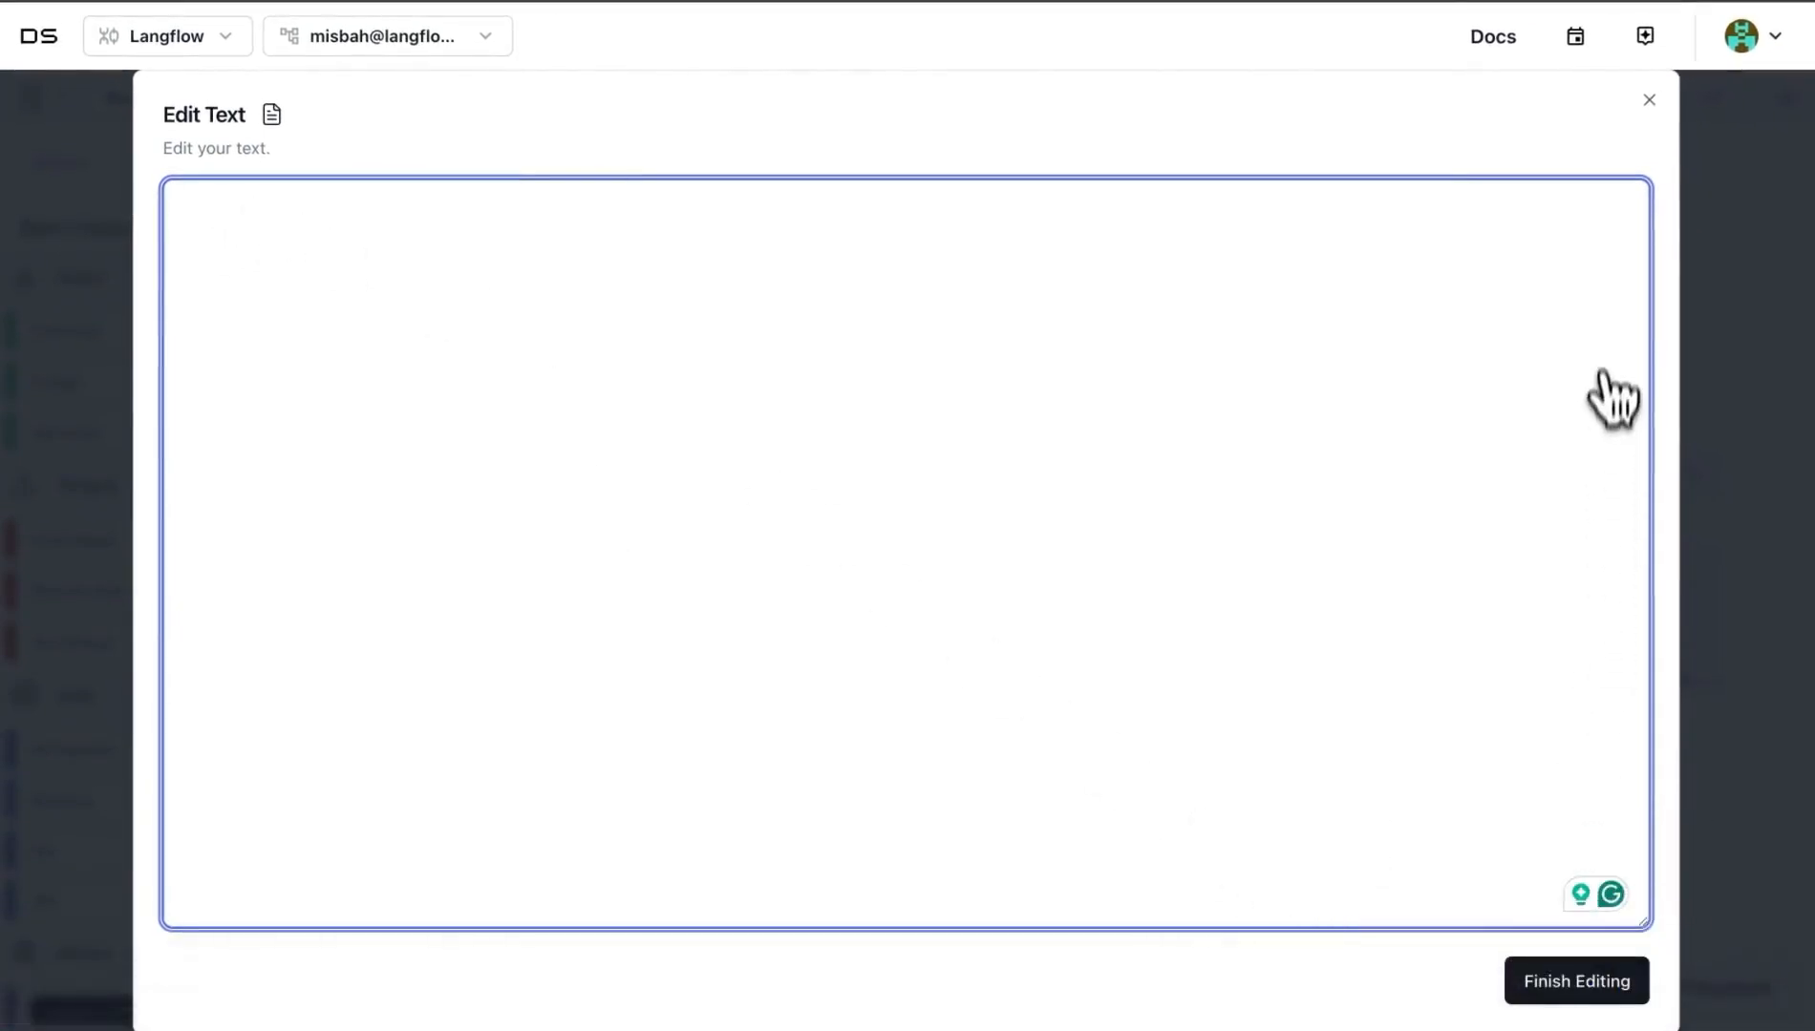
left_click(1648, 100)
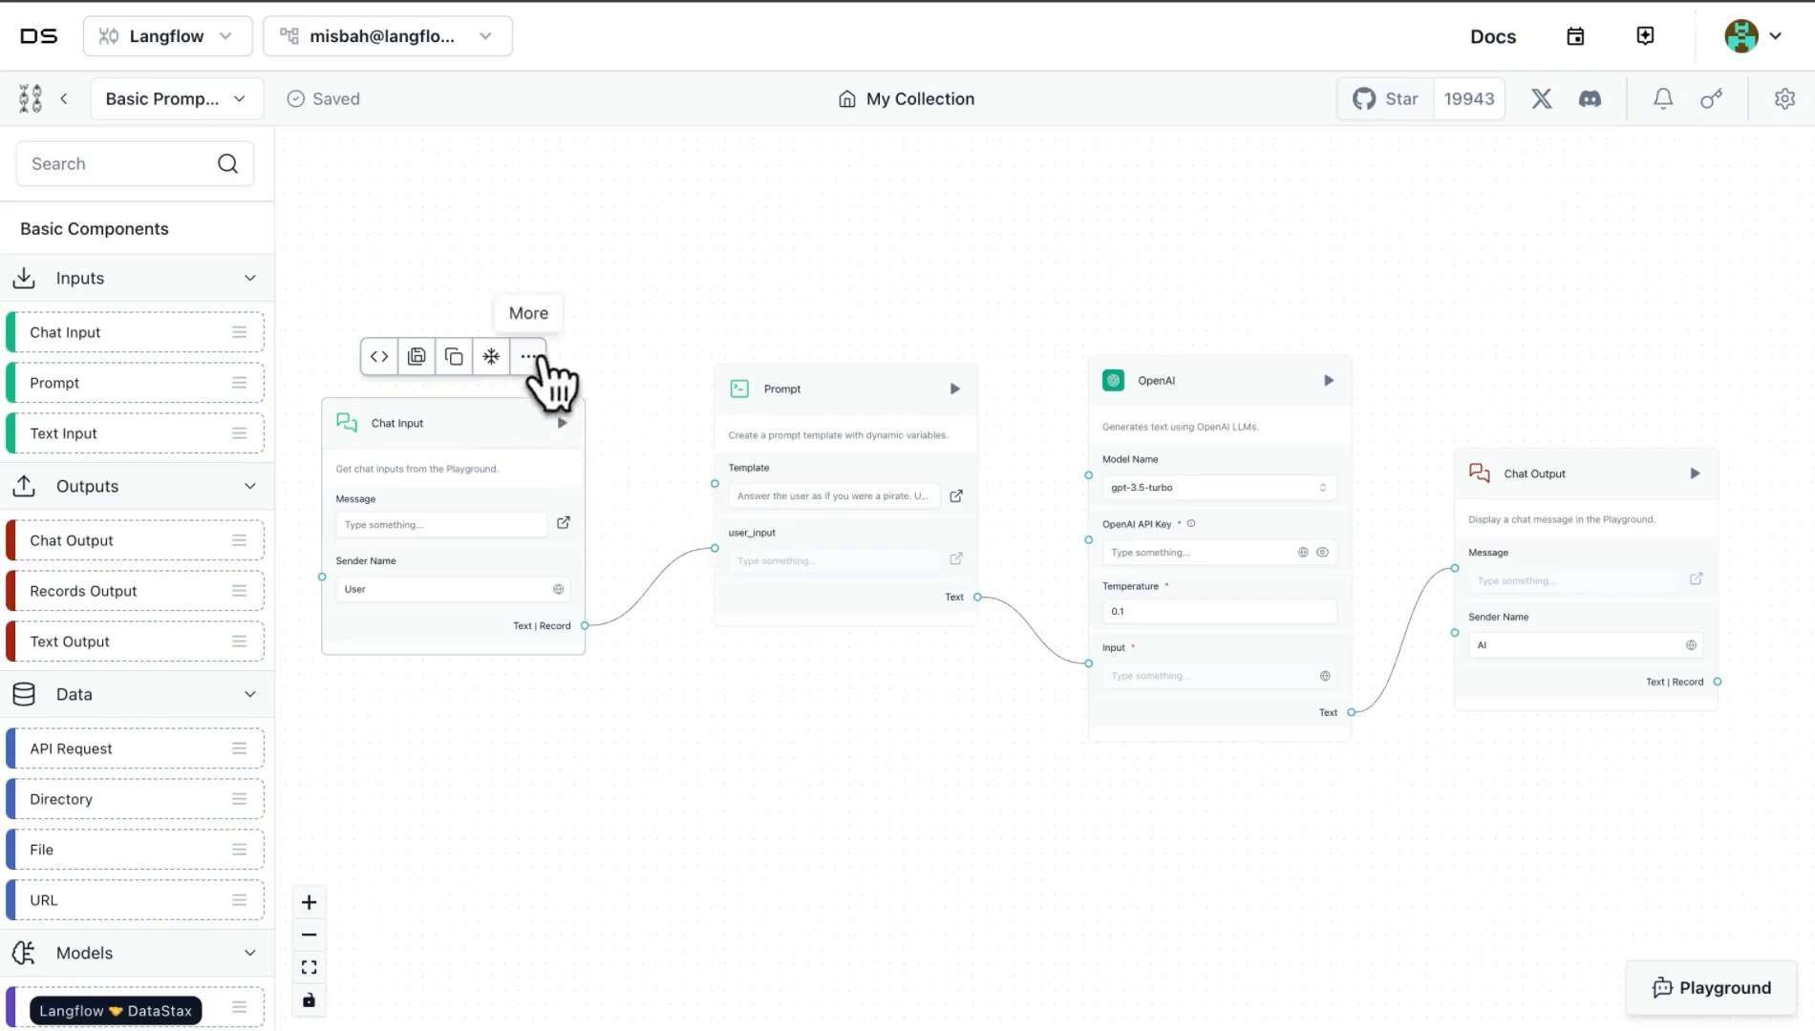
mouse_move(378, 357)
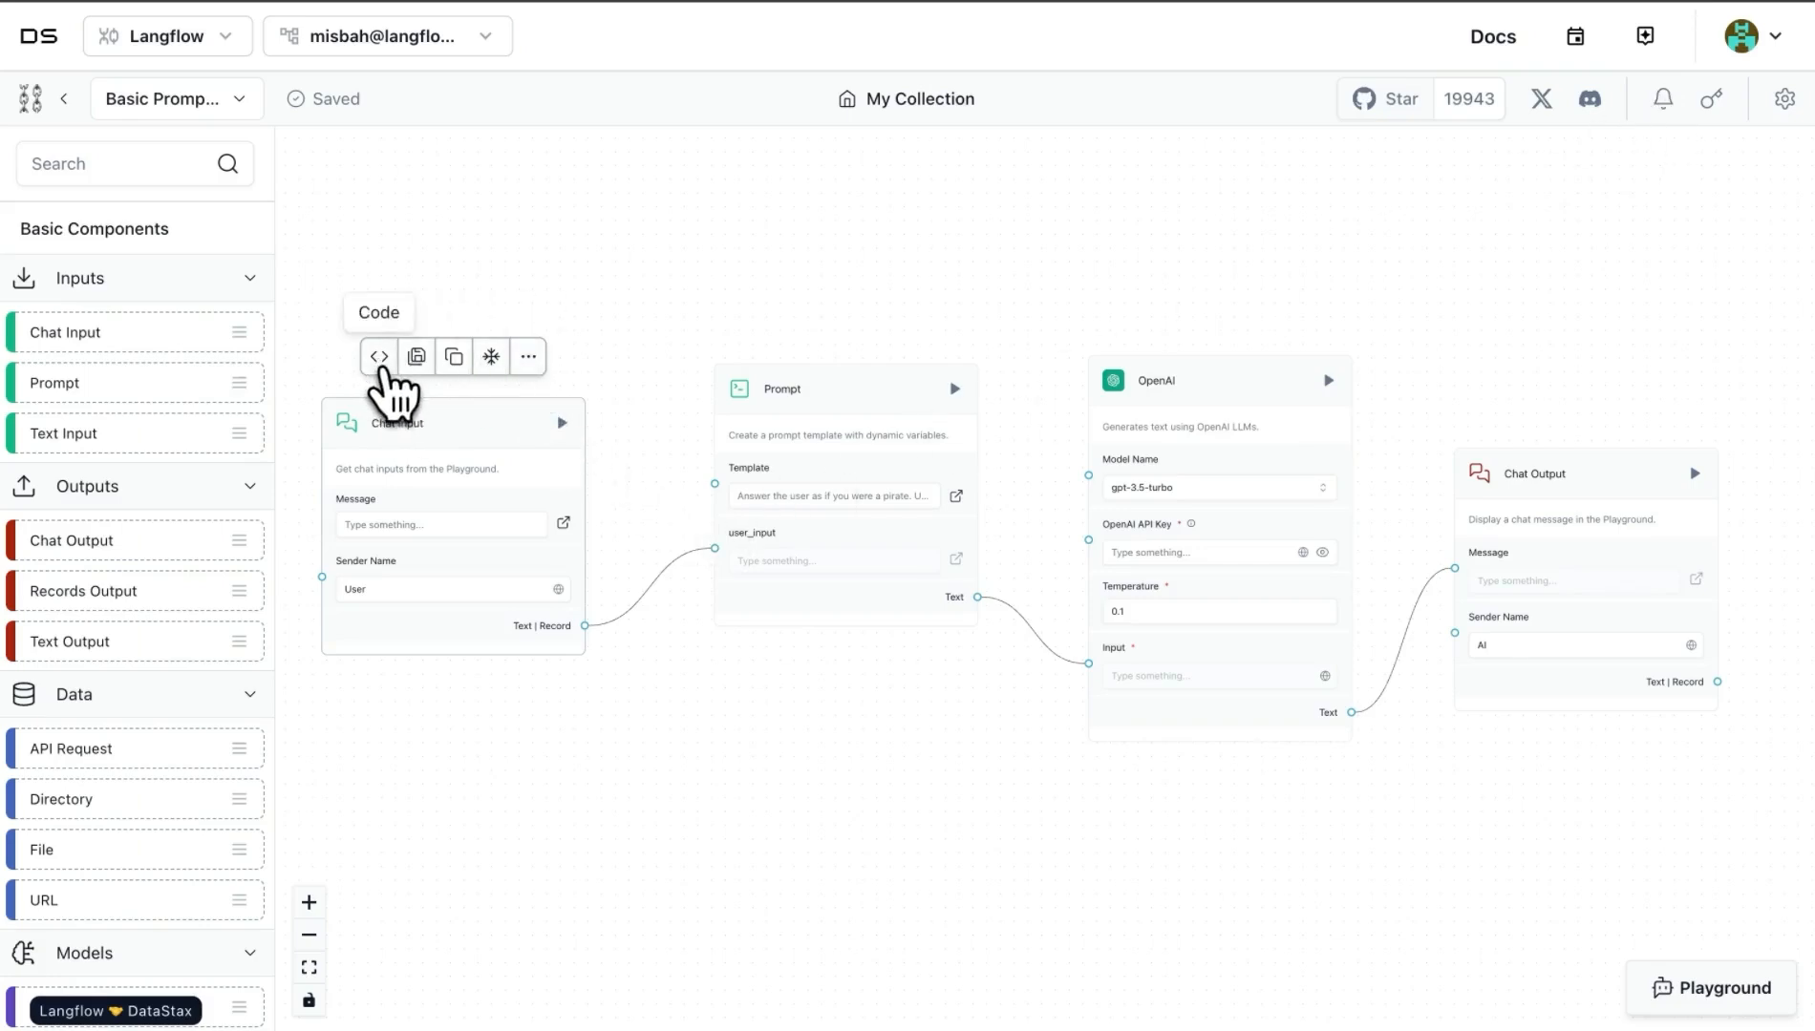
Step: Inspect the Chat Input component's source code without changes, then reselect the node
left_click(377, 355)
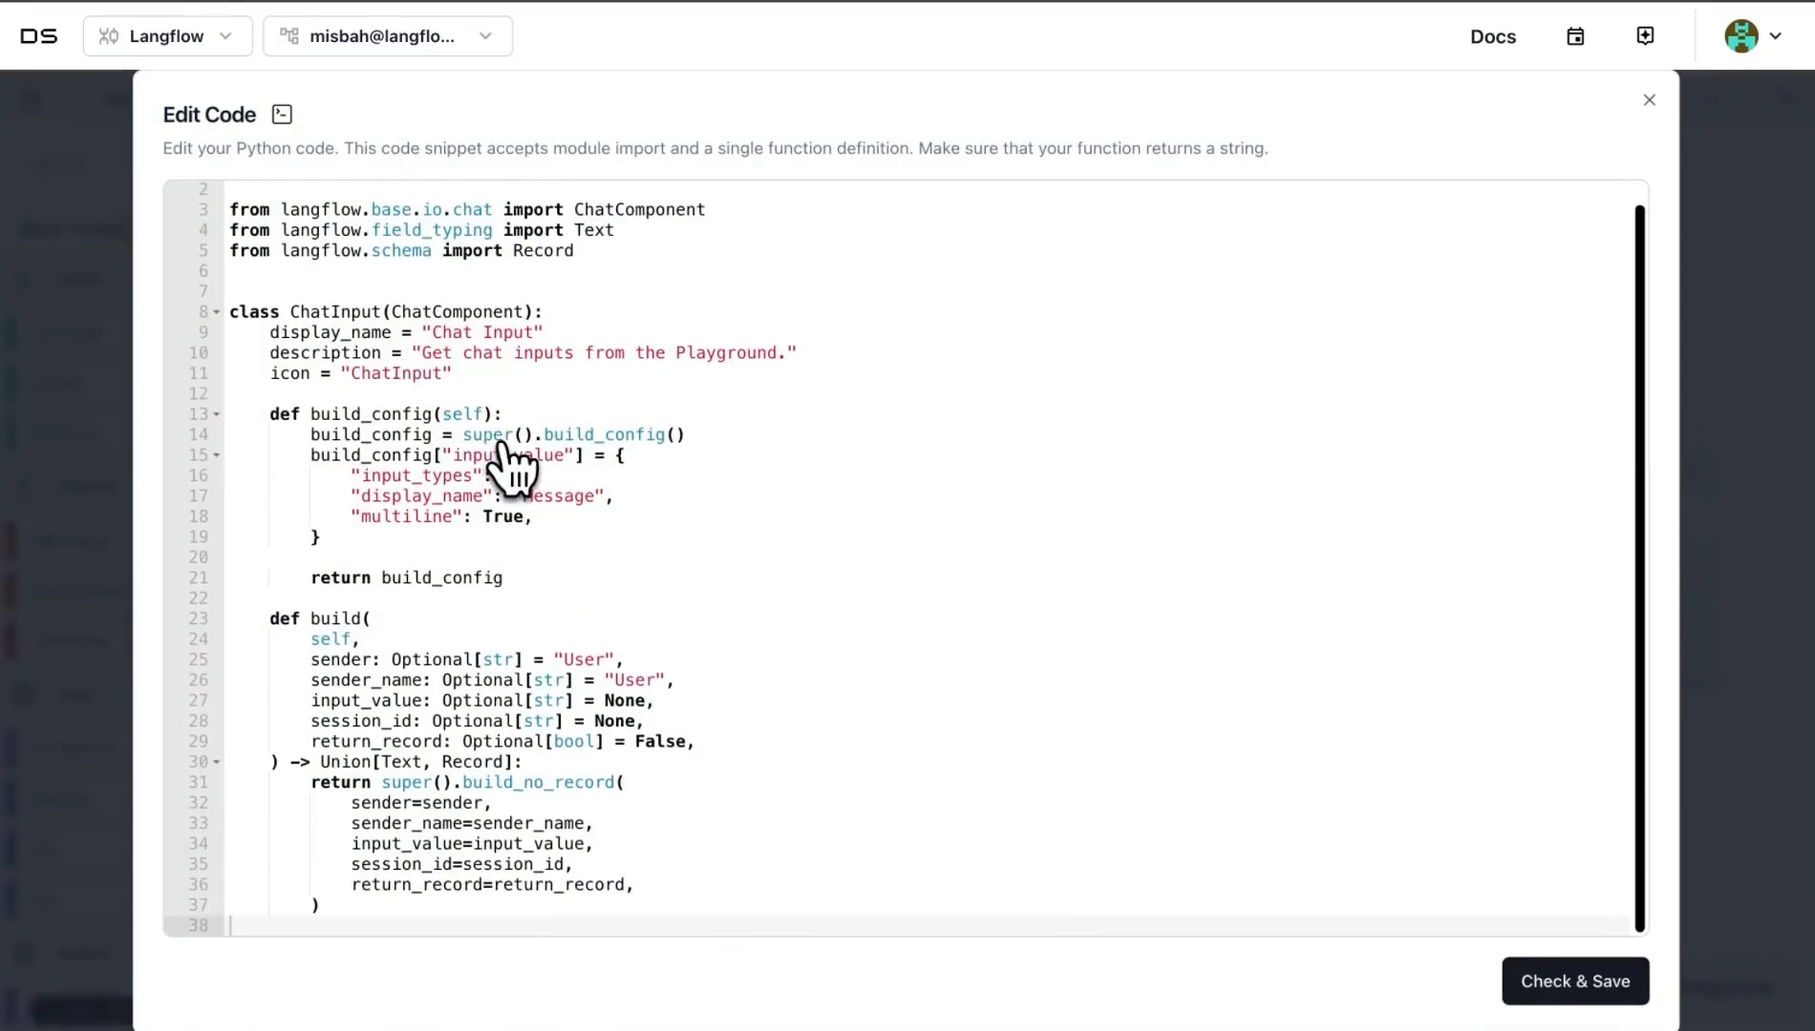
scroll("up", 3)
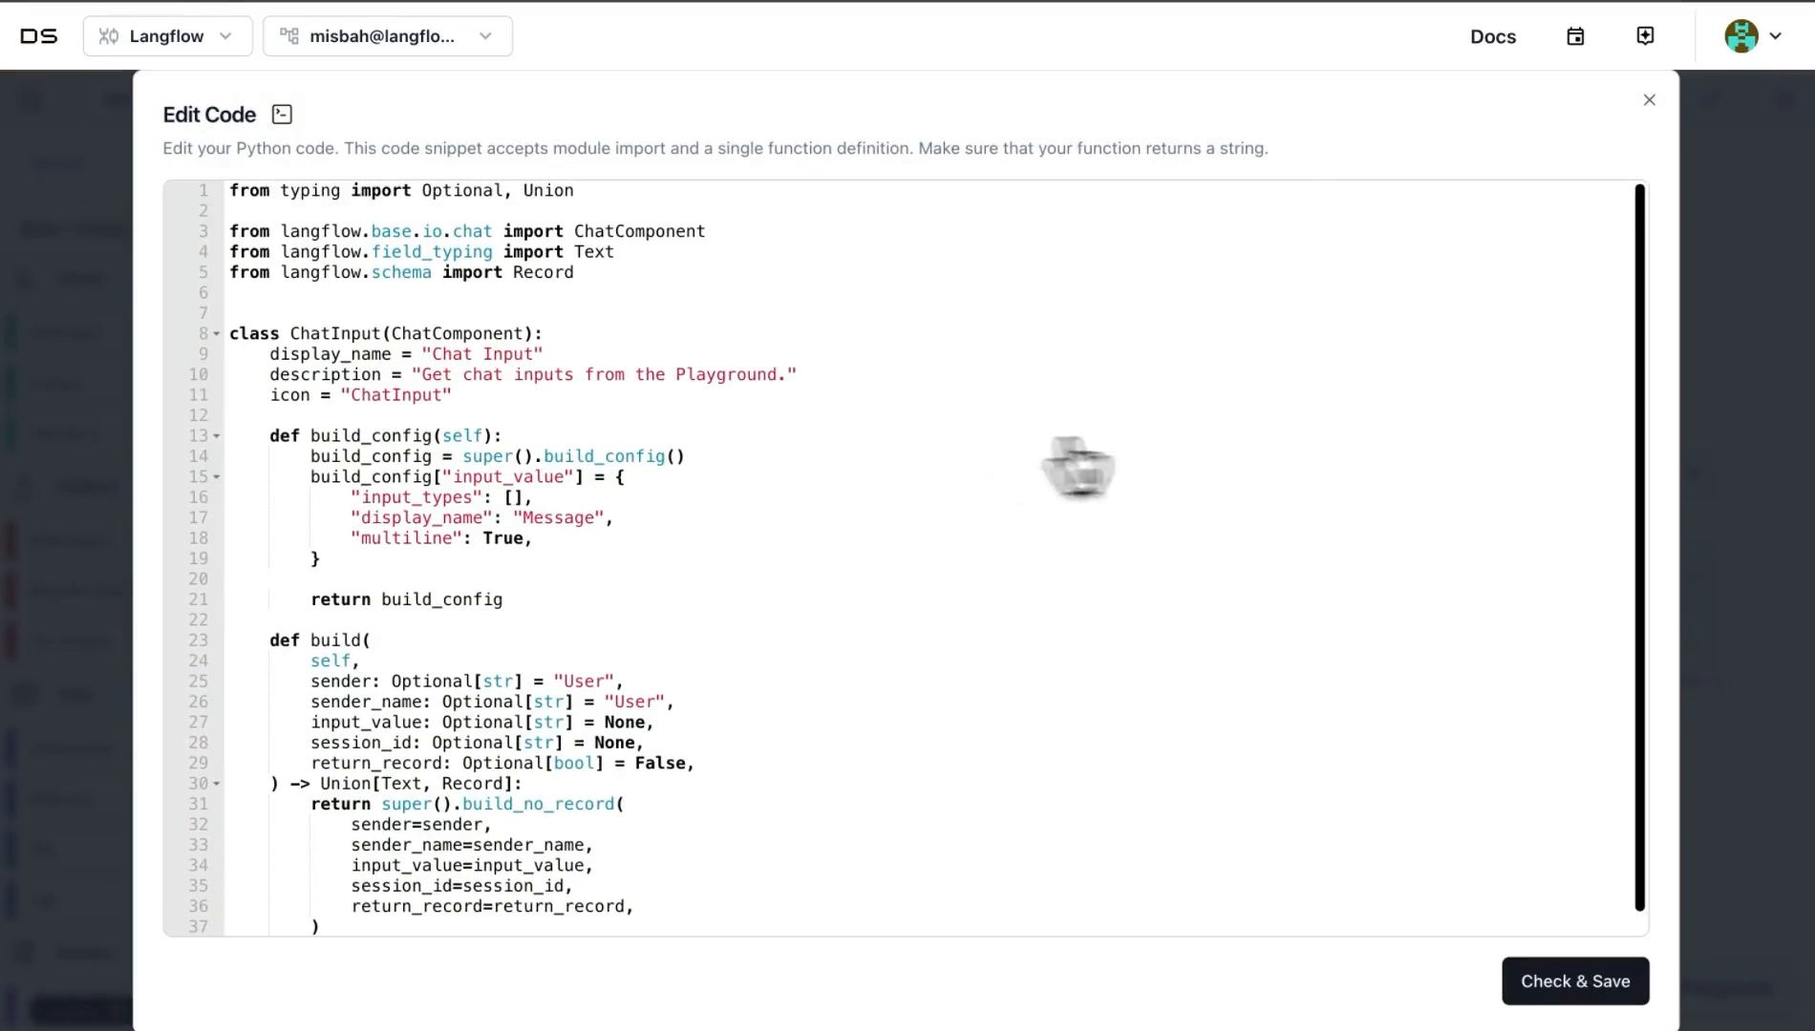
mouse_move(509, 417)
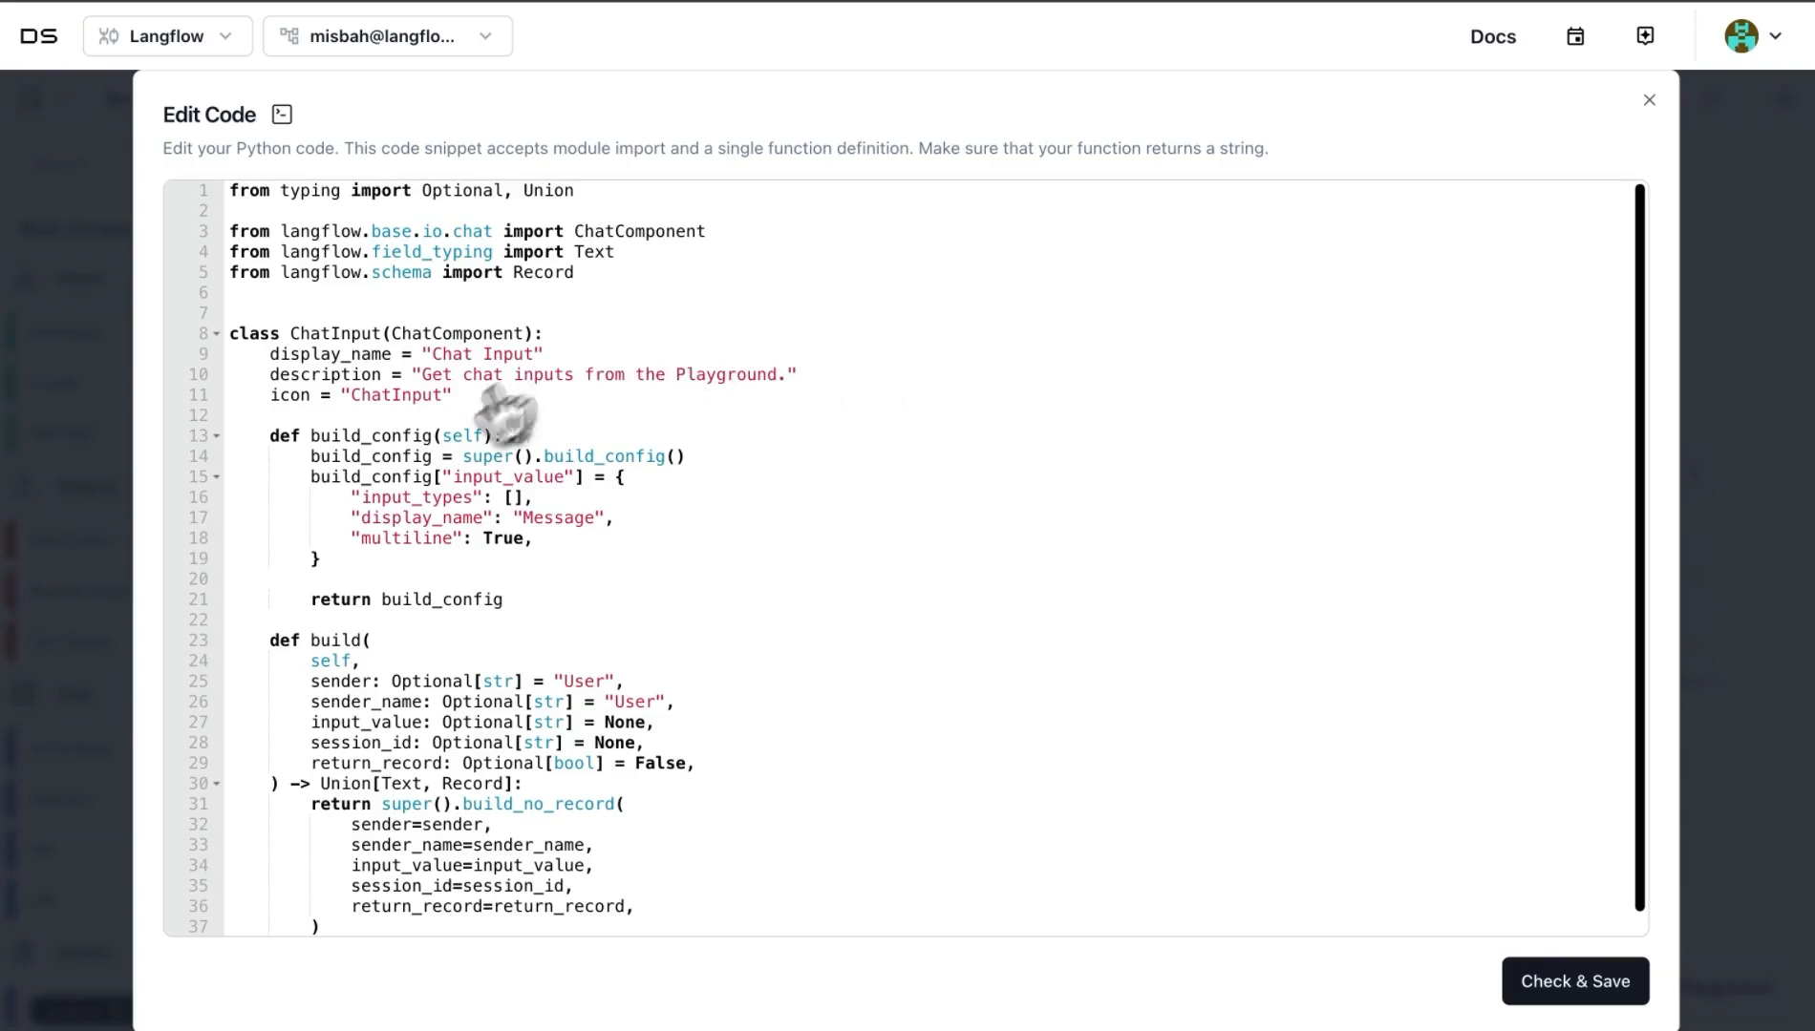
scroll("down", 3)
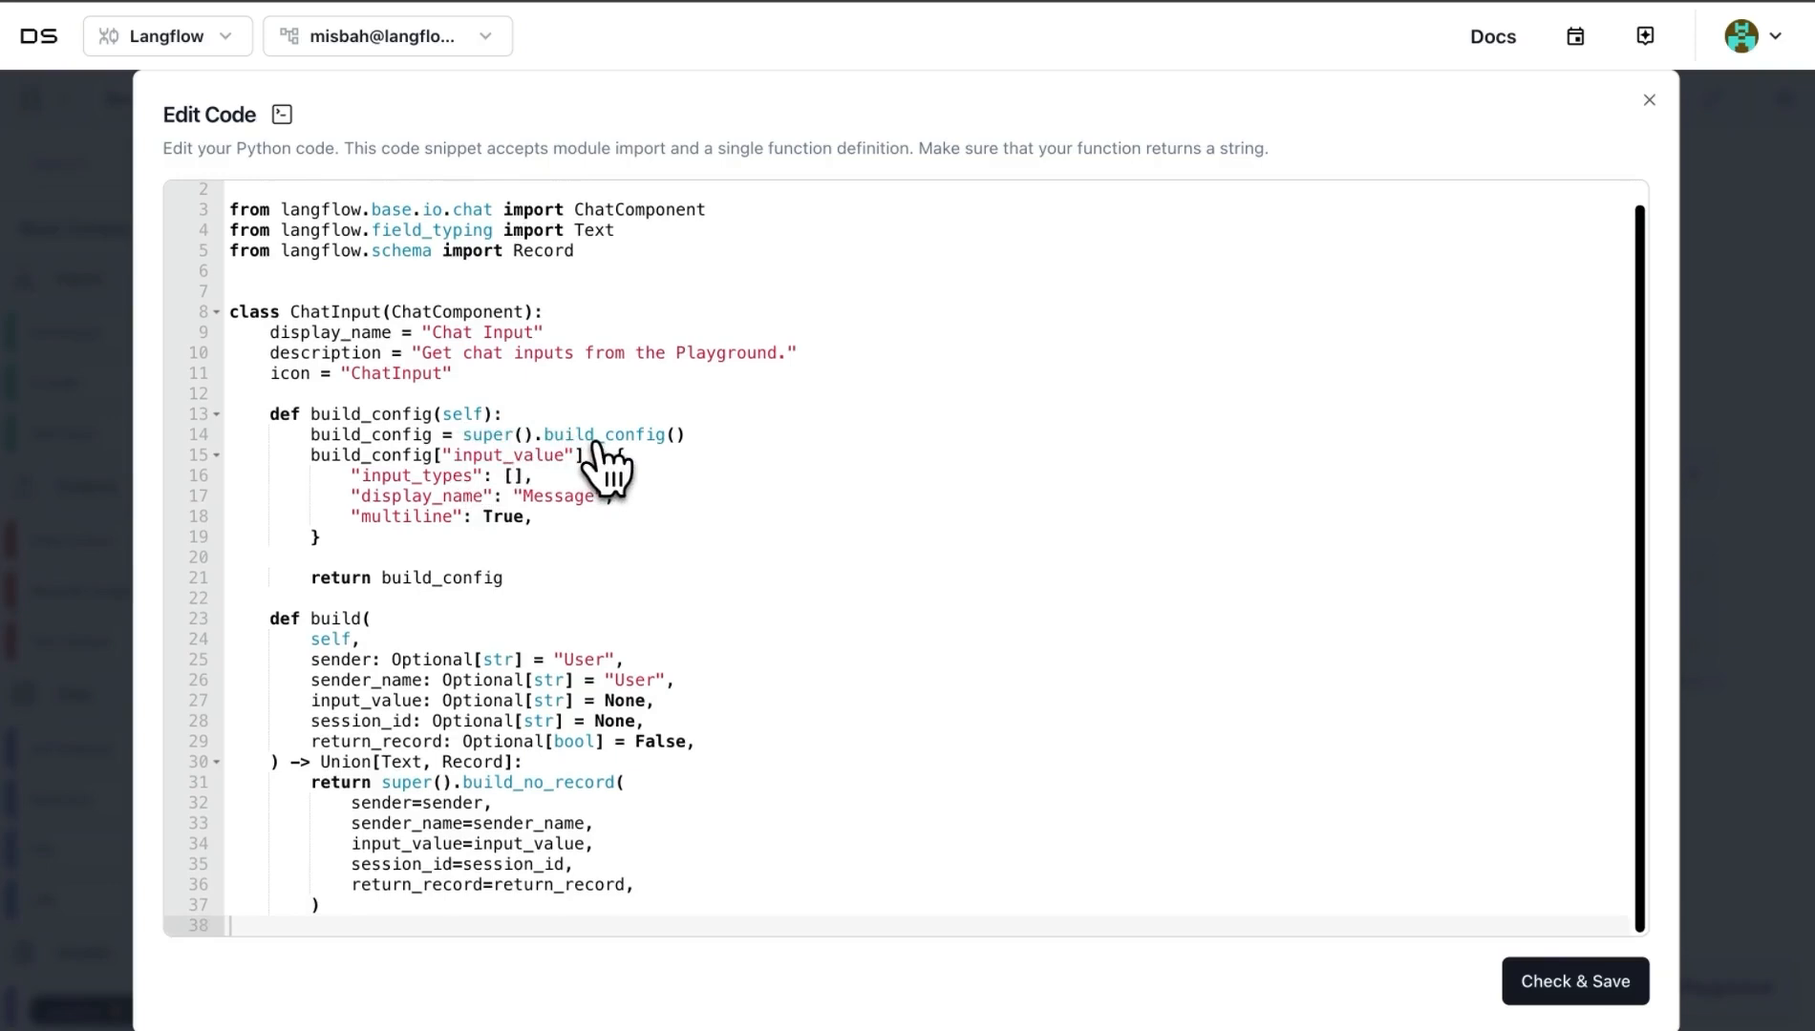
mouse_move(636, 602)
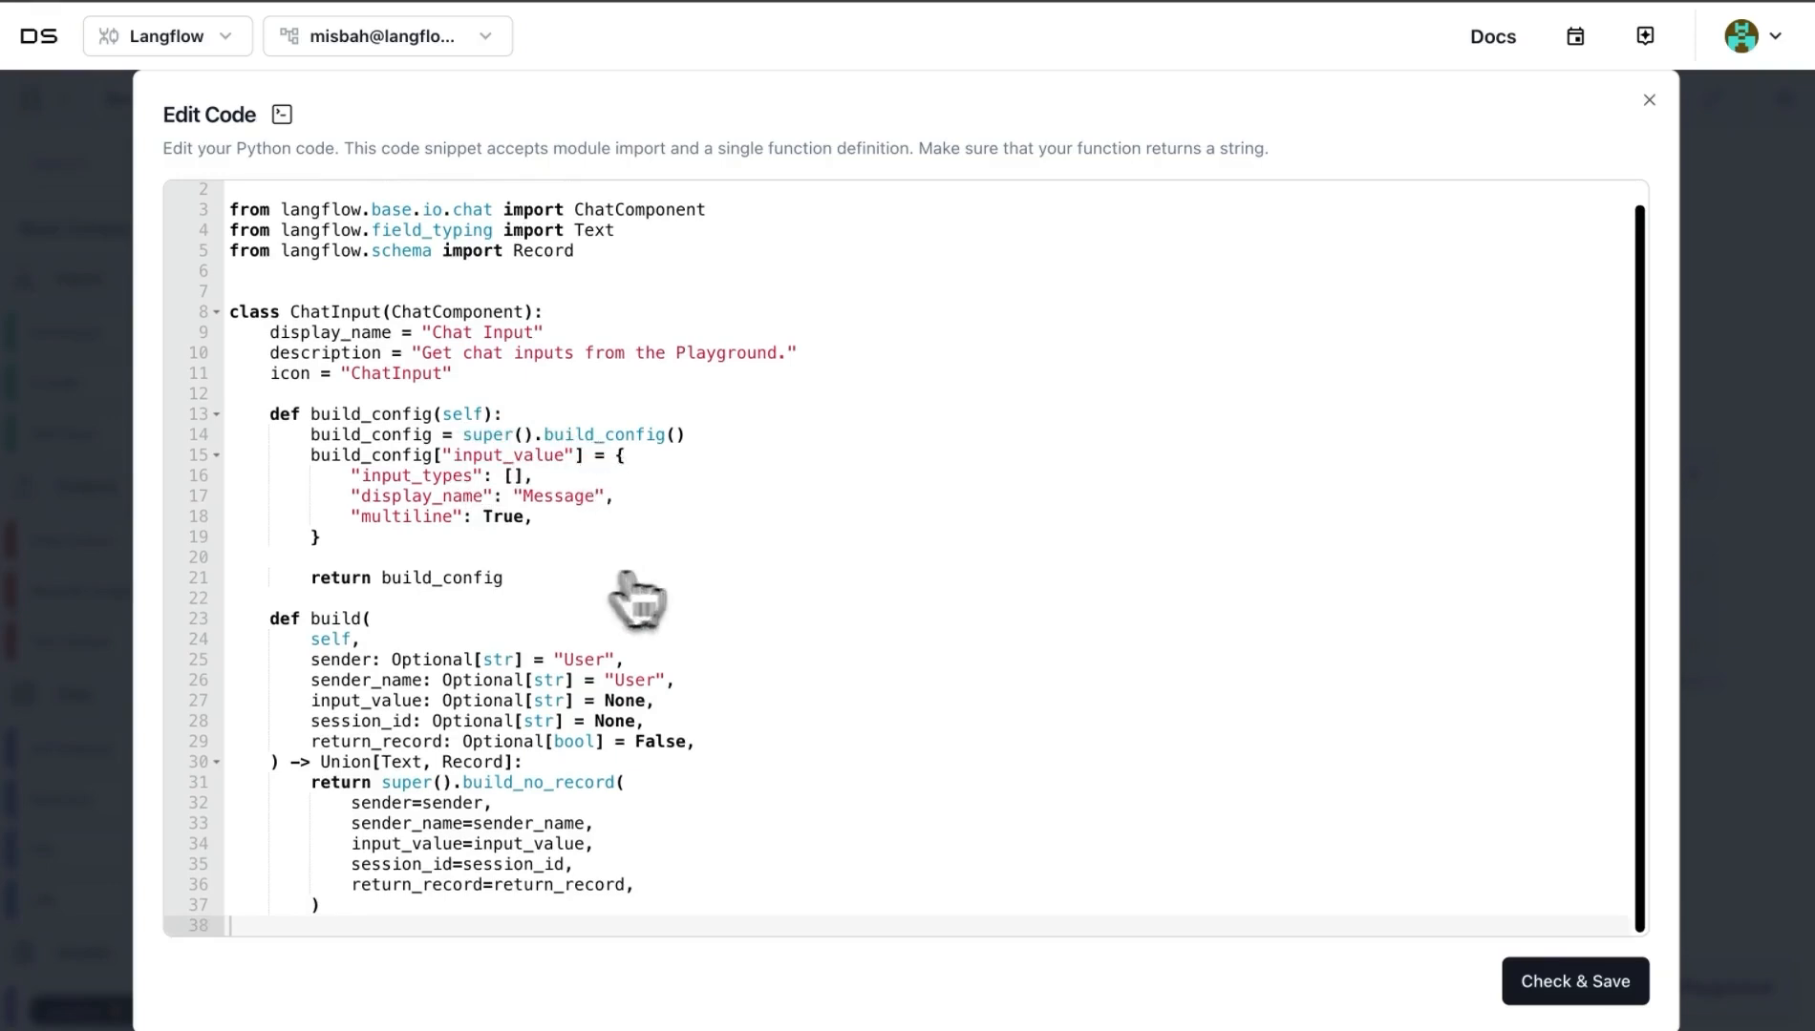
left_click(1649, 100)
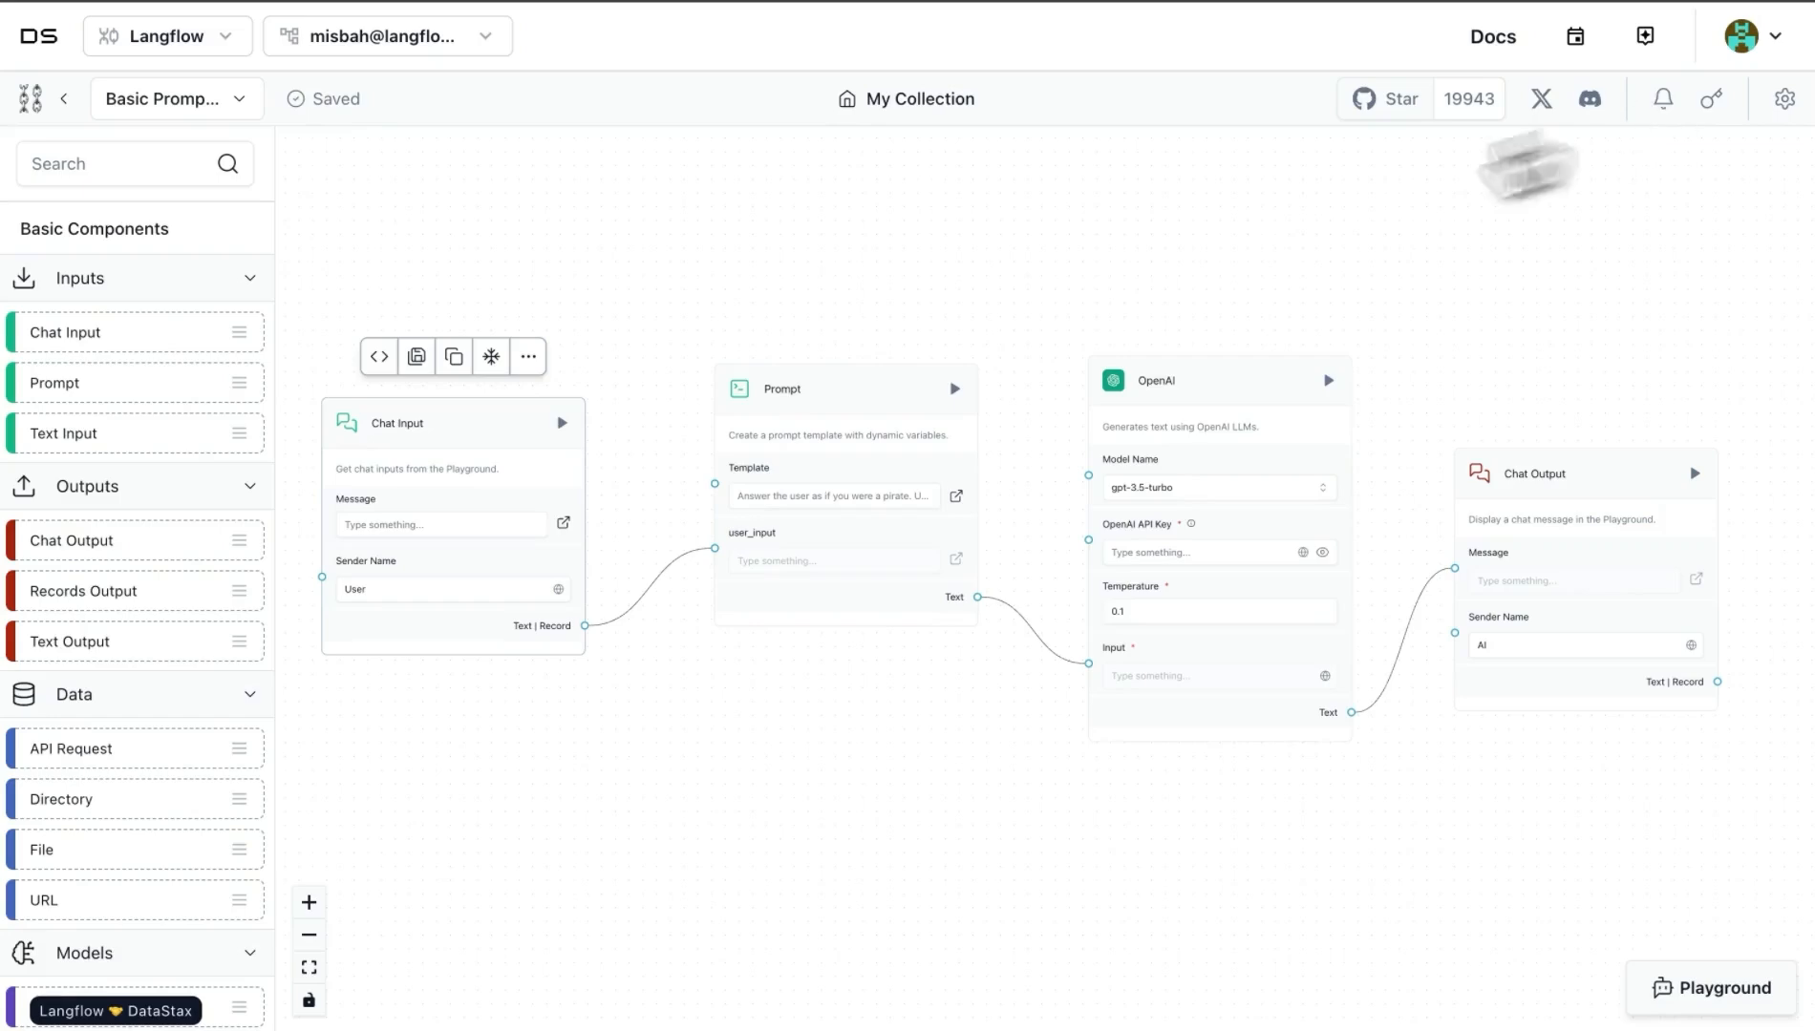
mouse_move(476, 449)
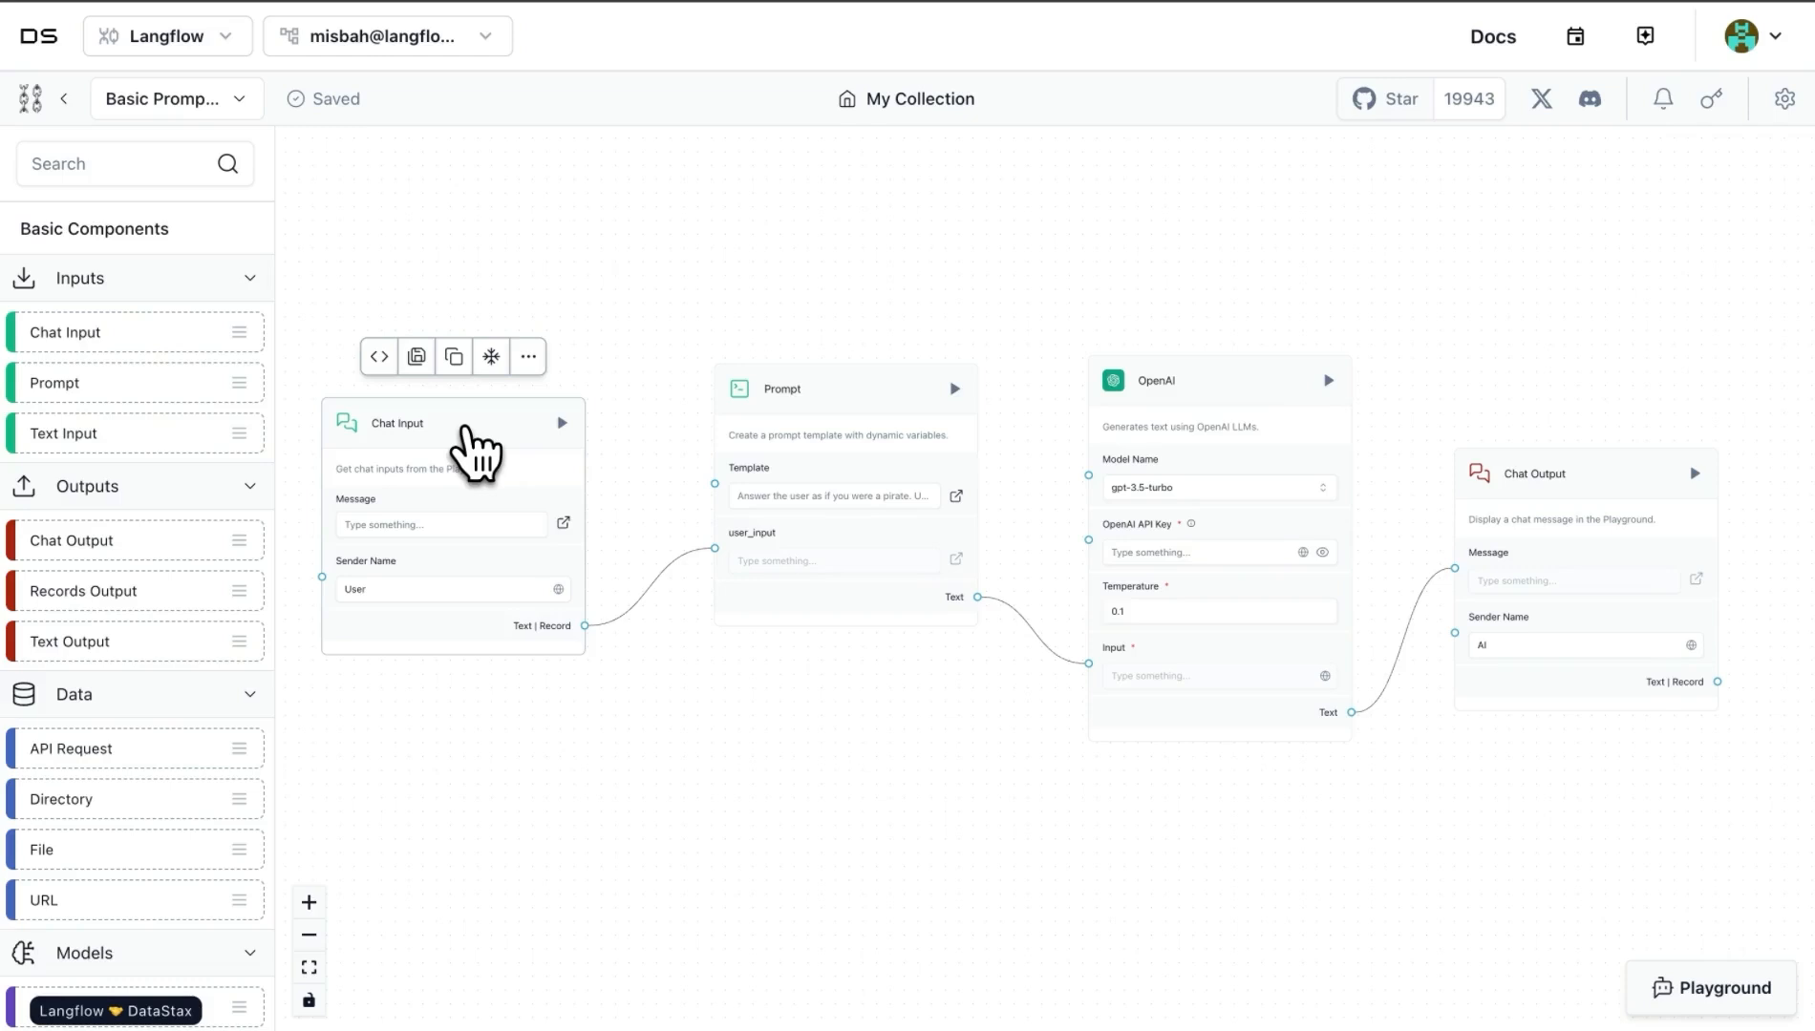
mouse_move(500, 434)
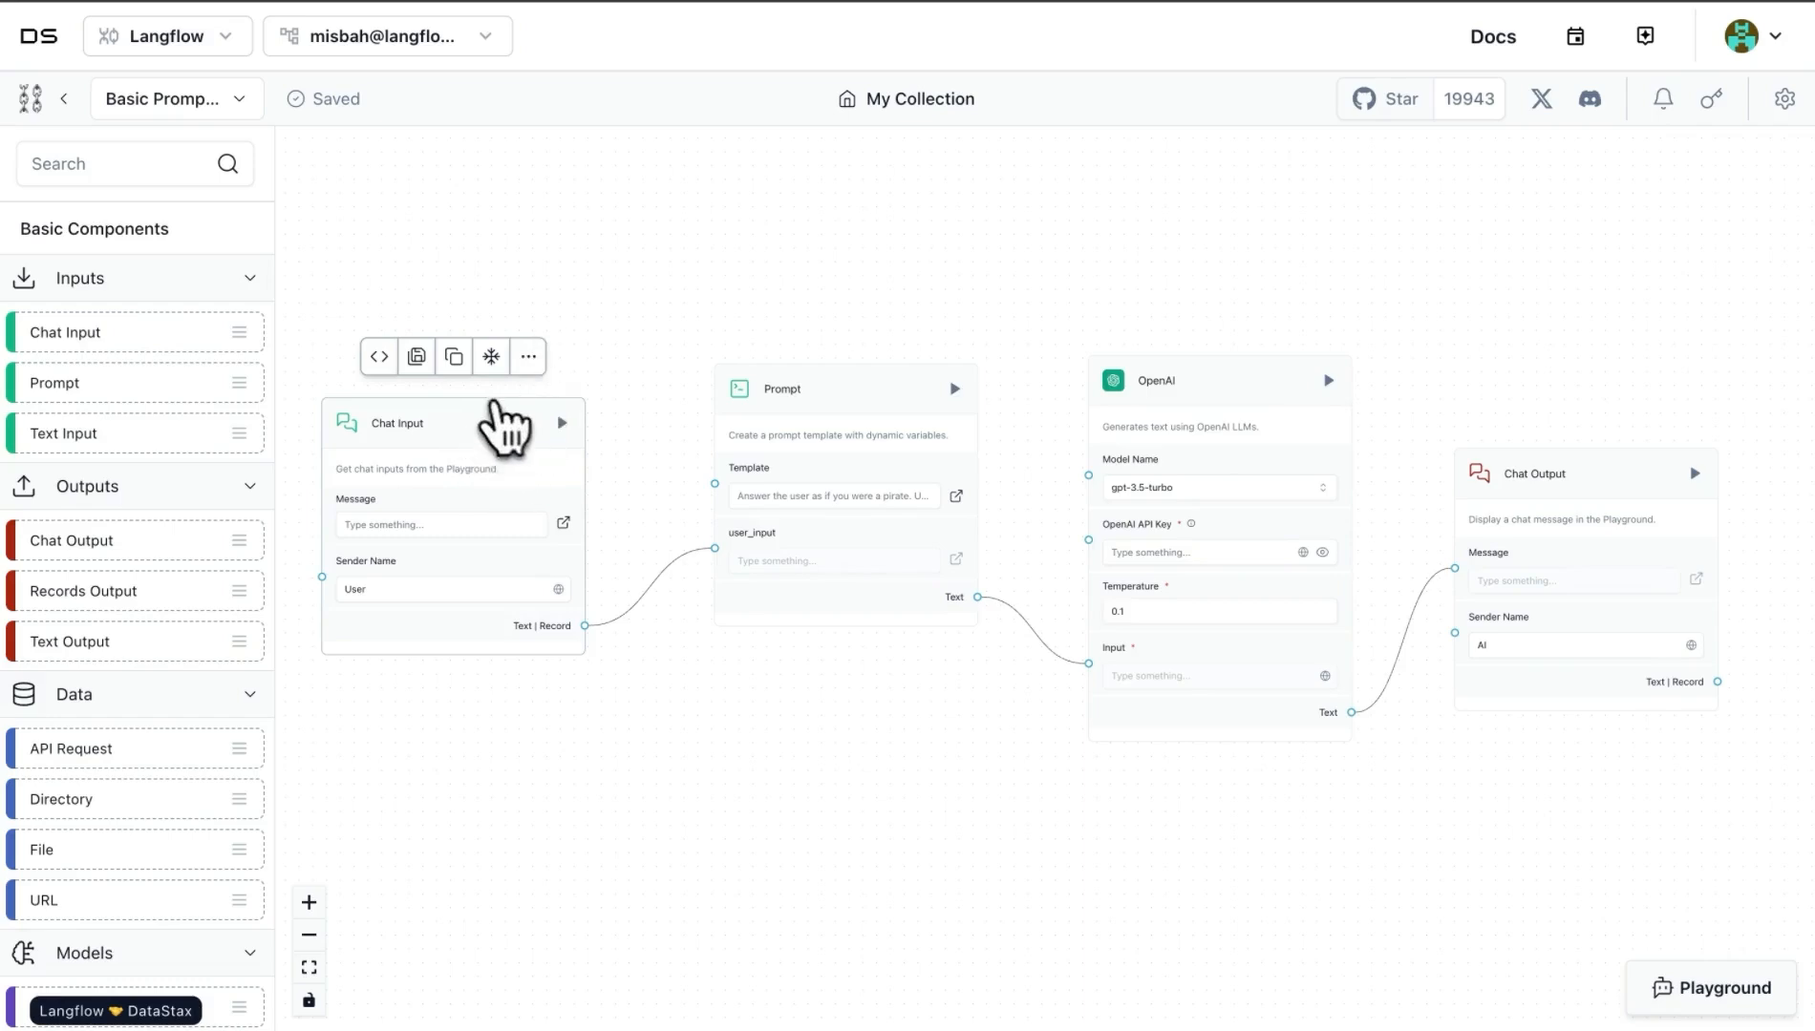
mouse_move(495, 449)
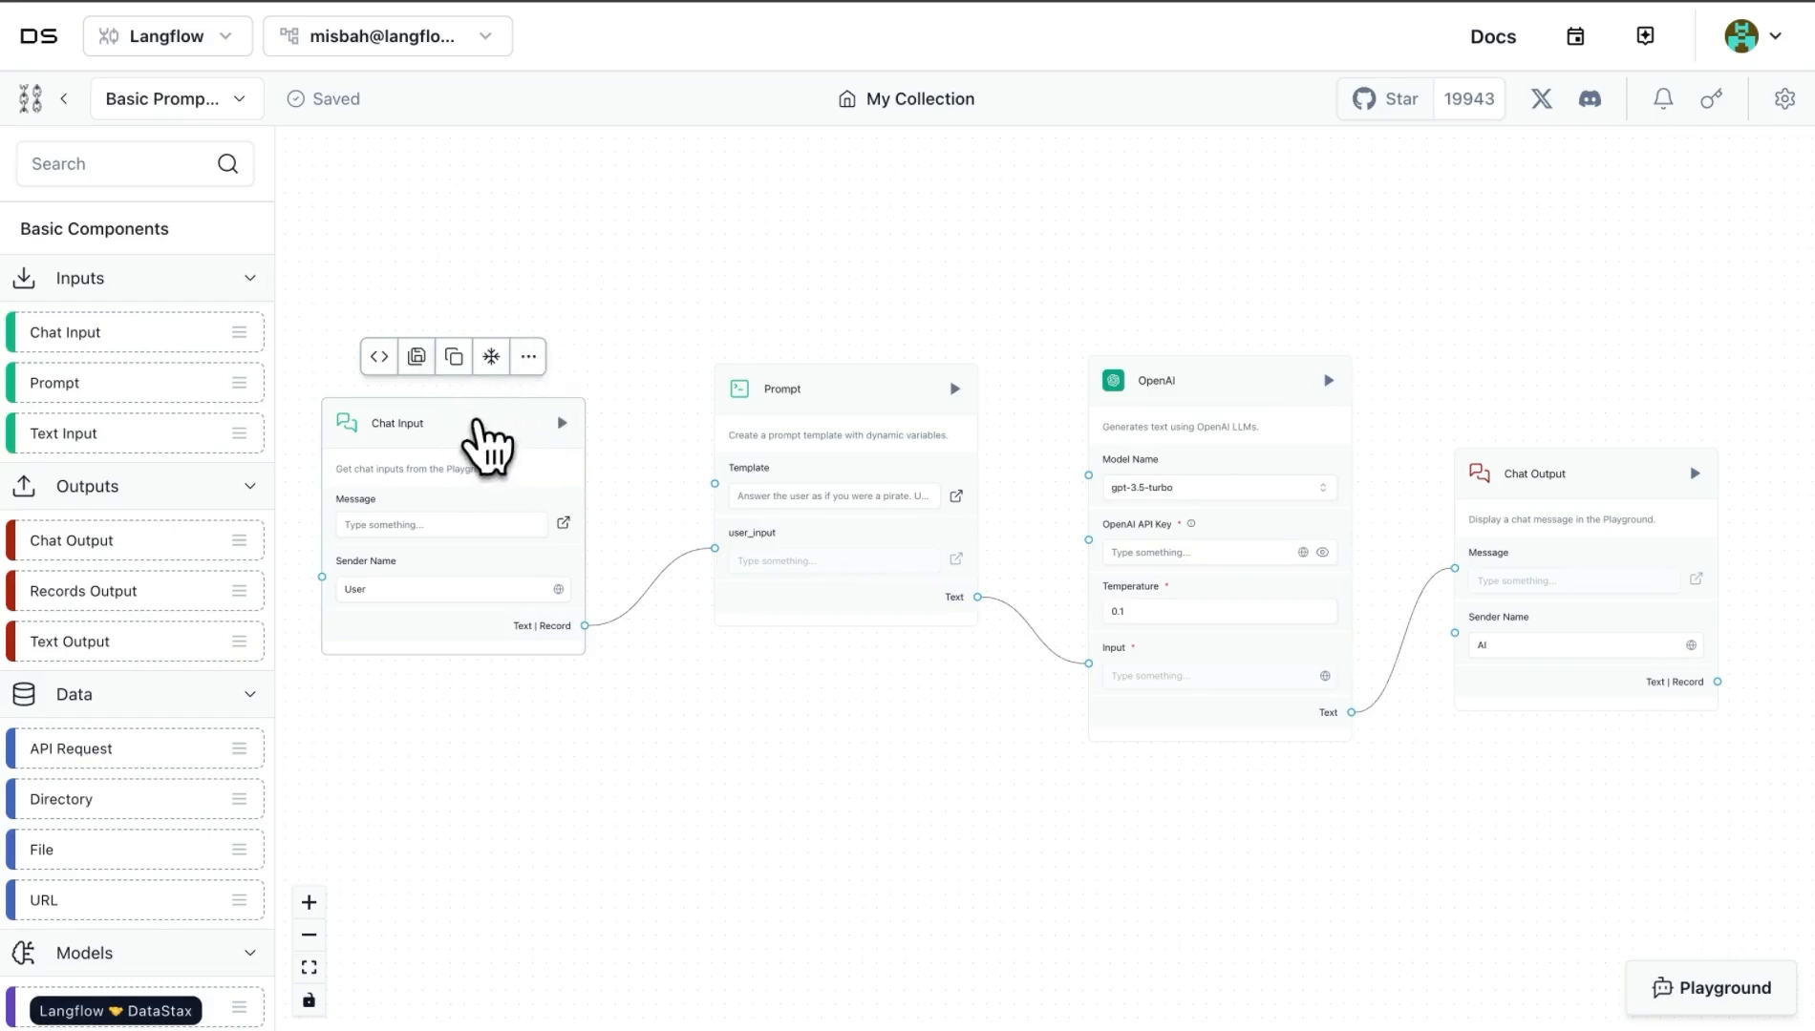
mouse_move(416, 356)
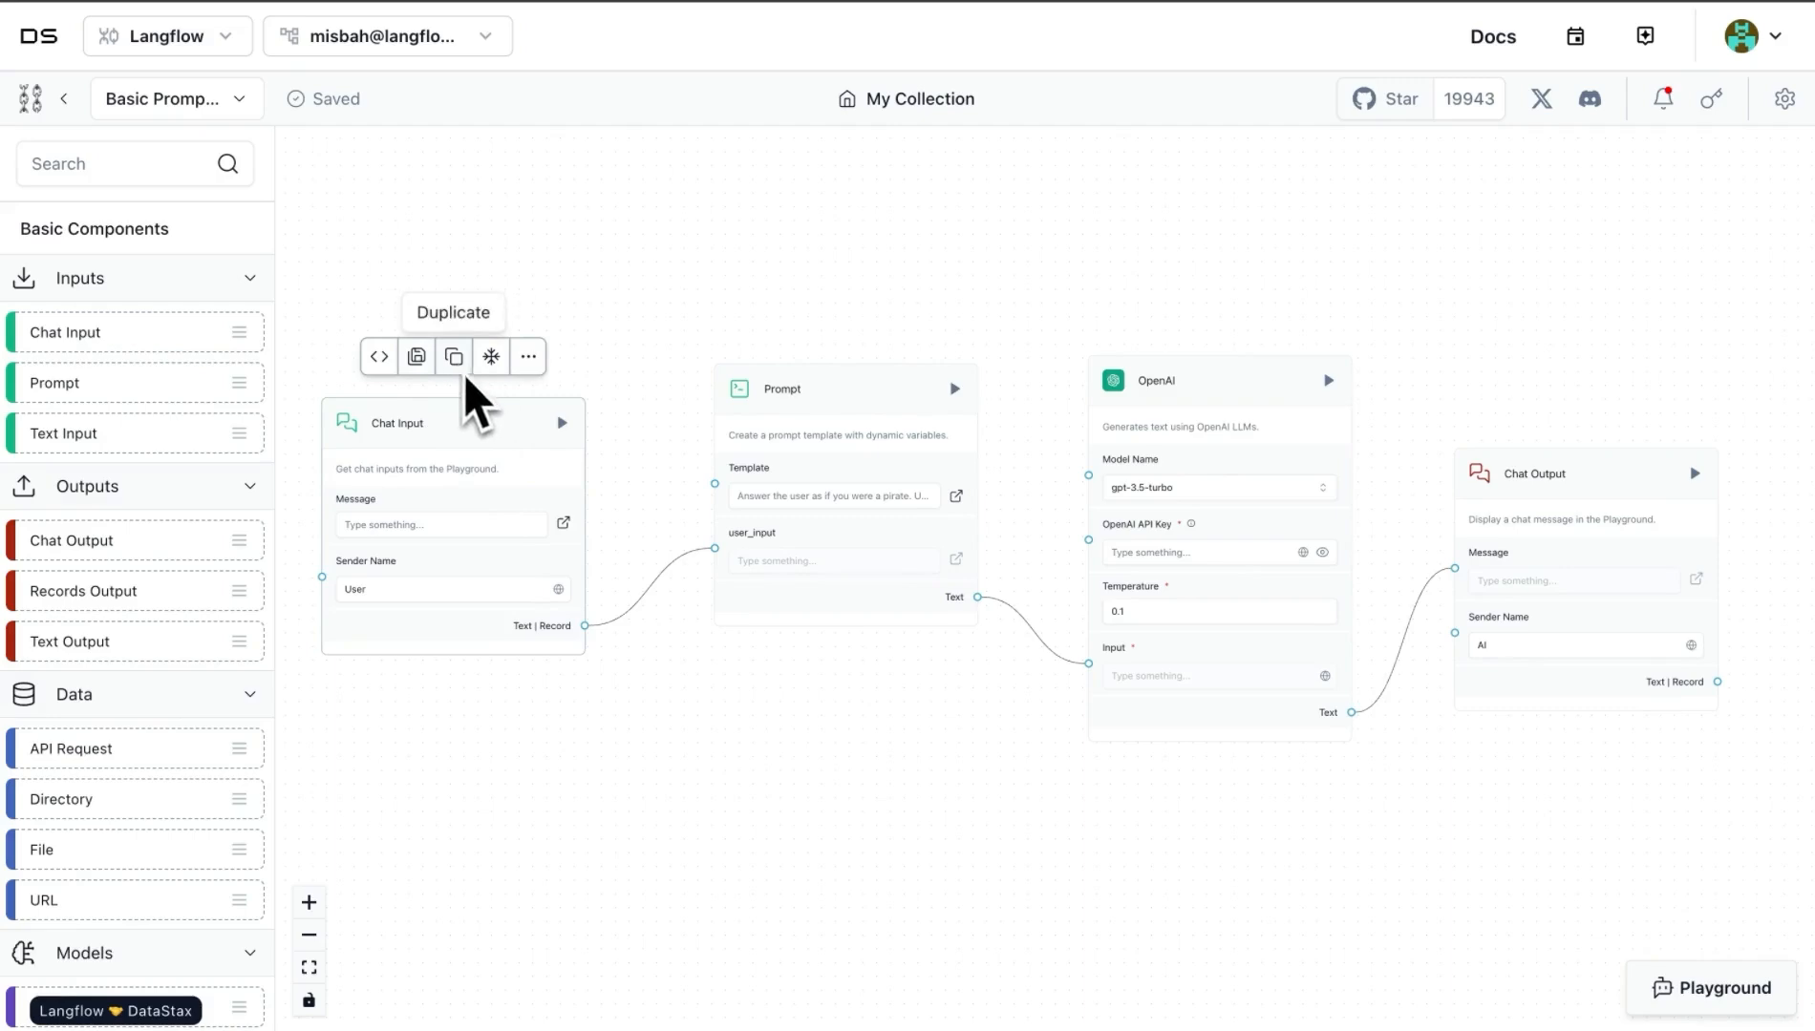
mouse_move(475, 435)
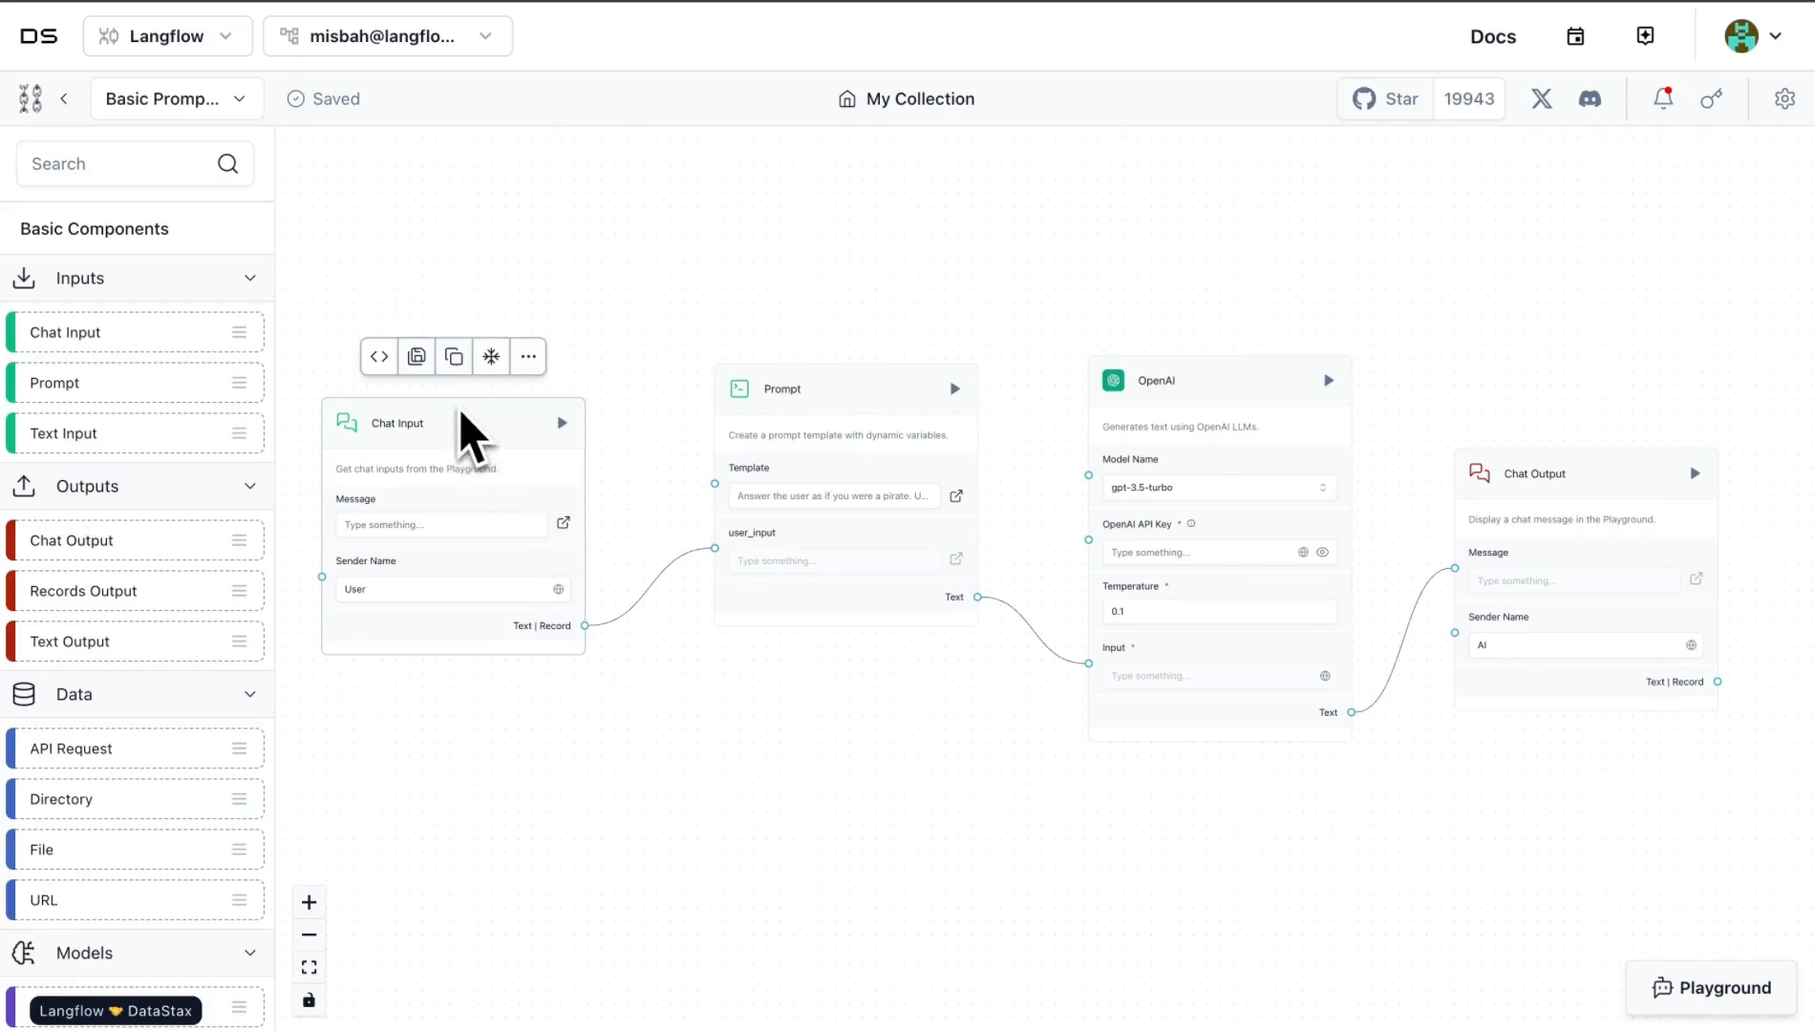
mouse_move(455, 399)
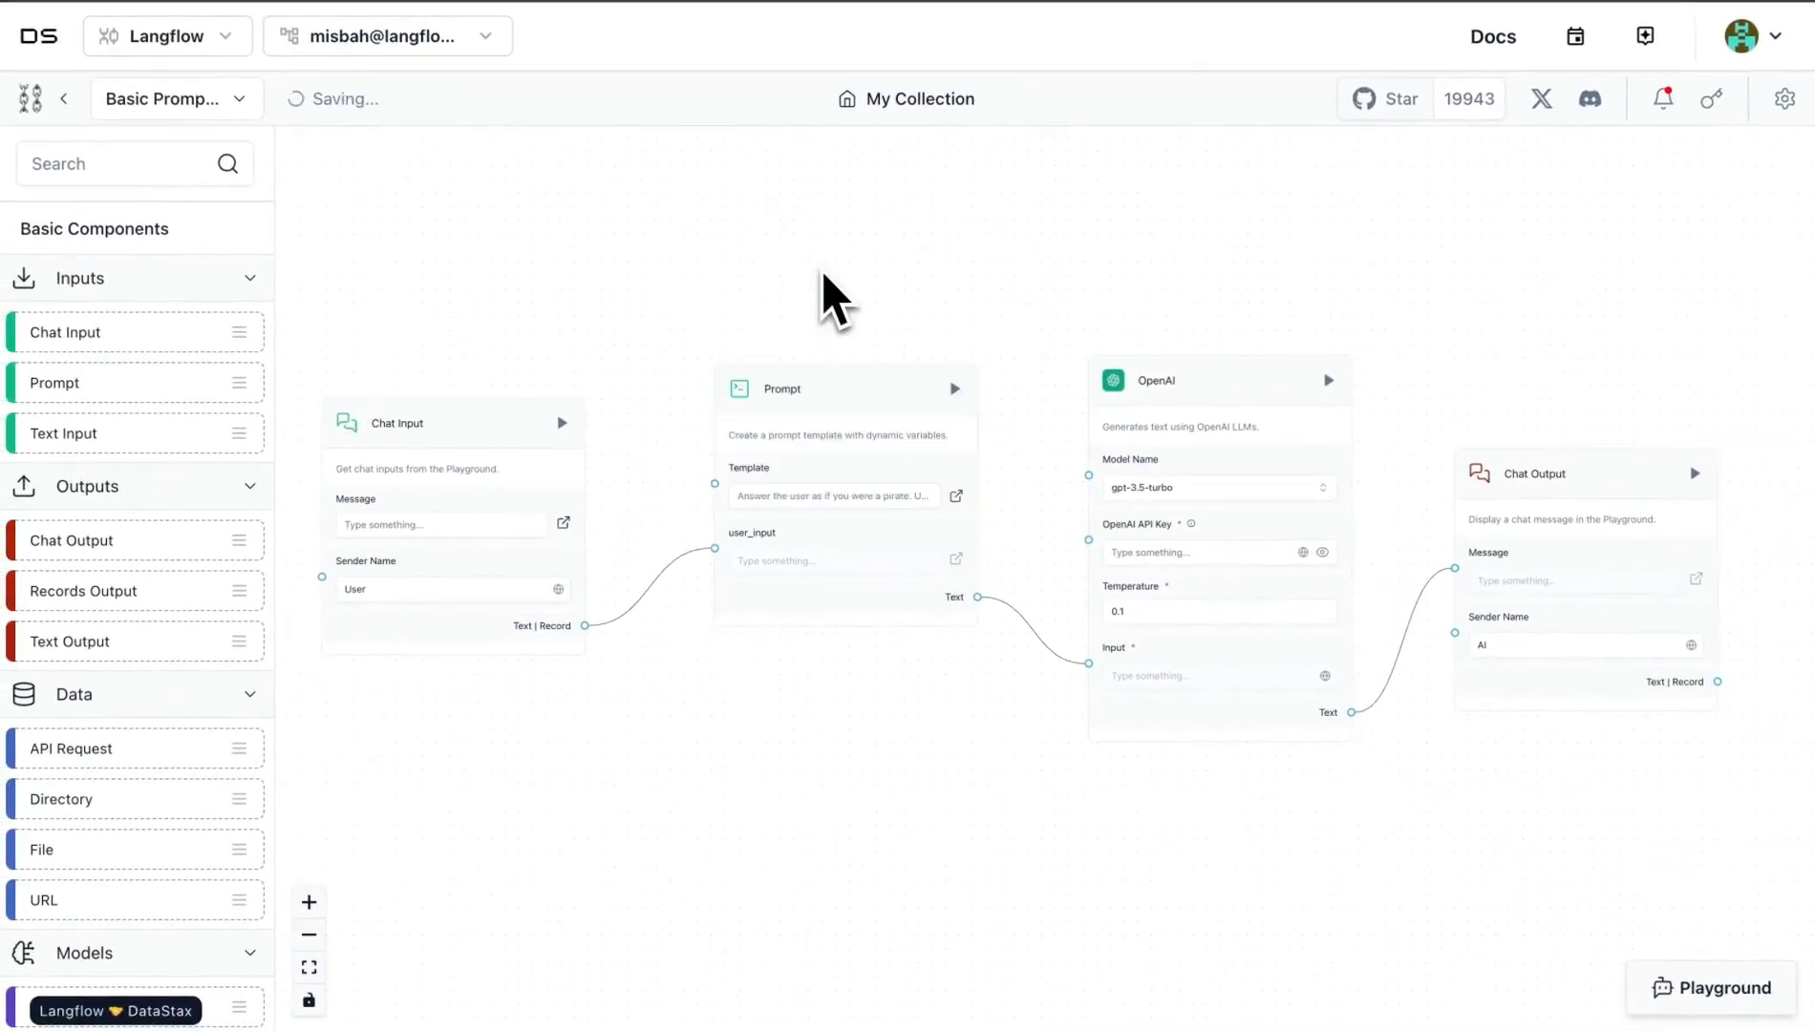
left_click(452, 521)
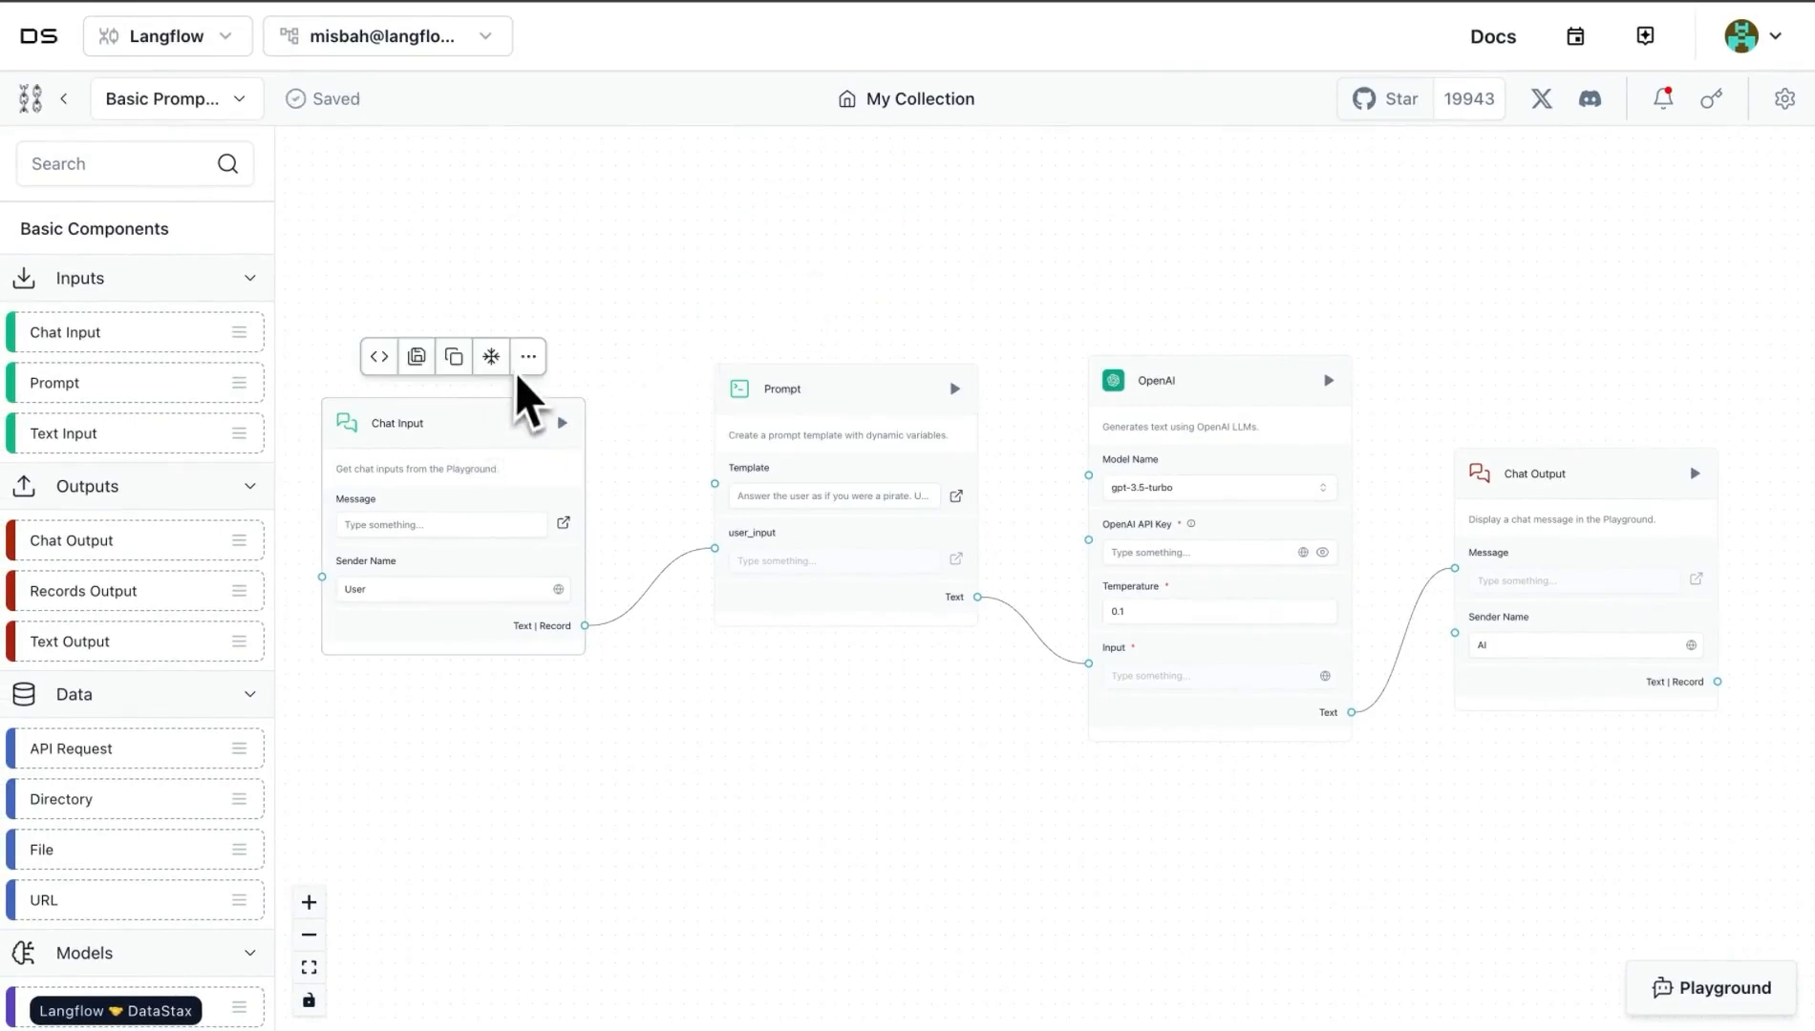
mouse_move(490, 356)
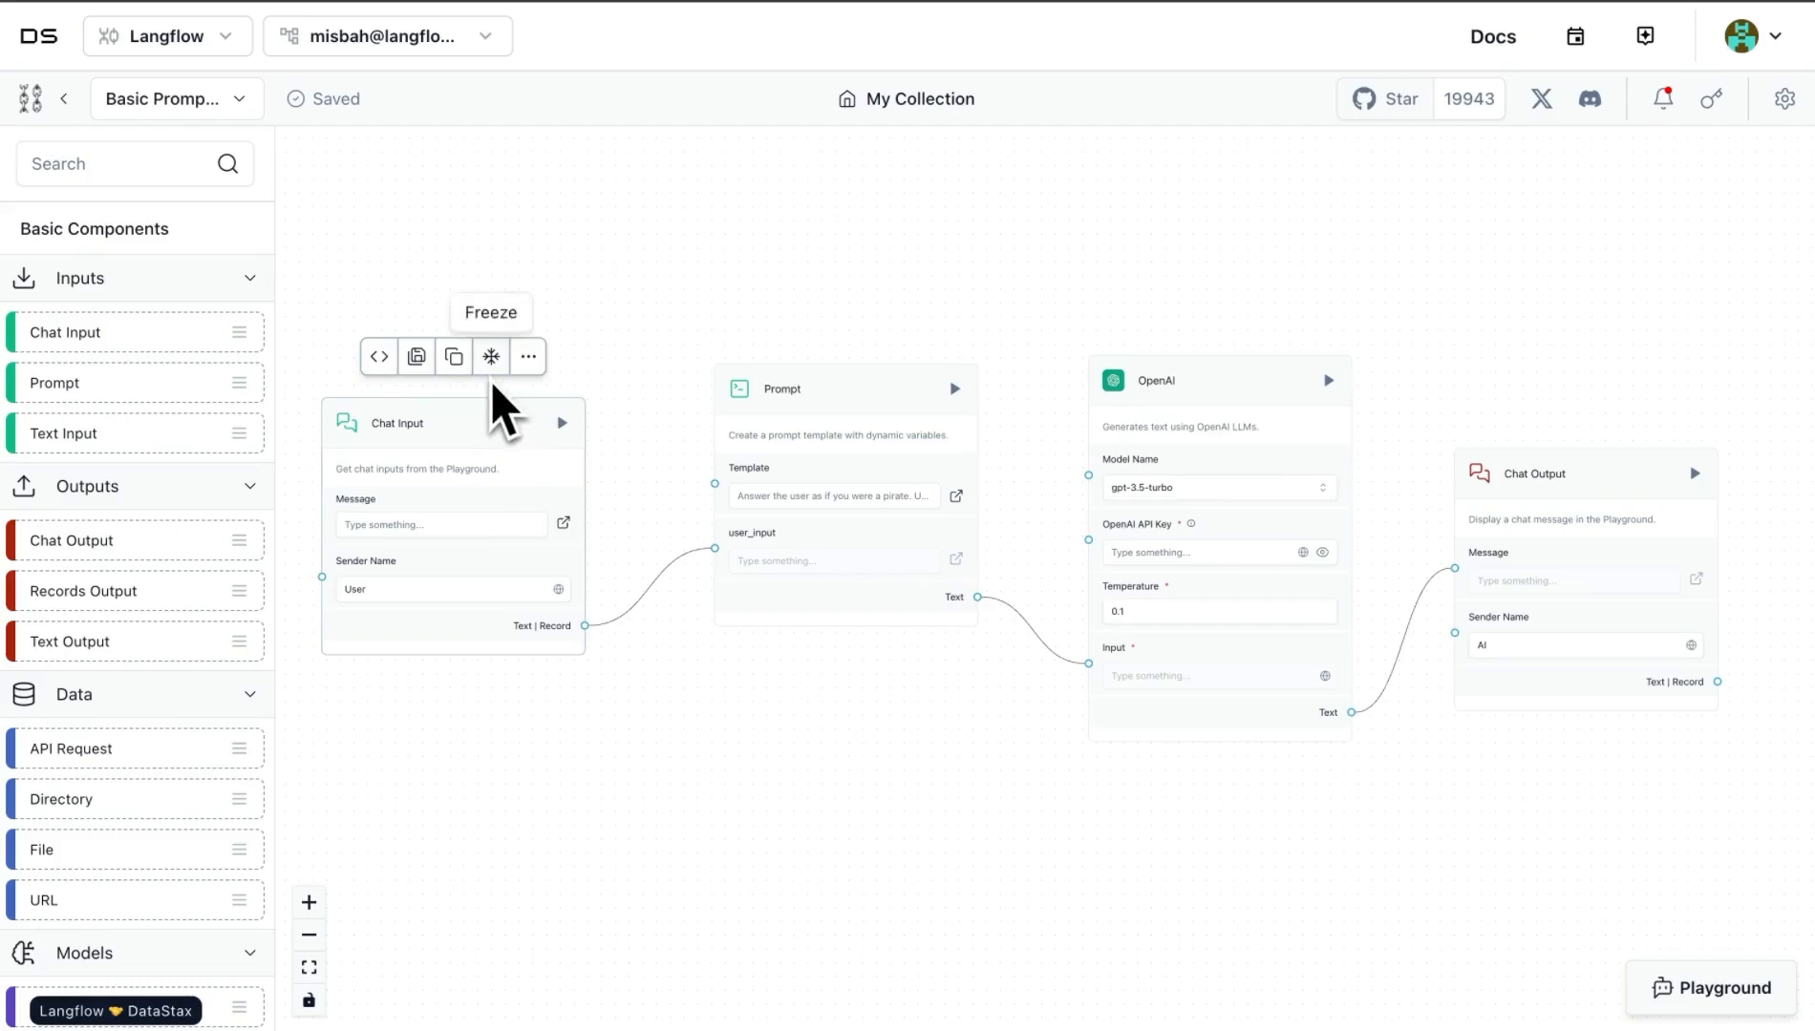
mouse_move(607, 683)
type("hi")
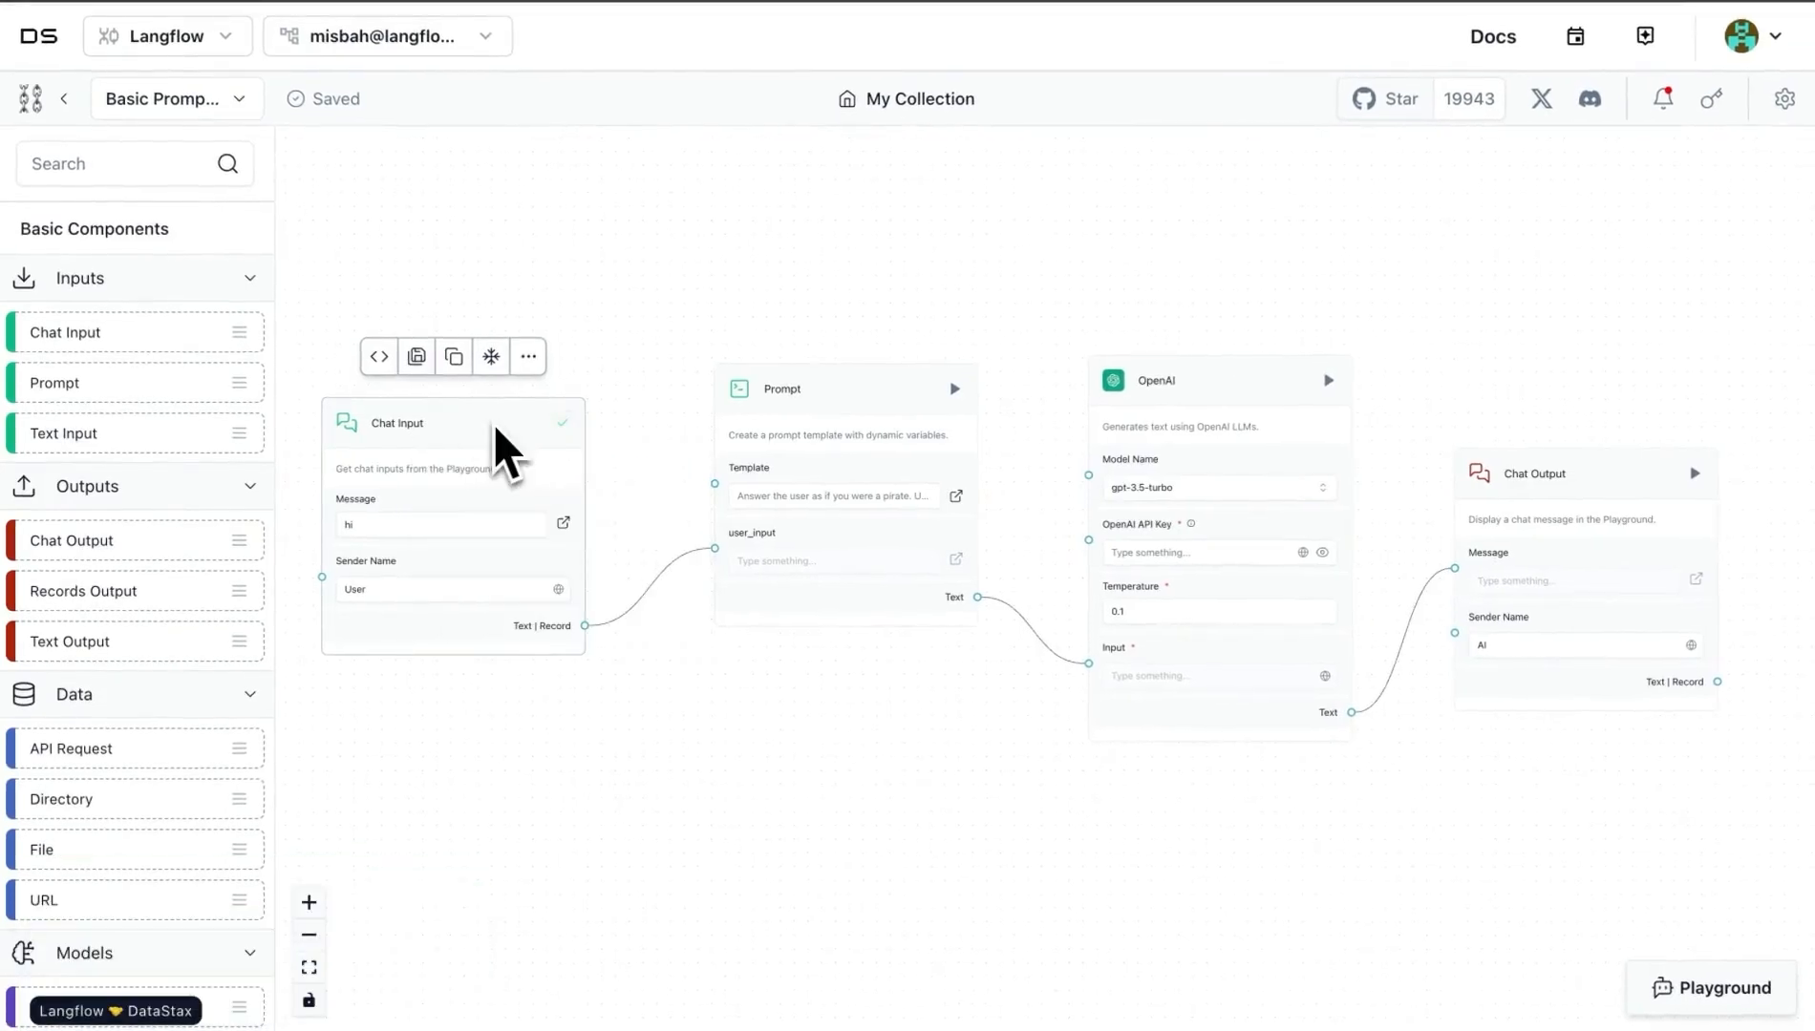
mouse_move(550, 463)
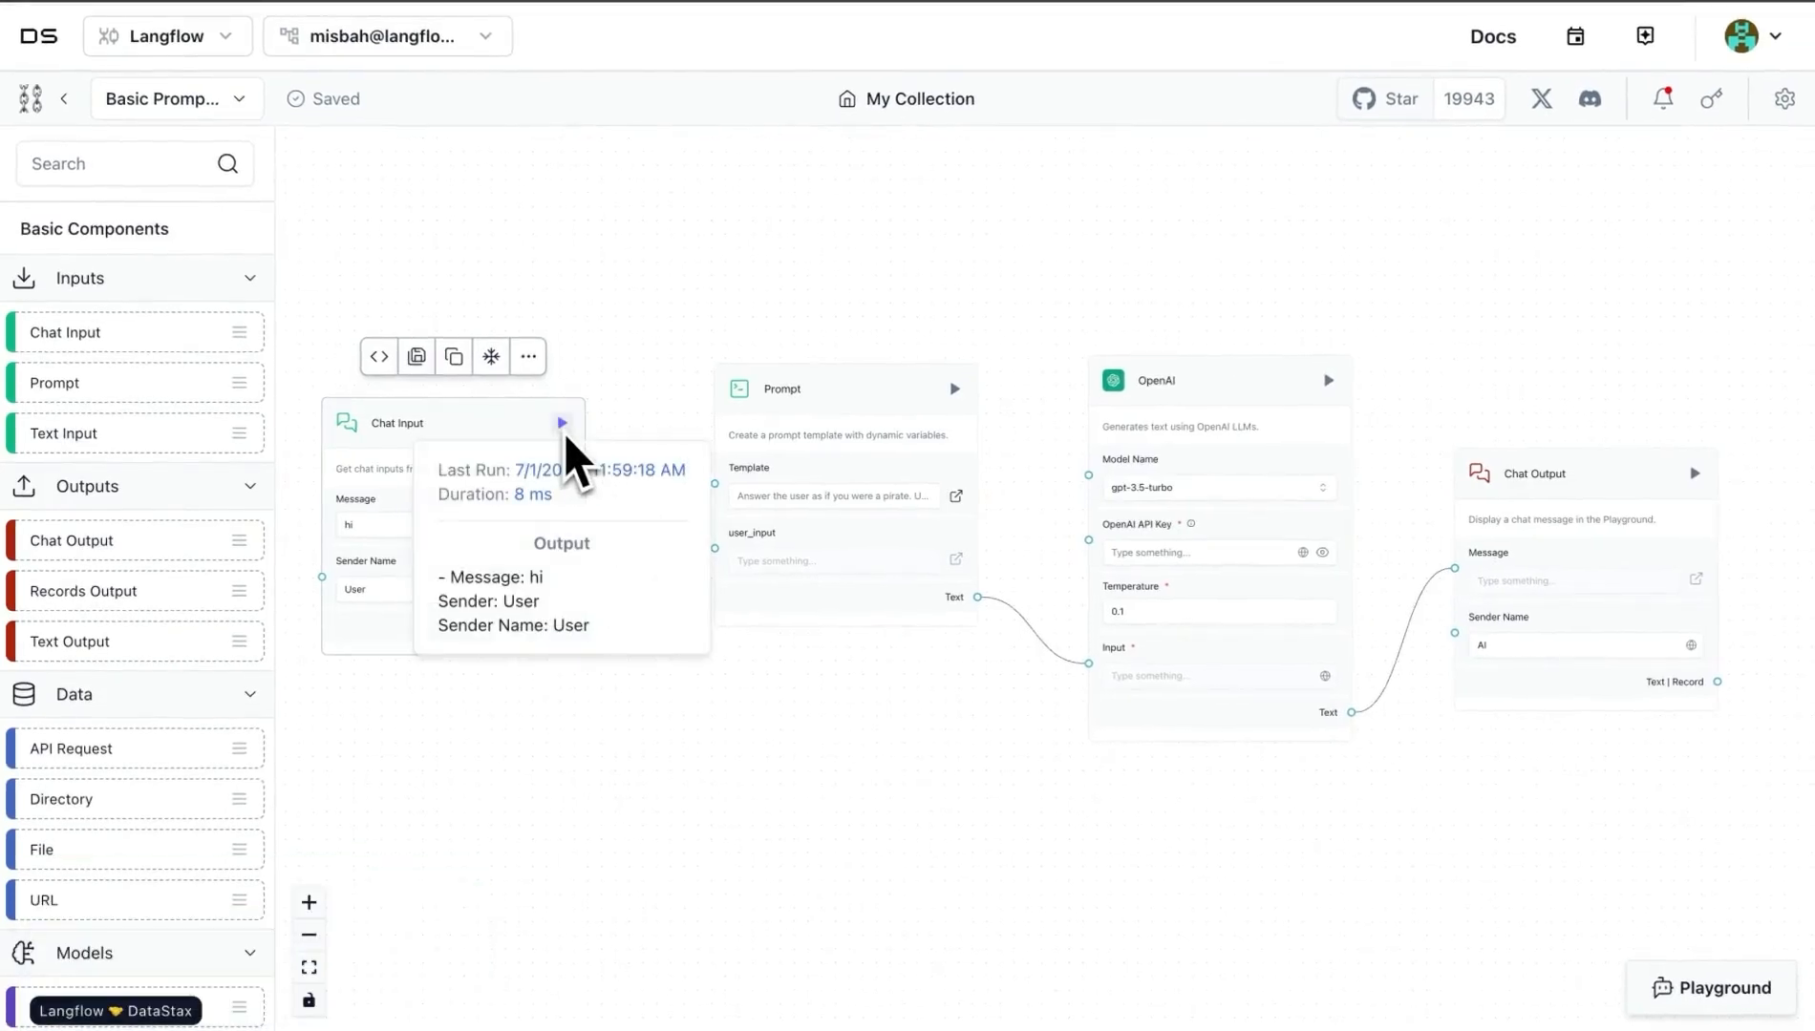
mouse_move(562, 608)
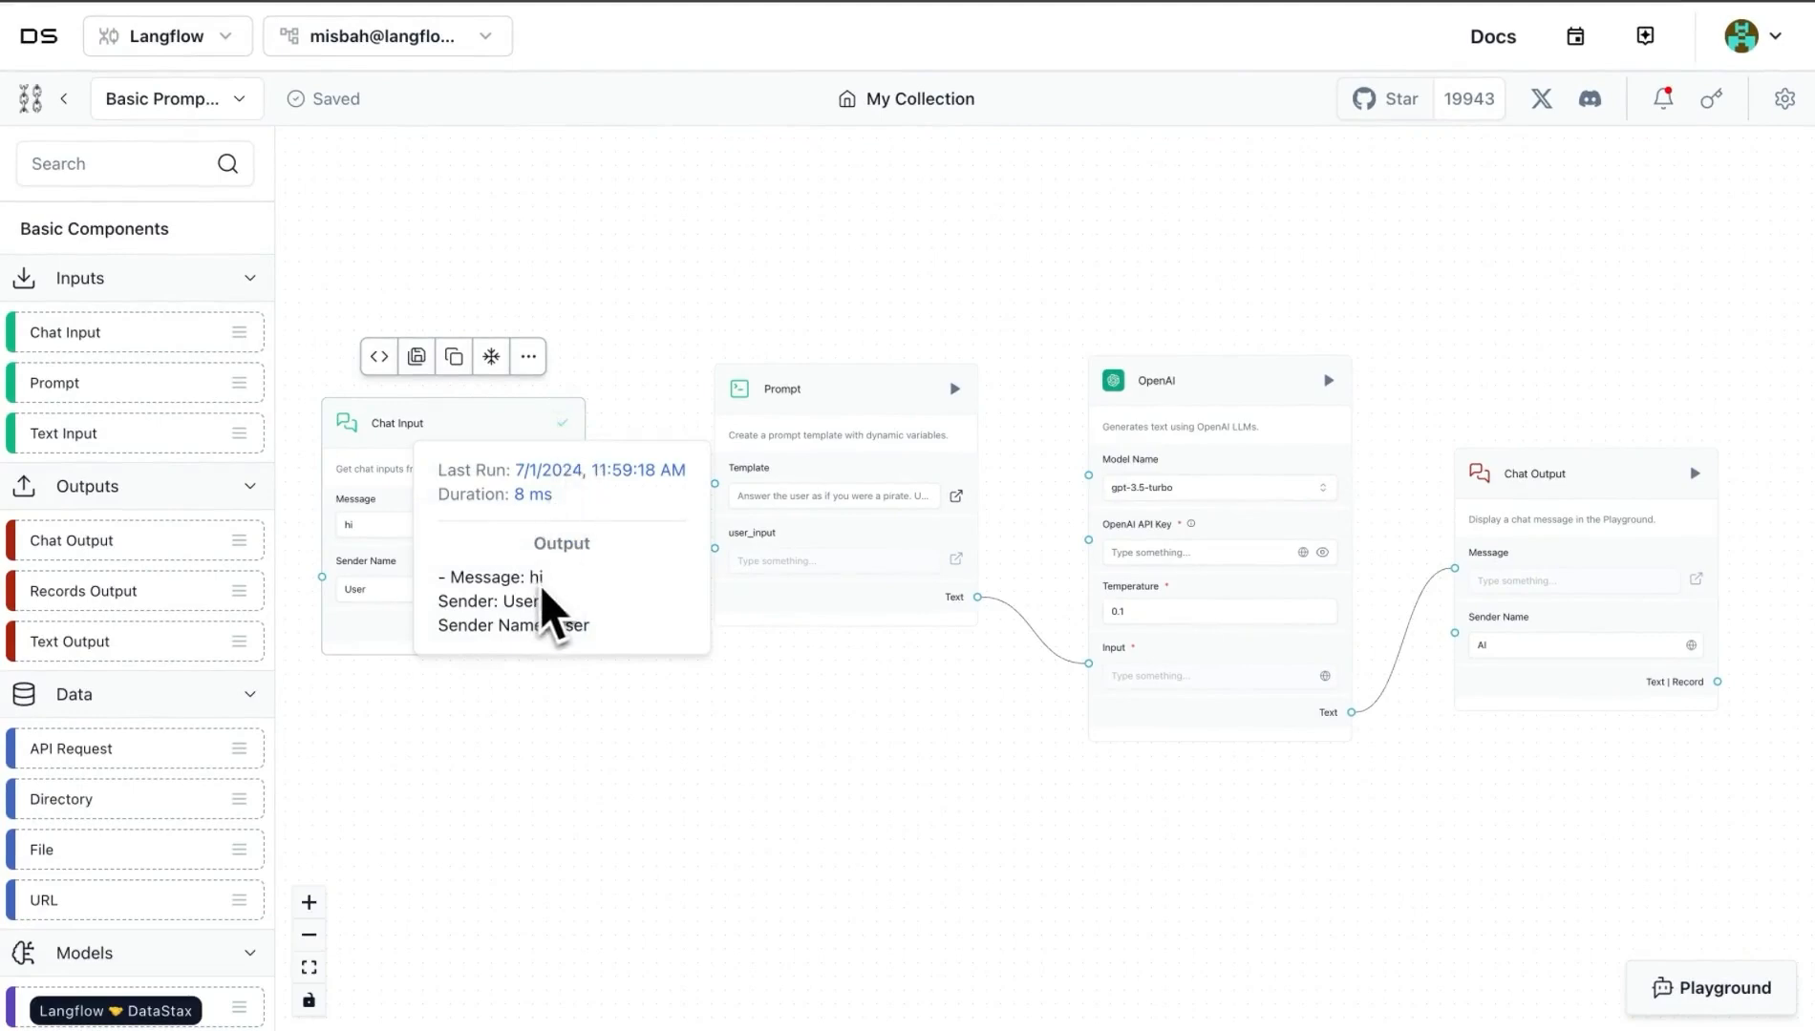
mouse_move(545, 631)
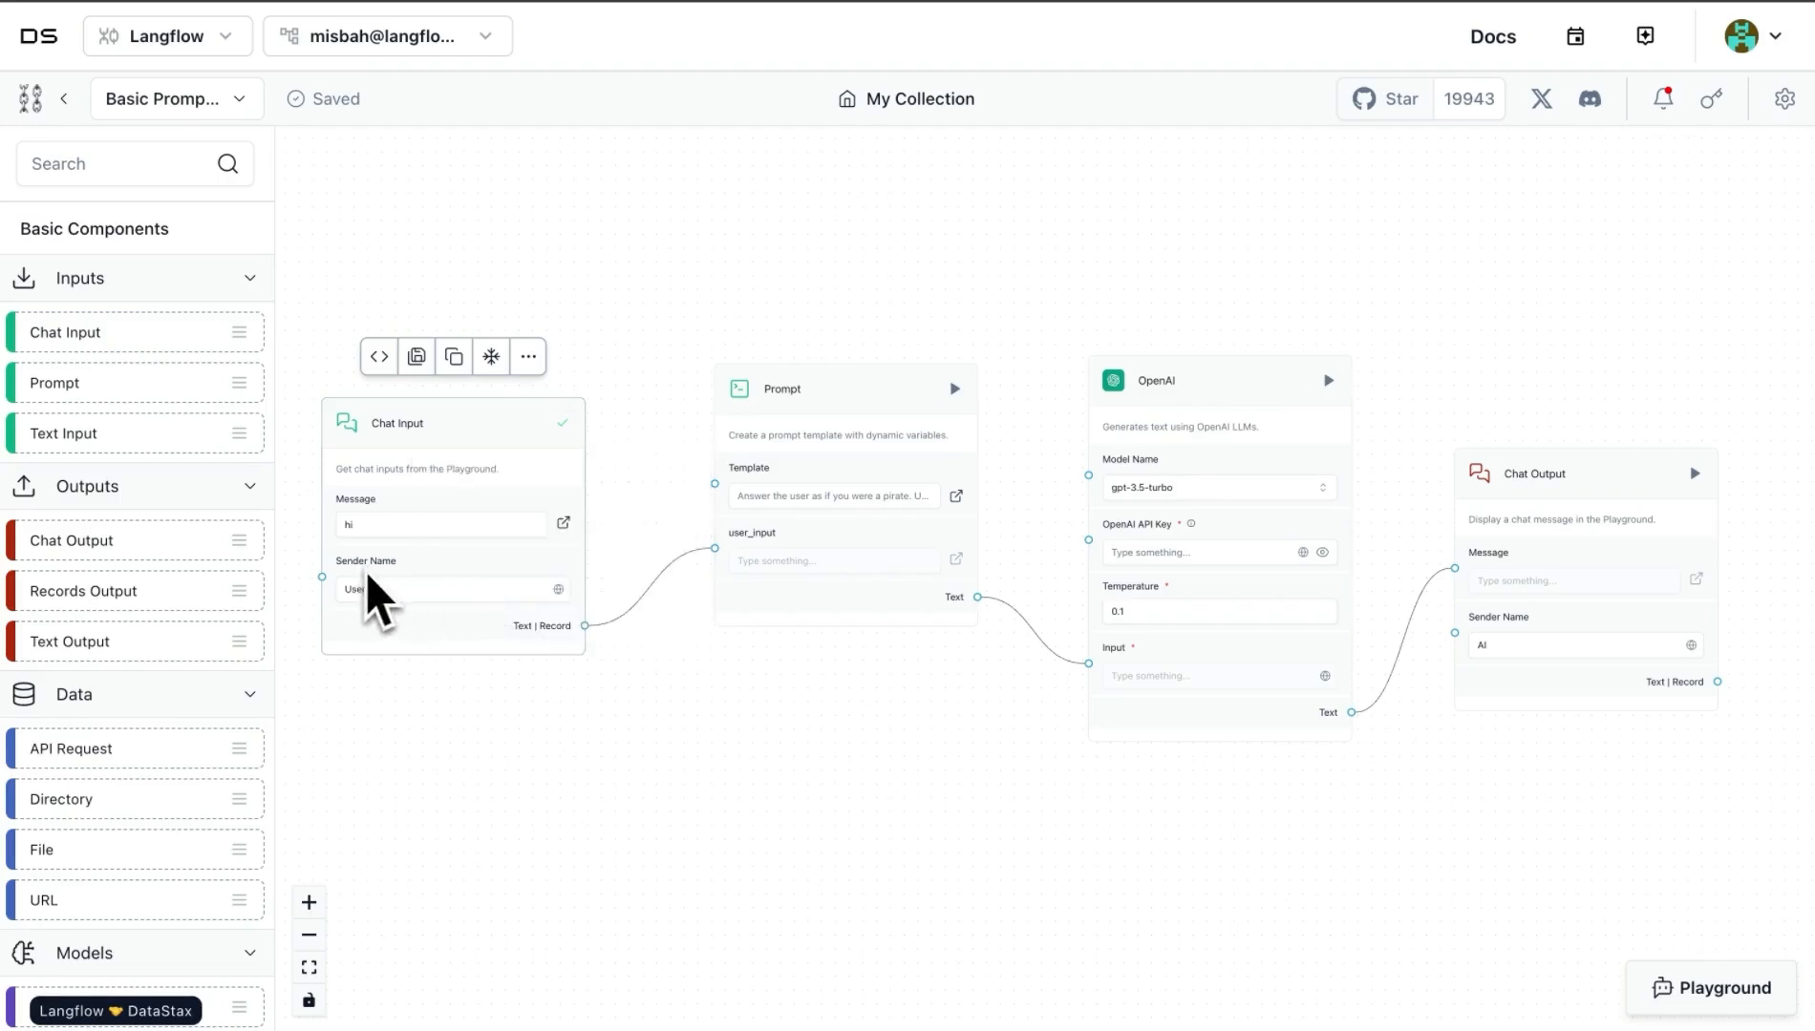
mouse_move(573, 457)
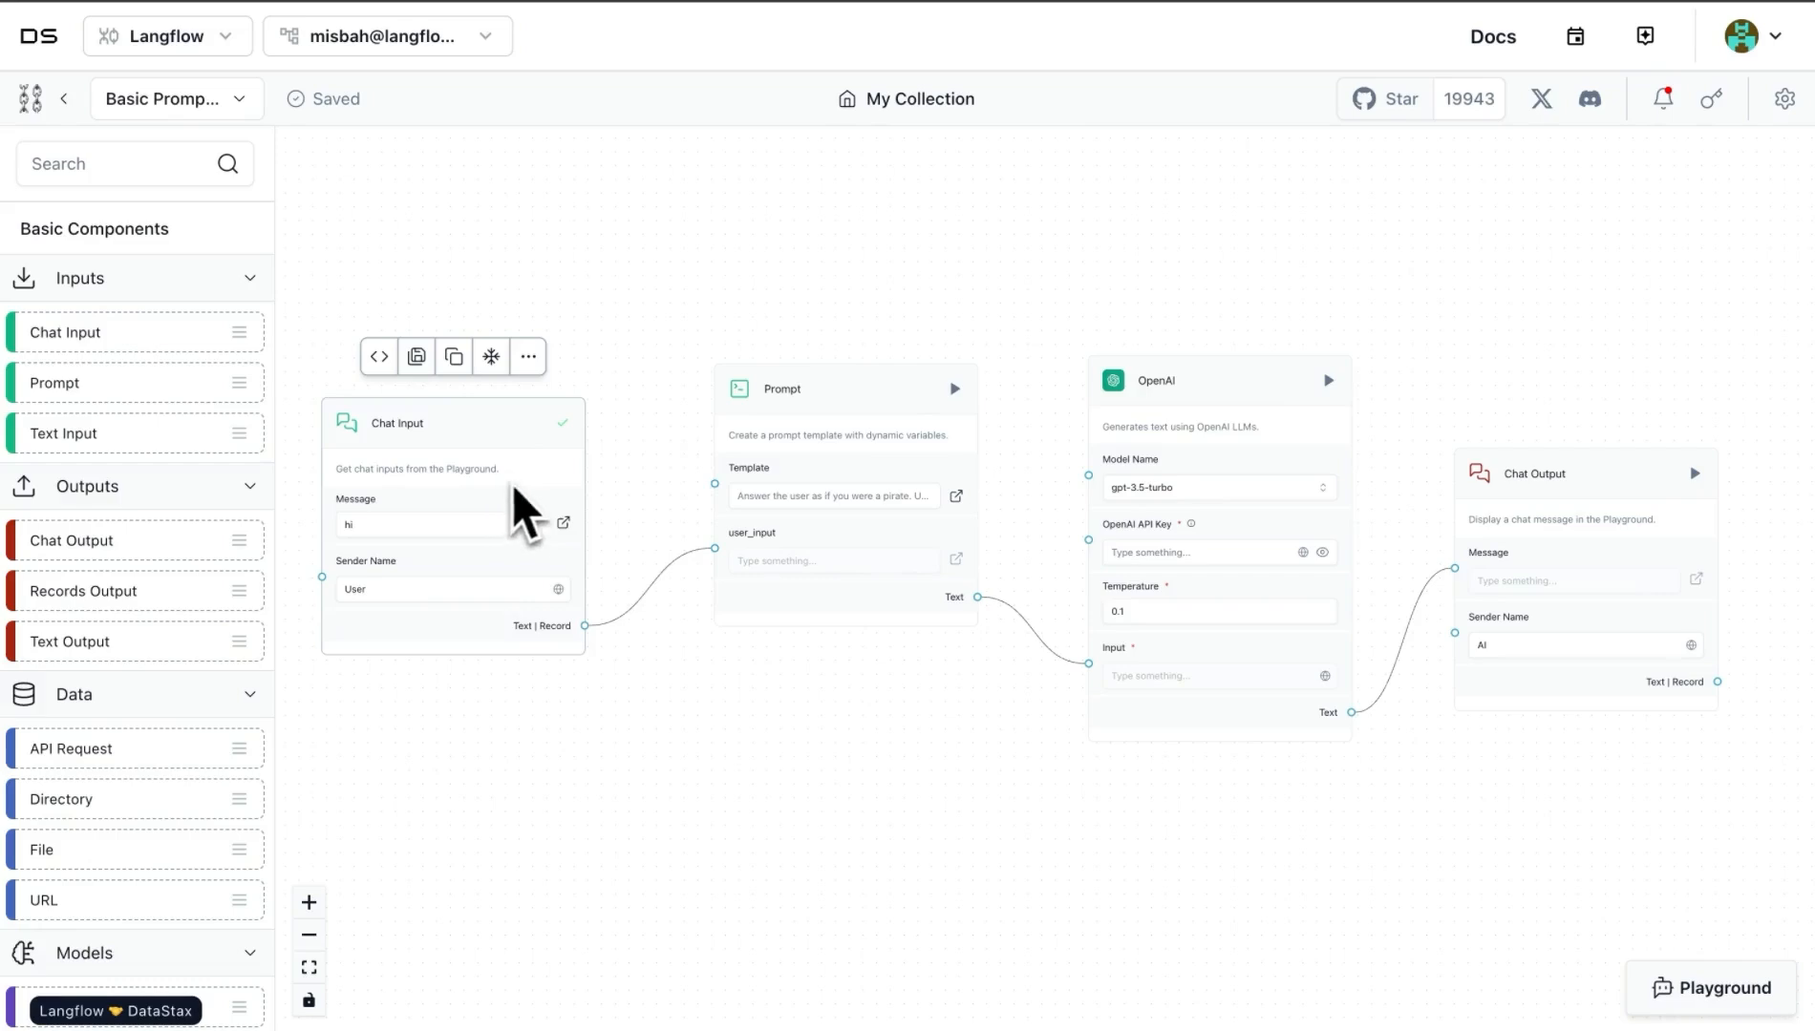
mouse_move(584, 544)
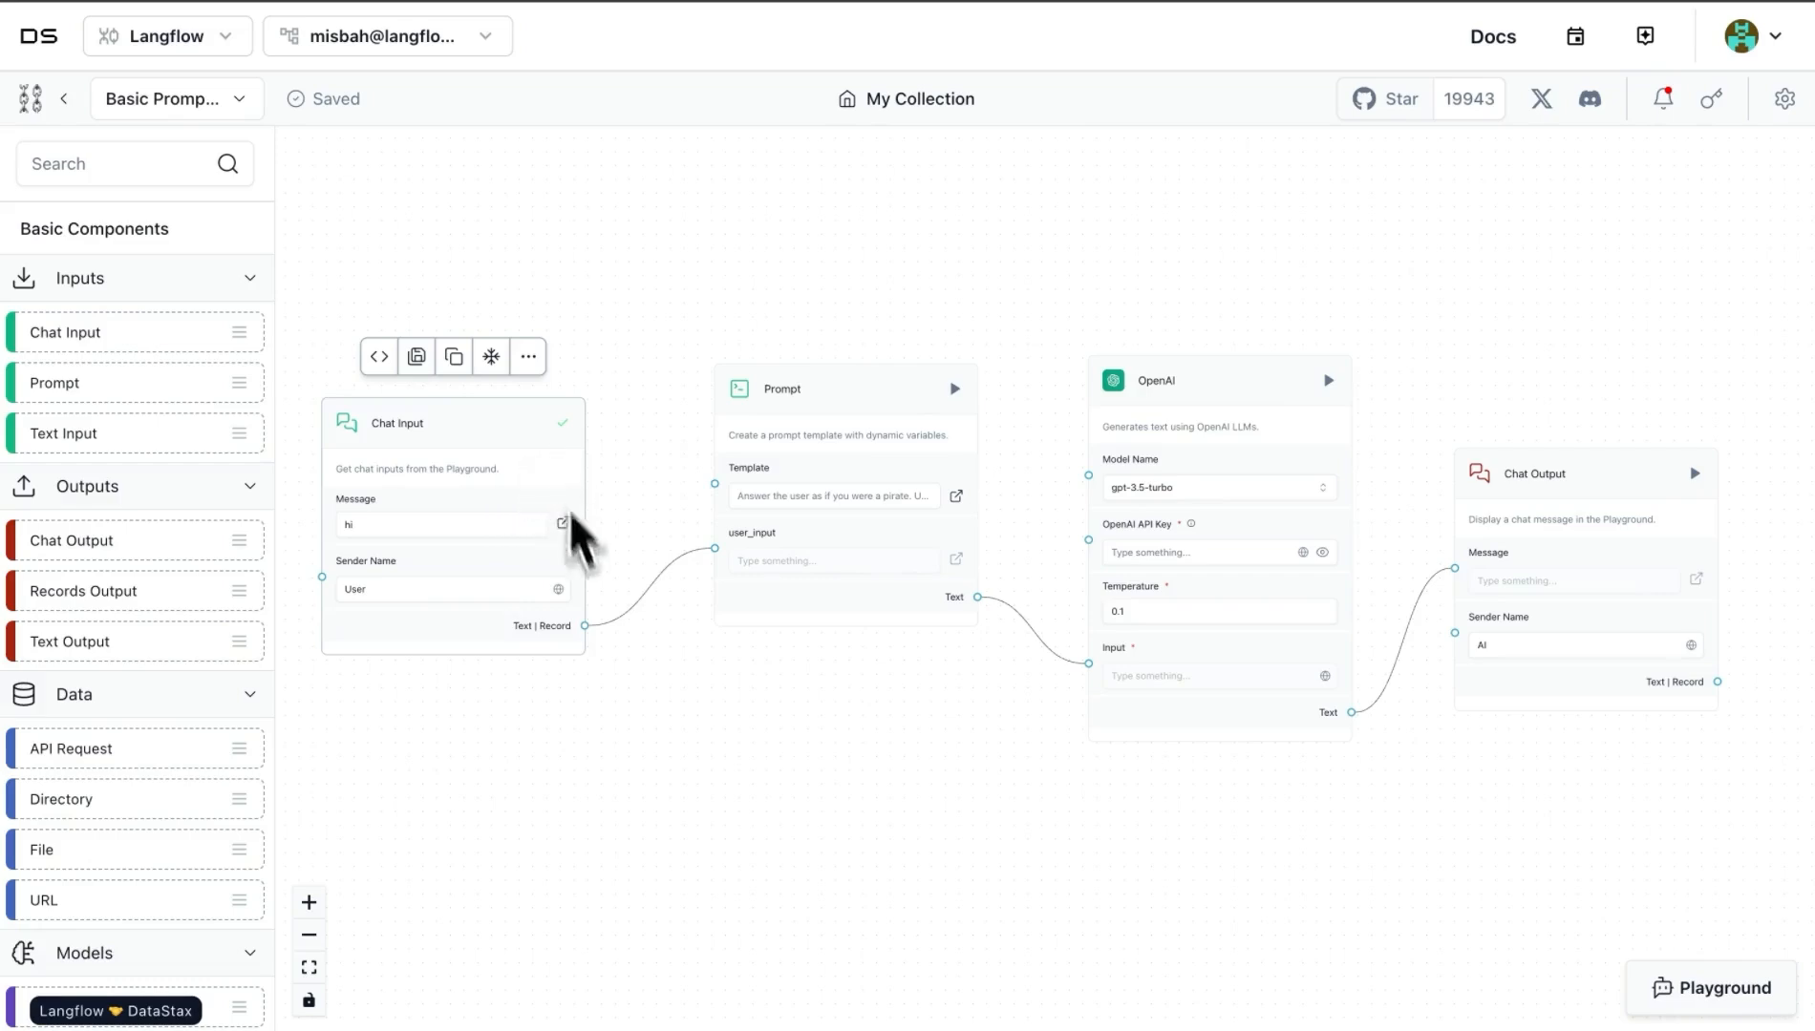
mouse_move(490, 357)
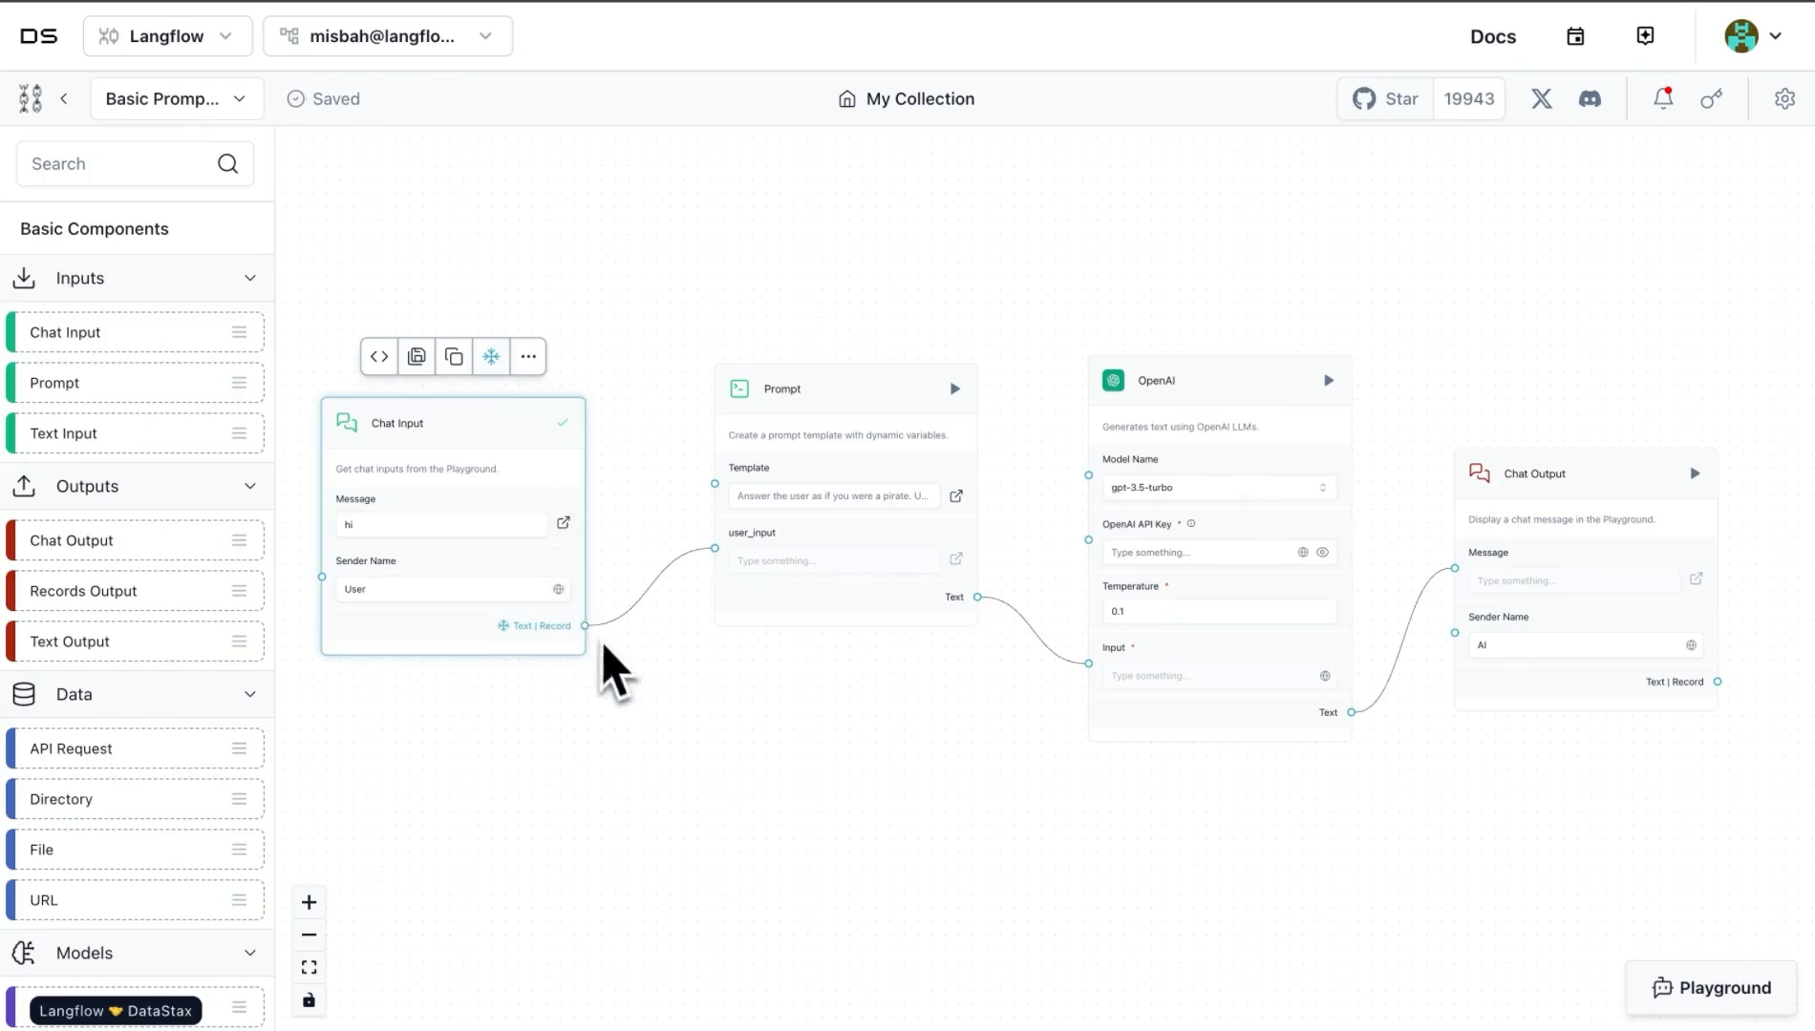
mouse_move(569, 509)
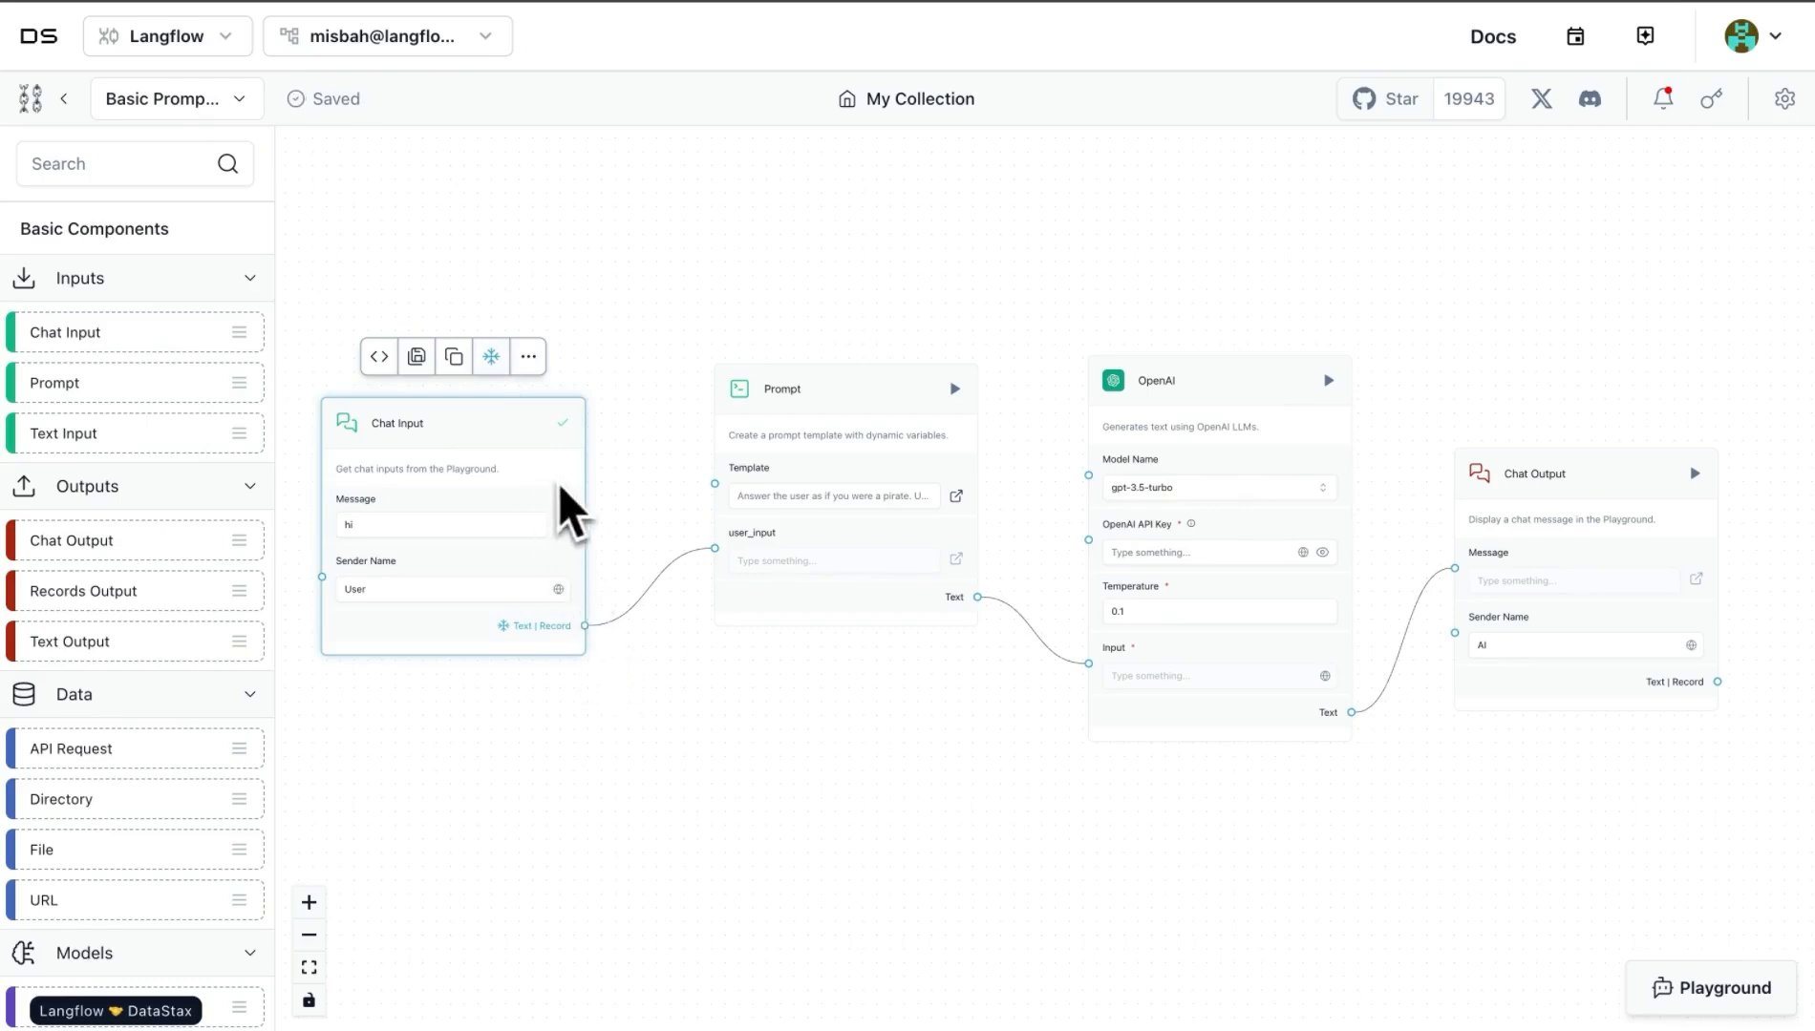
mouse_move(625, 668)
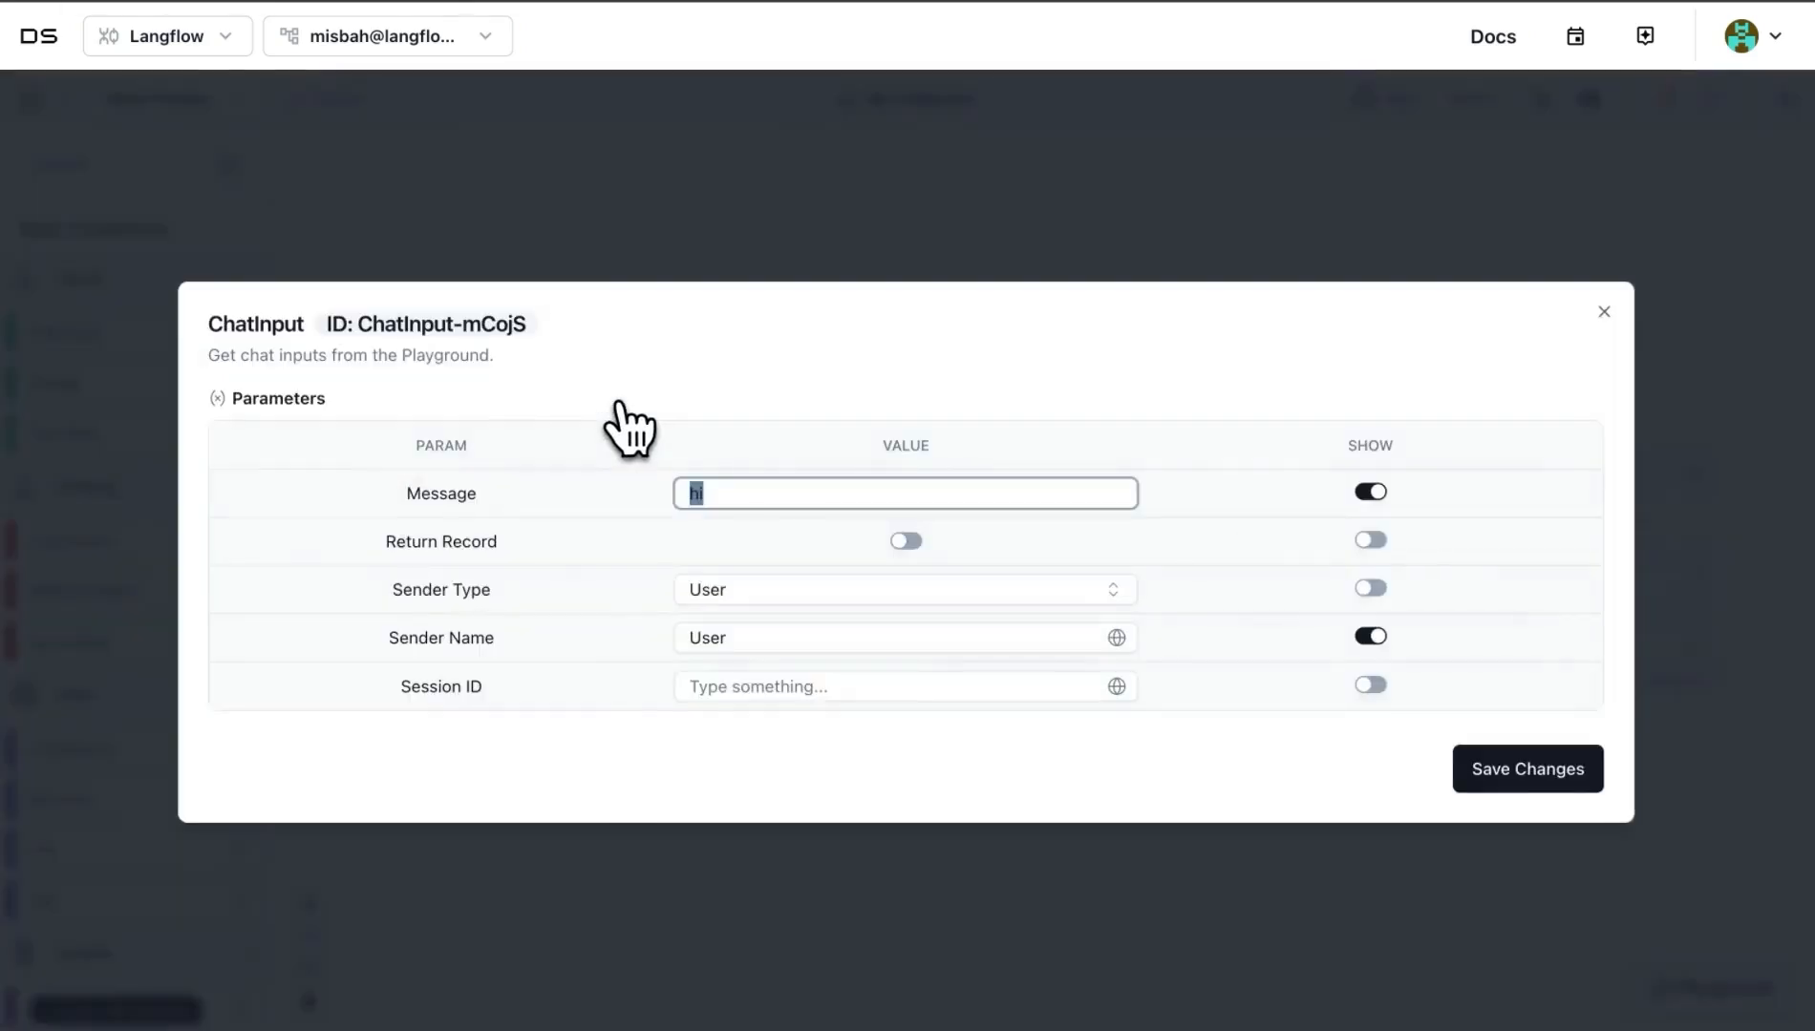
mouse_move(561, 607)
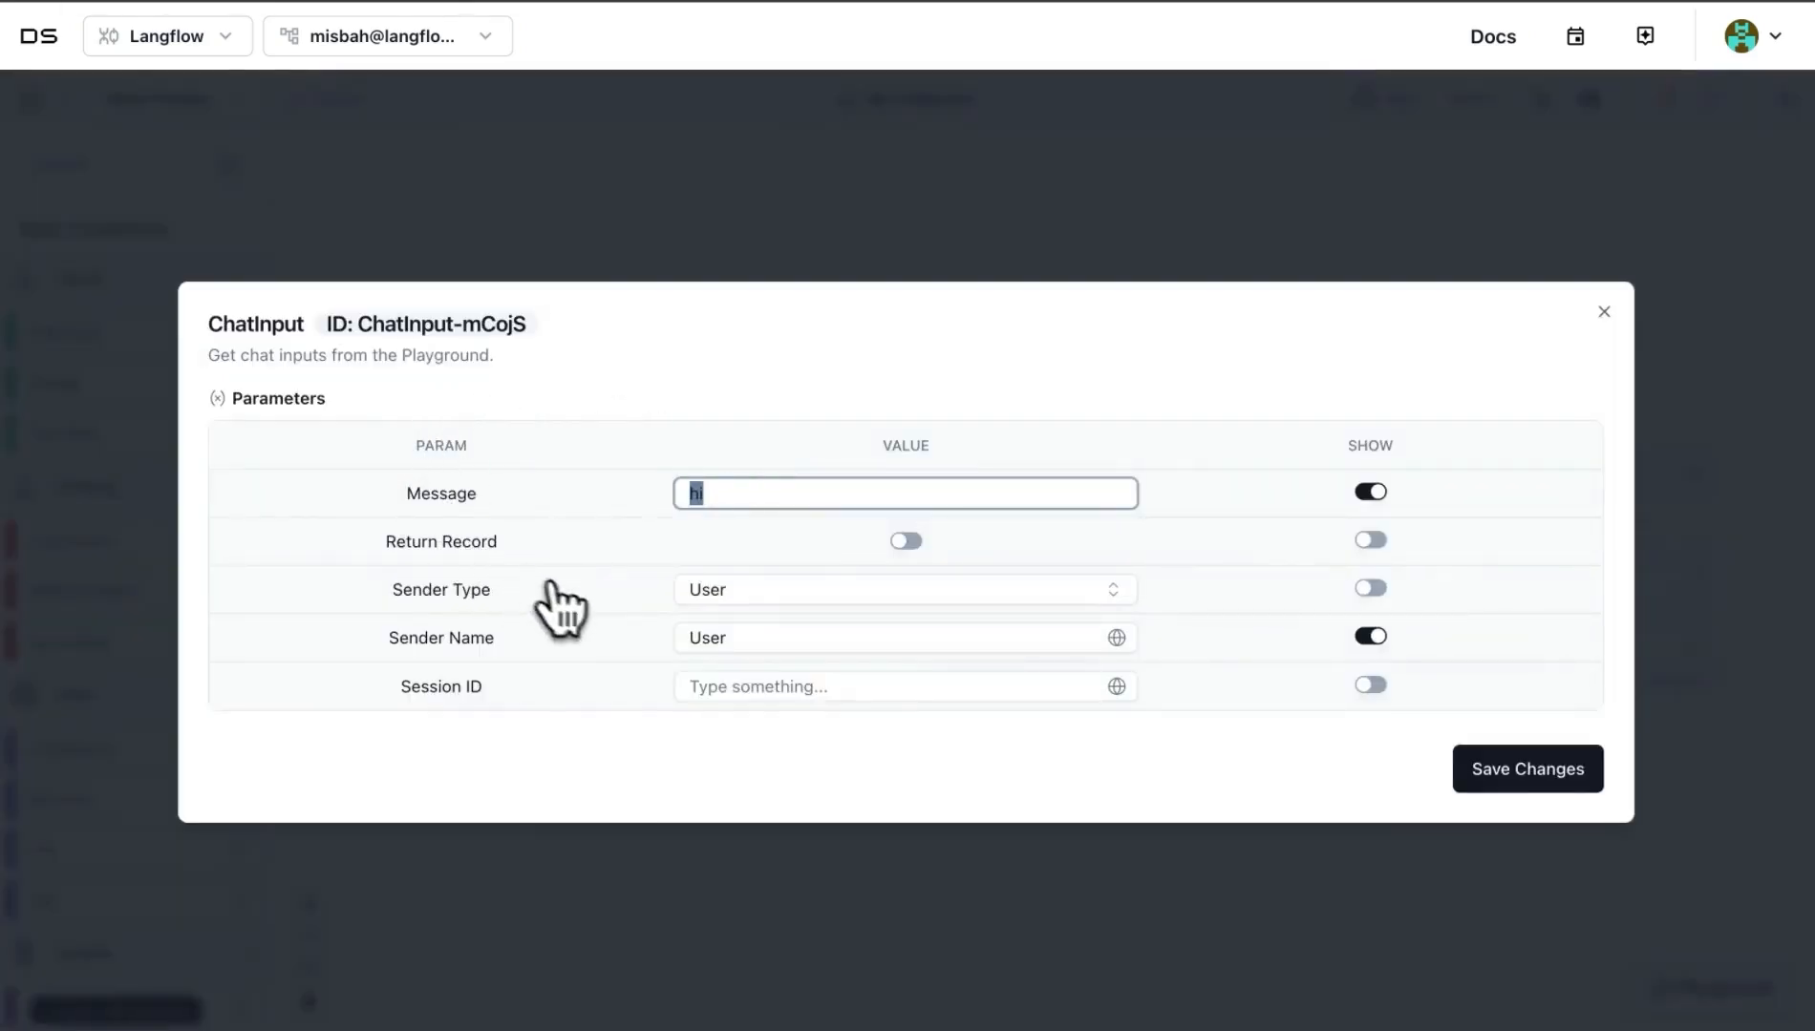
mouse_move(1620, 336)
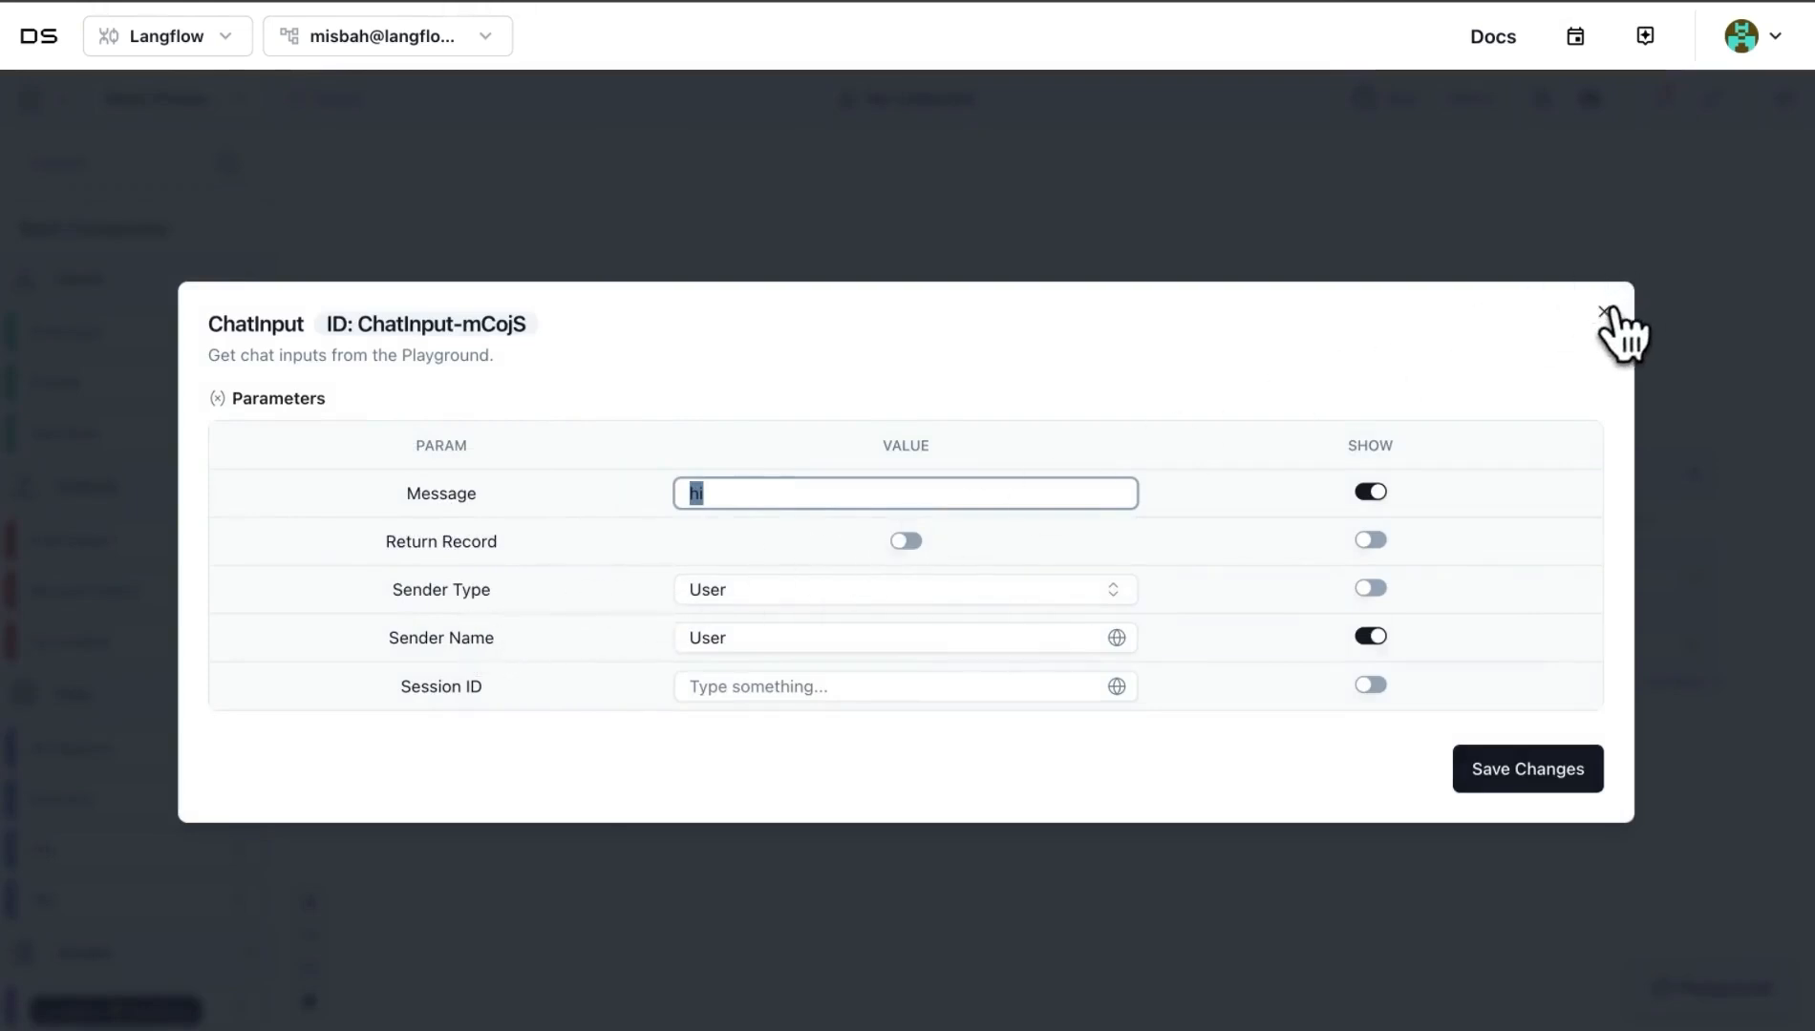
mouse_move(1570, 371)
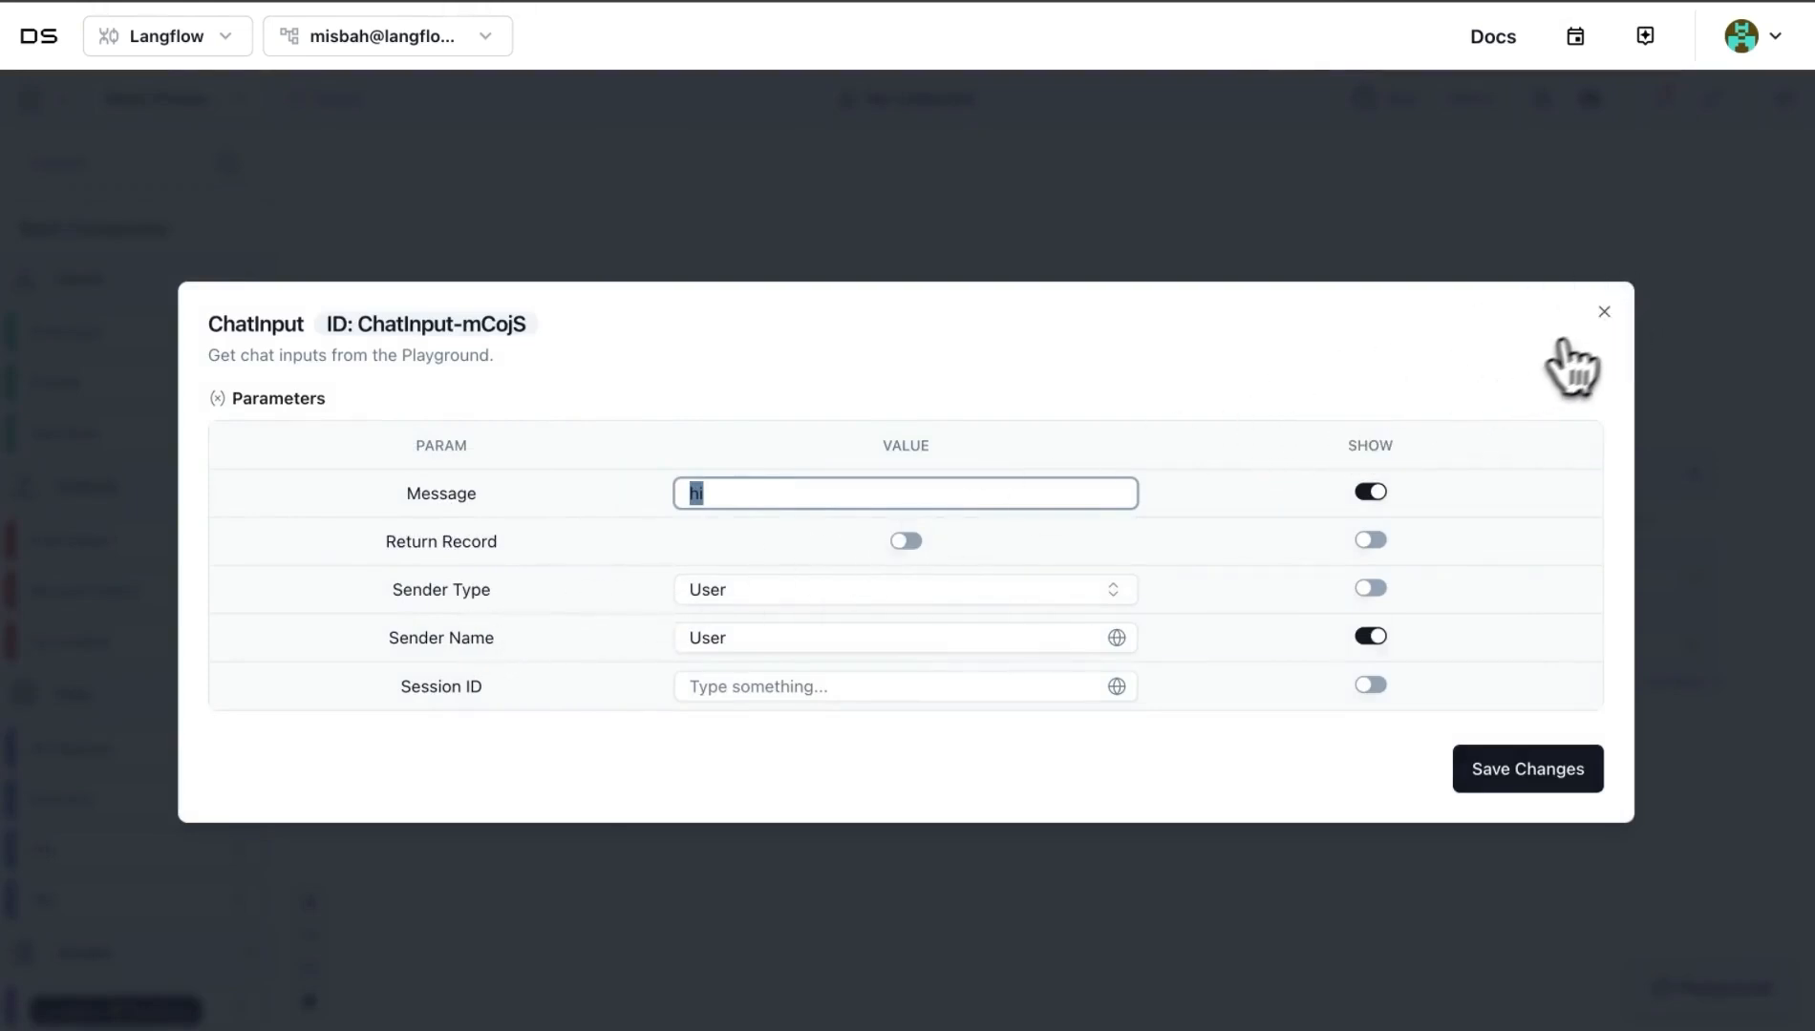
left_click(1603, 312)
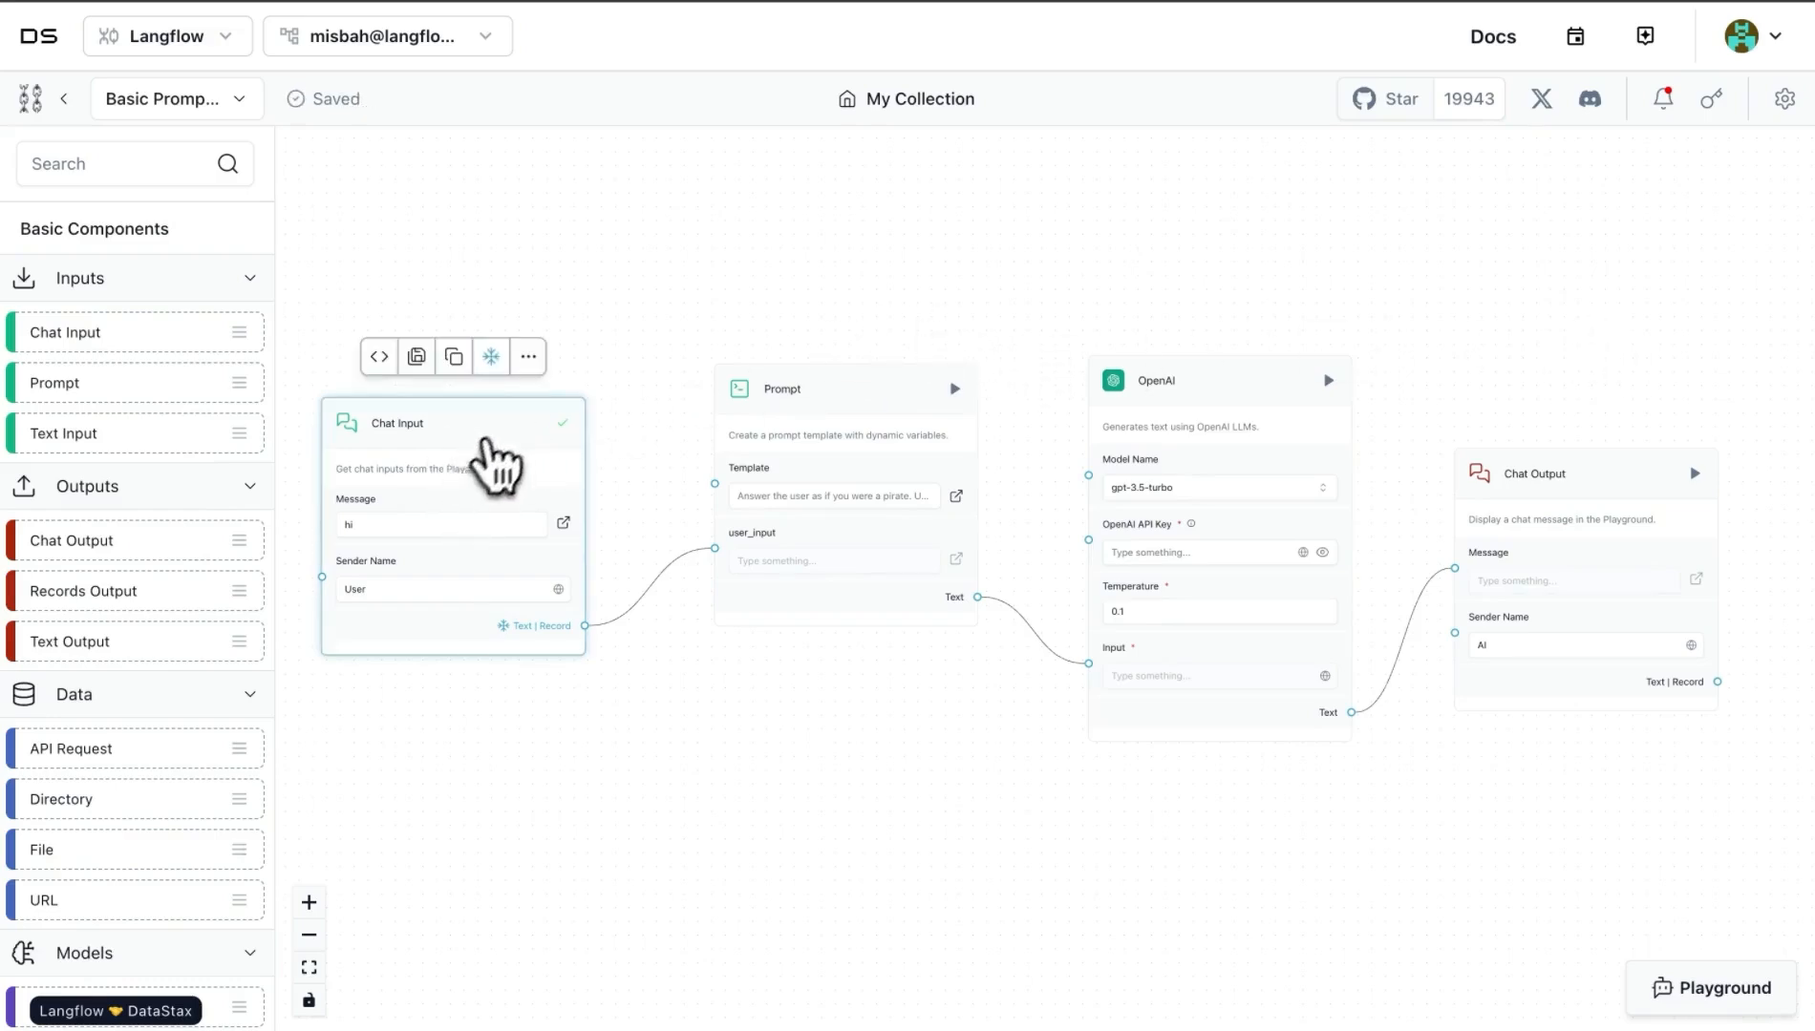
mouse_move(865, 452)
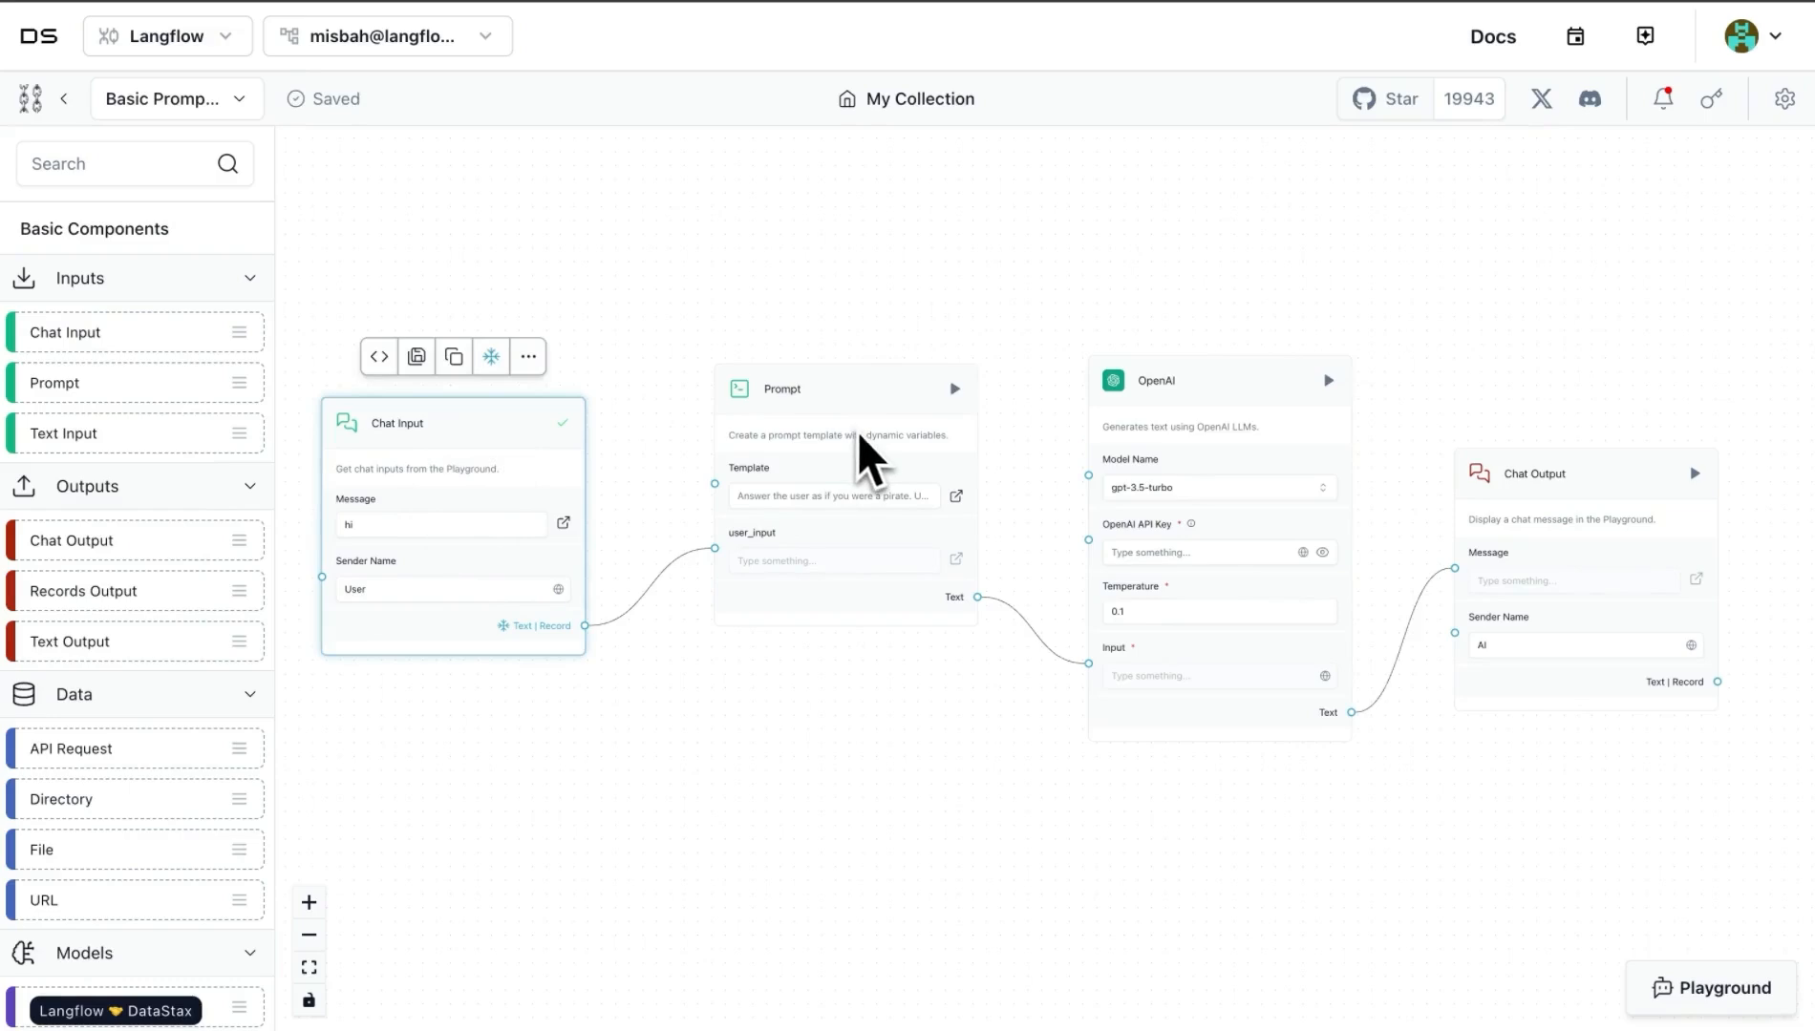
mouse_move(832, 596)
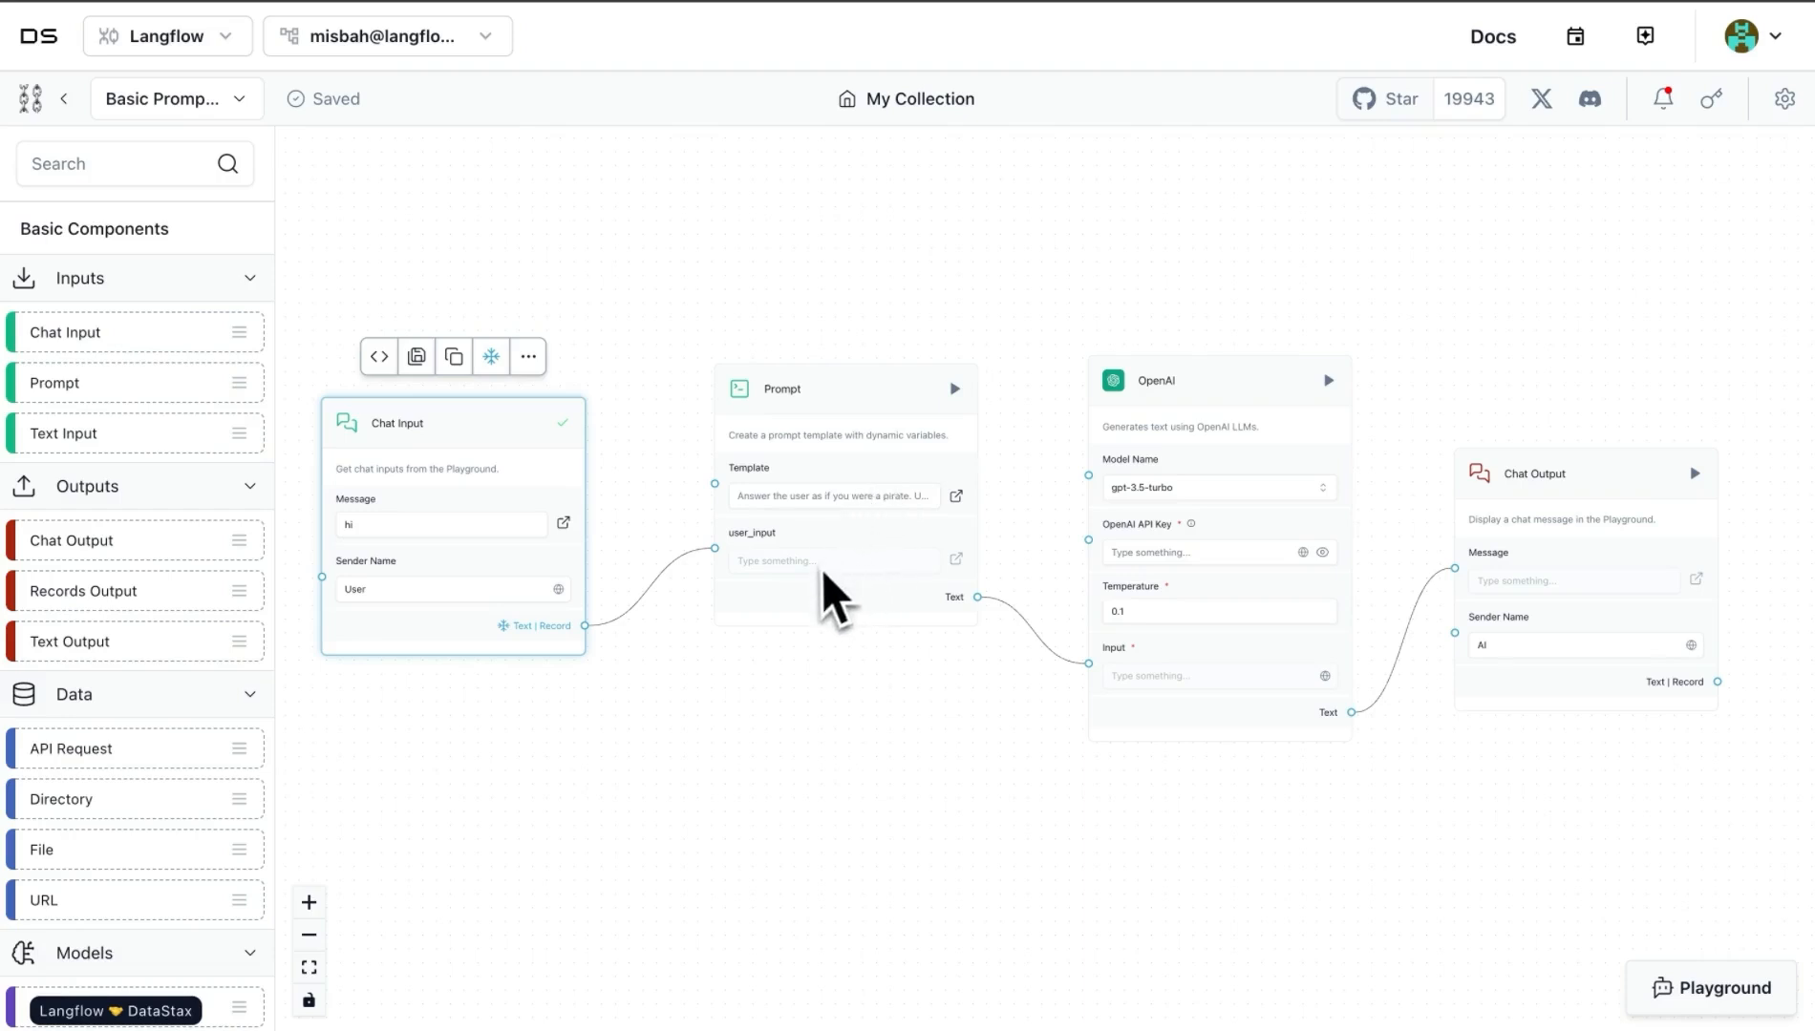
mouse_move(765, 569)
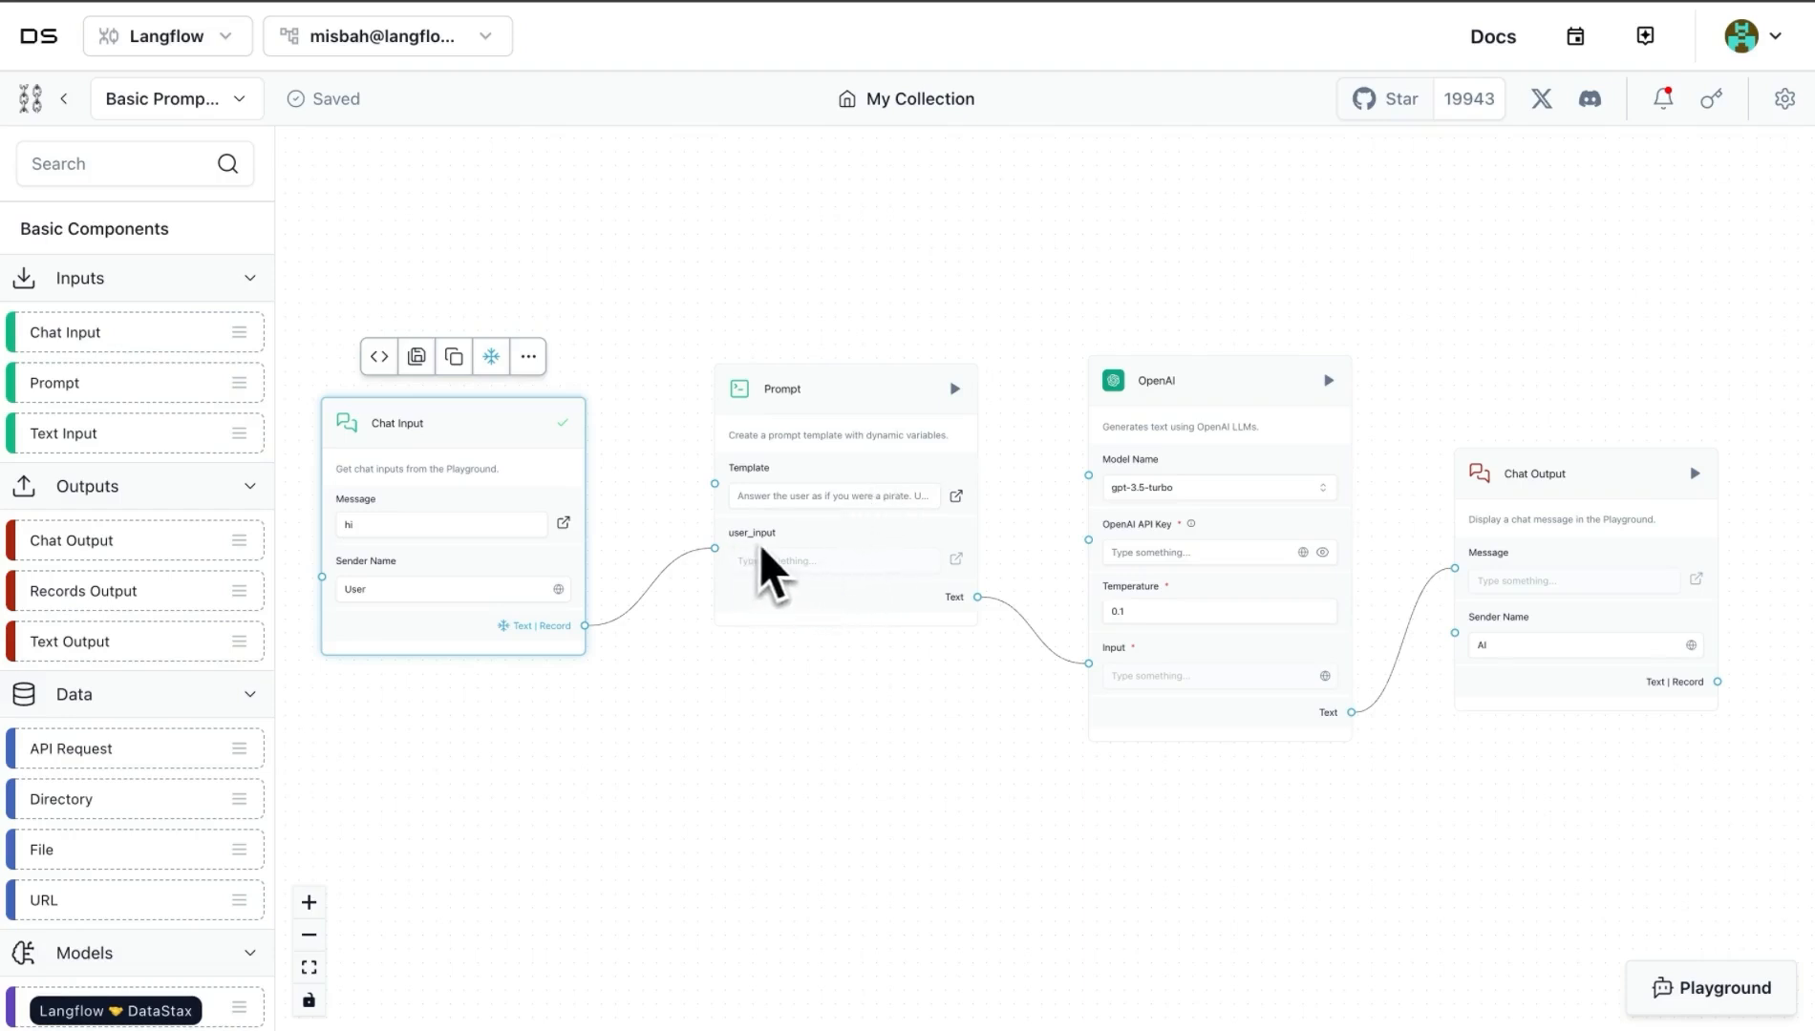
mouse_move(822, 544)
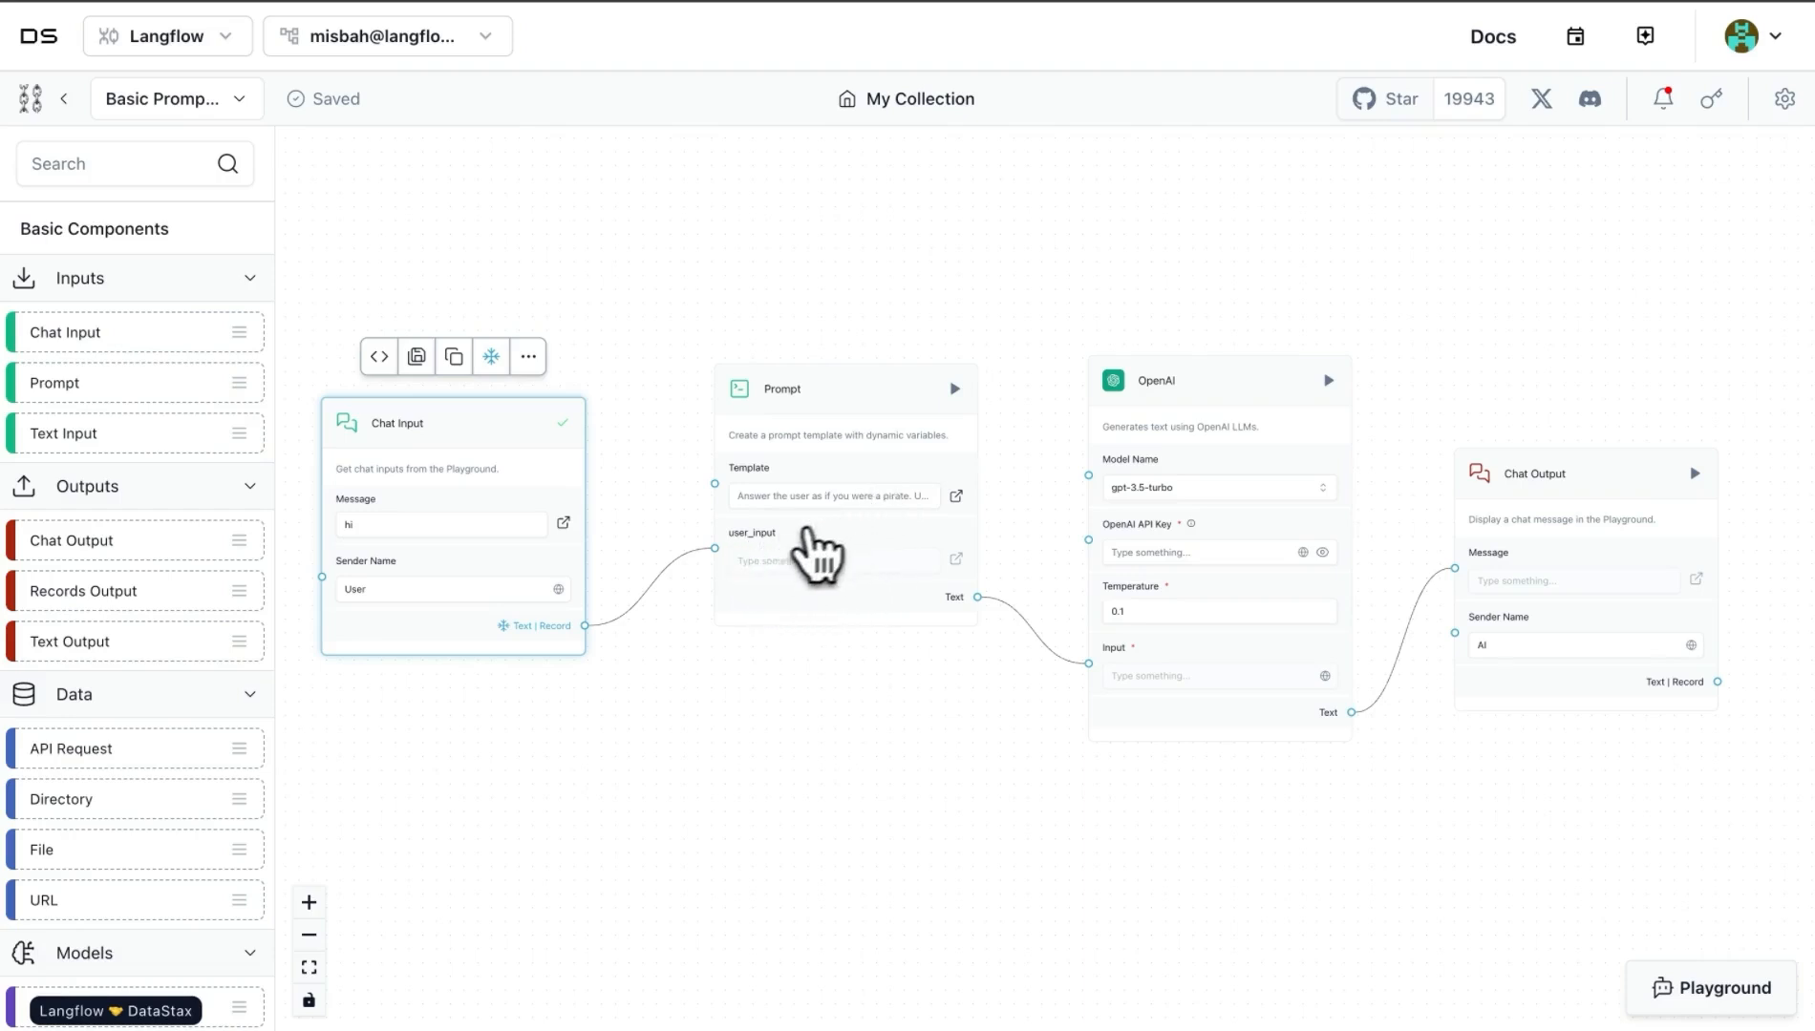
mouse_move(972, 533)
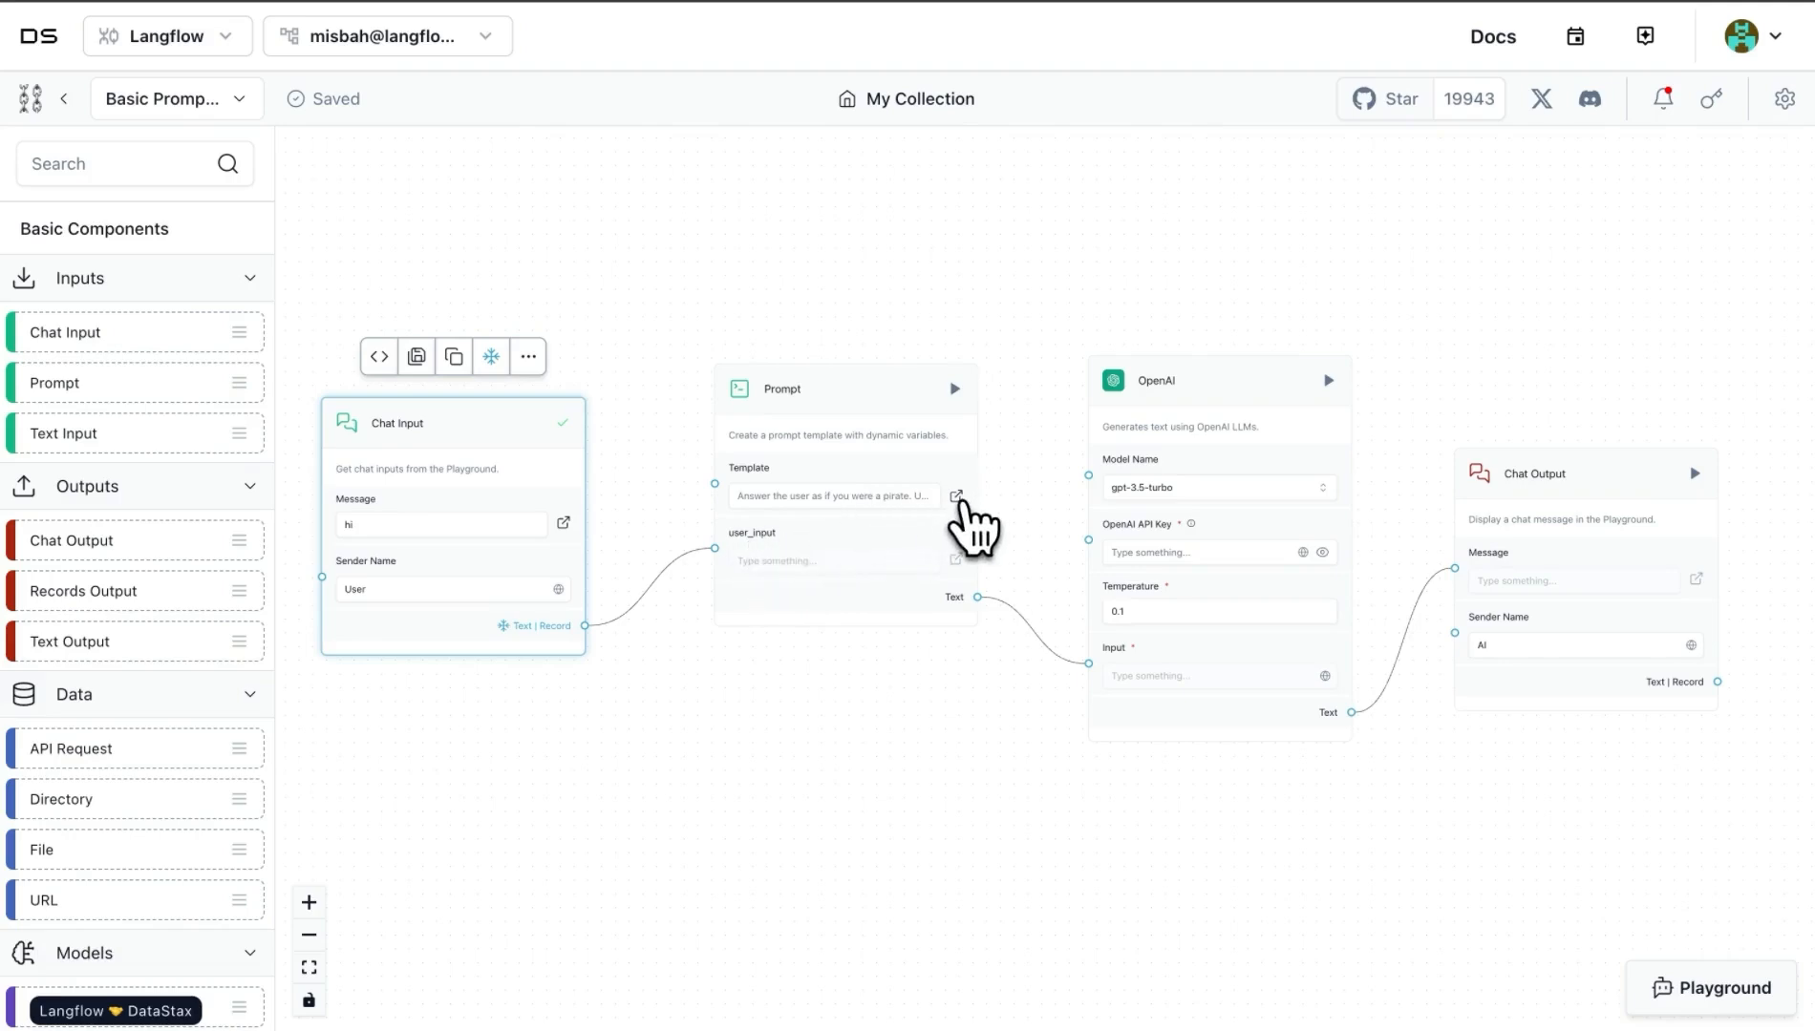
mouse_move(966, 527)
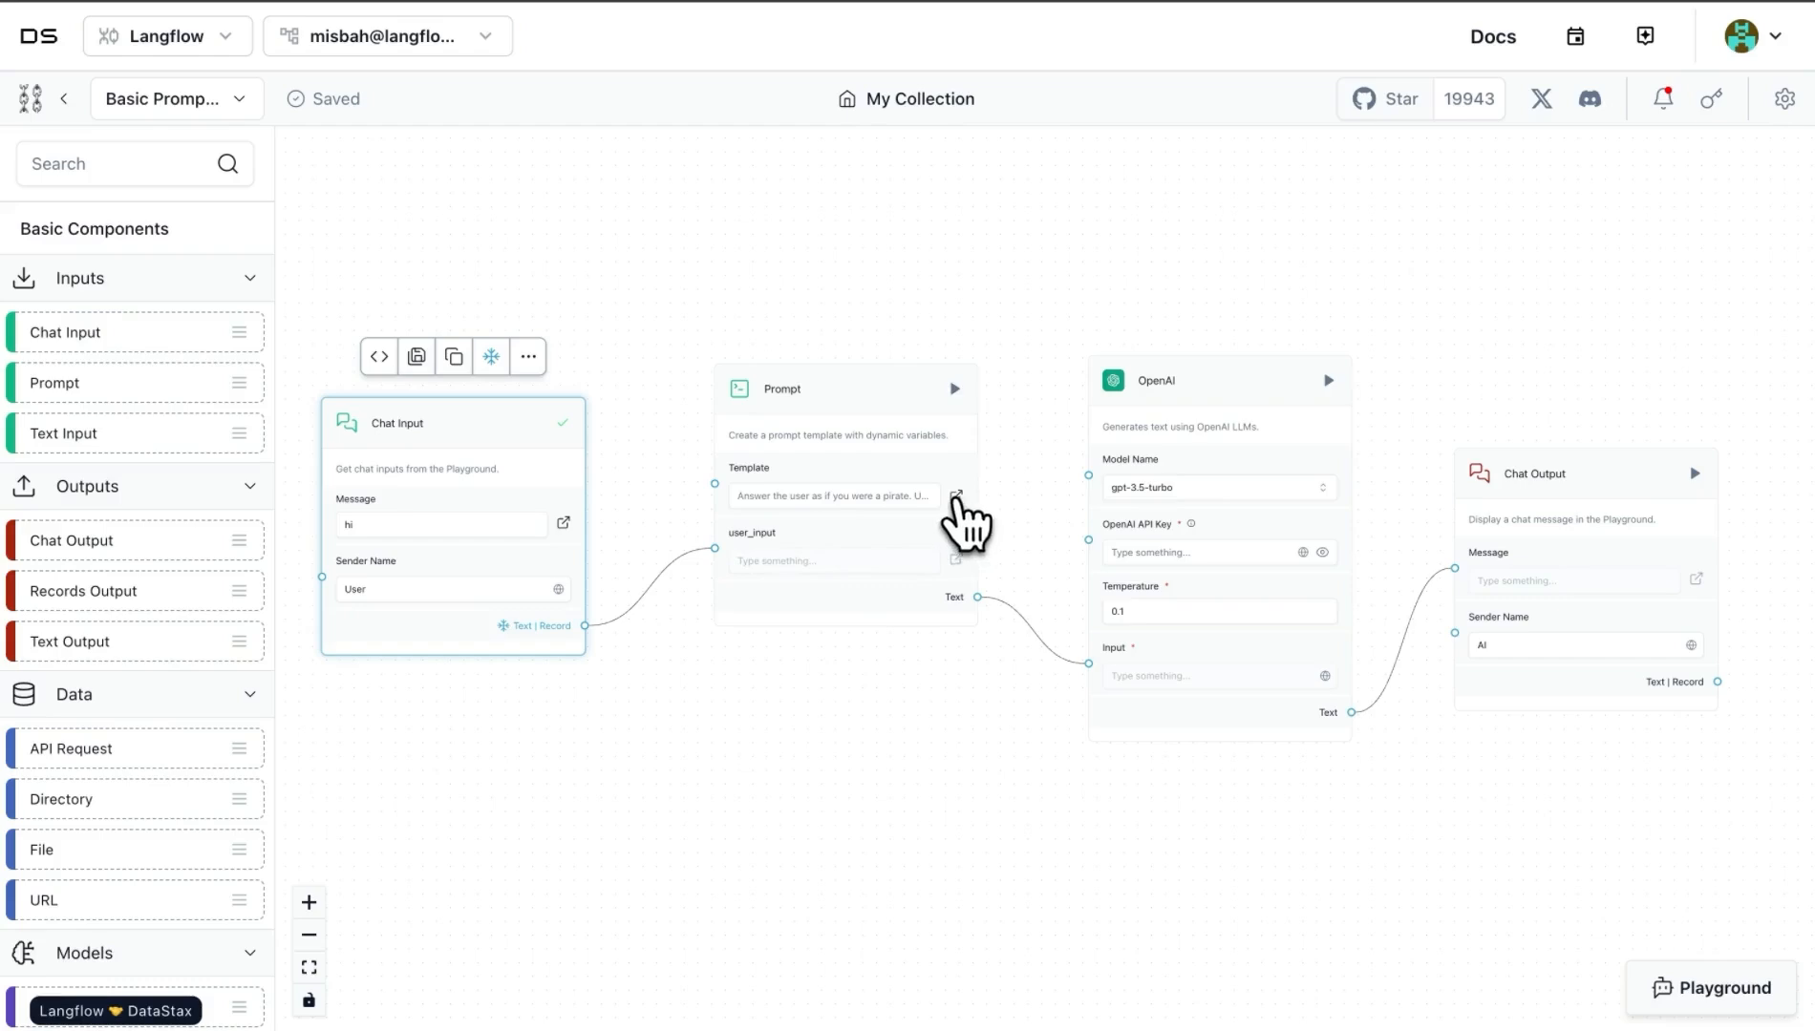
Step: Expand the Prompt node's Template field into the Edit Prompt editor
left_click(955, 495)
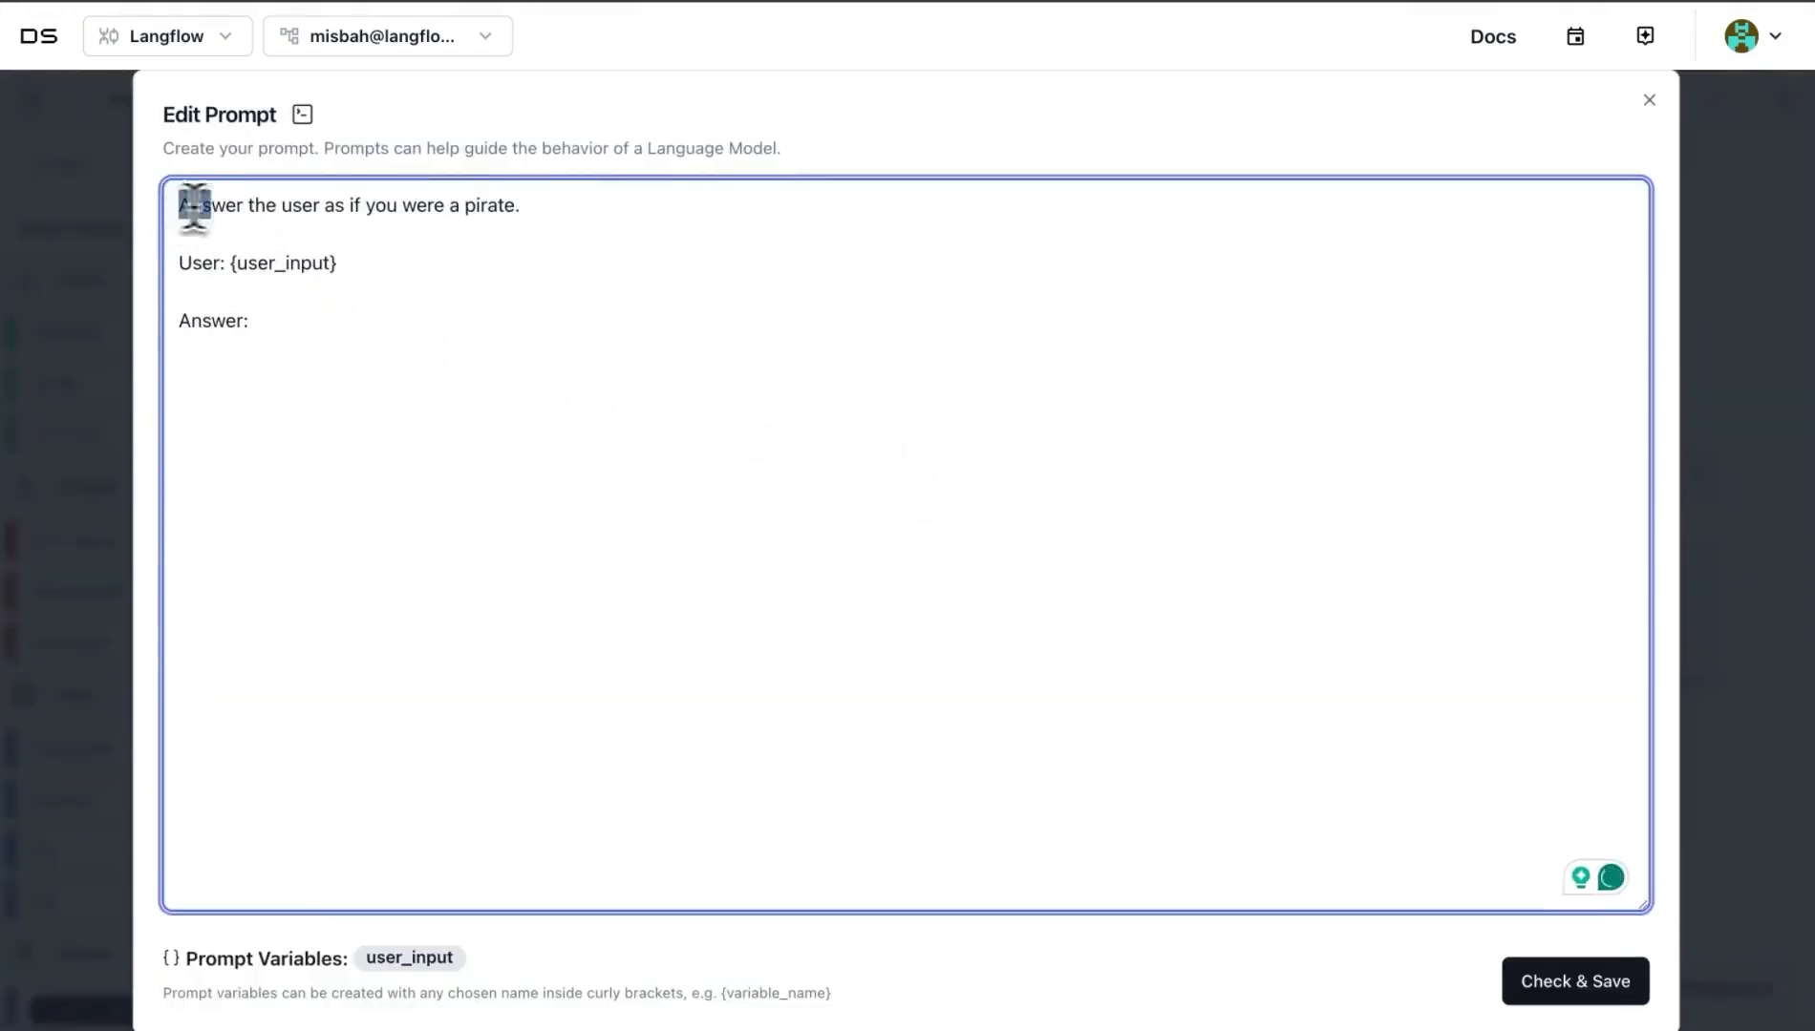
left_click_drag(180, 205, 519, 205)
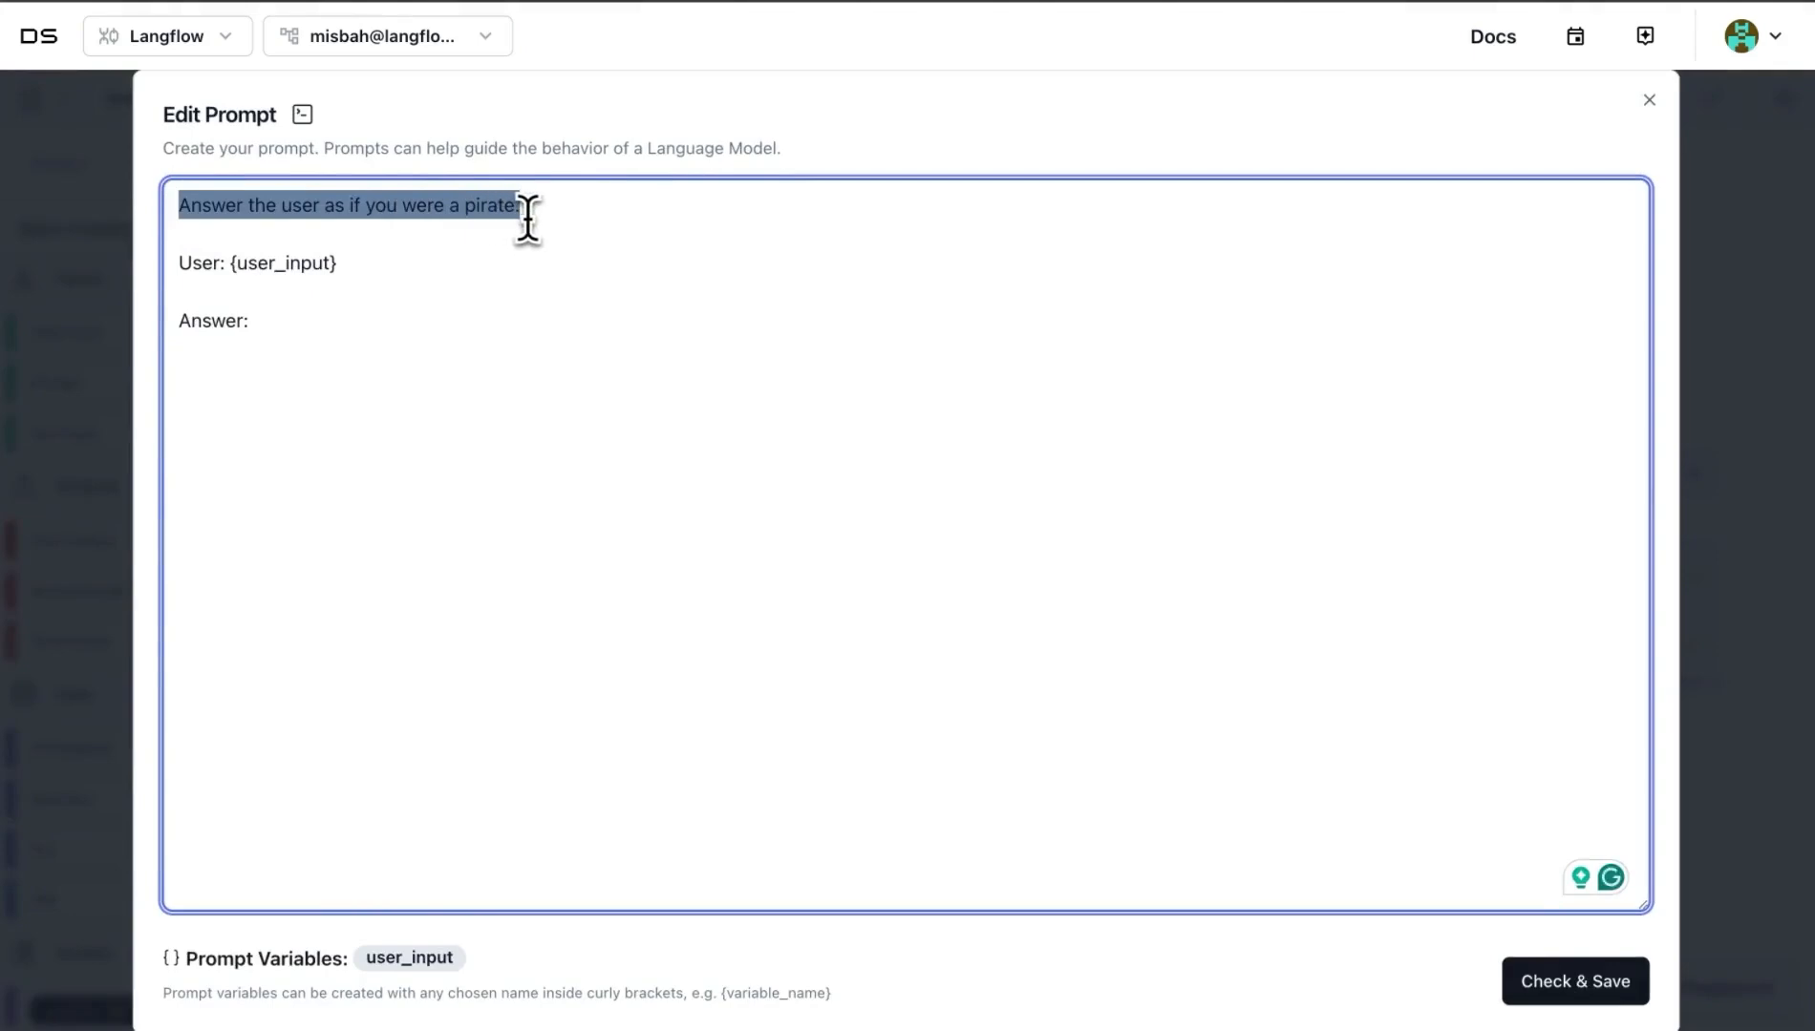
double_click(278, 263)
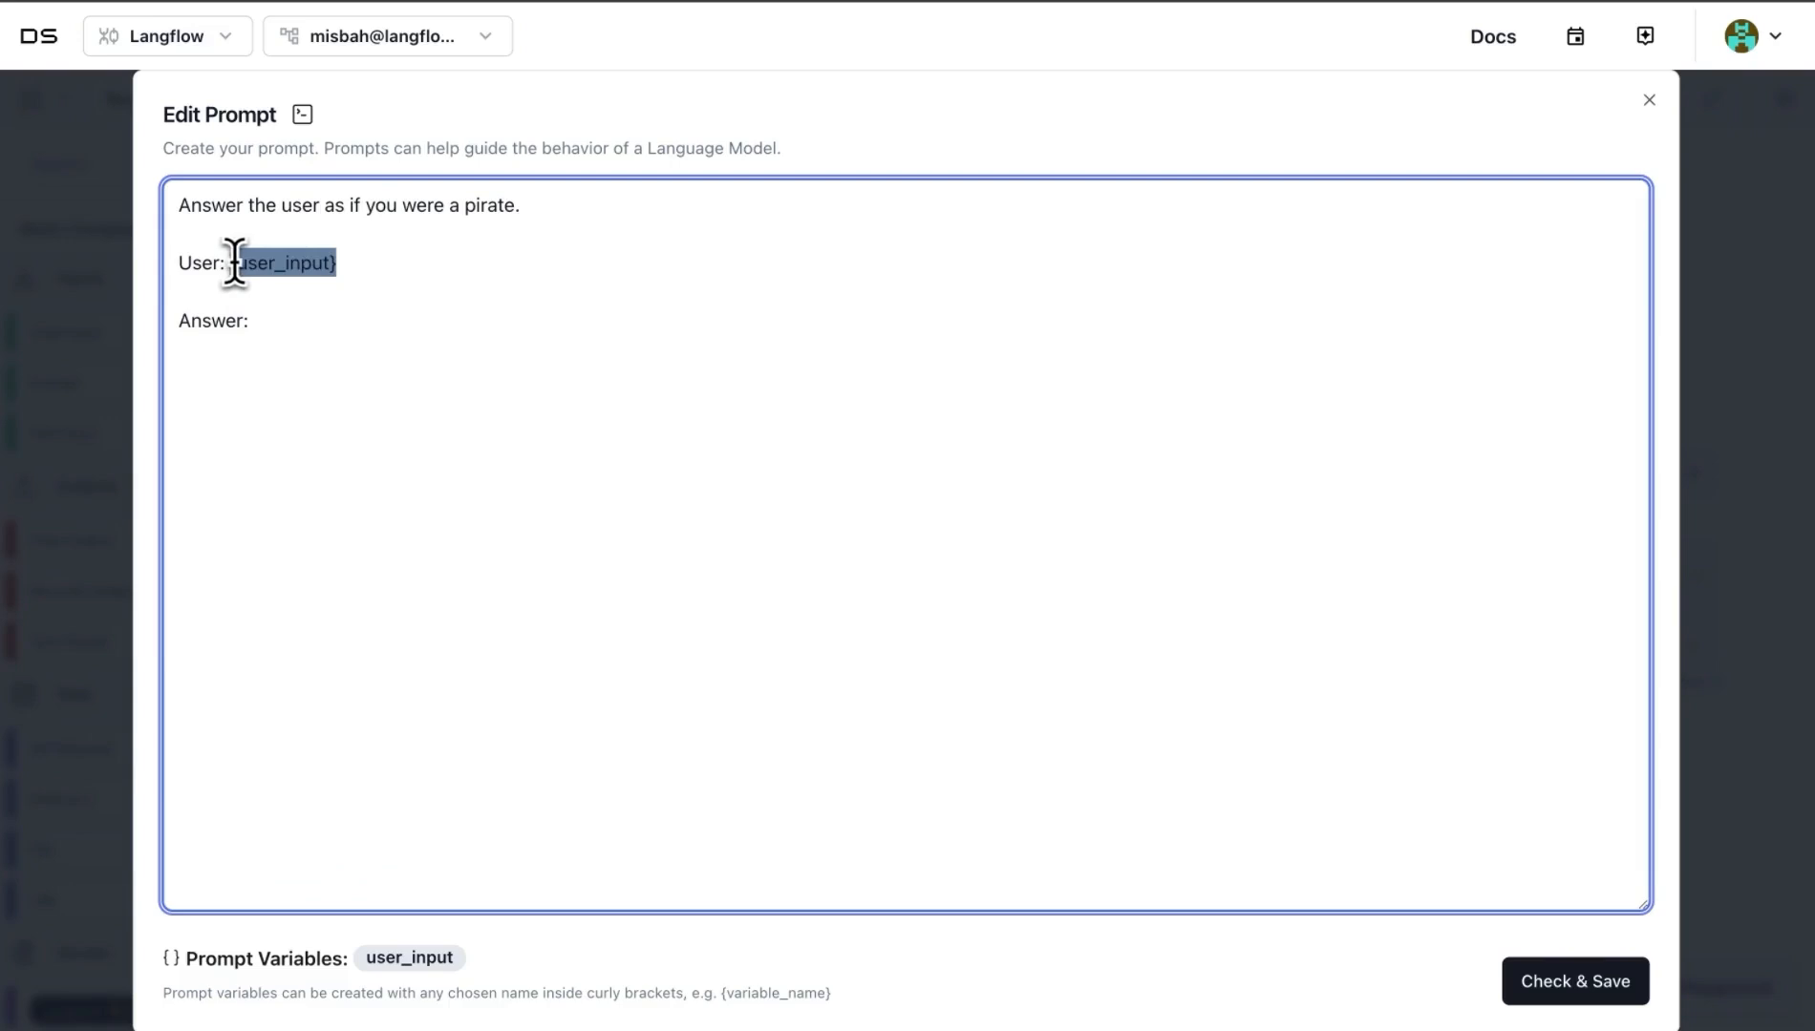
left_click(371, 275)
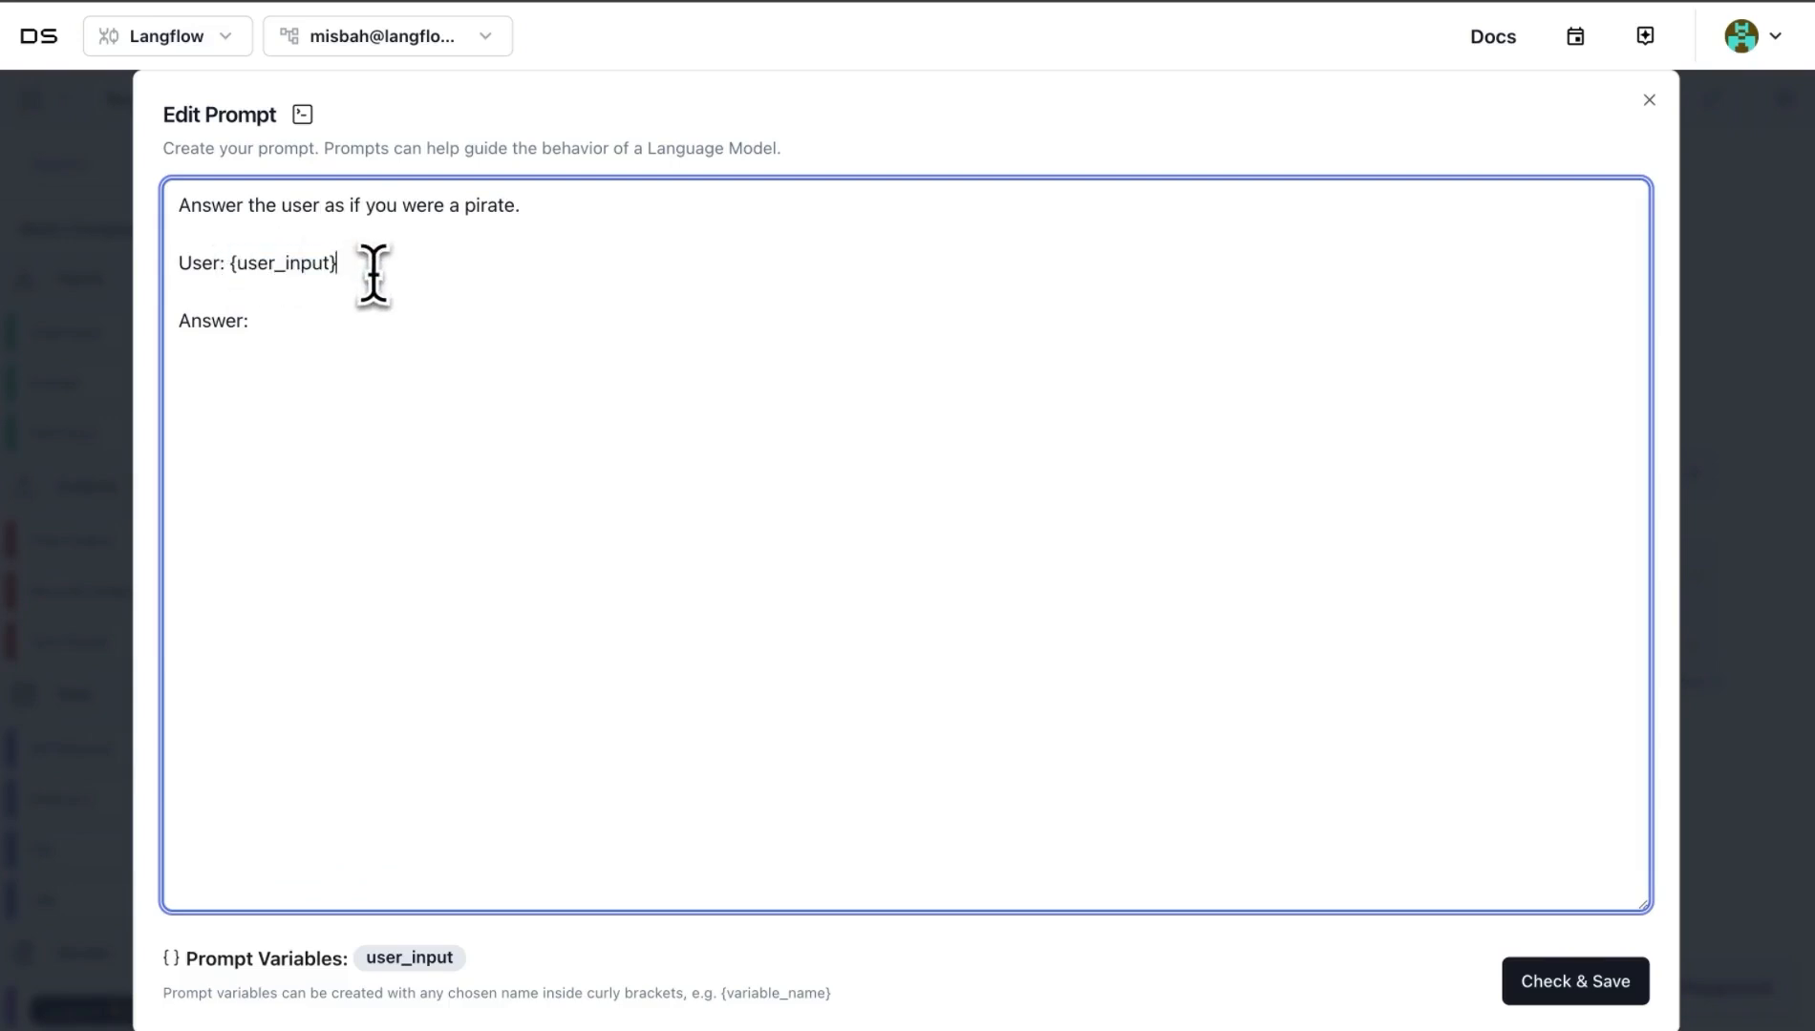
mouse_move(231, 263)
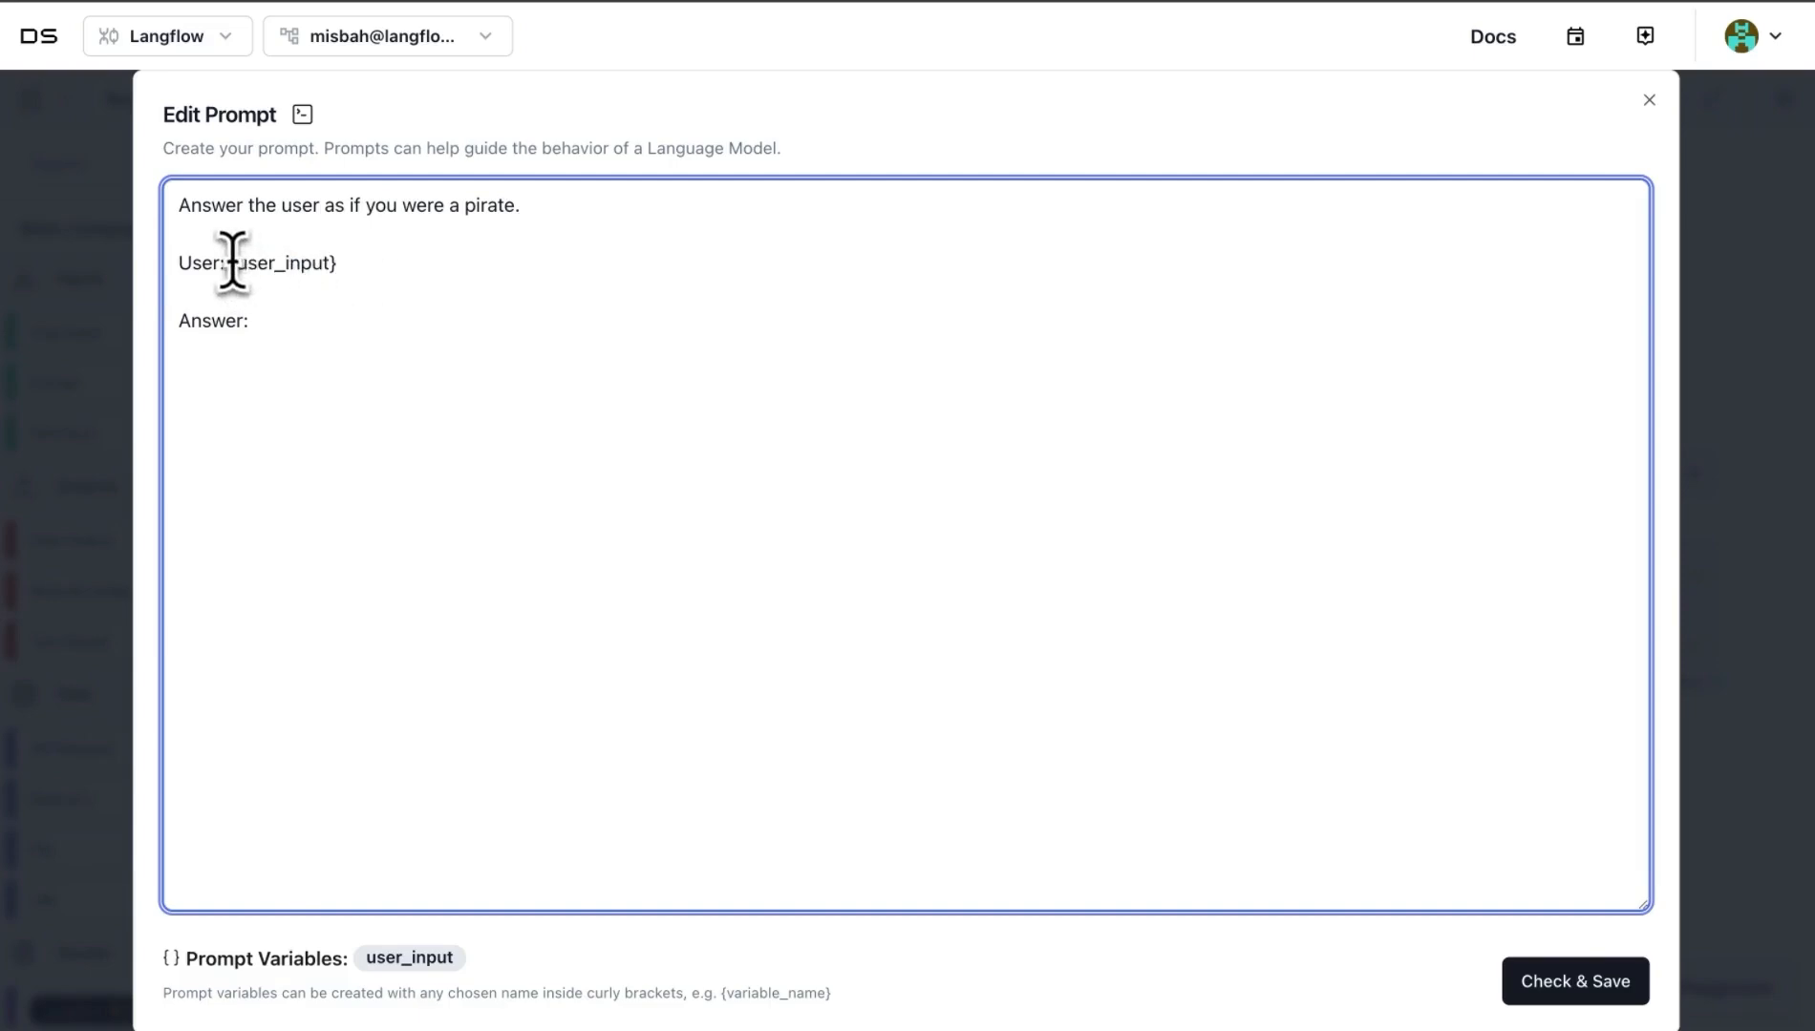
double_click(284, 263)
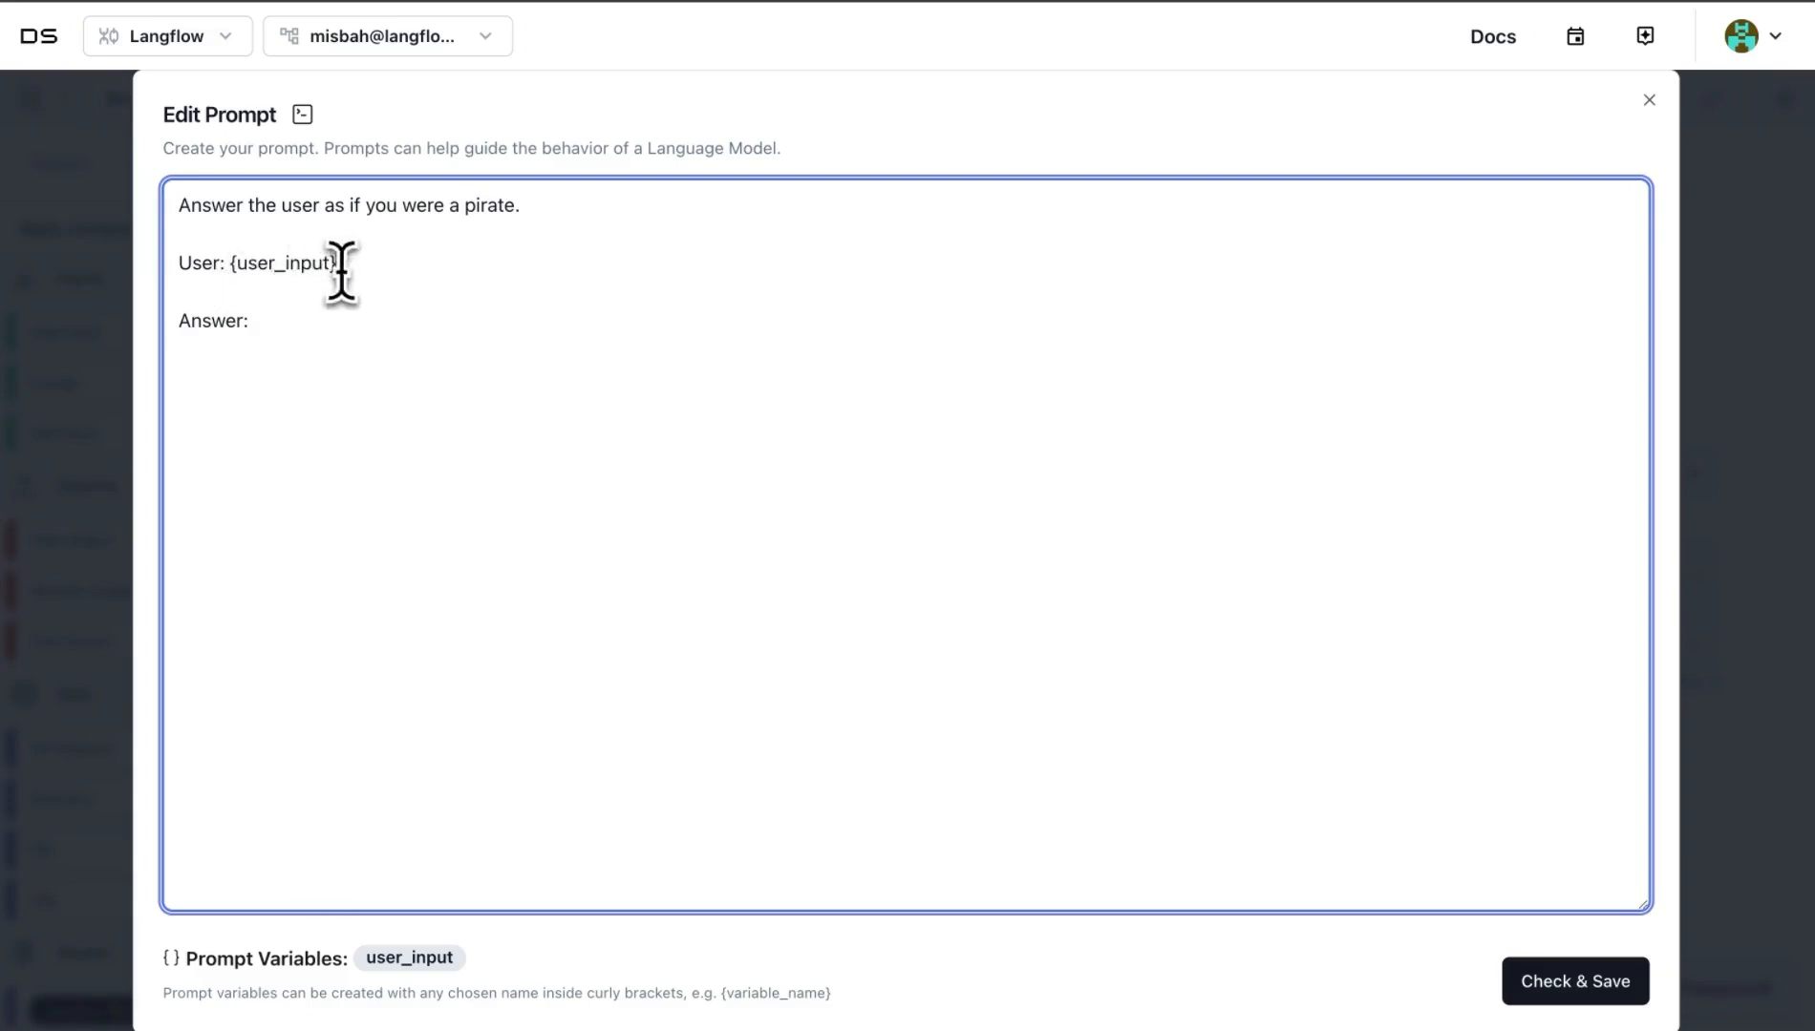
double_click(282, 262)
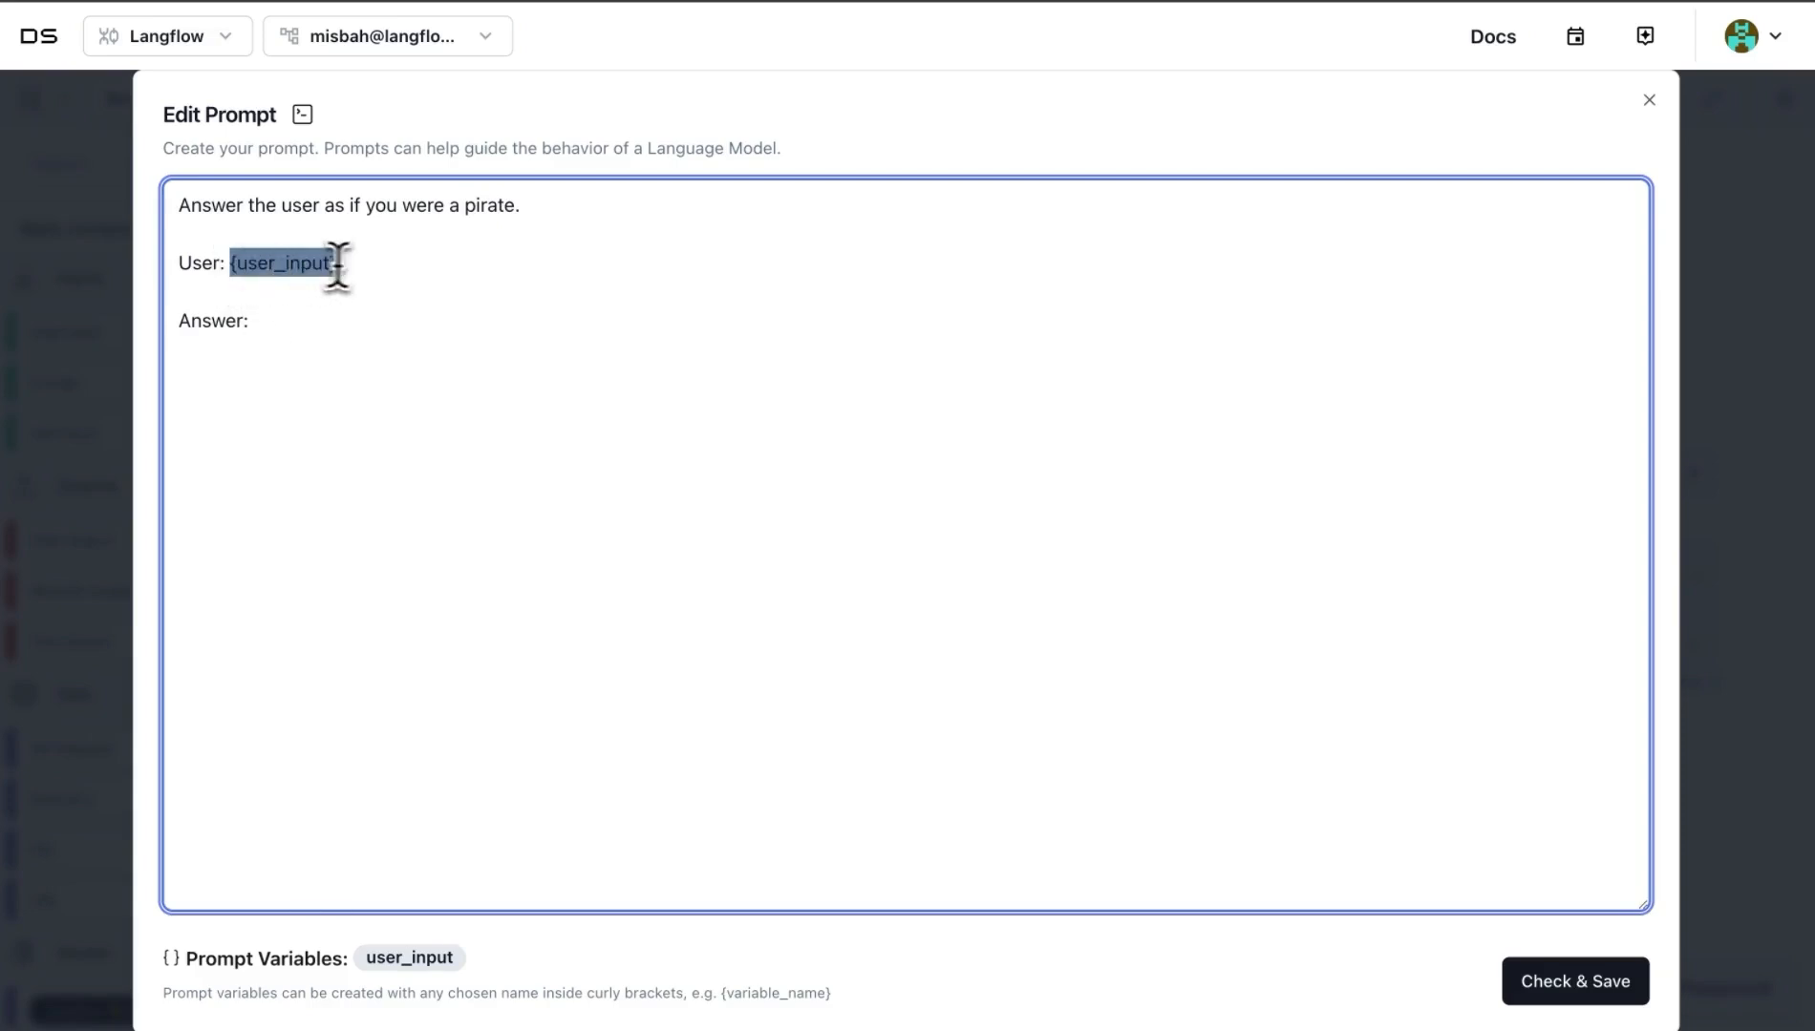
left_click(434, 845)
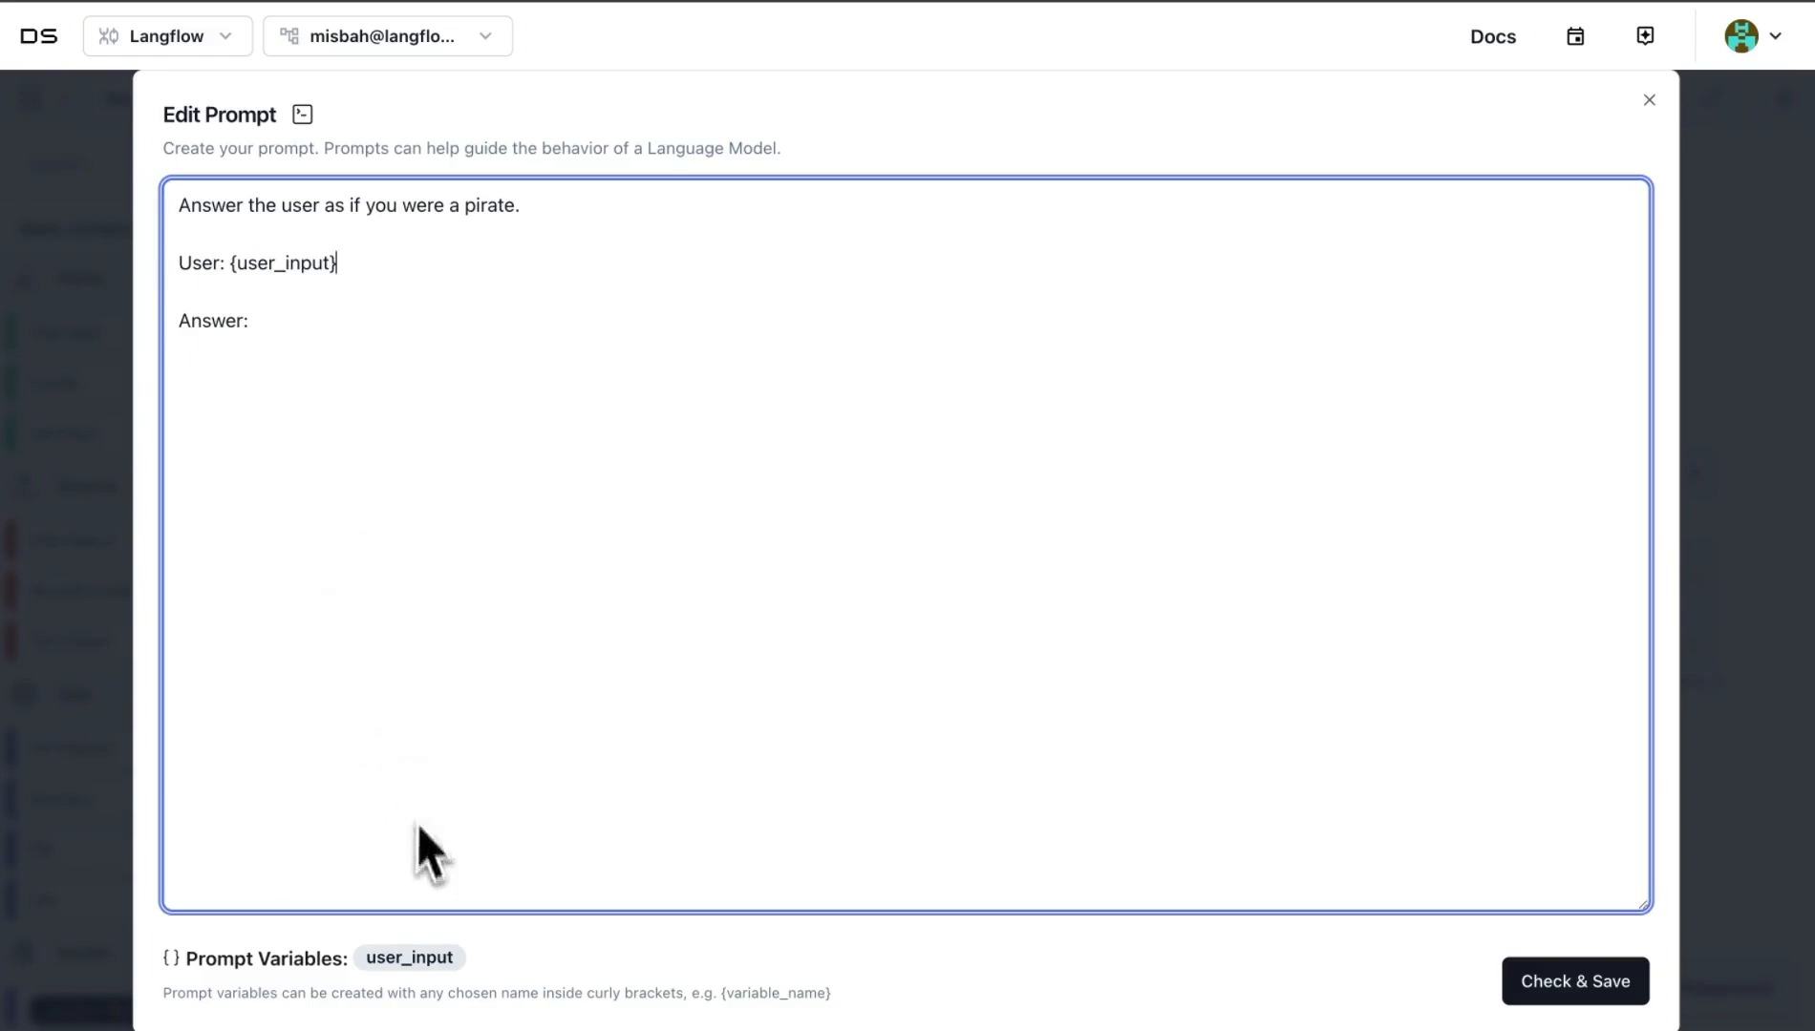
mouse_move(257, 289)
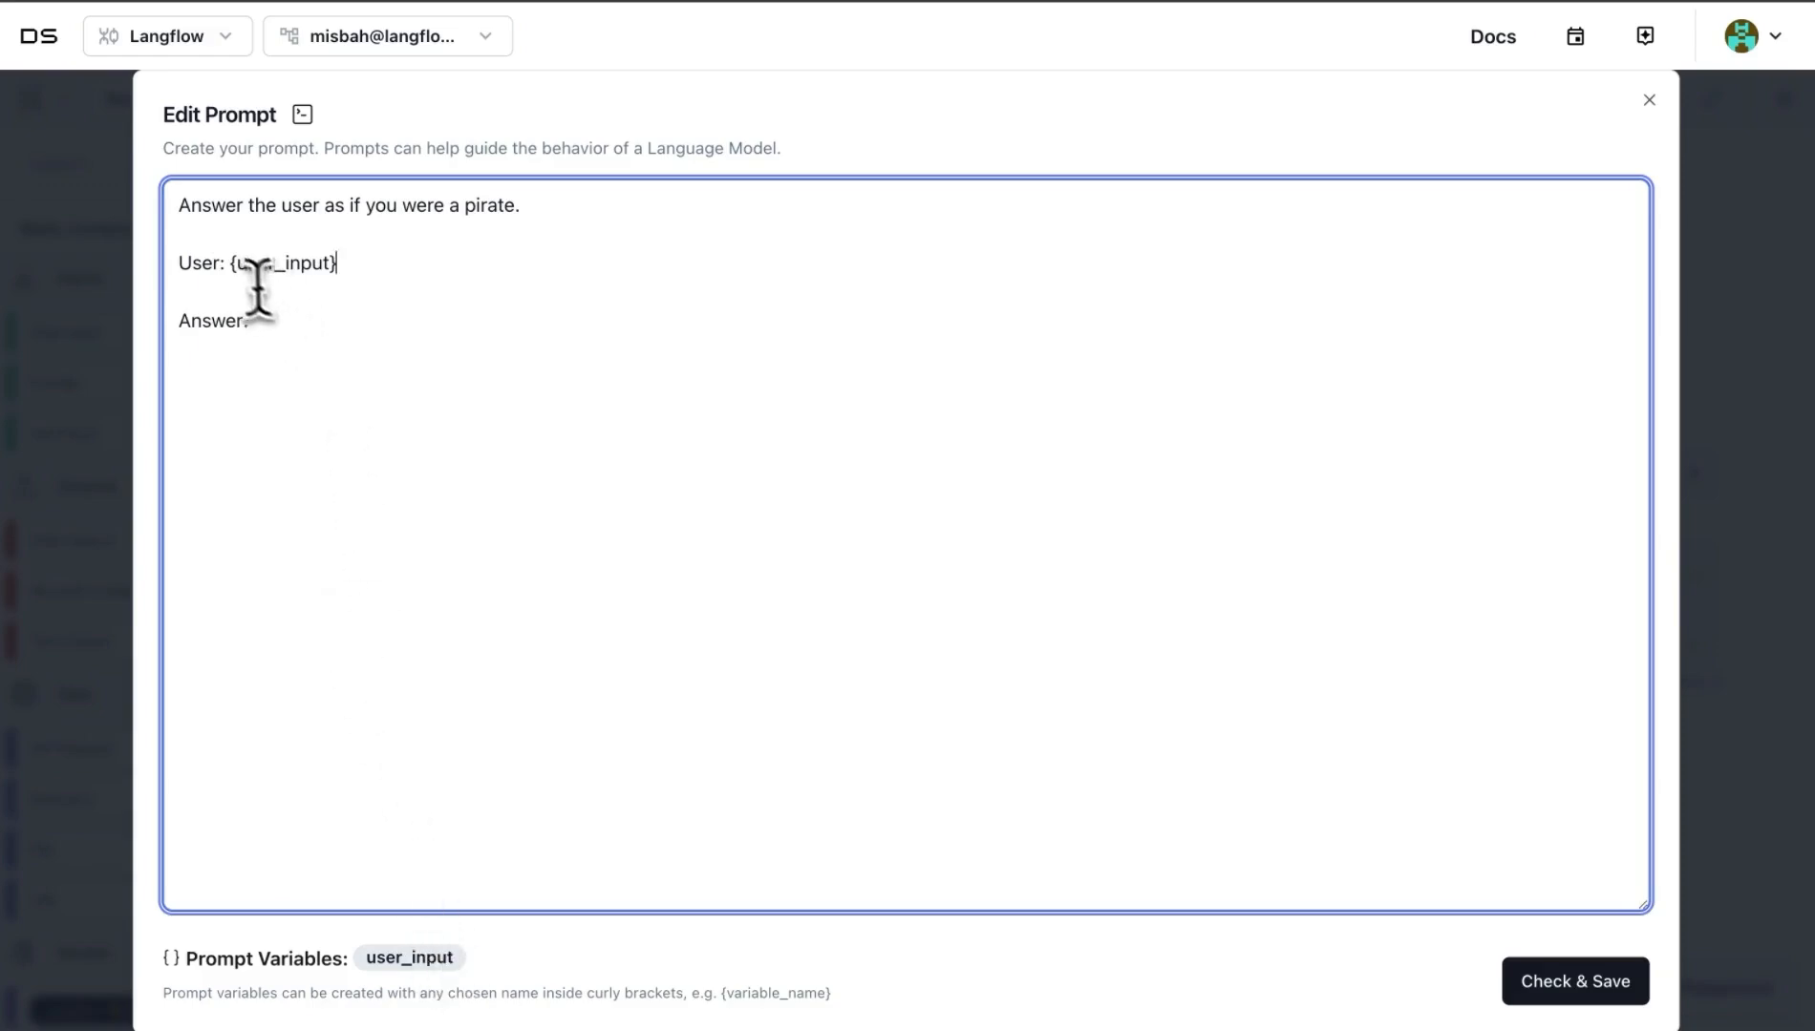
mouse_move(324, 263)
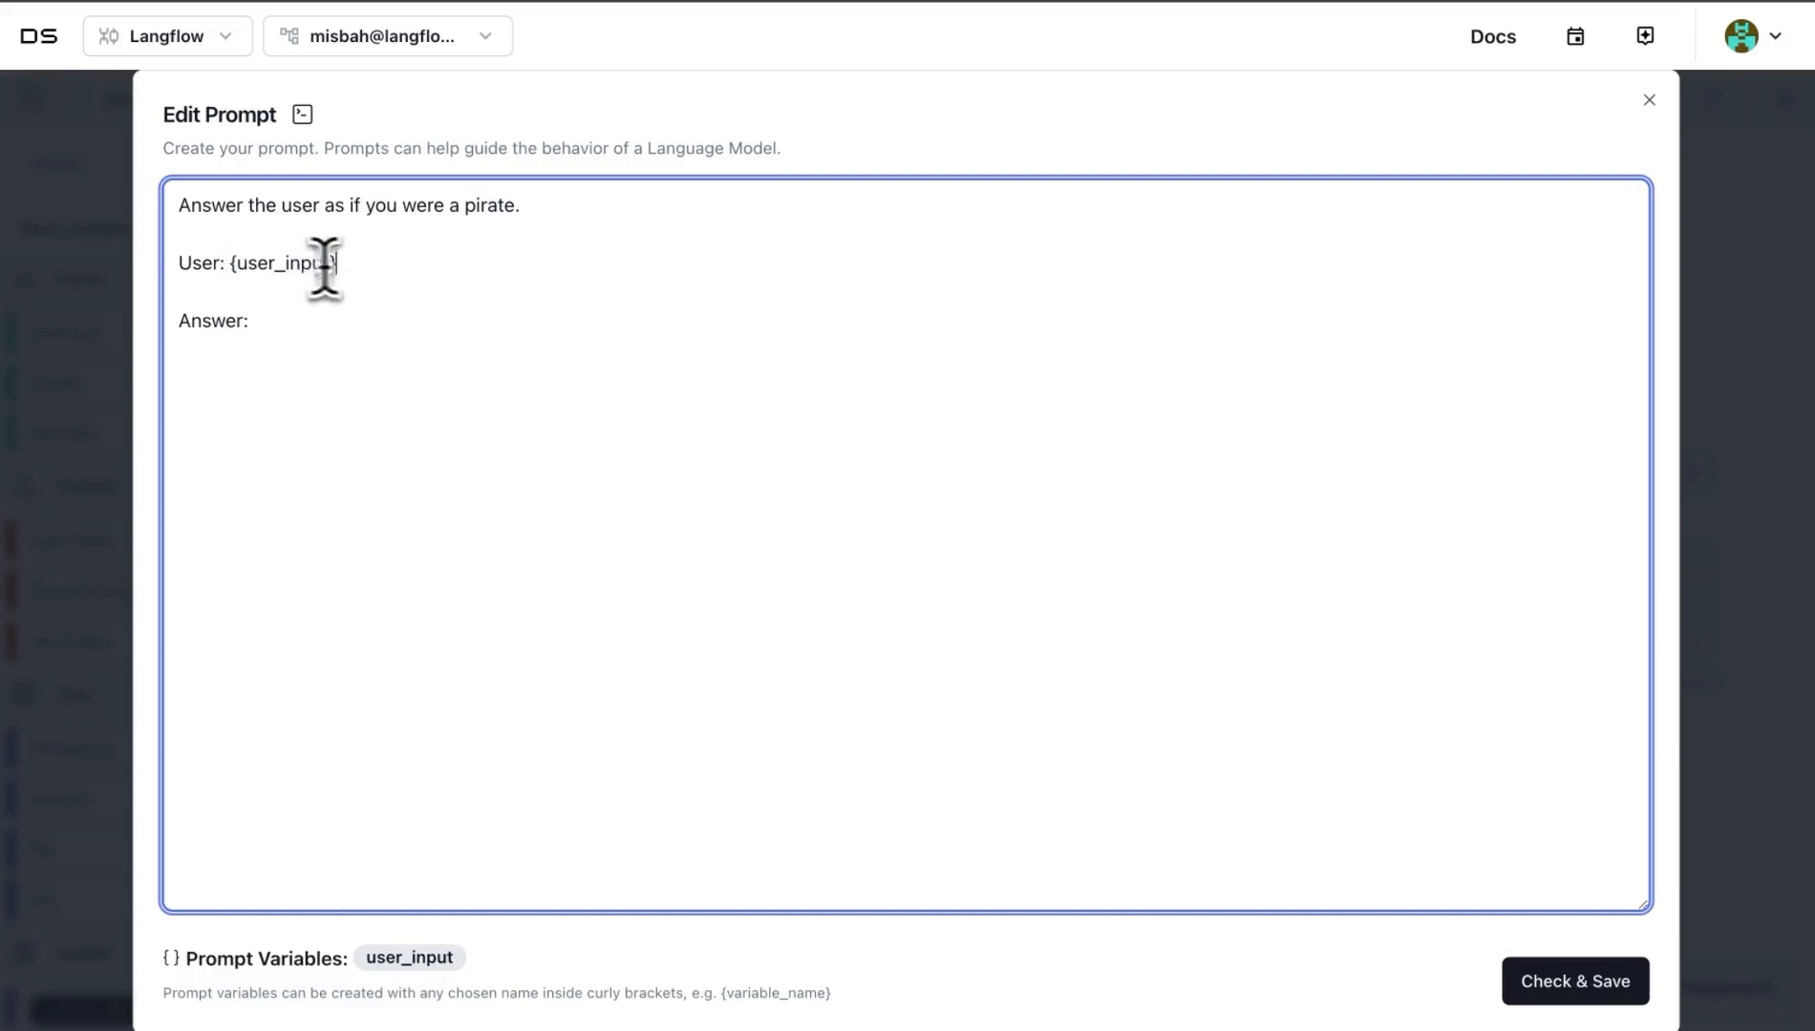
mouse_move(365, 932)
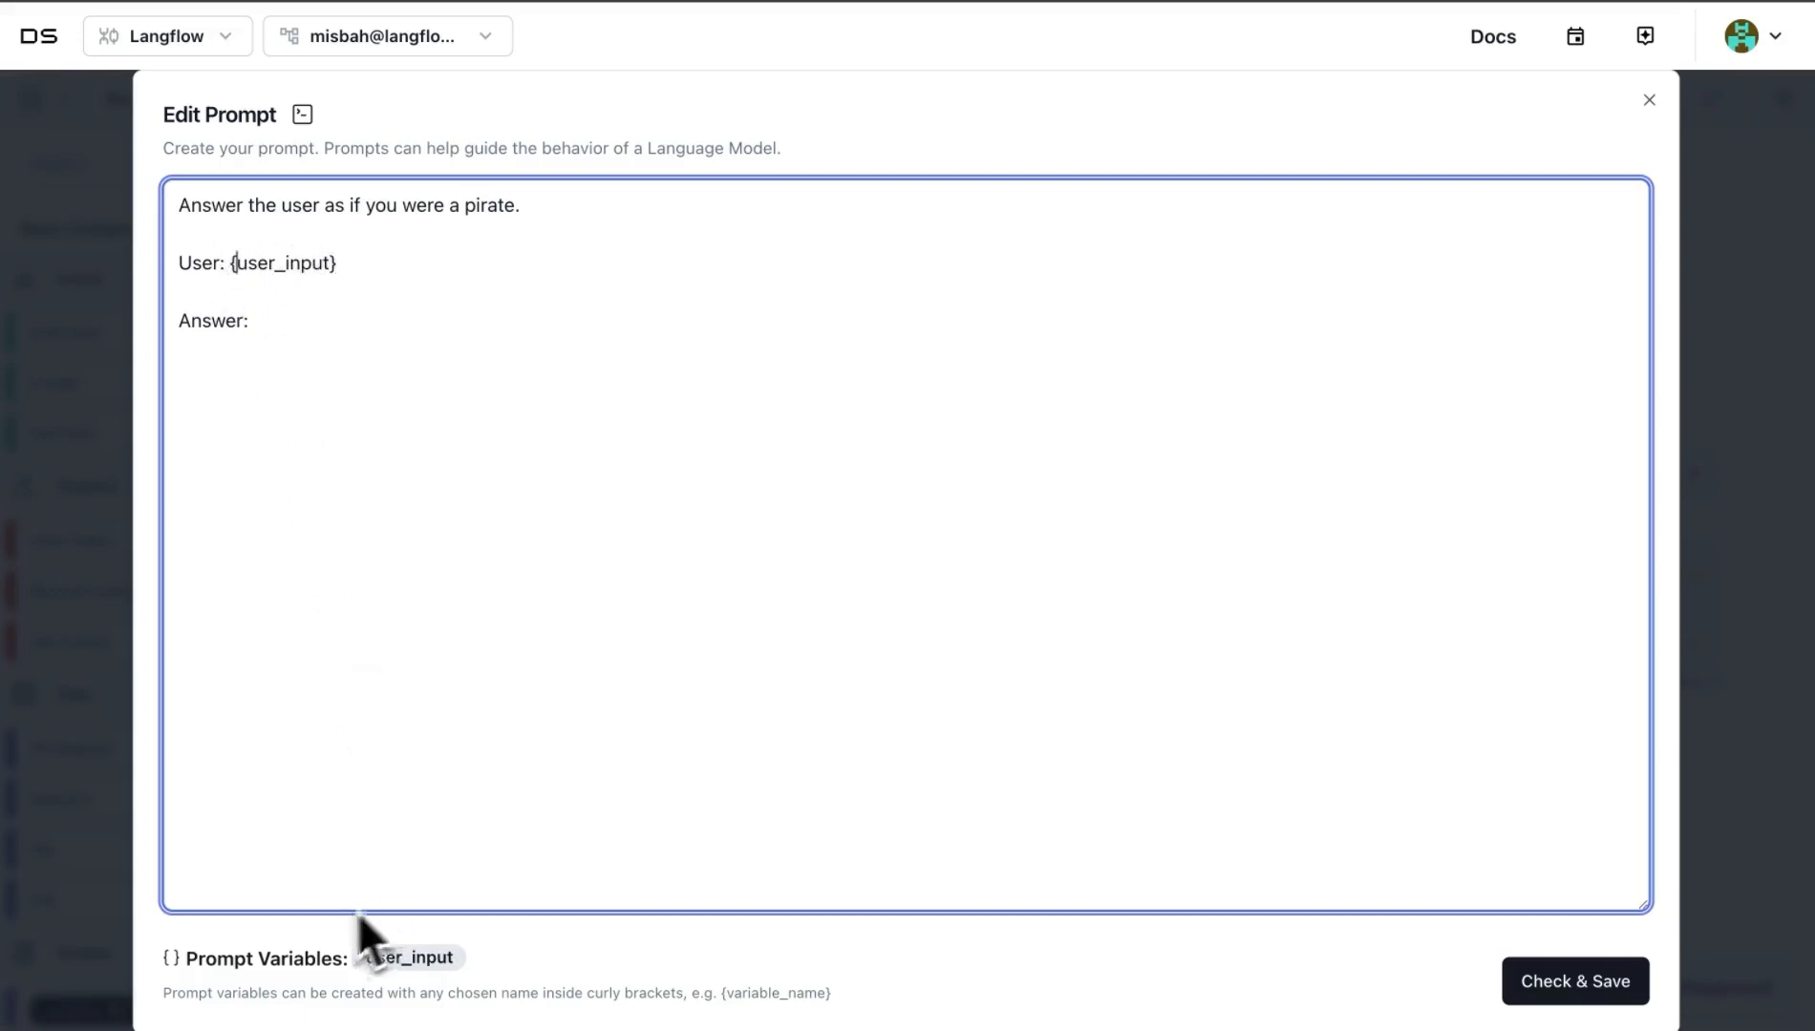
mouse_move(376, 730)
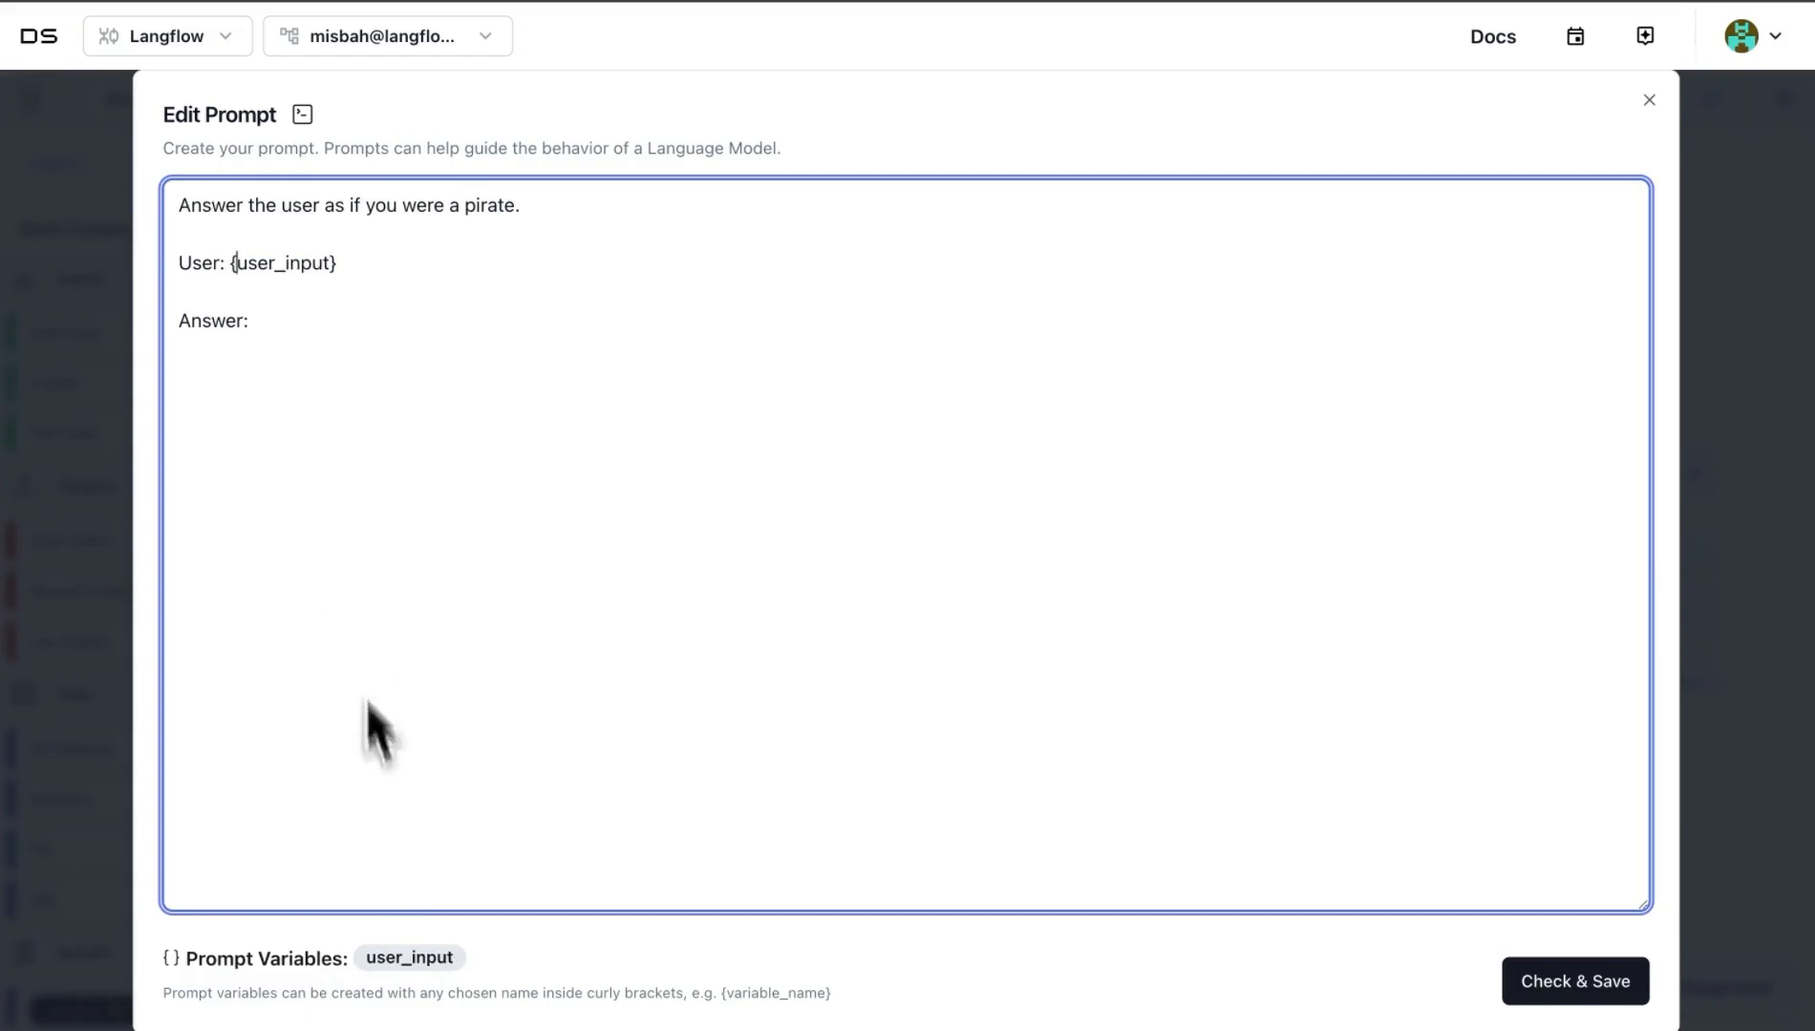
mouse_move(413, 989)
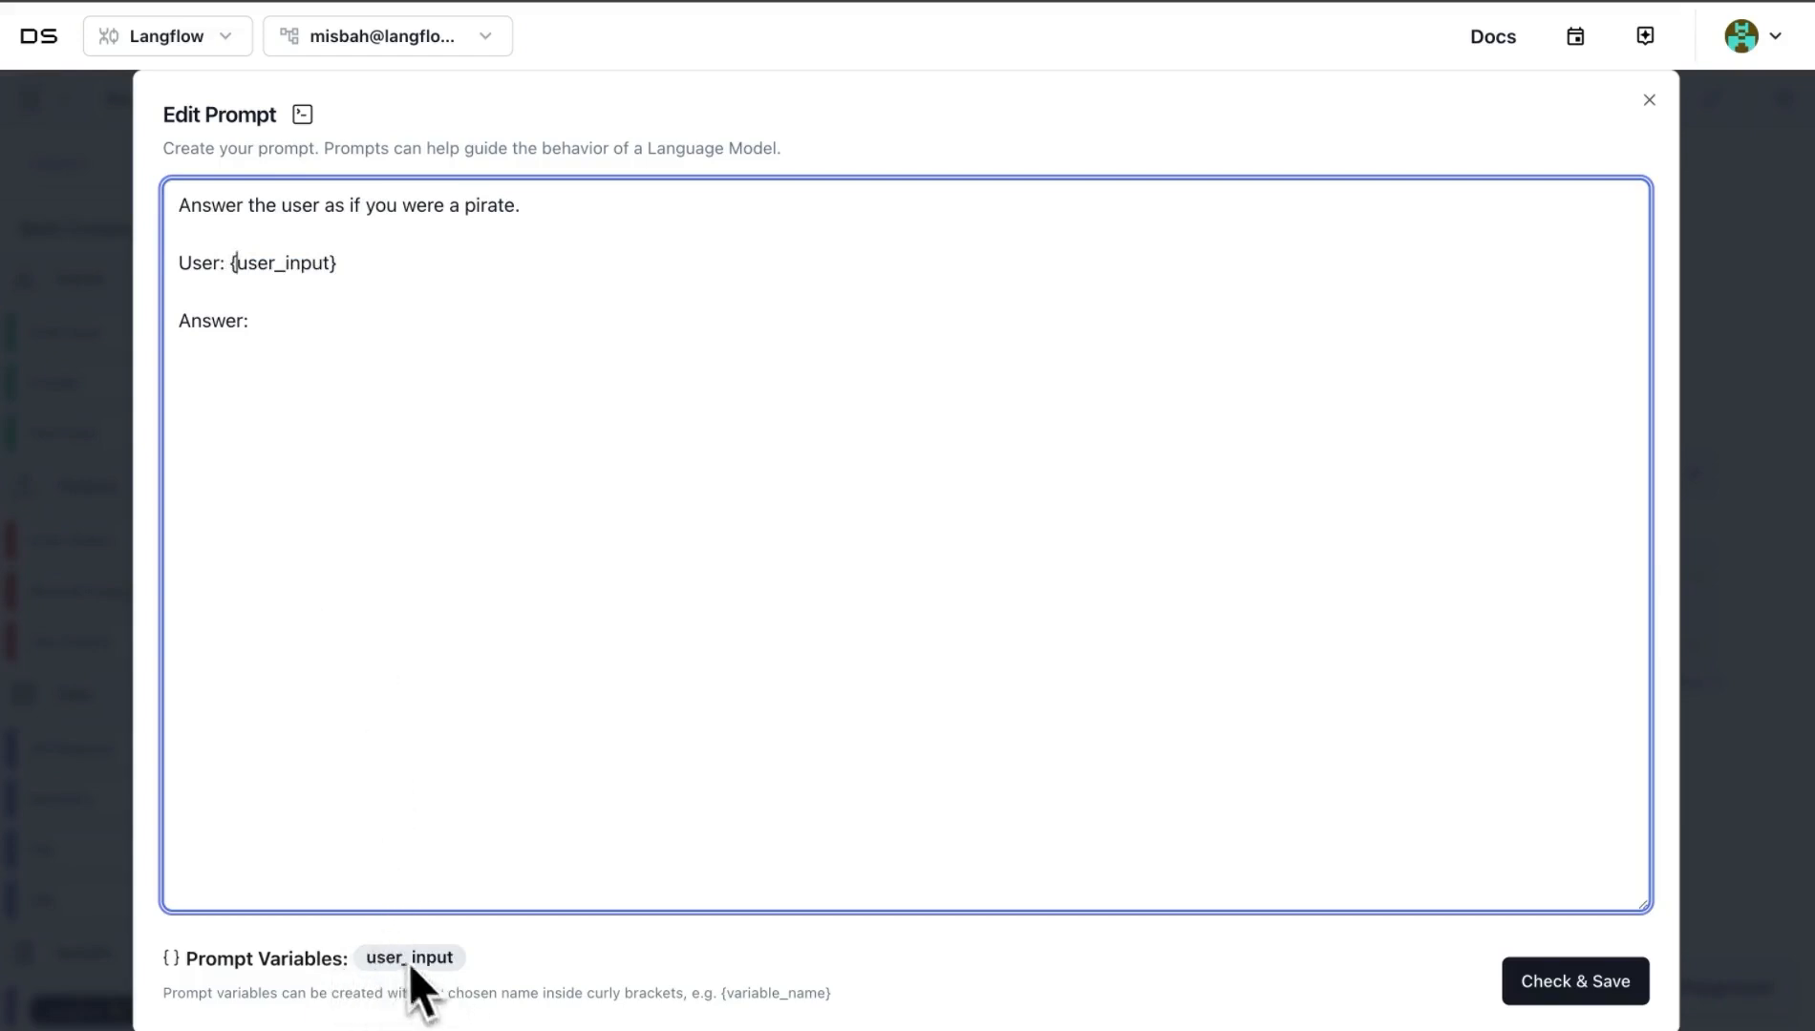
left_click(1573, 982)
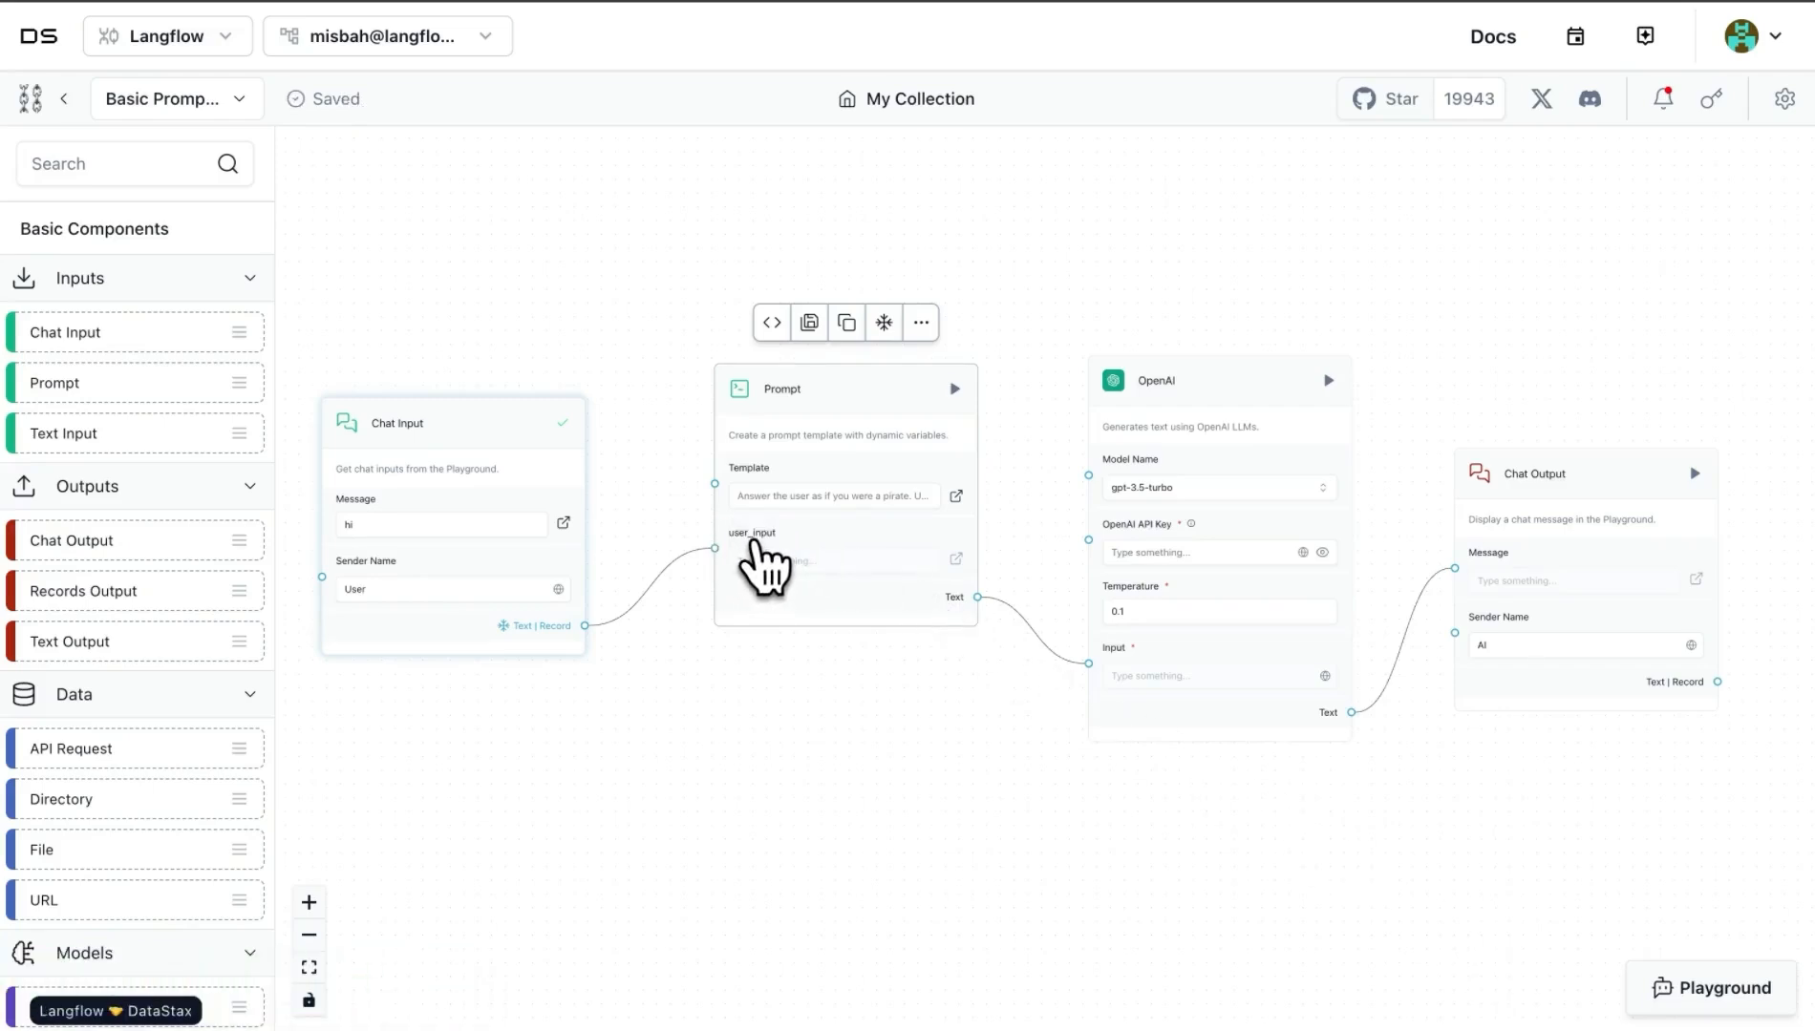
mouse_move(654, 632)
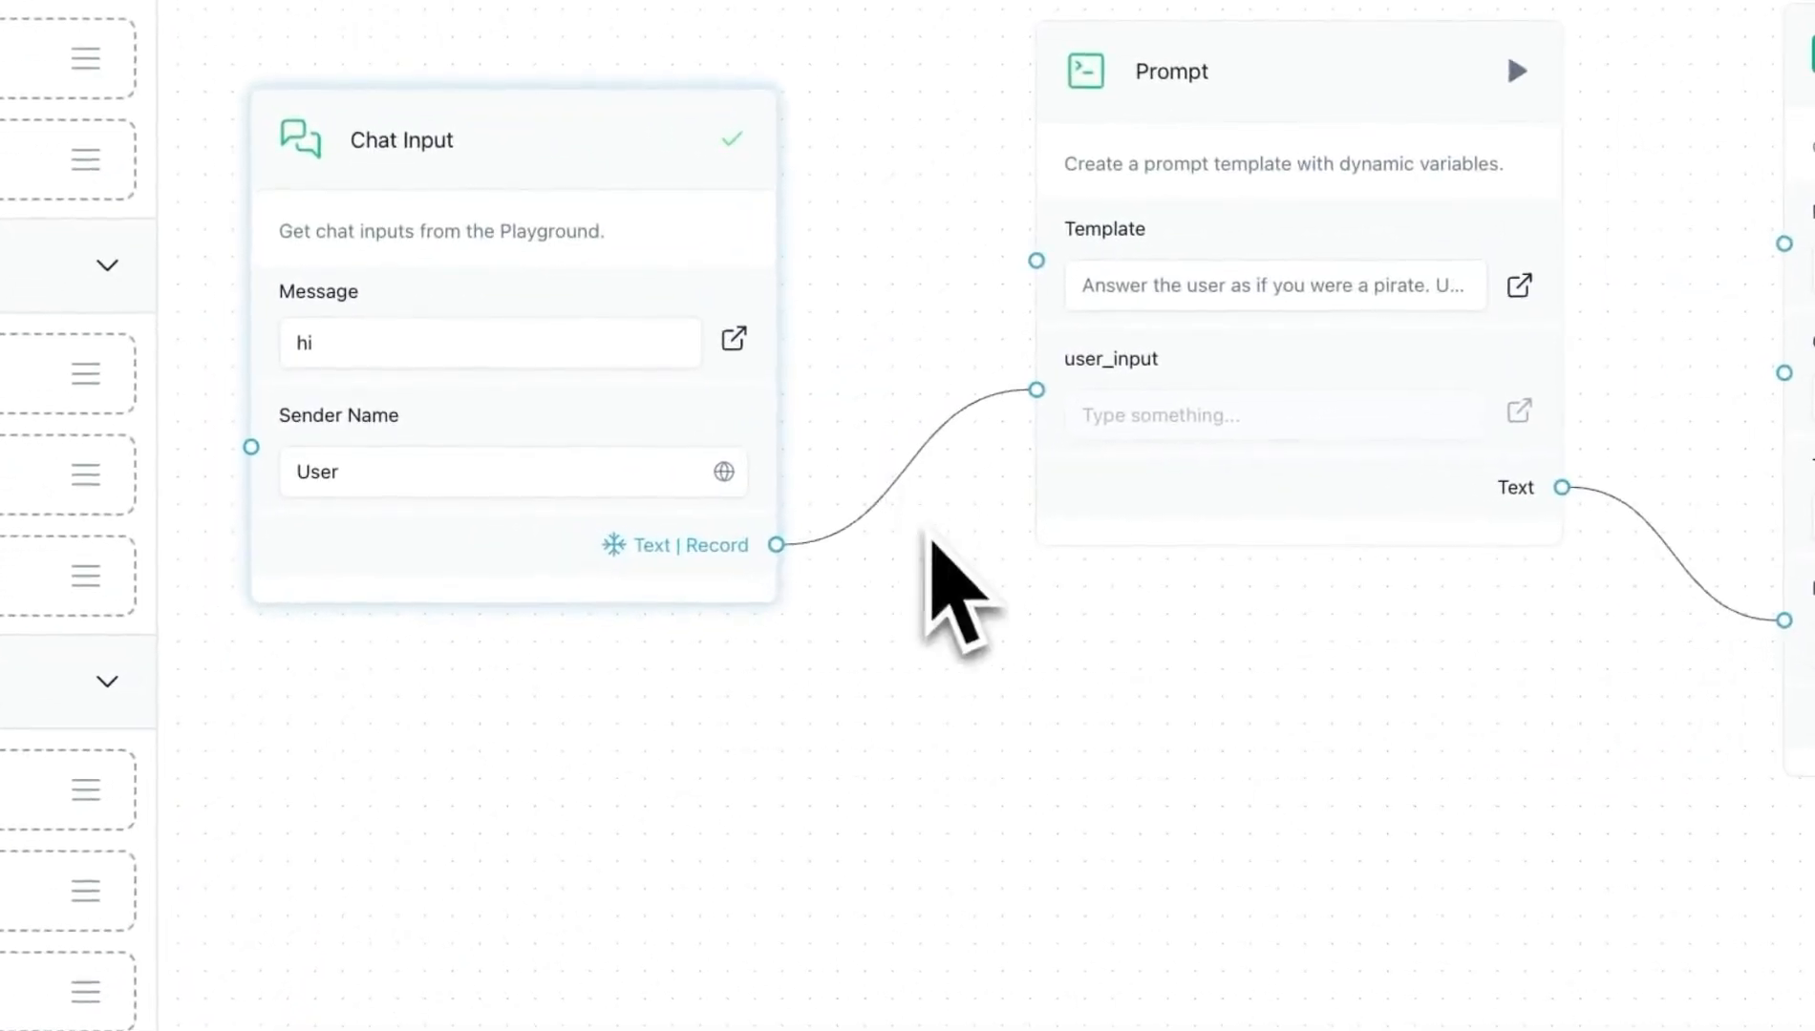
mouse_move(908, 555)
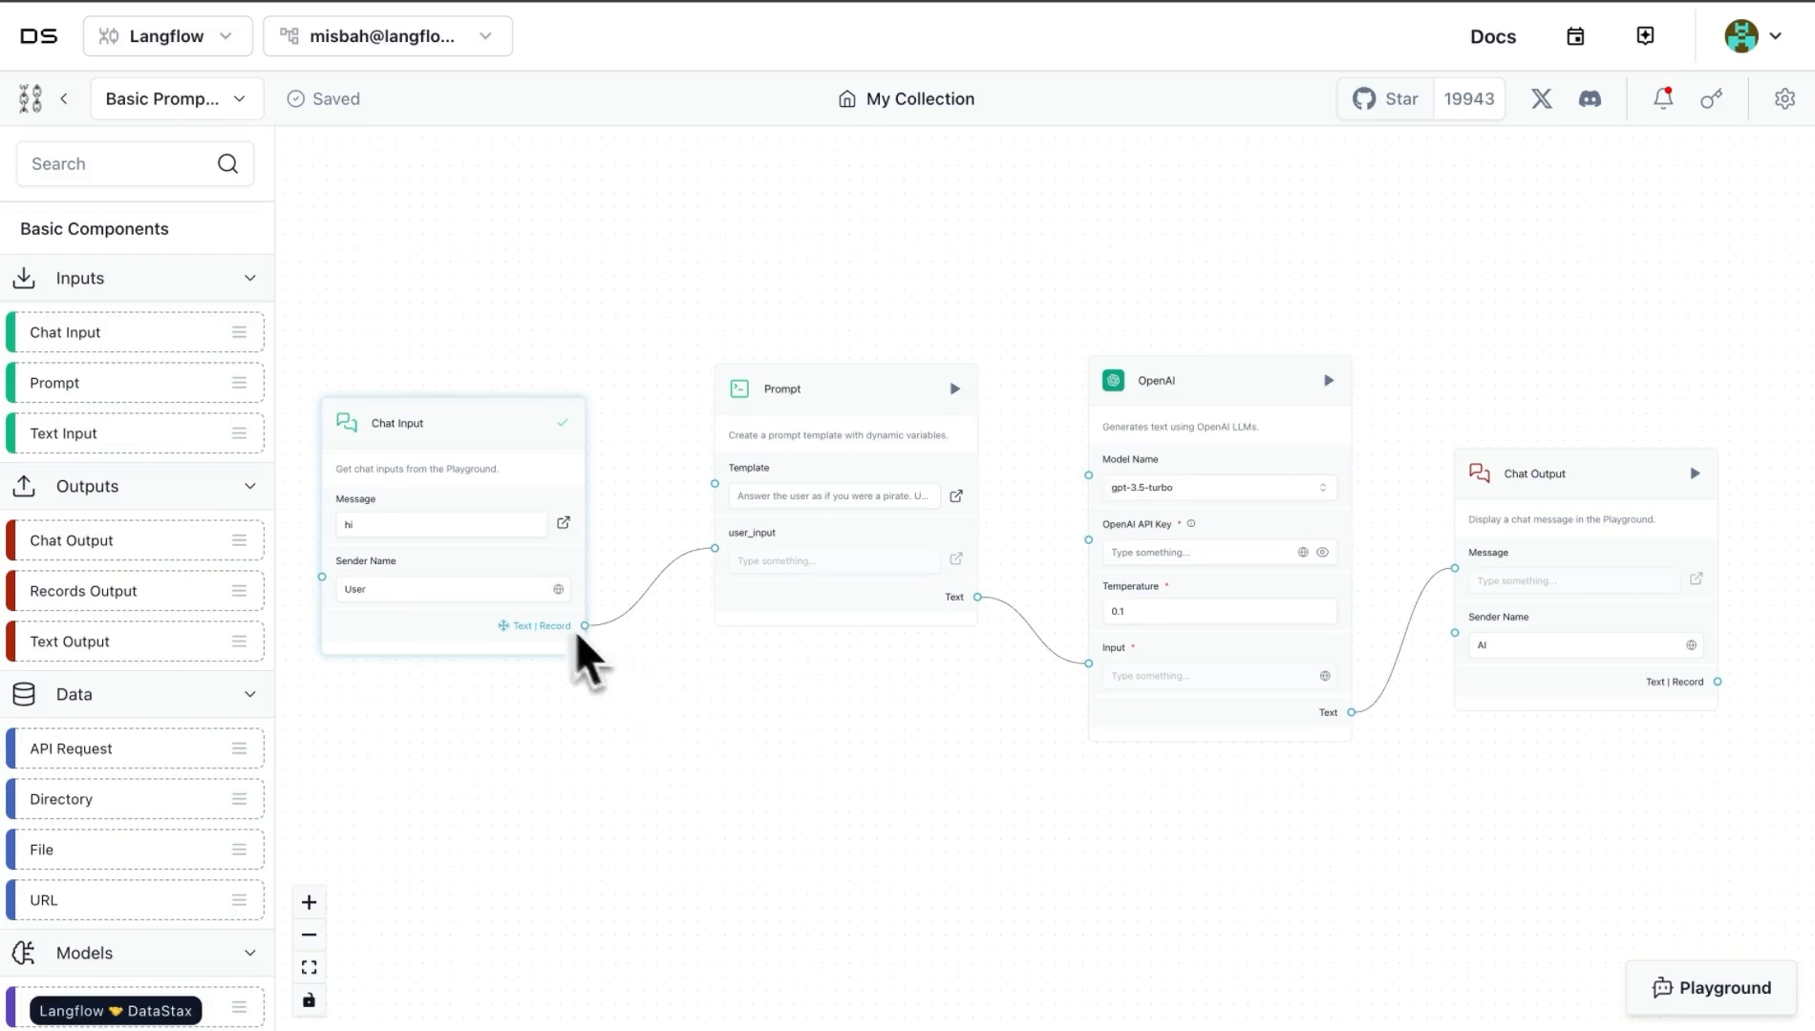
mouse_move(711, 613)
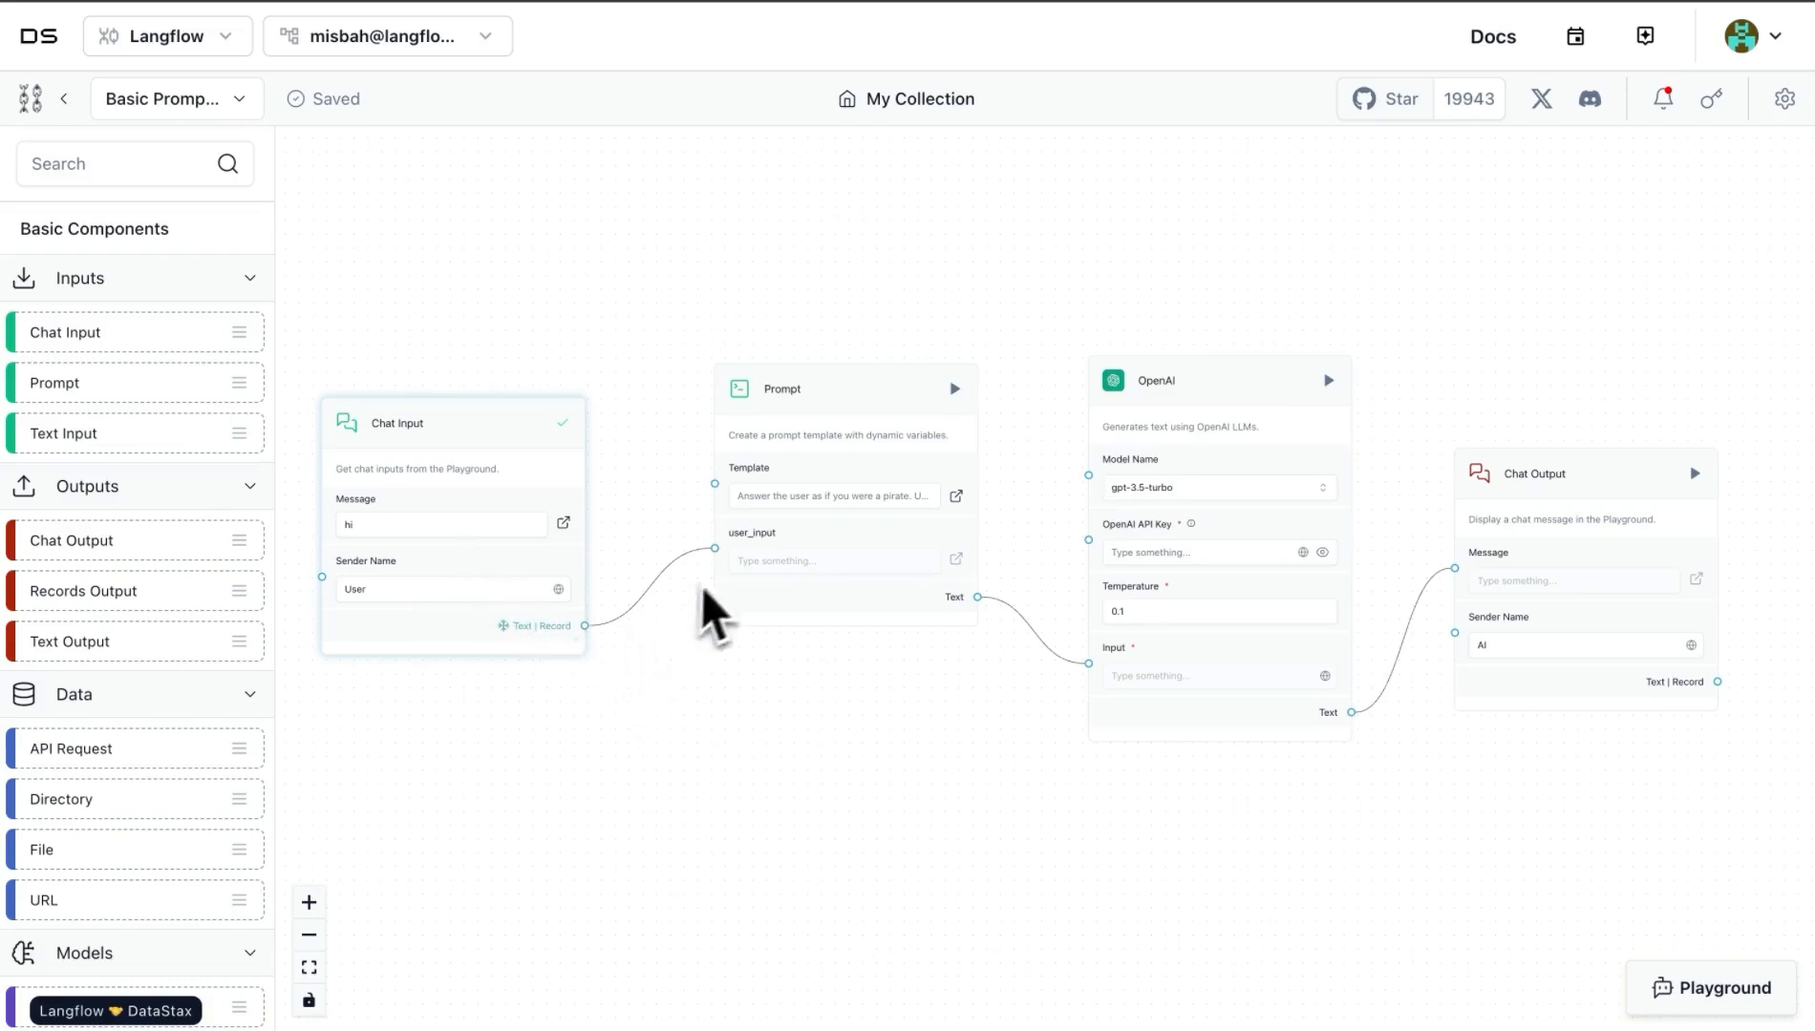
mouse_move(802, 573)
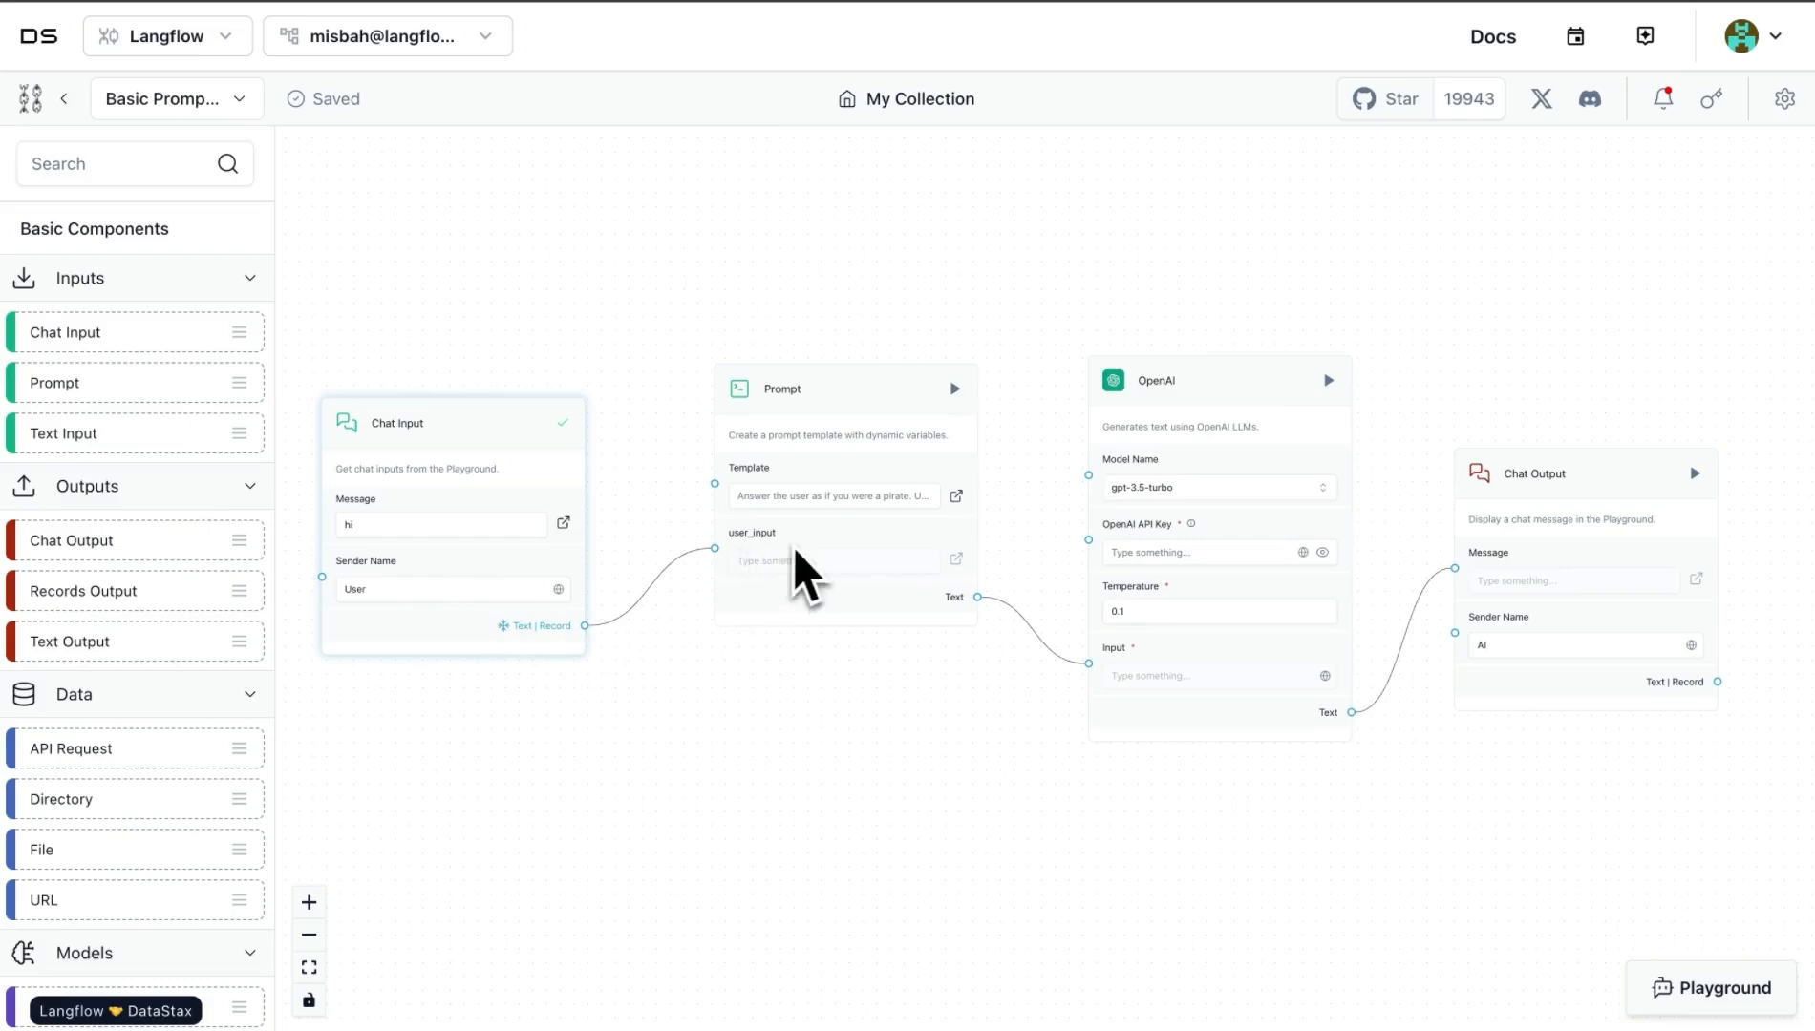
mouse_move(753, 582)
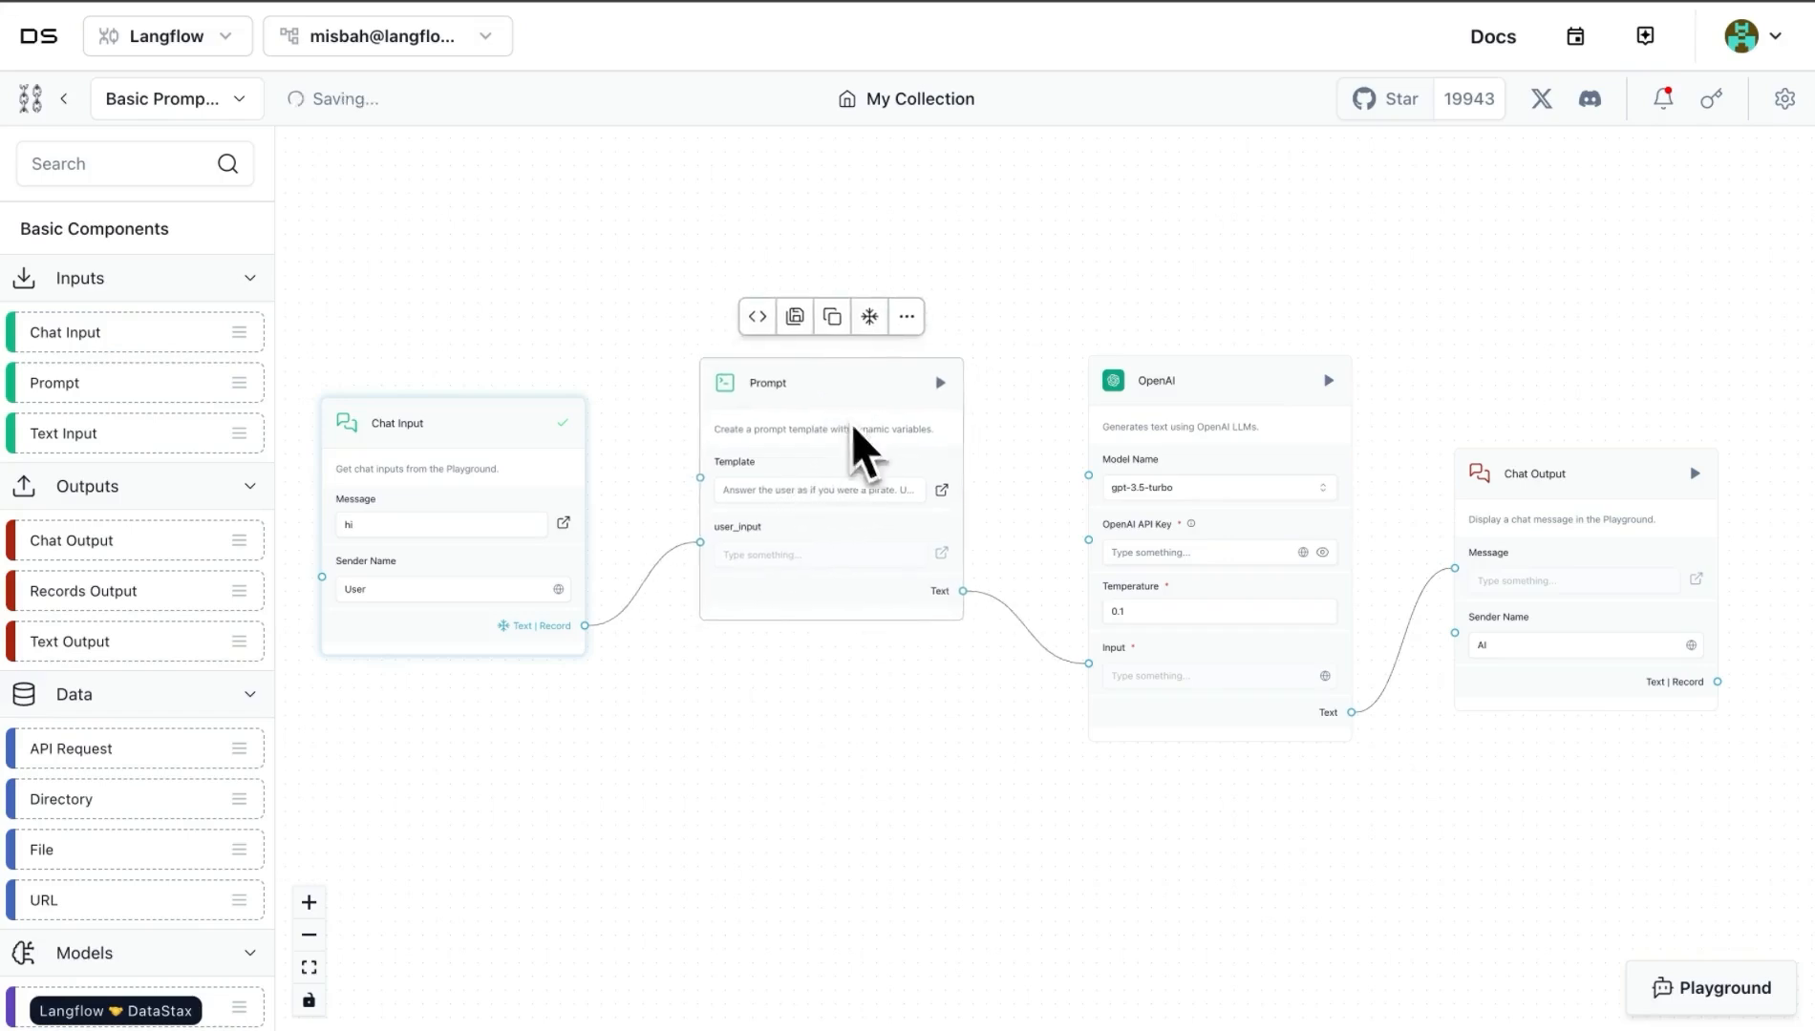
mouse_move(1261, 553)
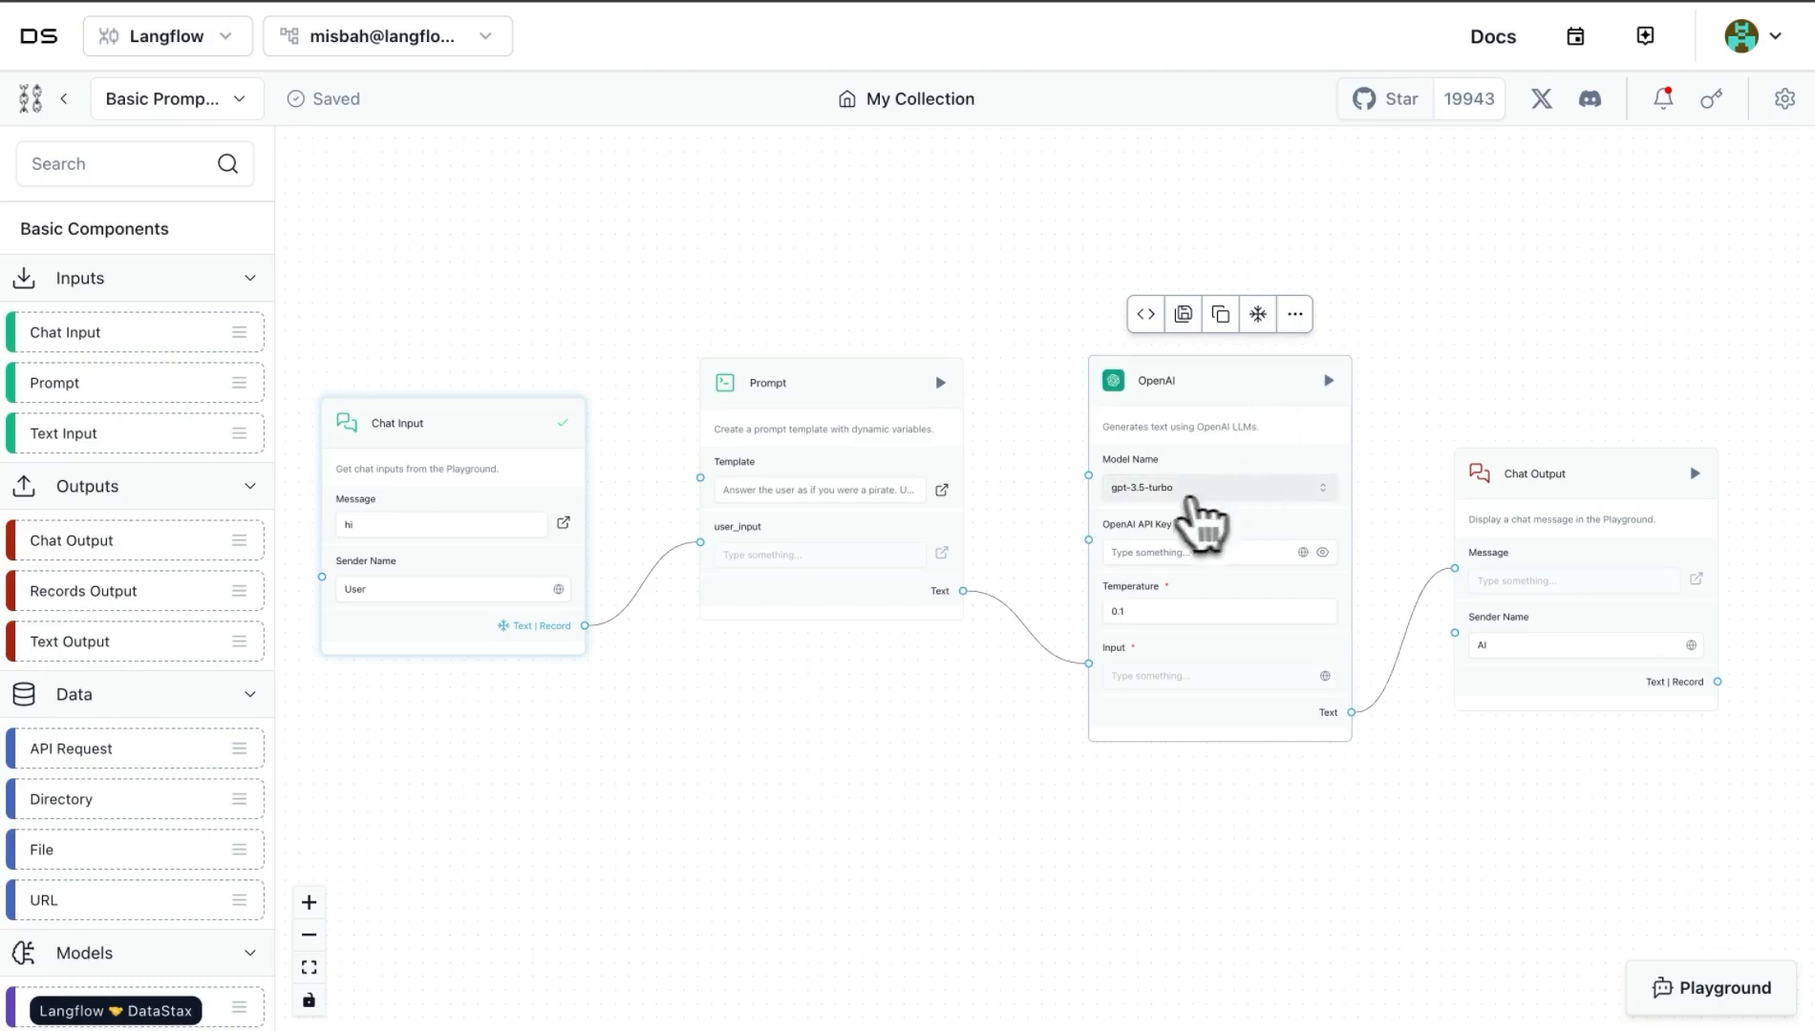
left_click(1212, 486)
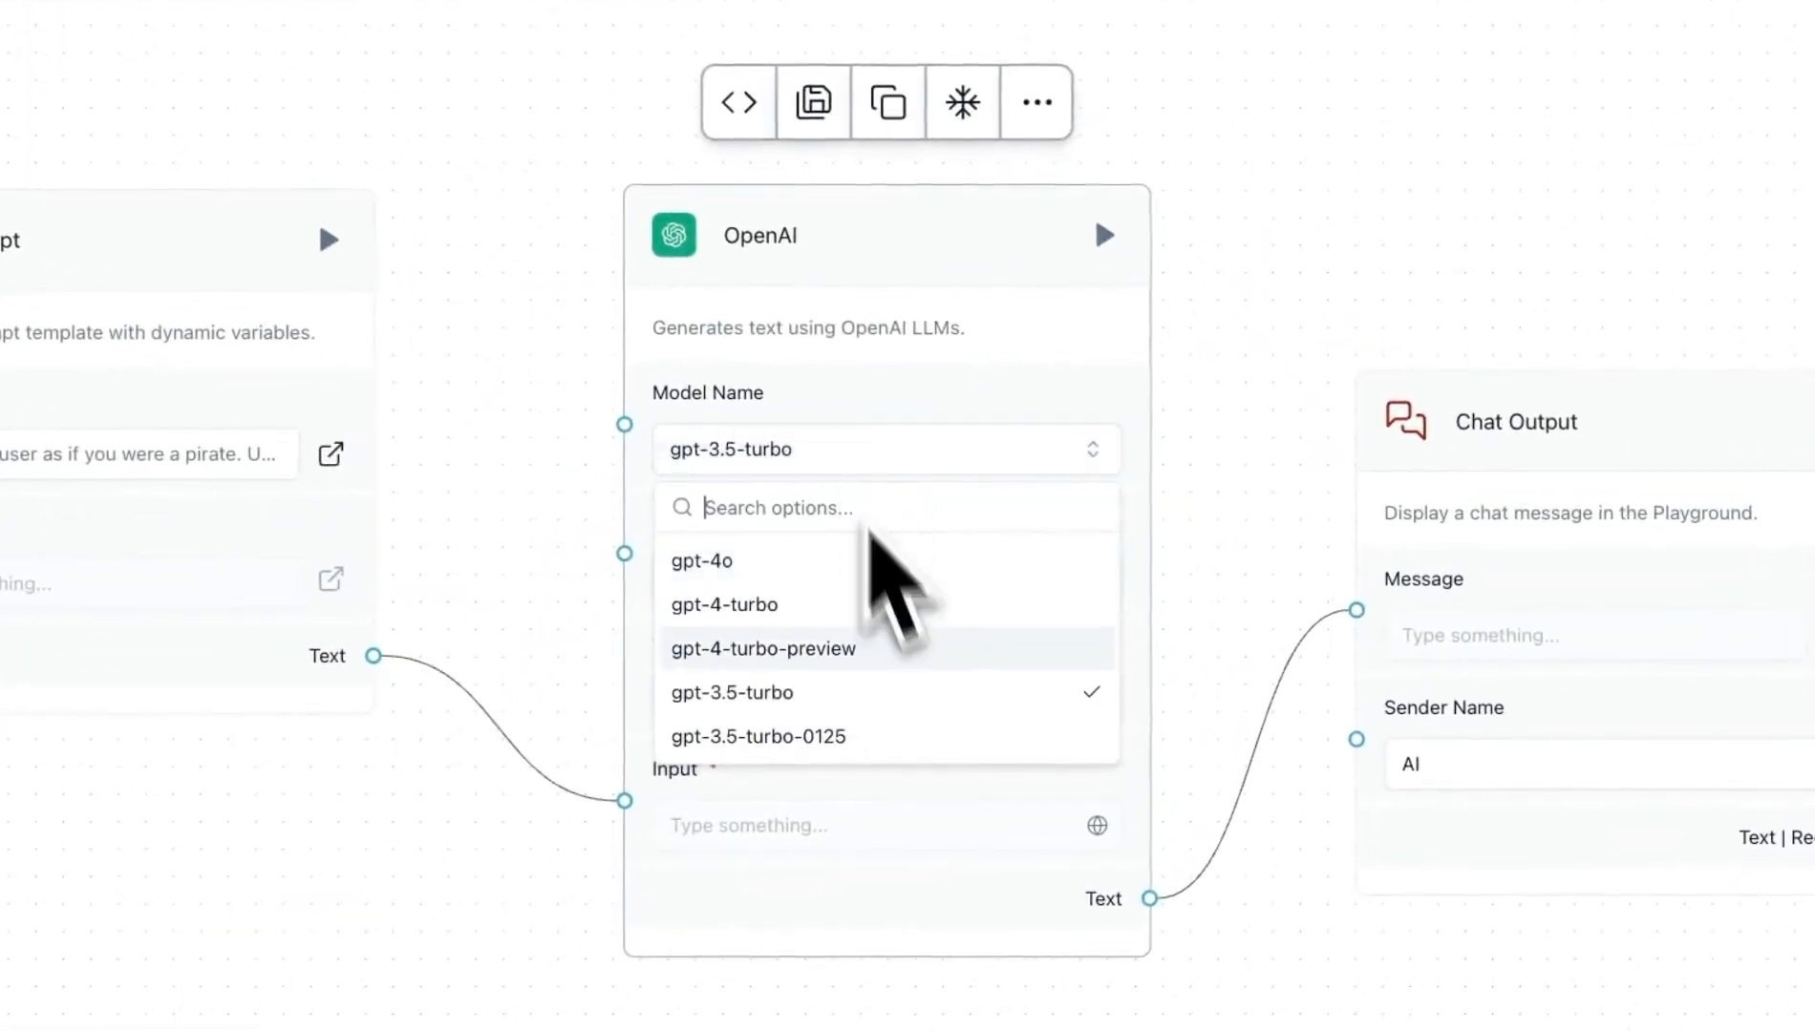
left_click(731, 692)
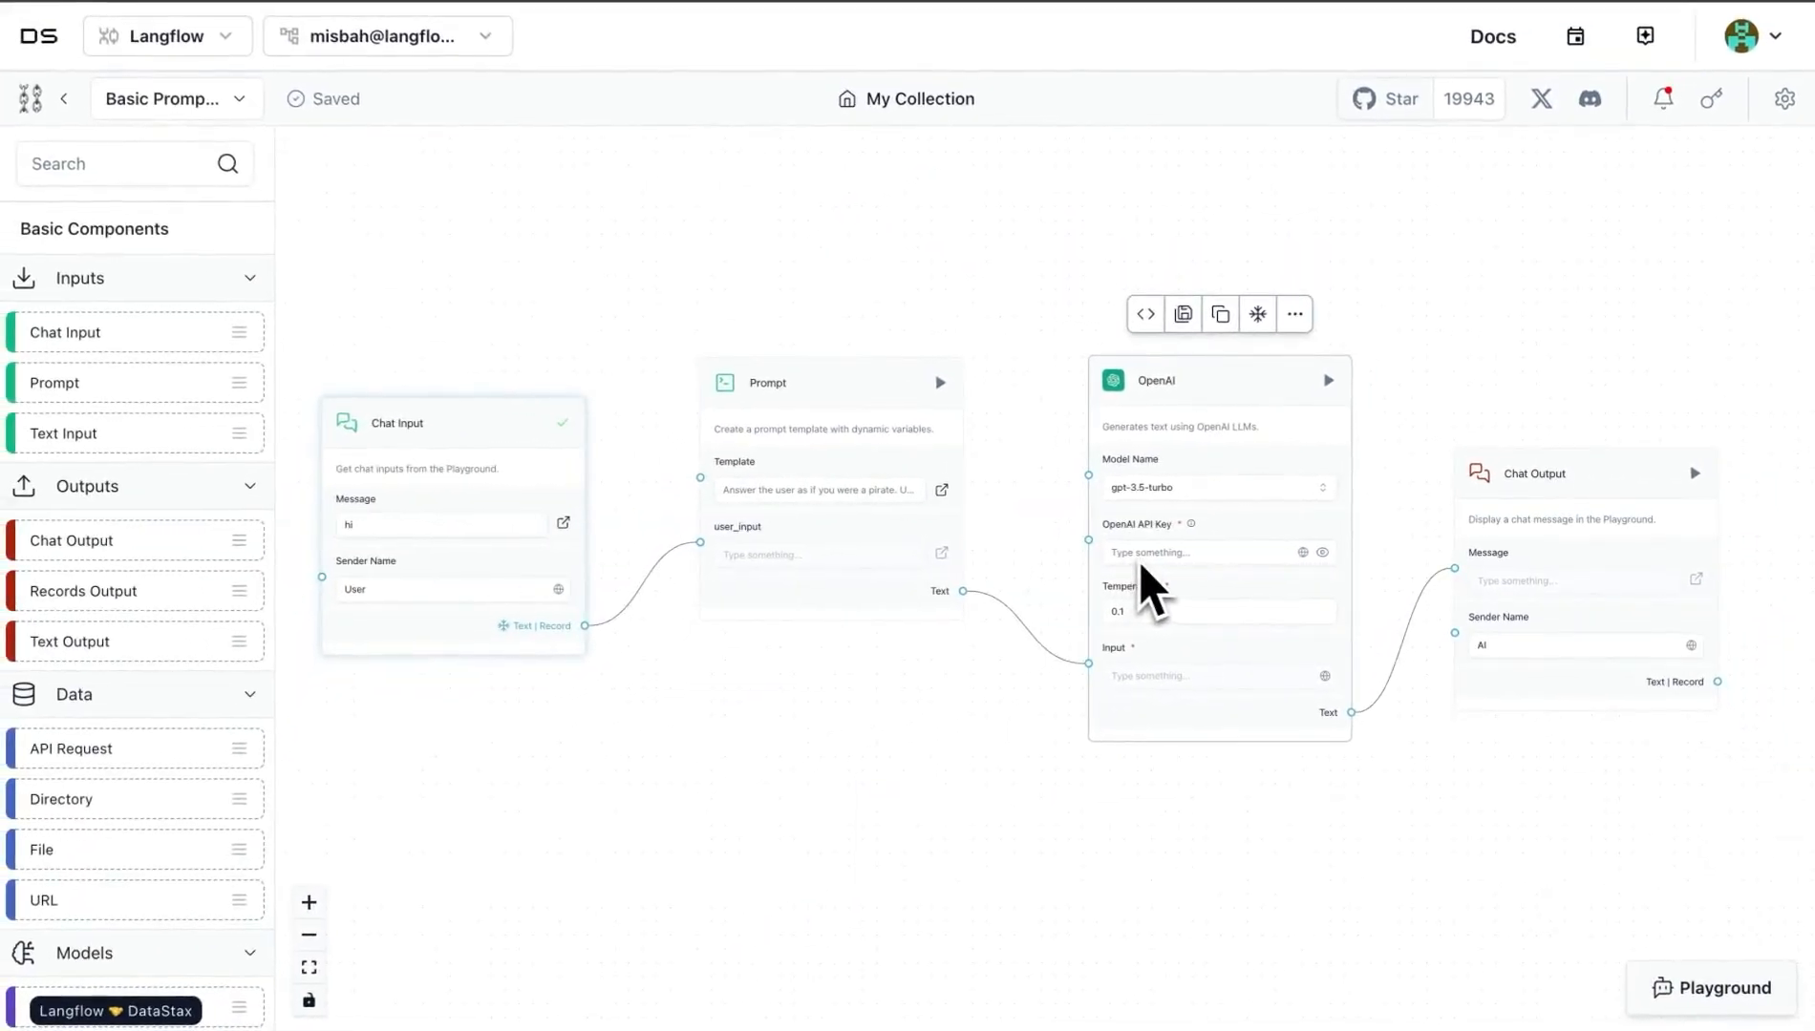
left_click(1203, 611)
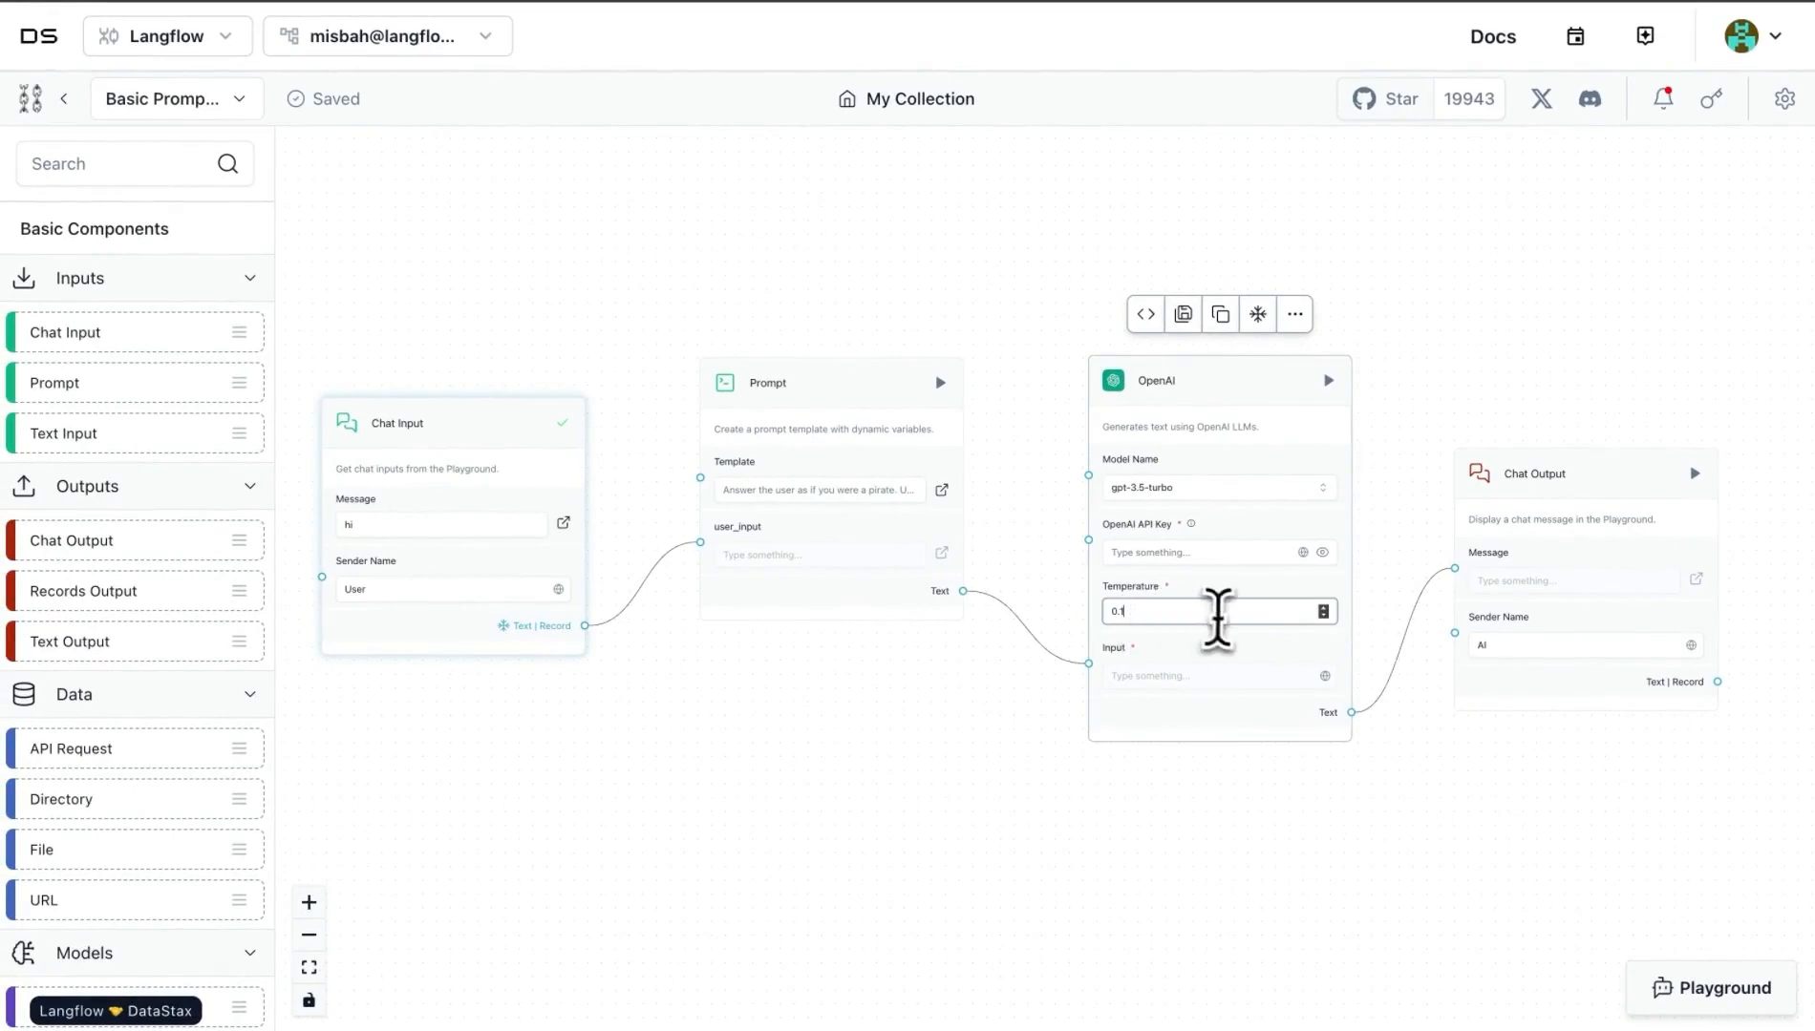
mouse_move(1180, 724)
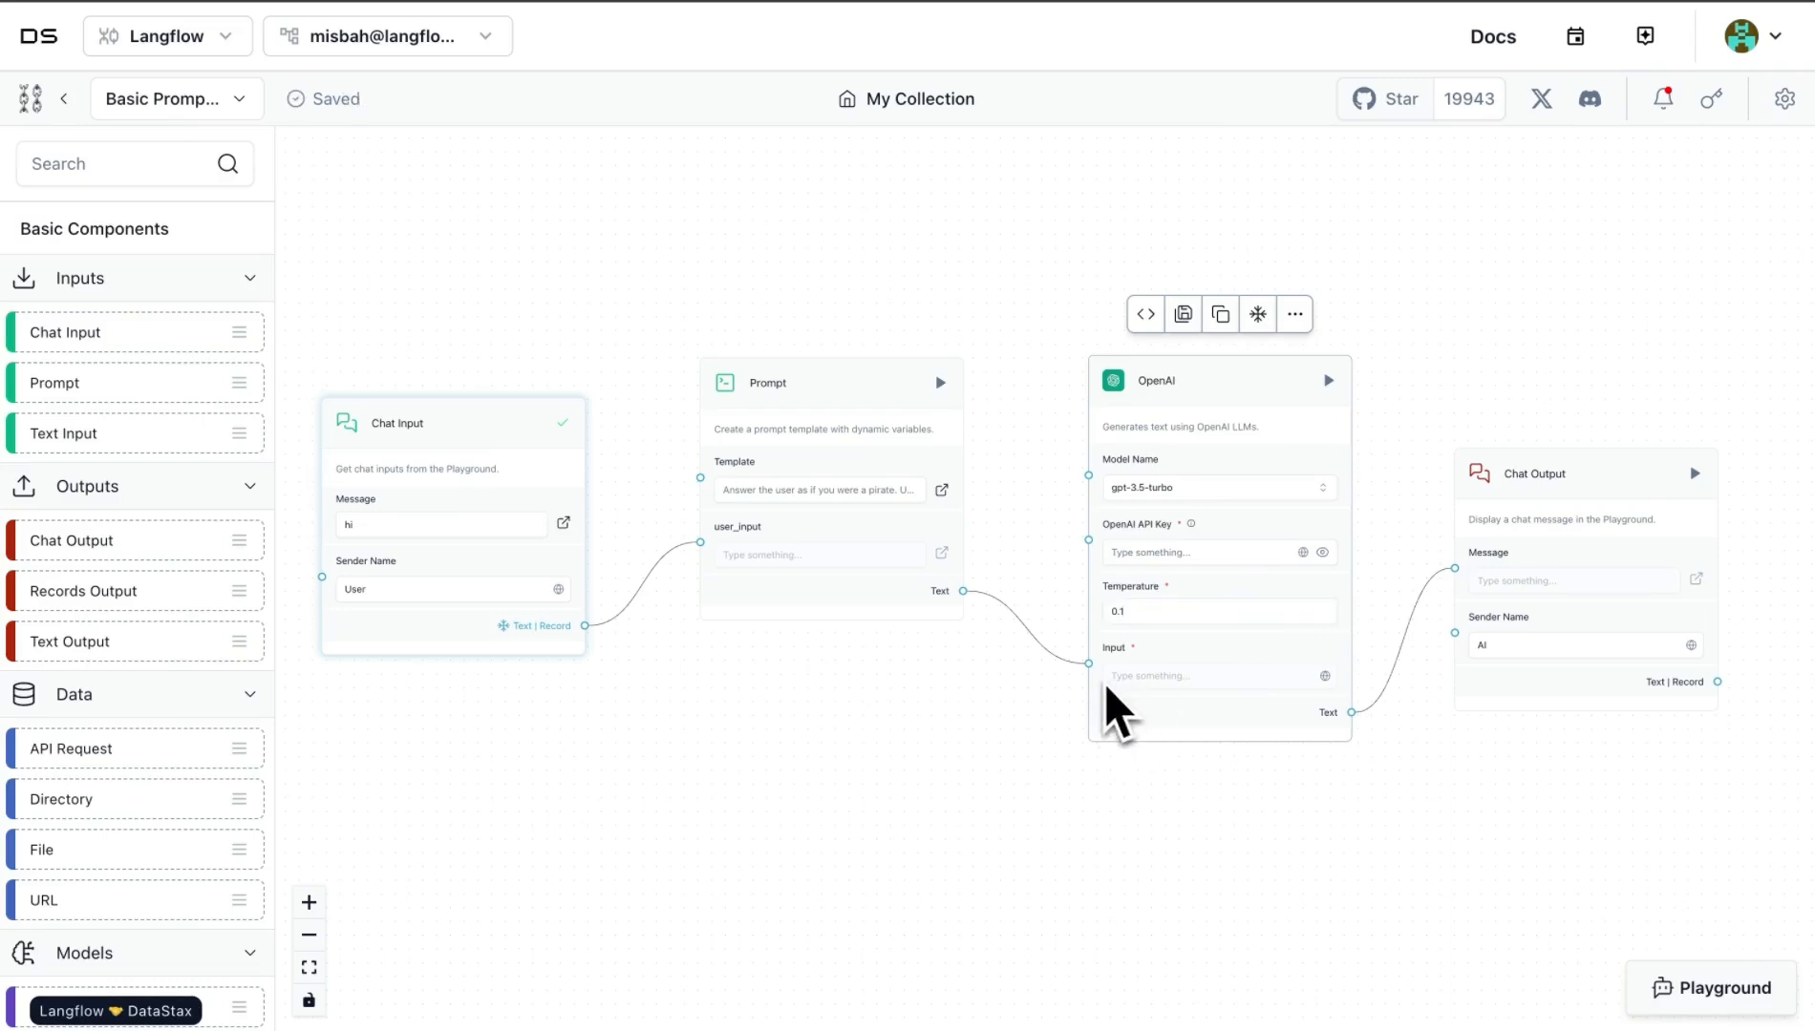
mouse_move(773, 430)
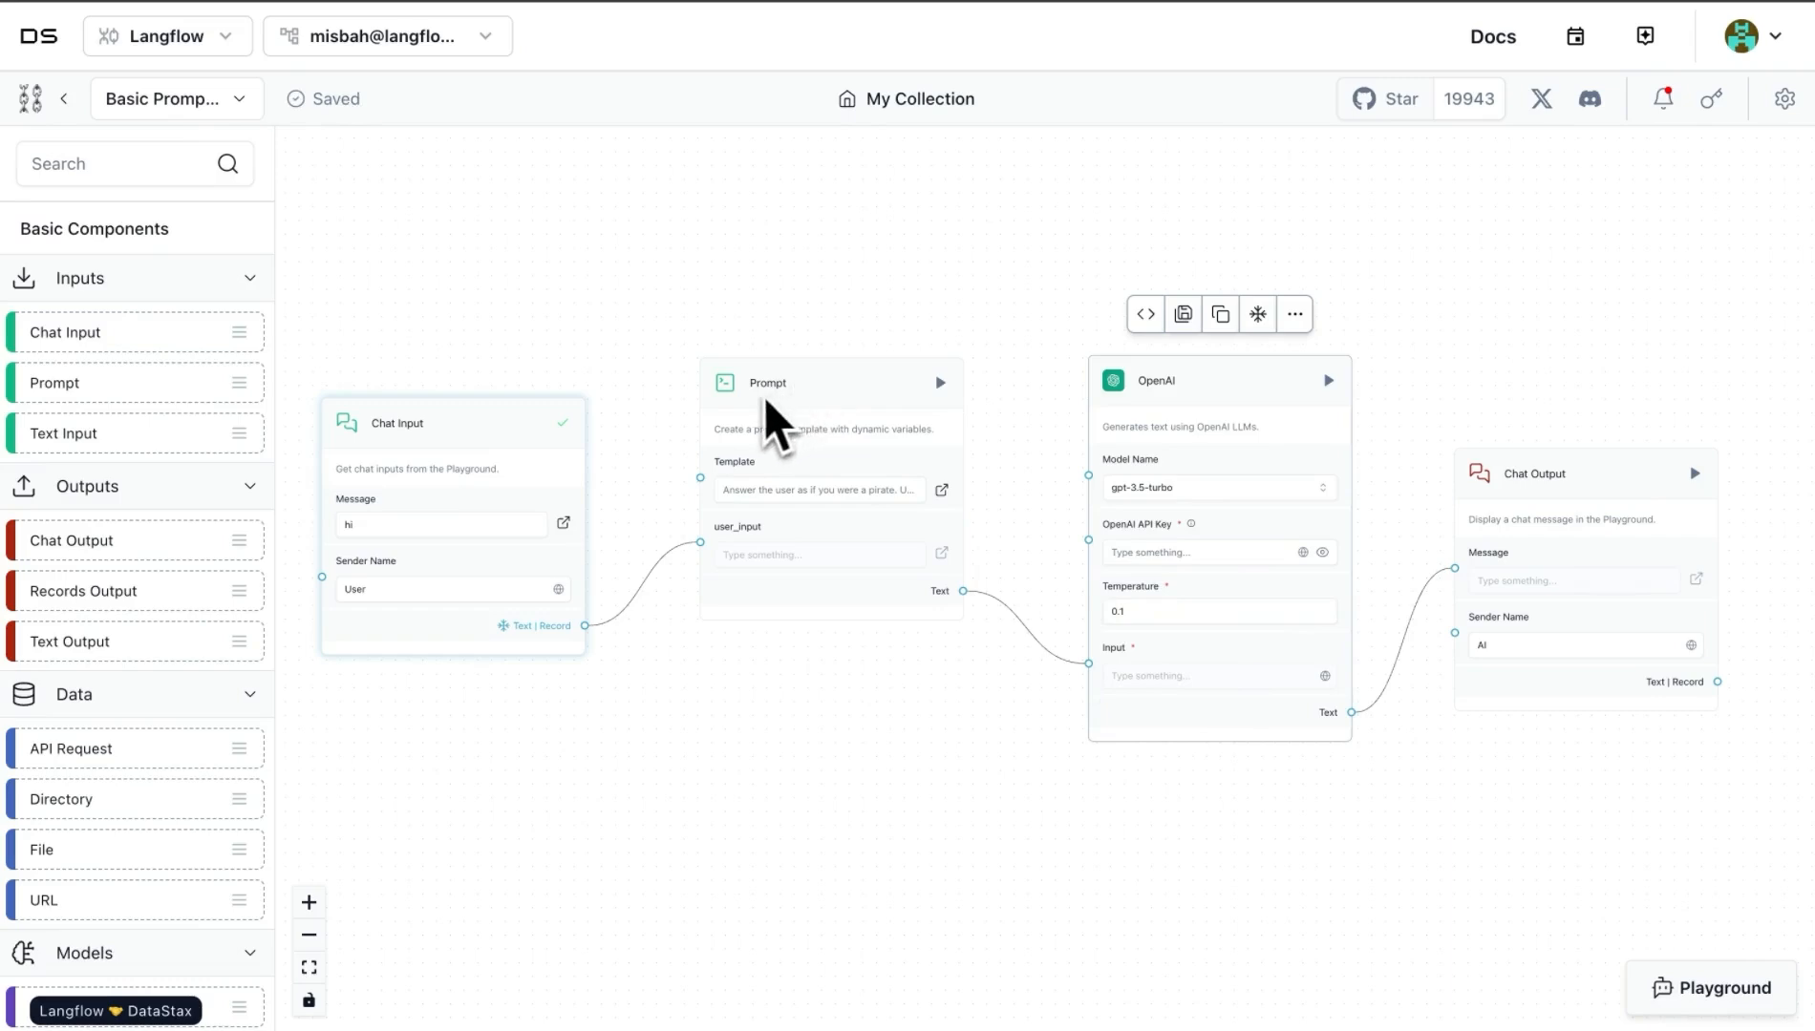
mouse_move(422, 452)
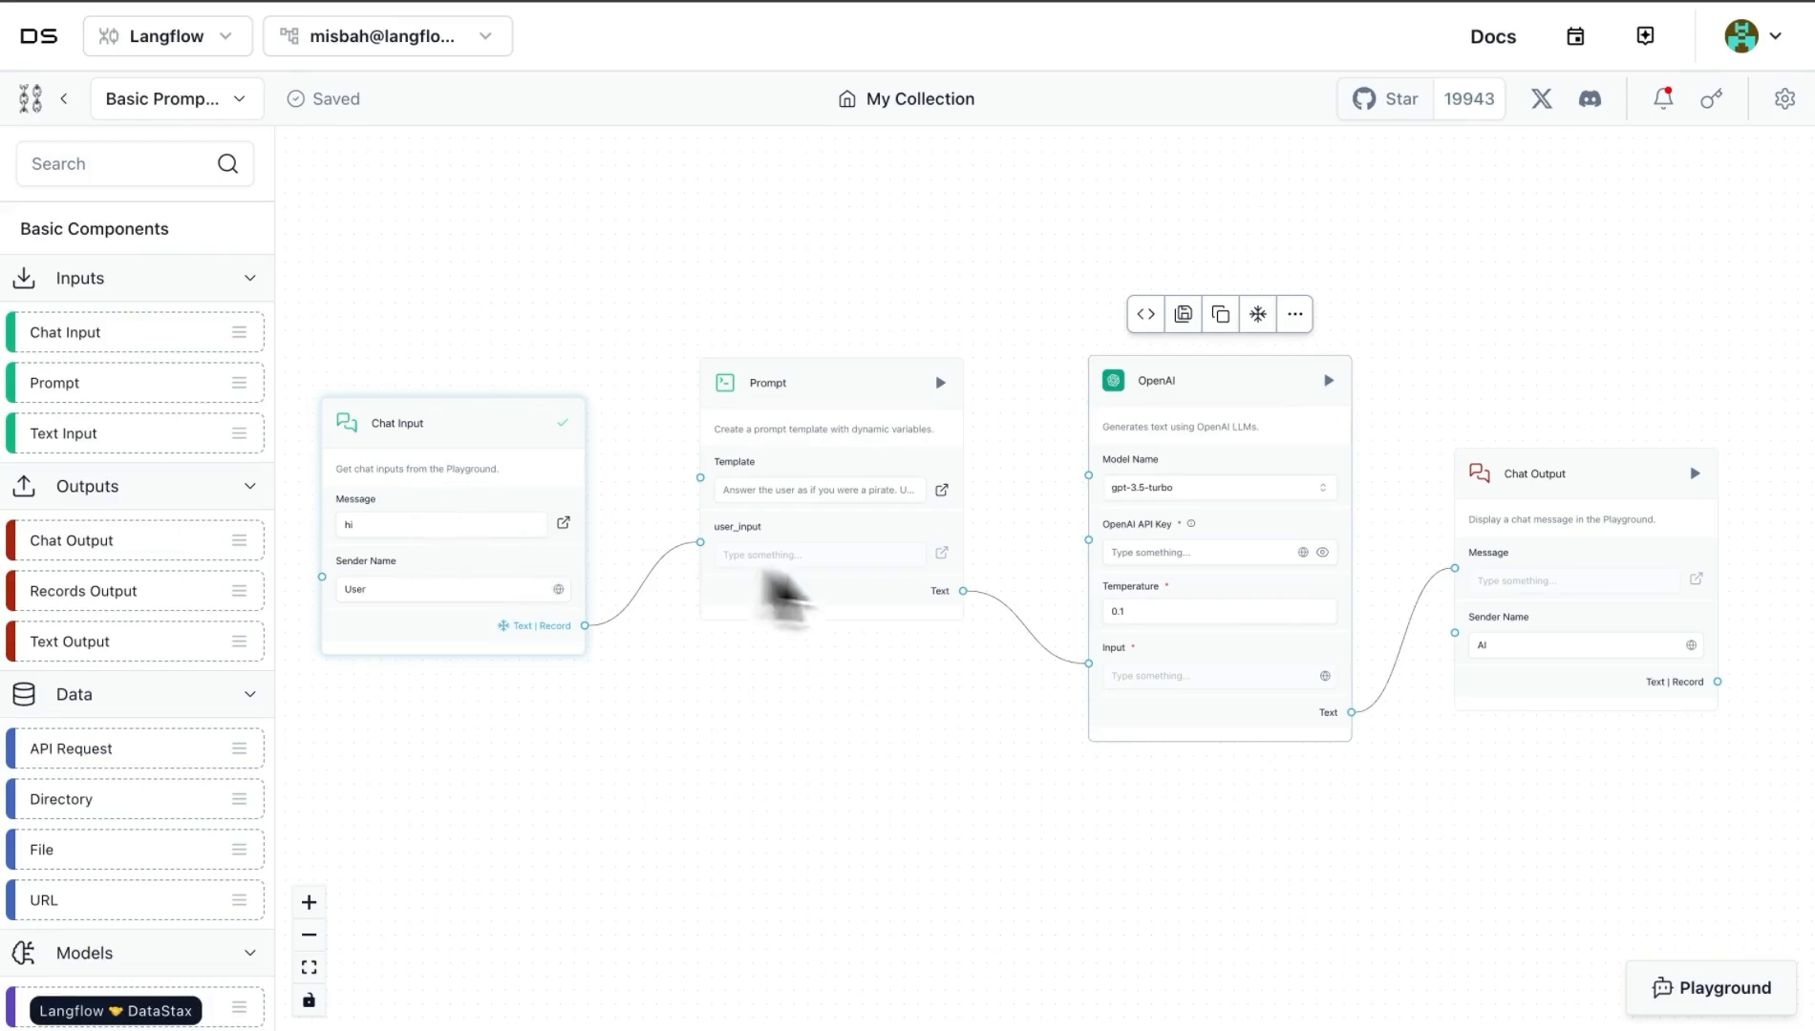
mouse_move(1122, 695)
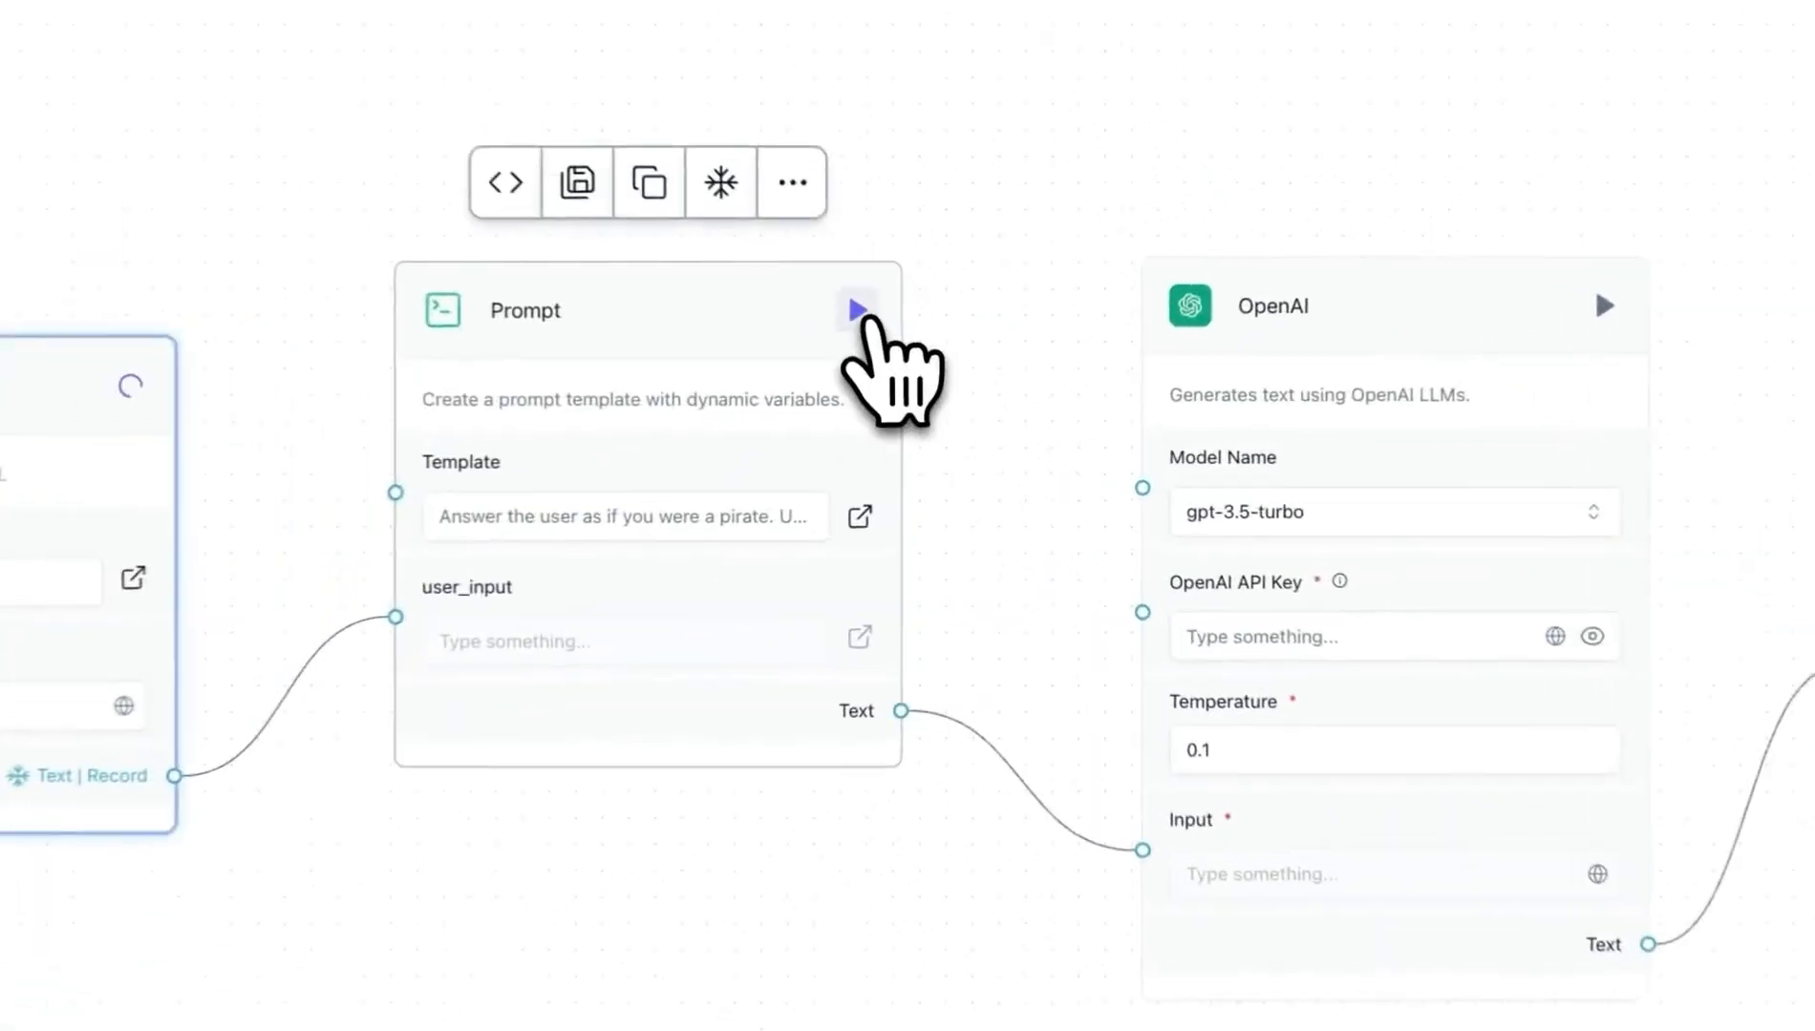
Step: Run the Prompt component alone to build the pirate prompt with 'hi'
left_click(856, 311)
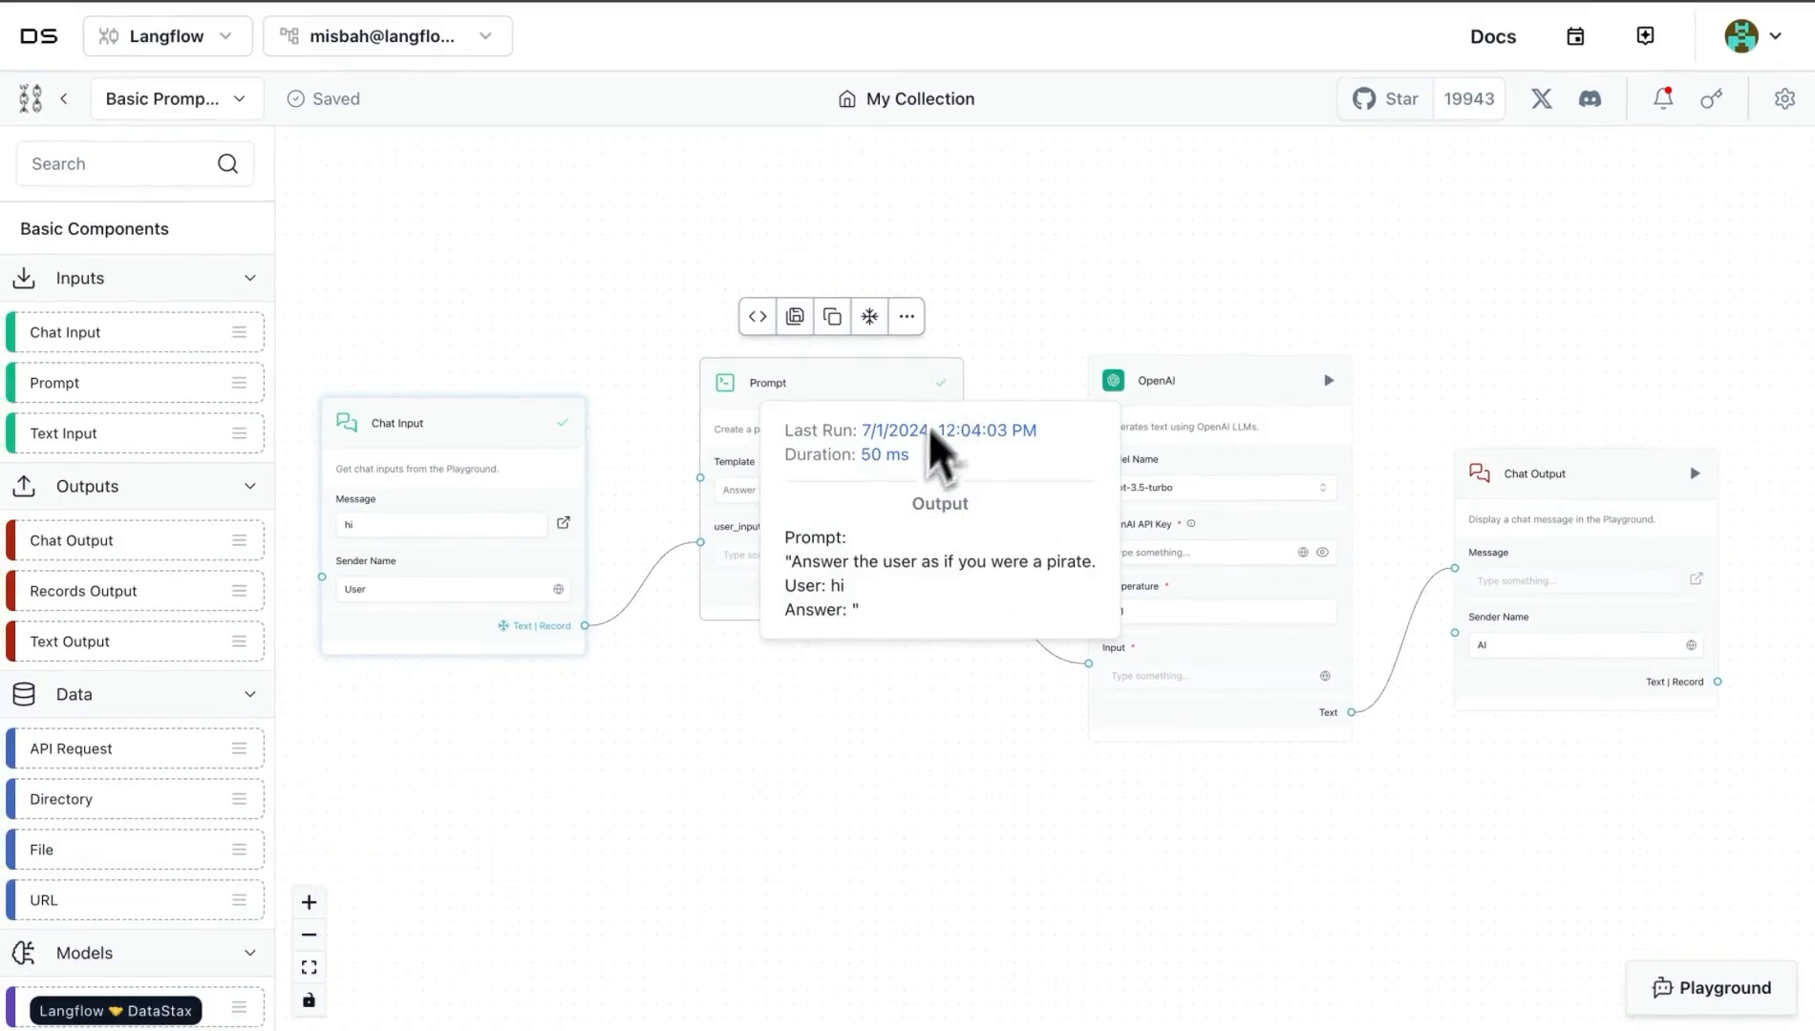
mouse_move(908, 602)
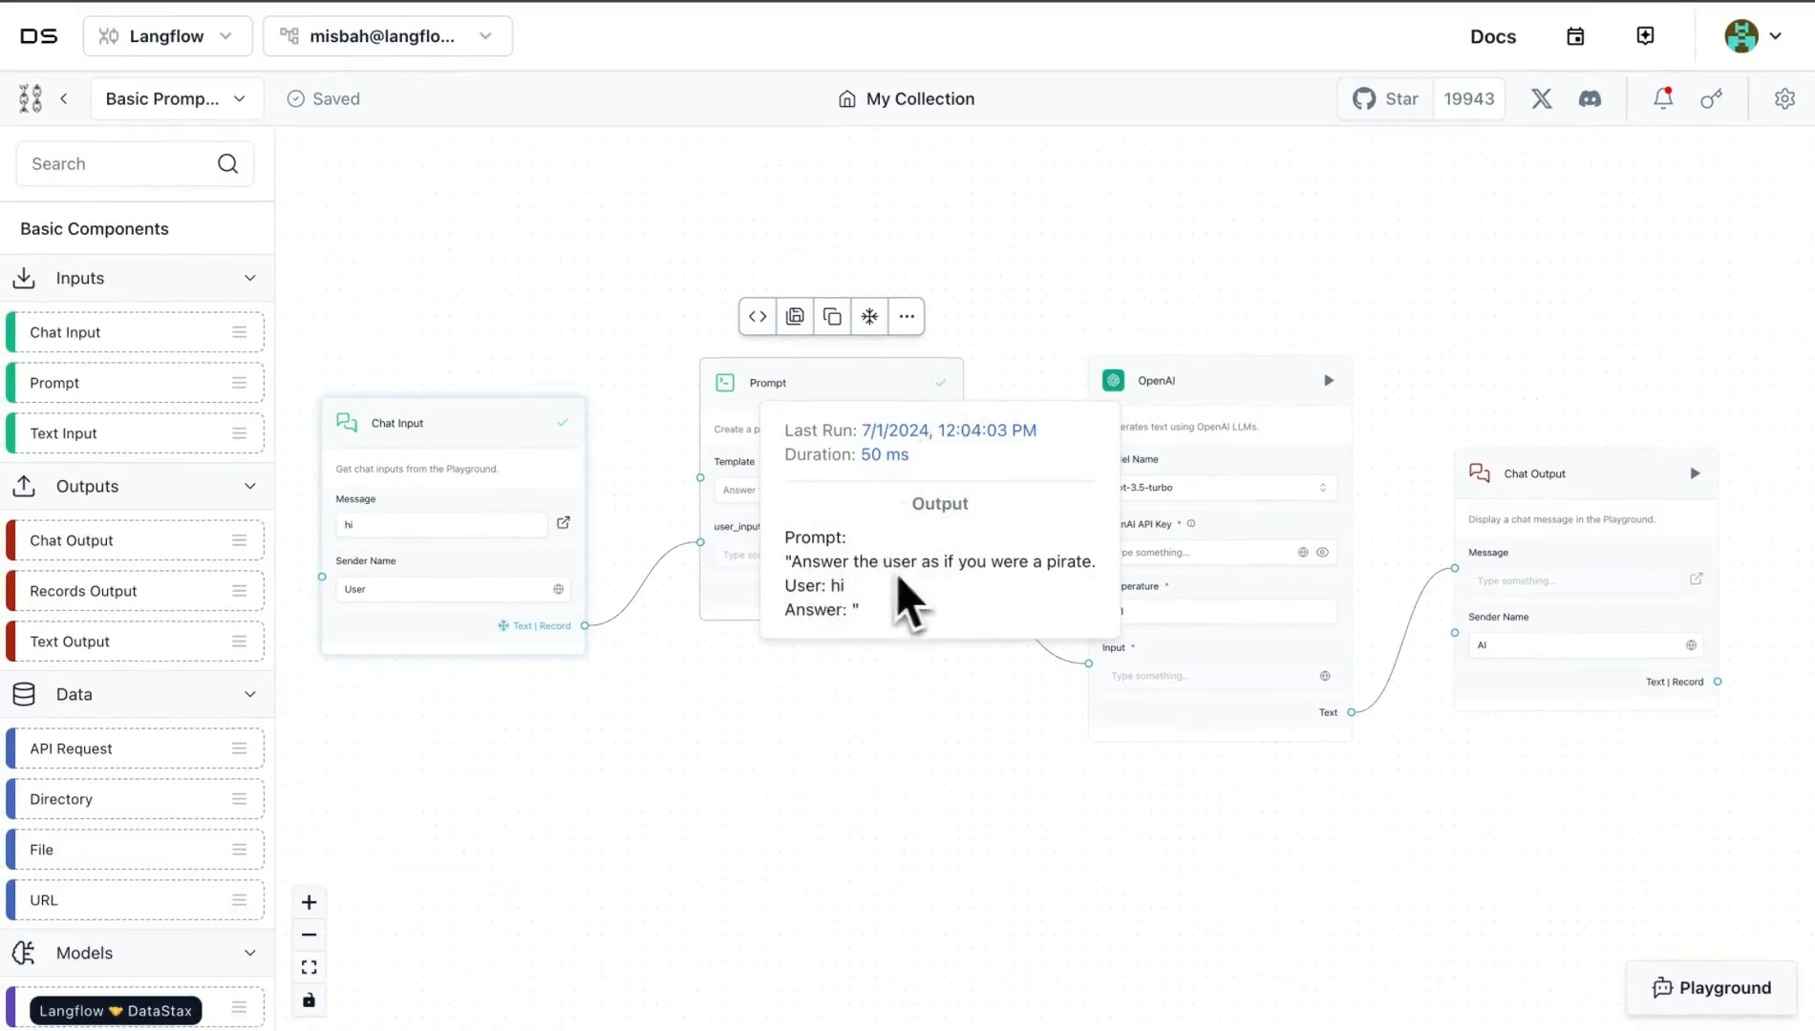
mouse_move(847, 626)
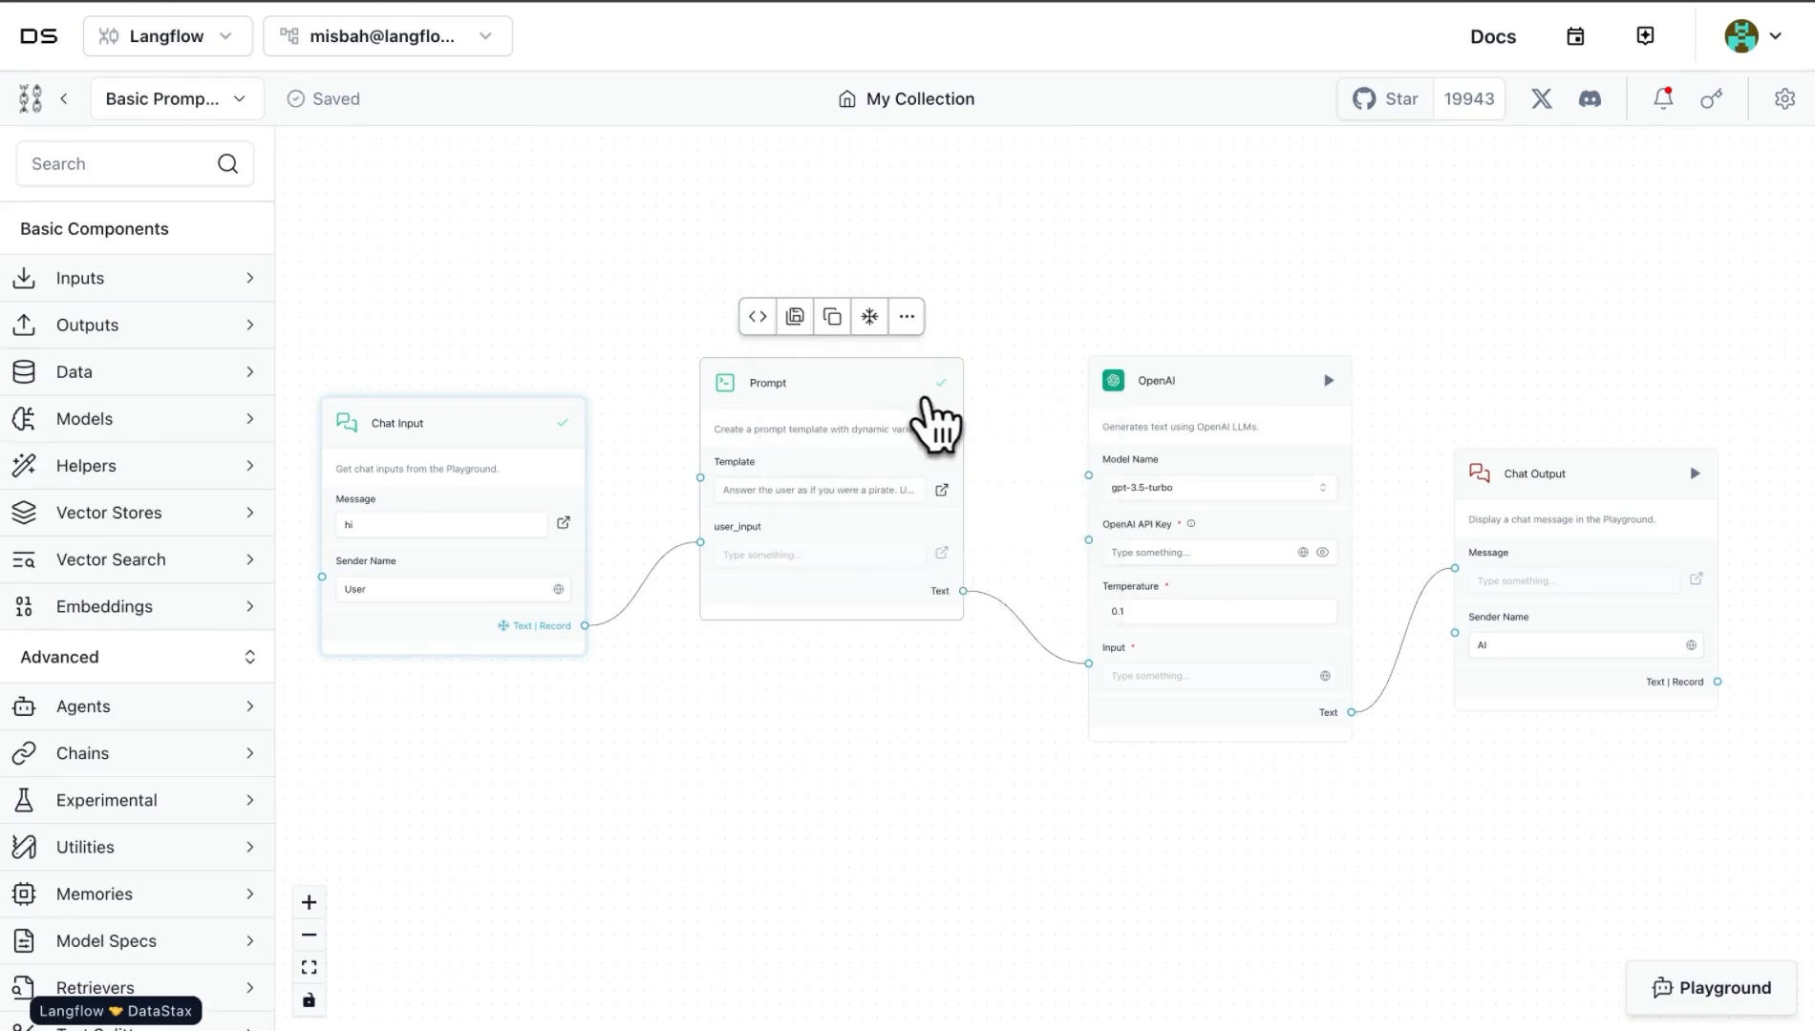
mouse_move(885, 392)
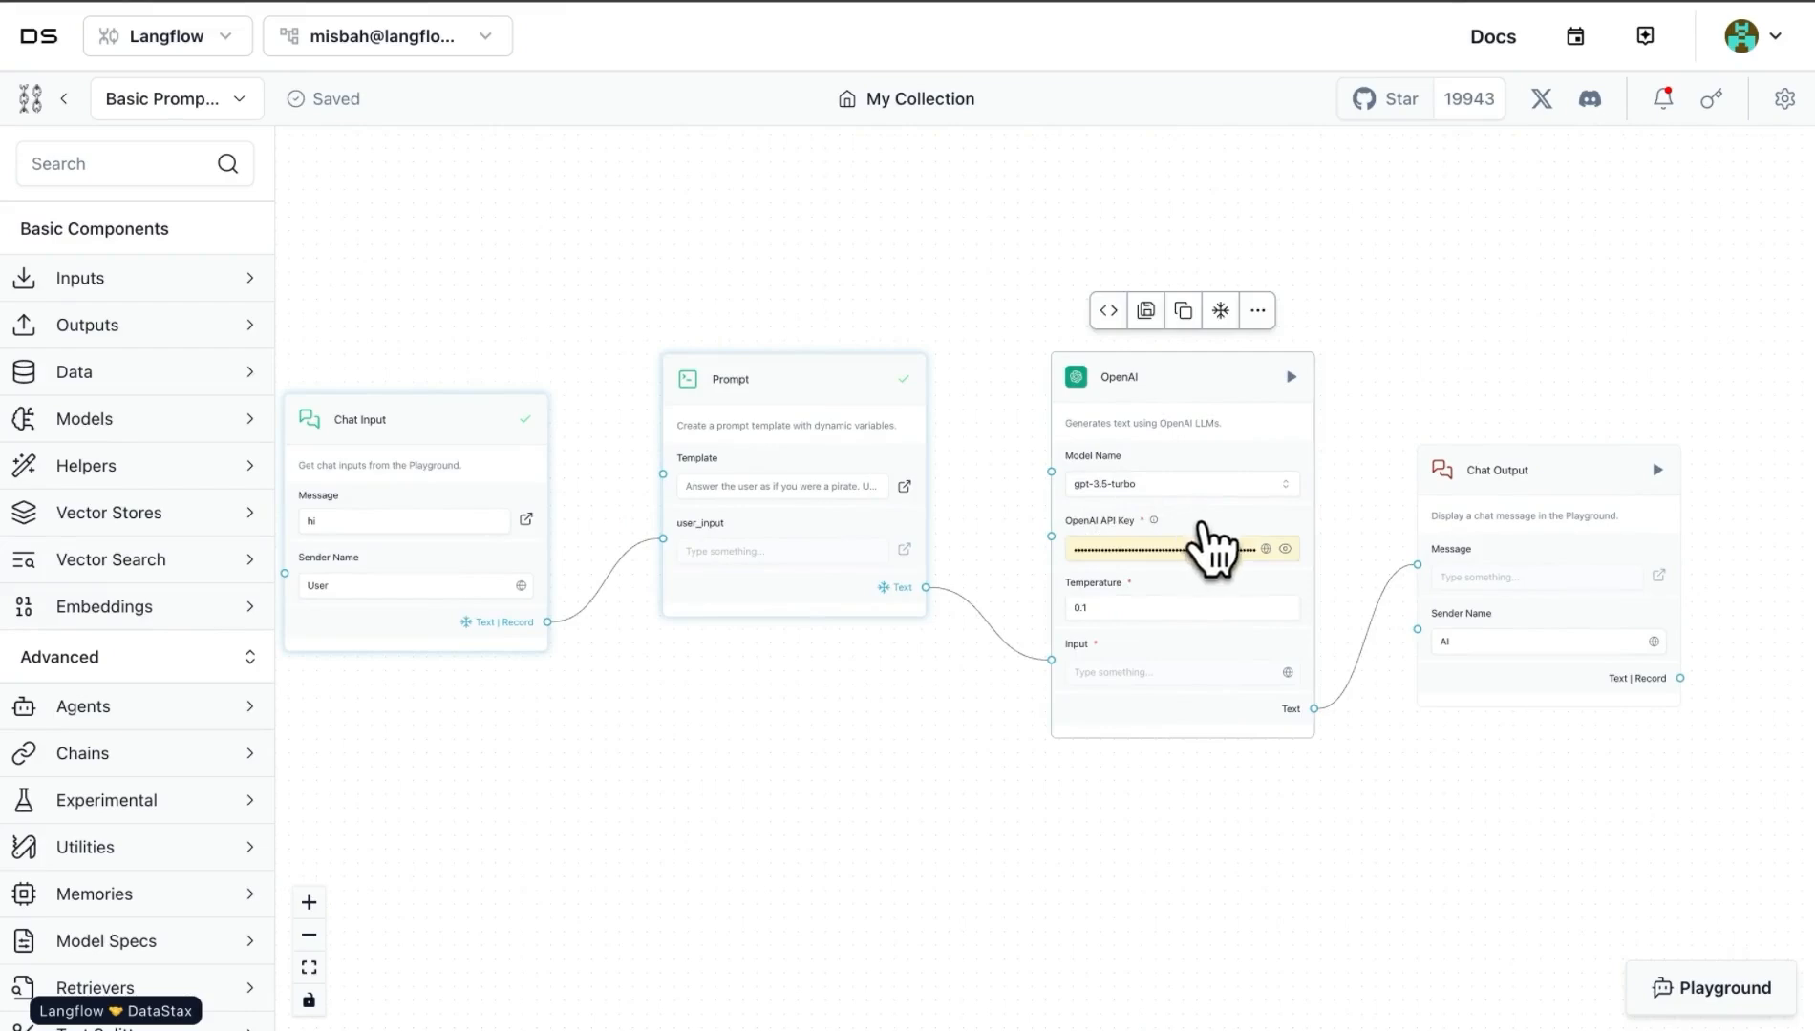
mouse_move(1178, 590)
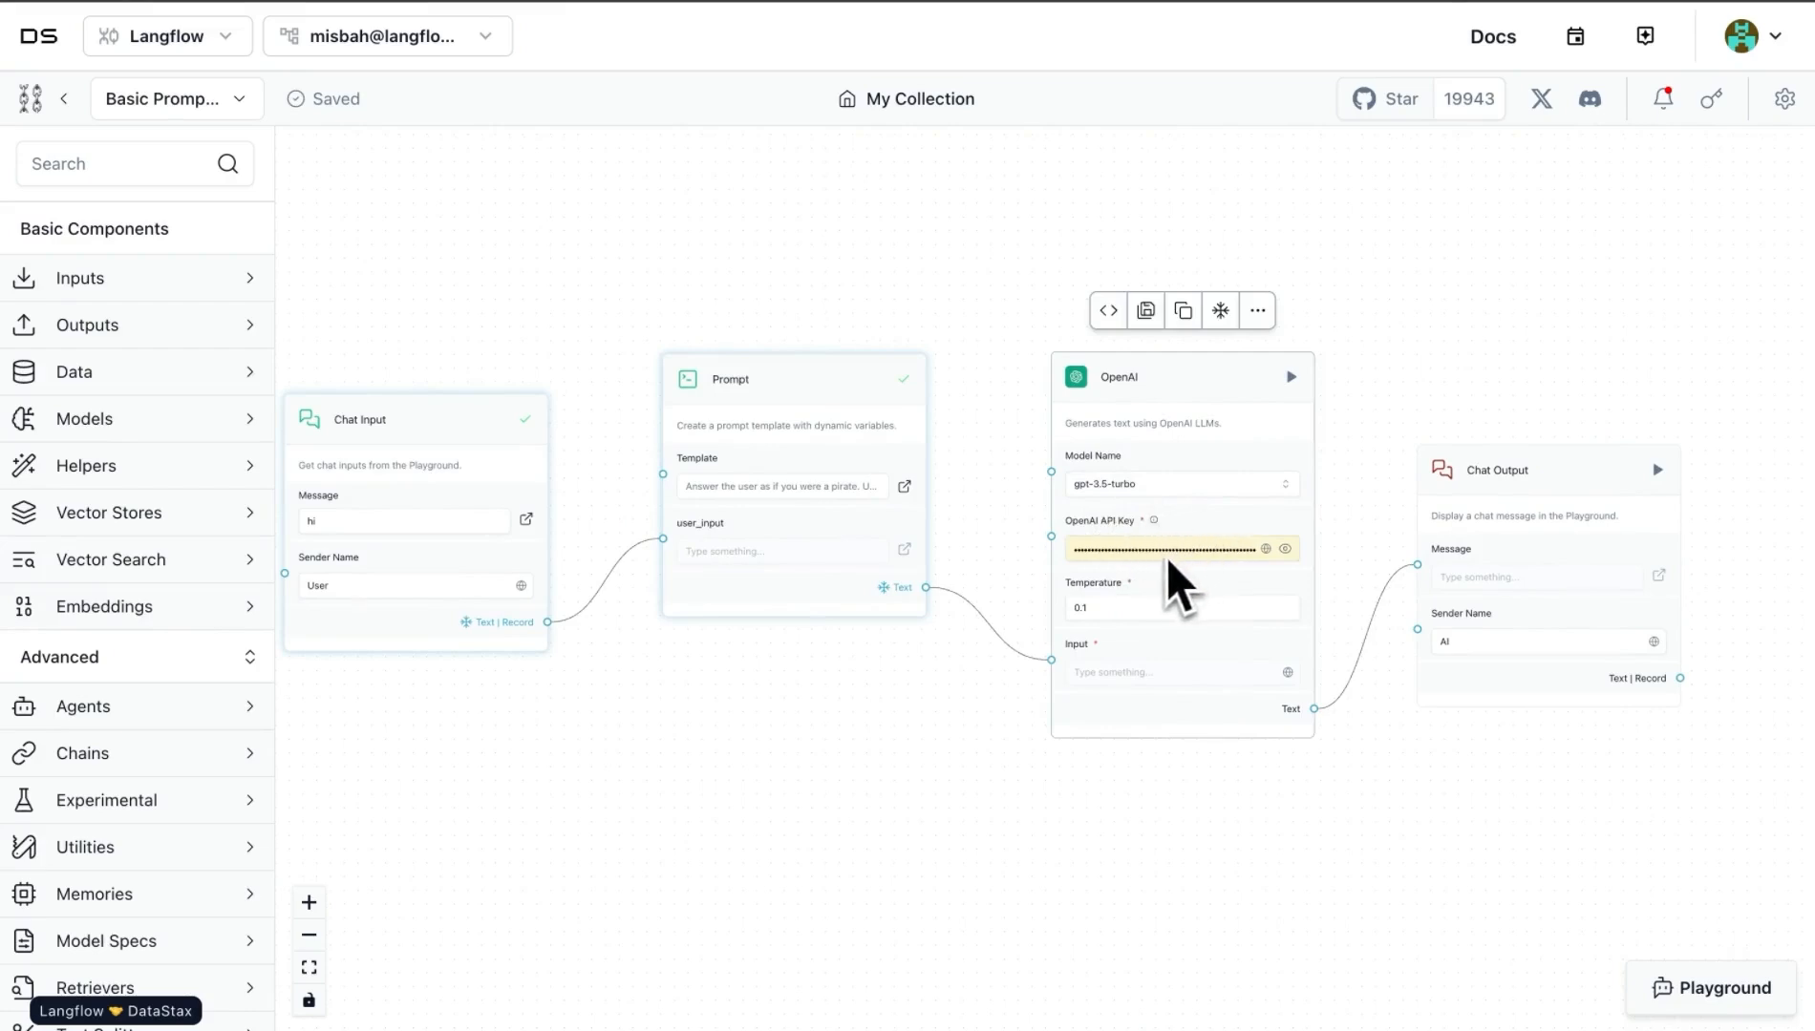
mouse_move(1268, 596)
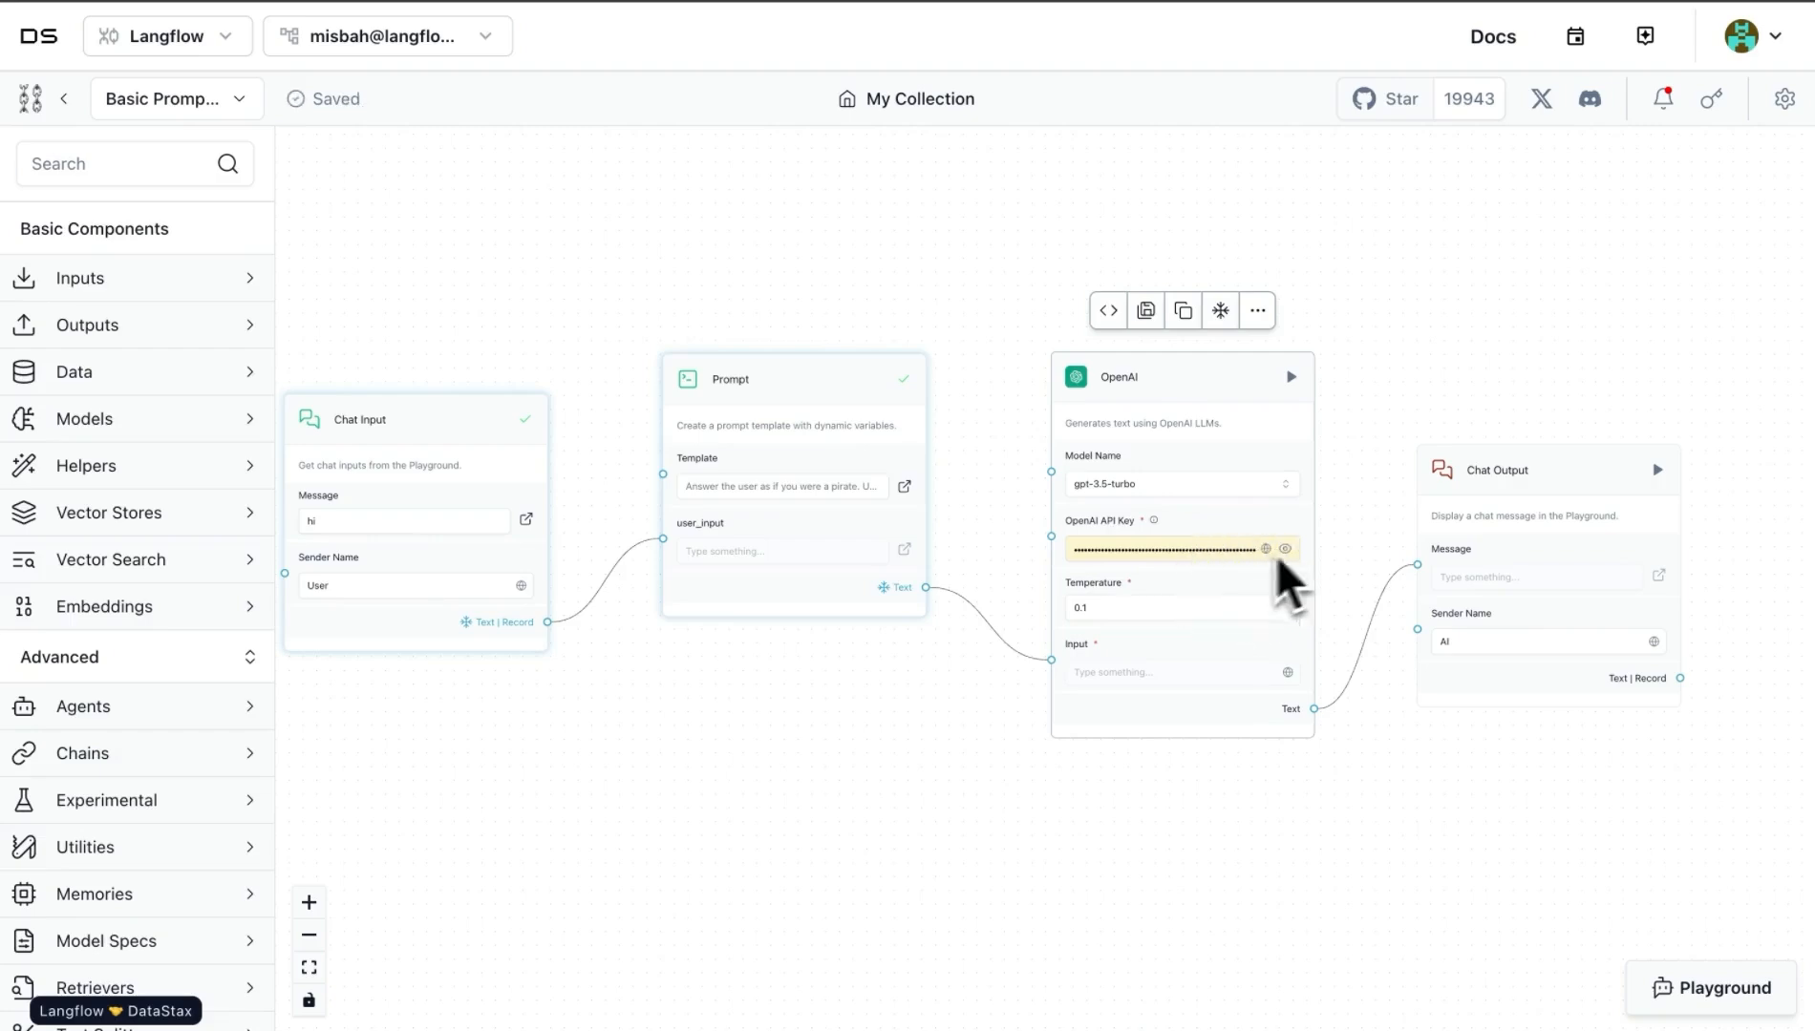
mouse_move(1213, 590)
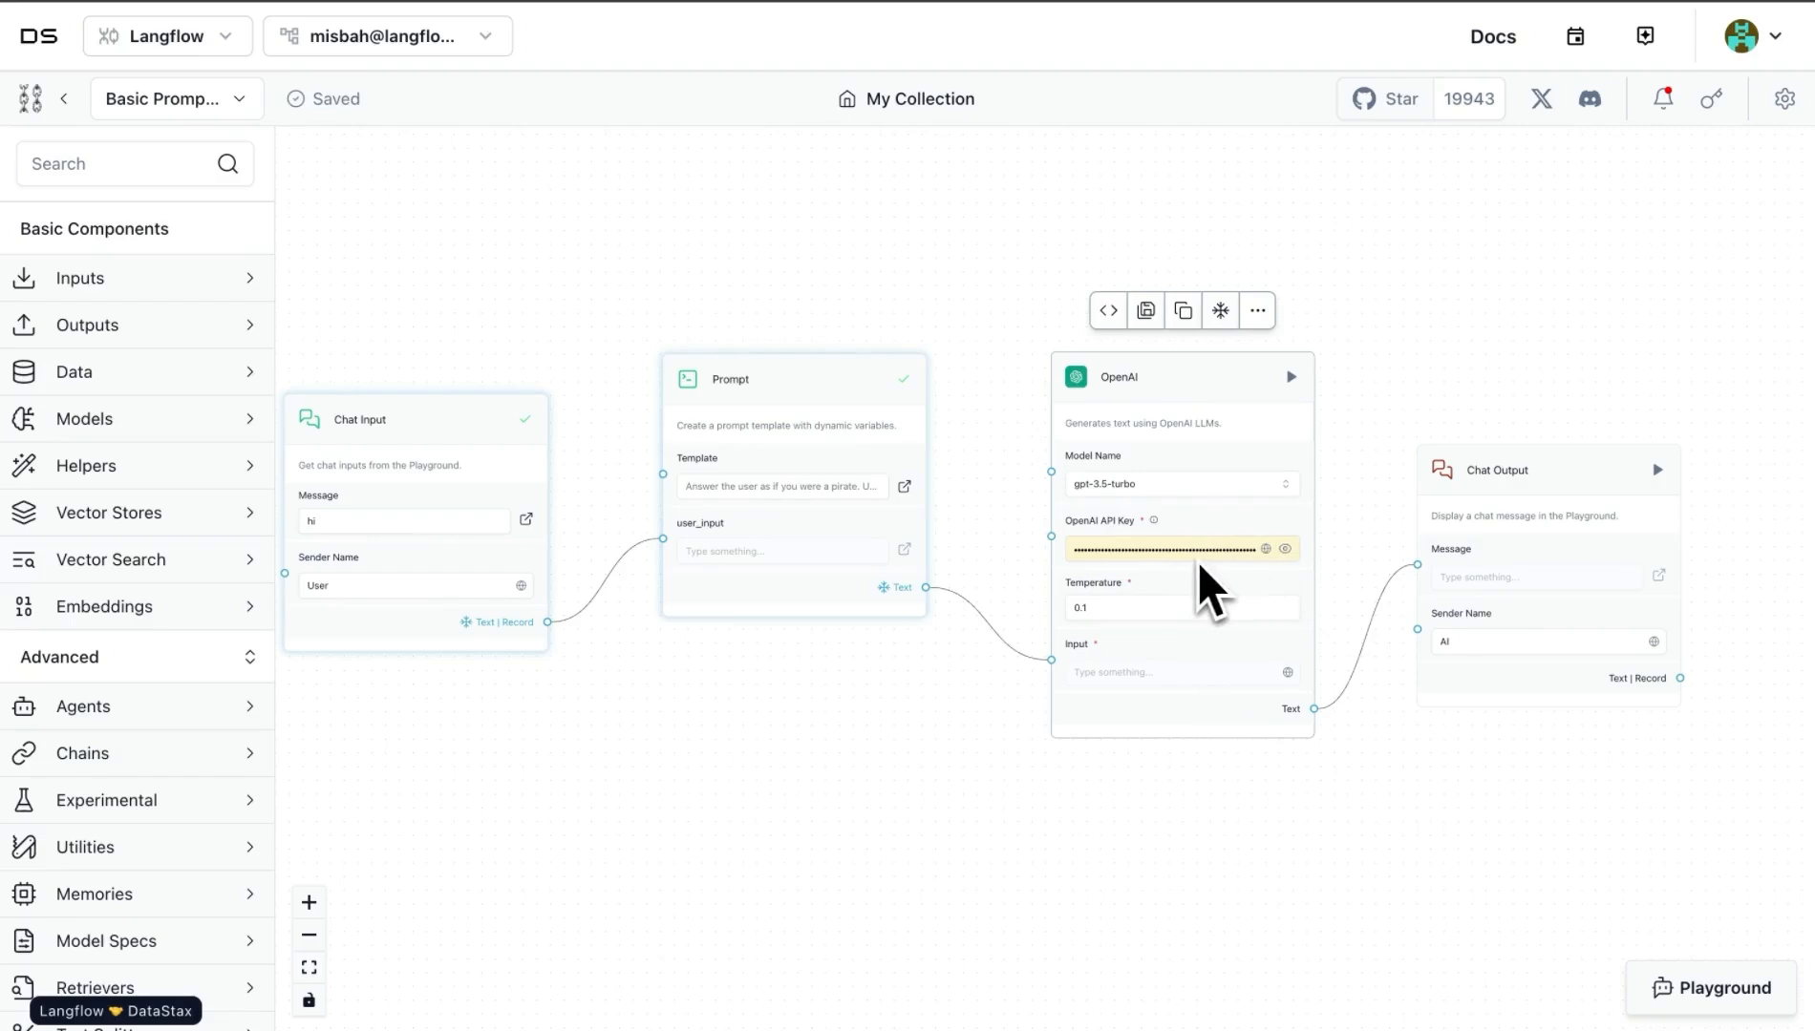
mouse_move(1299, 602)
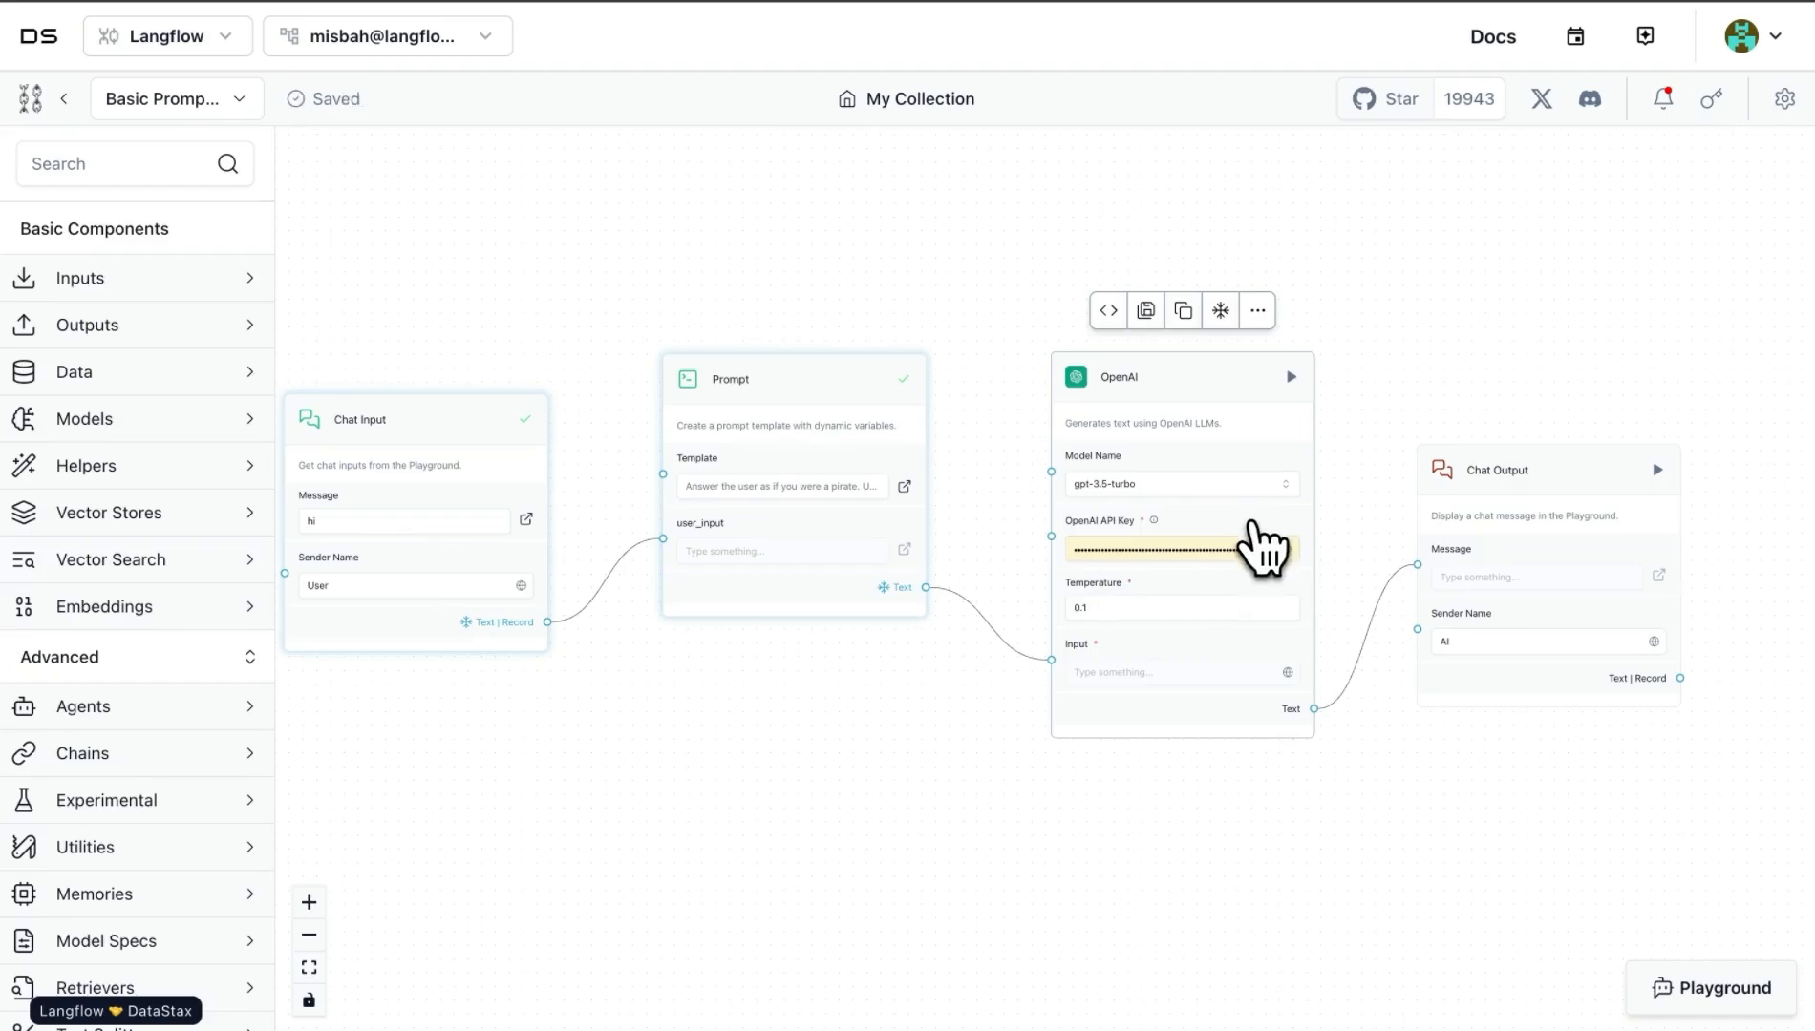
Step: Show the saved global variables list for the OpenAI API Key field
left_click(1283, 550)
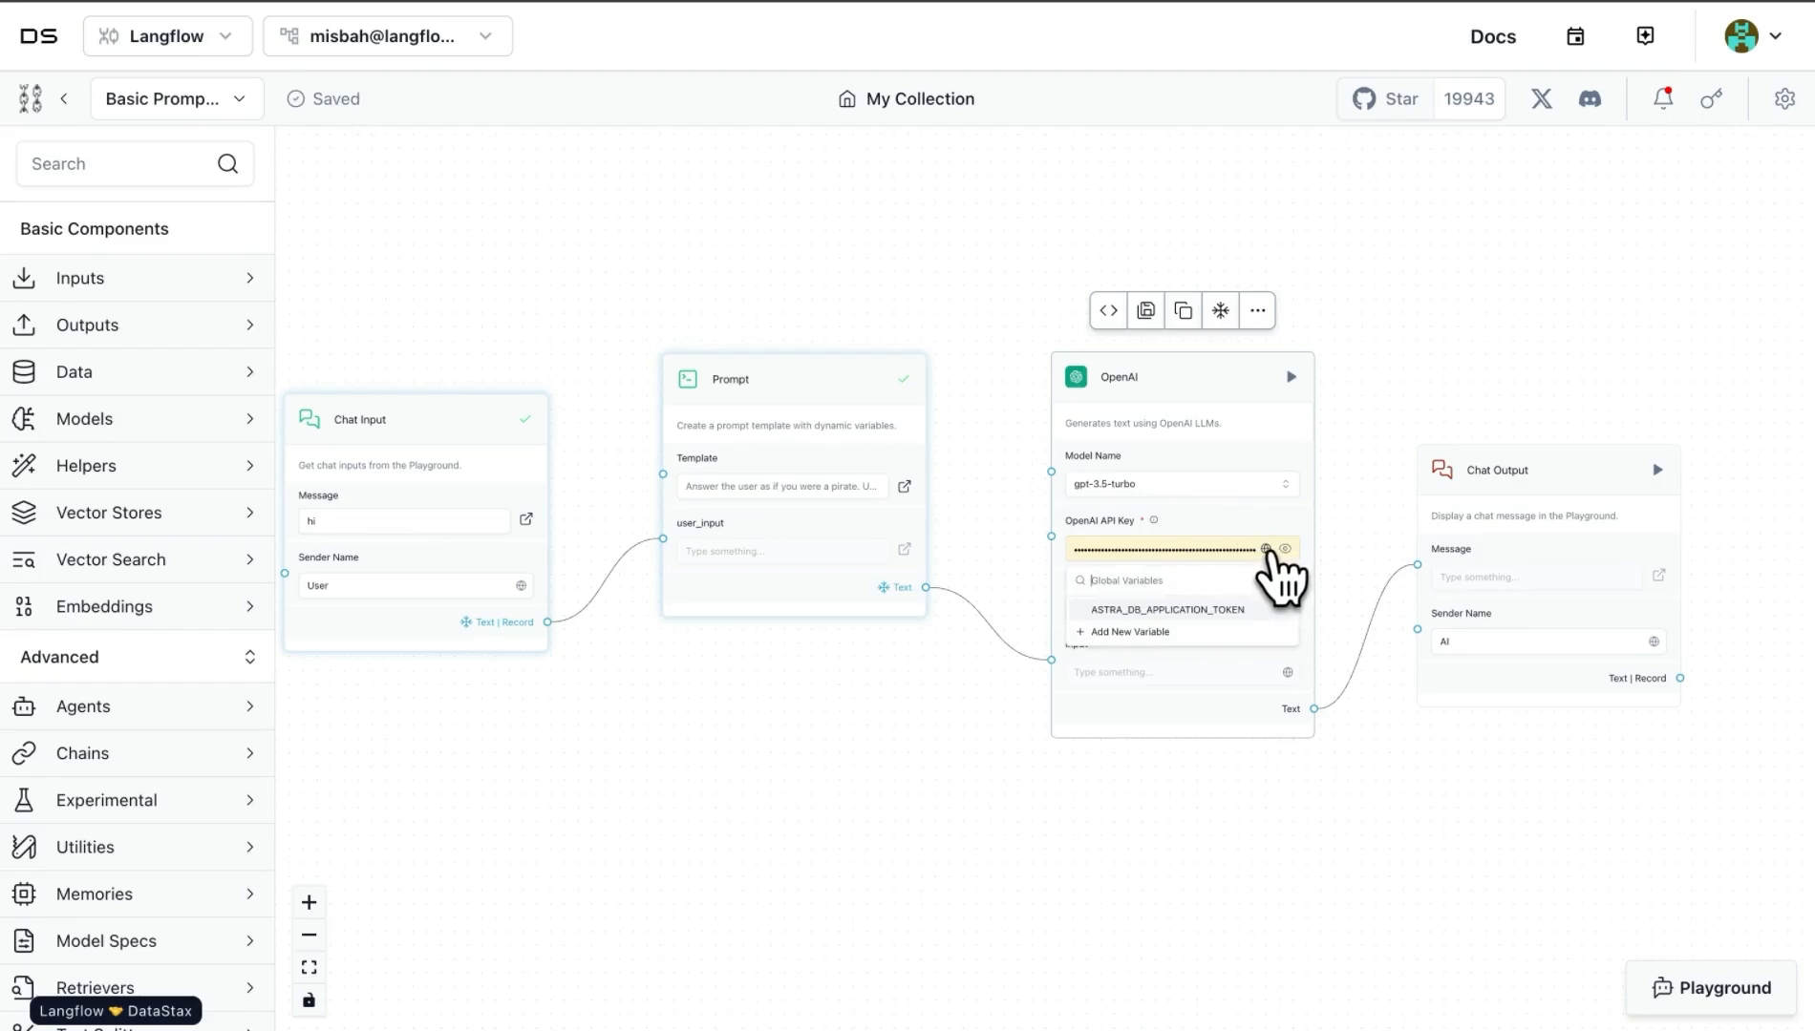
mouse_move(1149, 666)
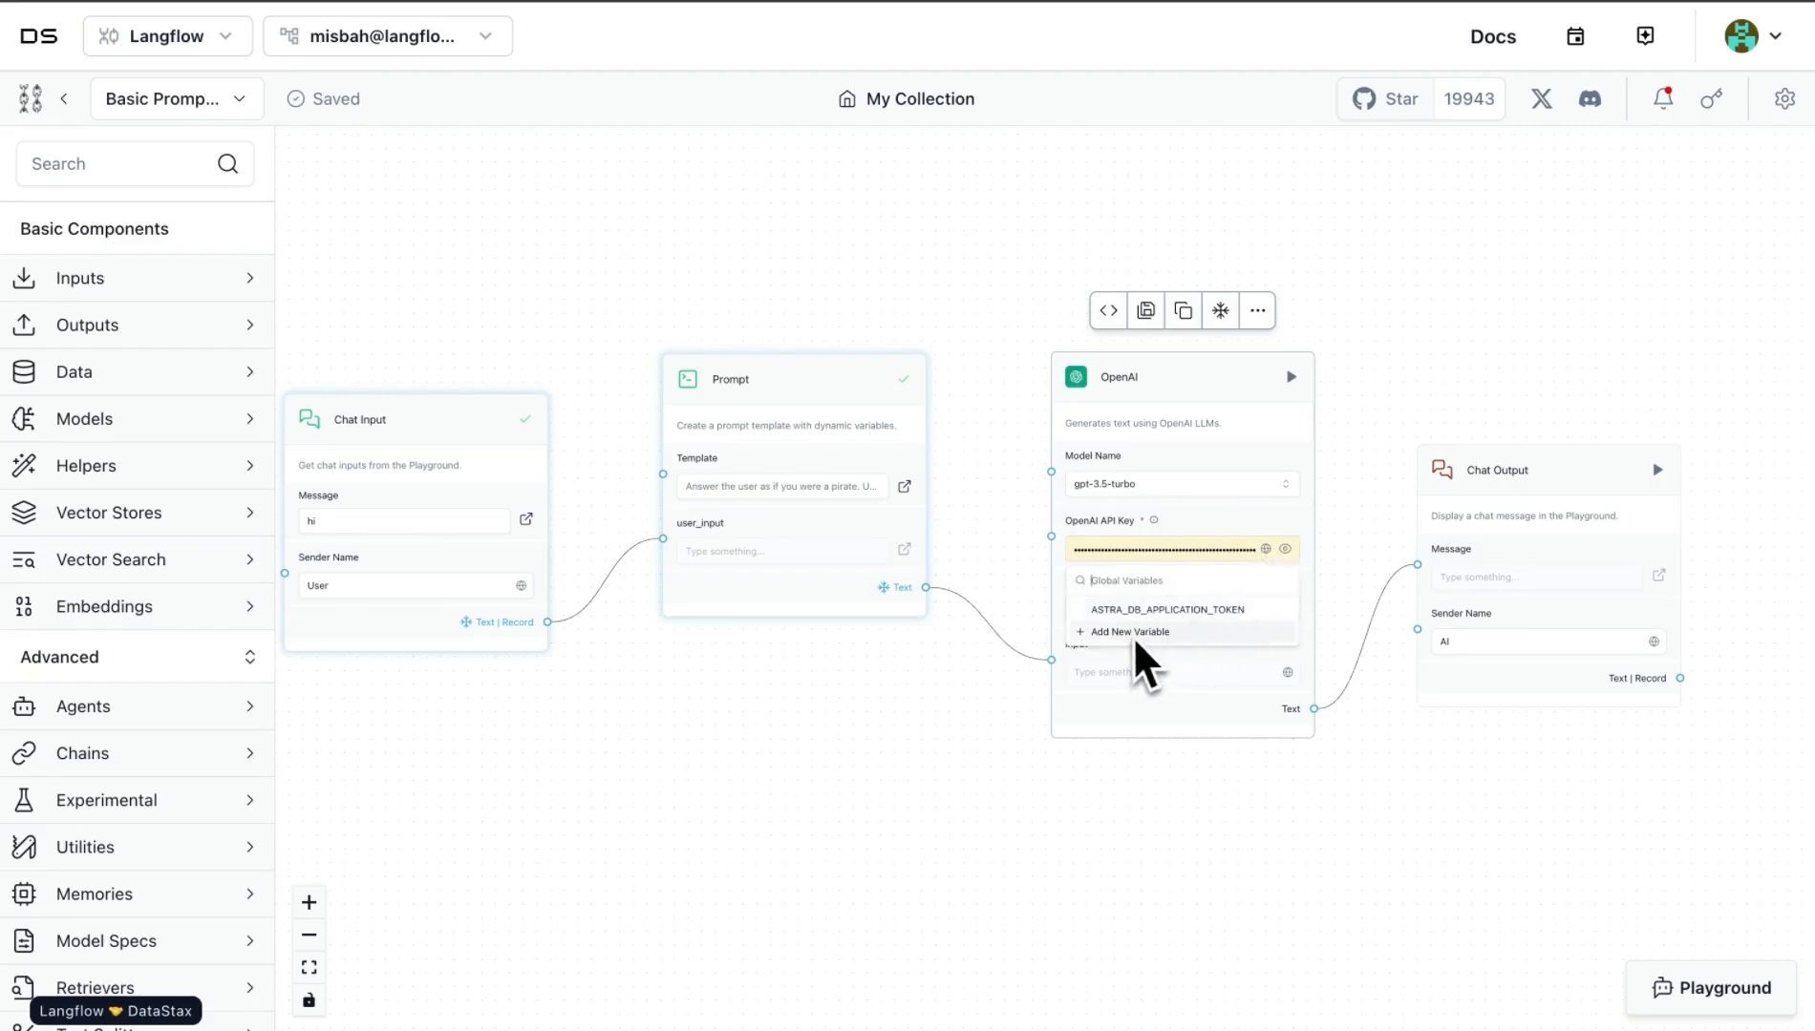
Step: Save a Credential variable OPENAI_API_KEY applied to the OpenAI API Key field
left_click(1126, 632)
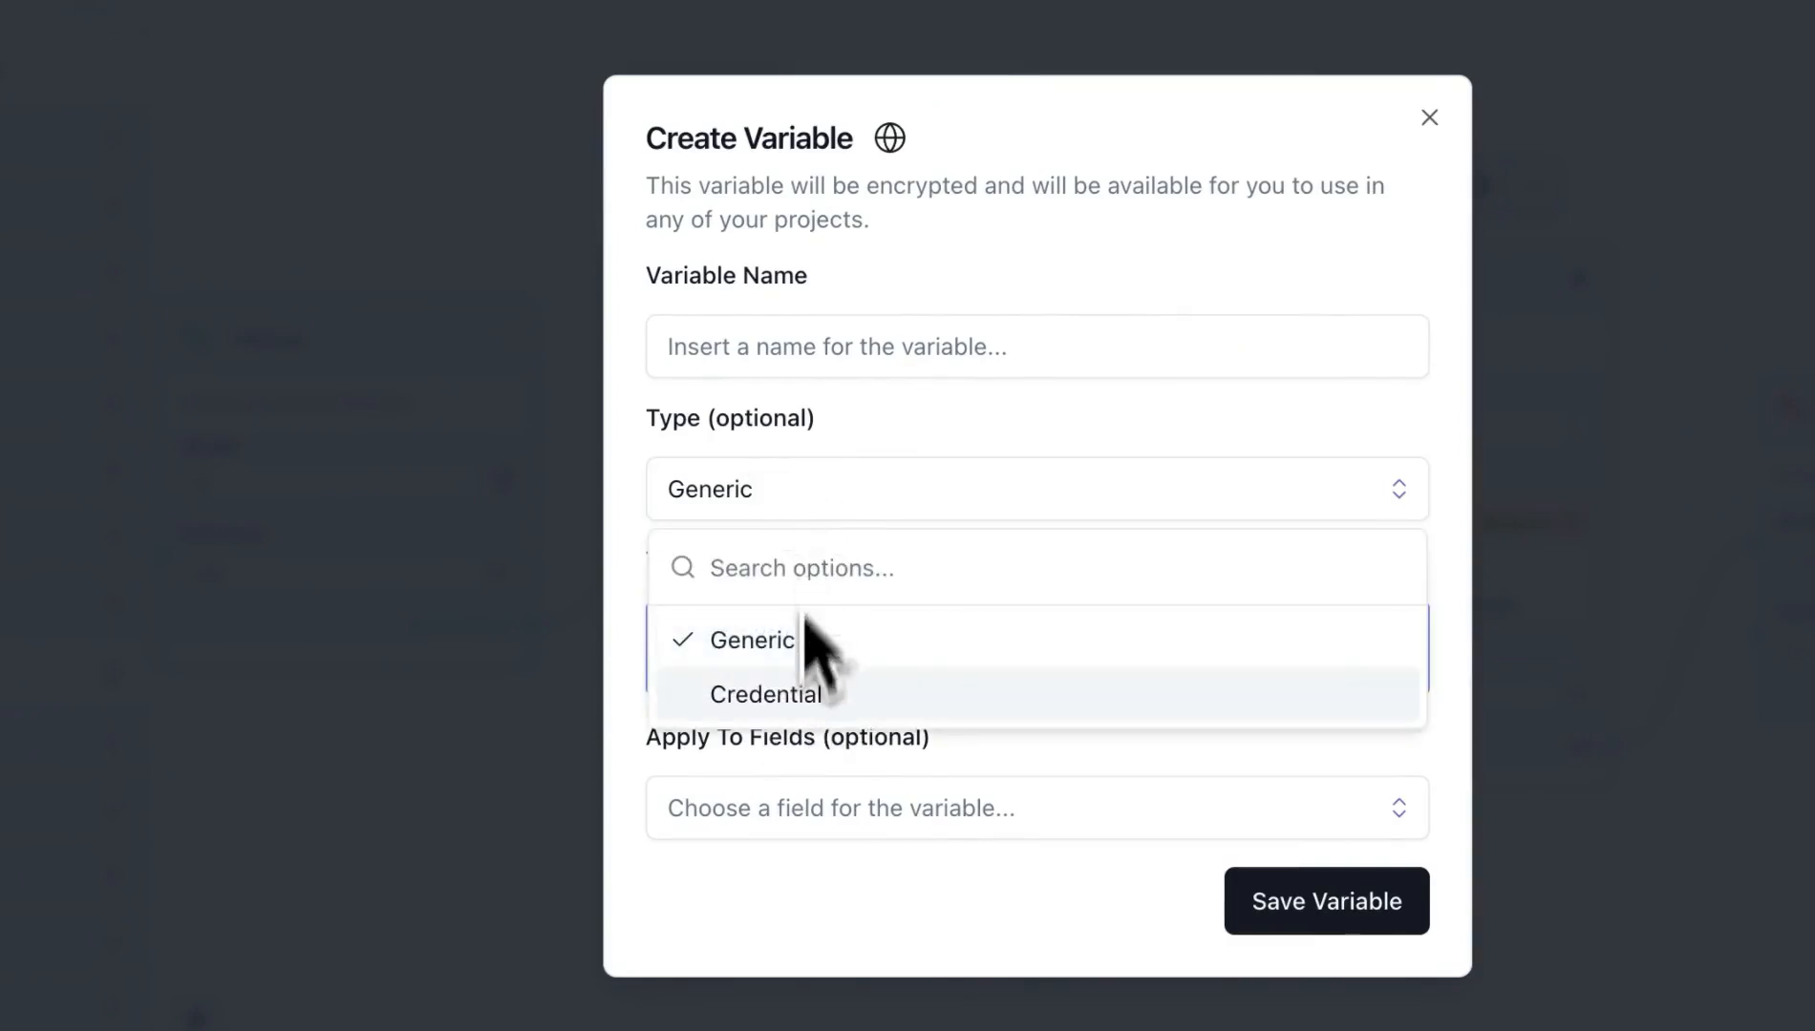
mouse_move(810, 718)
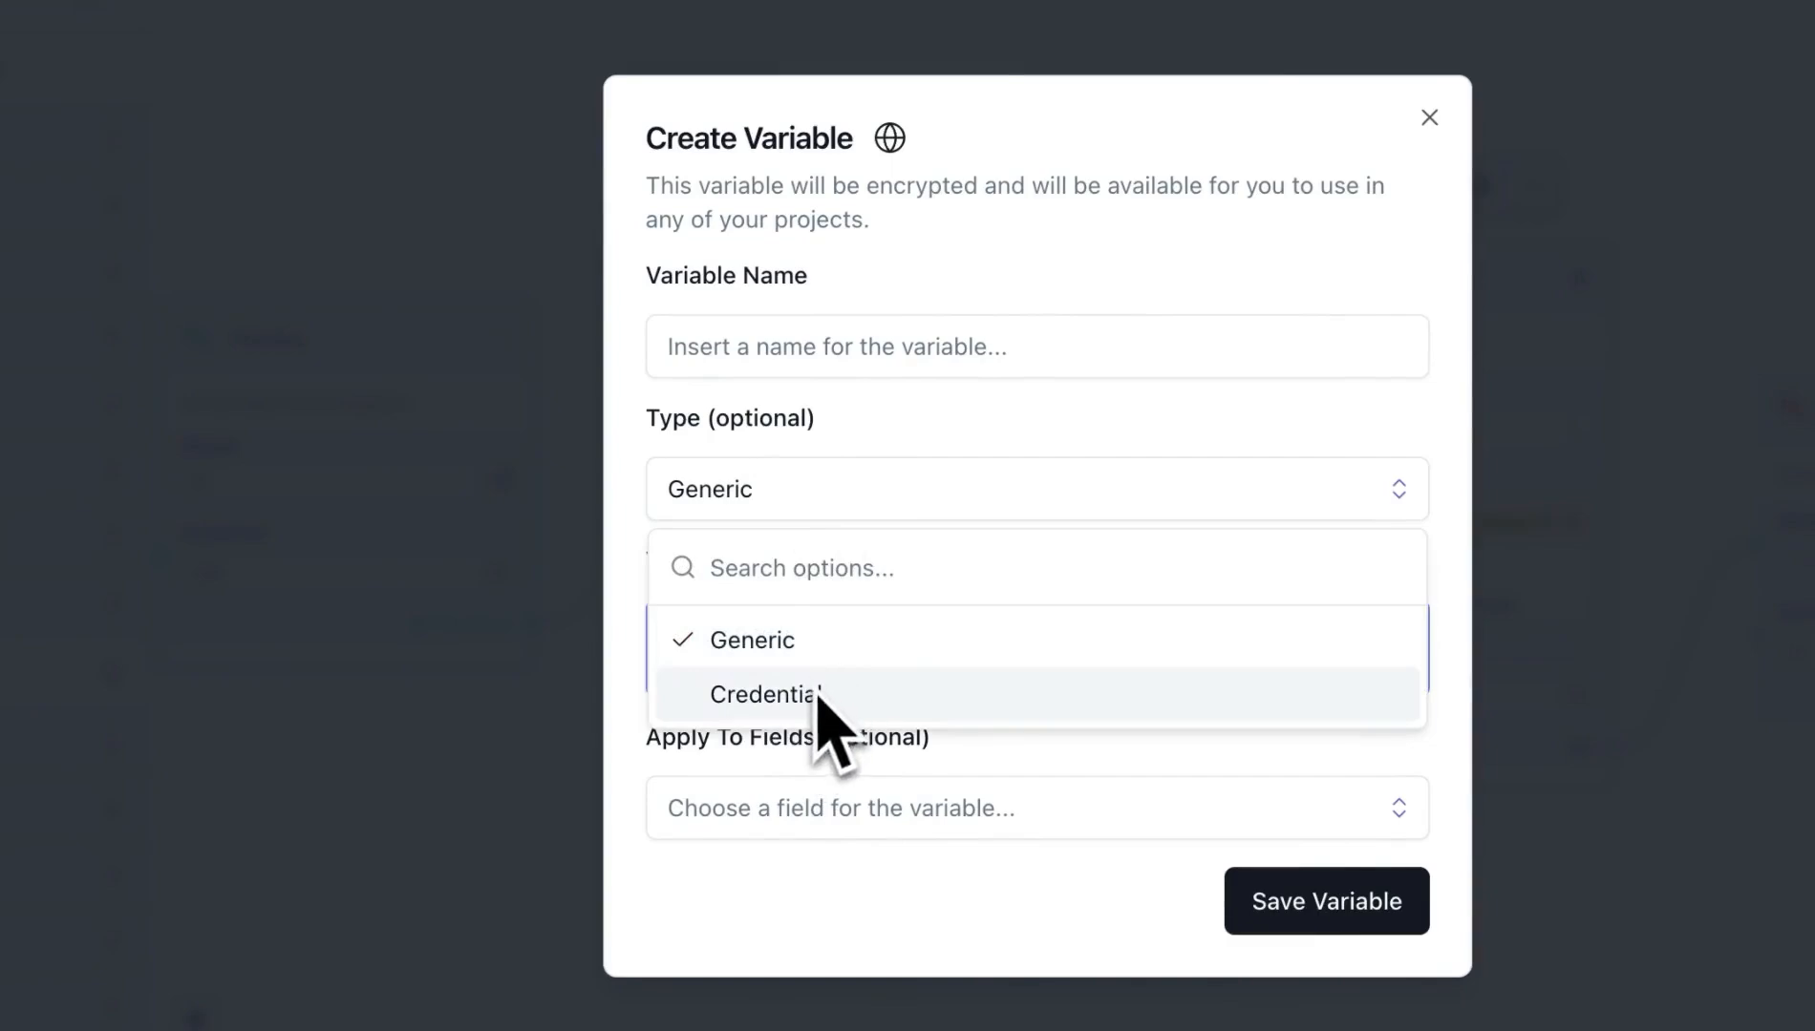
left_click(766, 693)
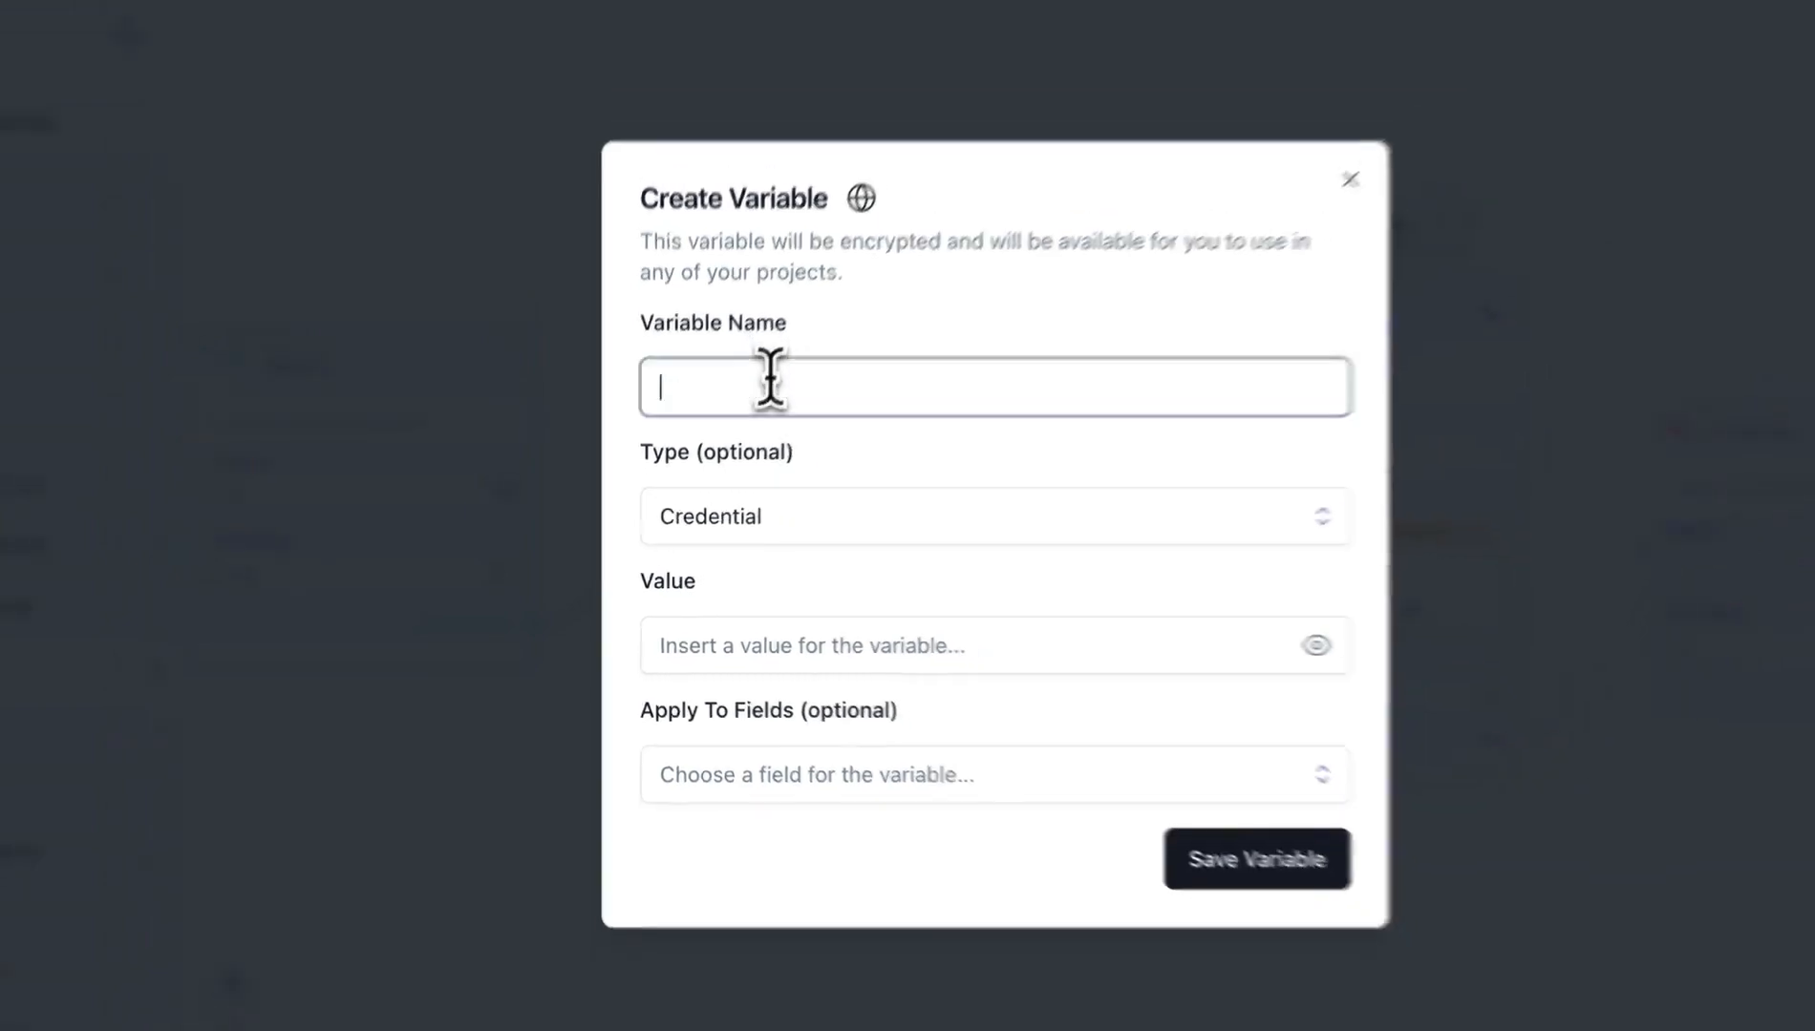
type("OPENAI_KEY")
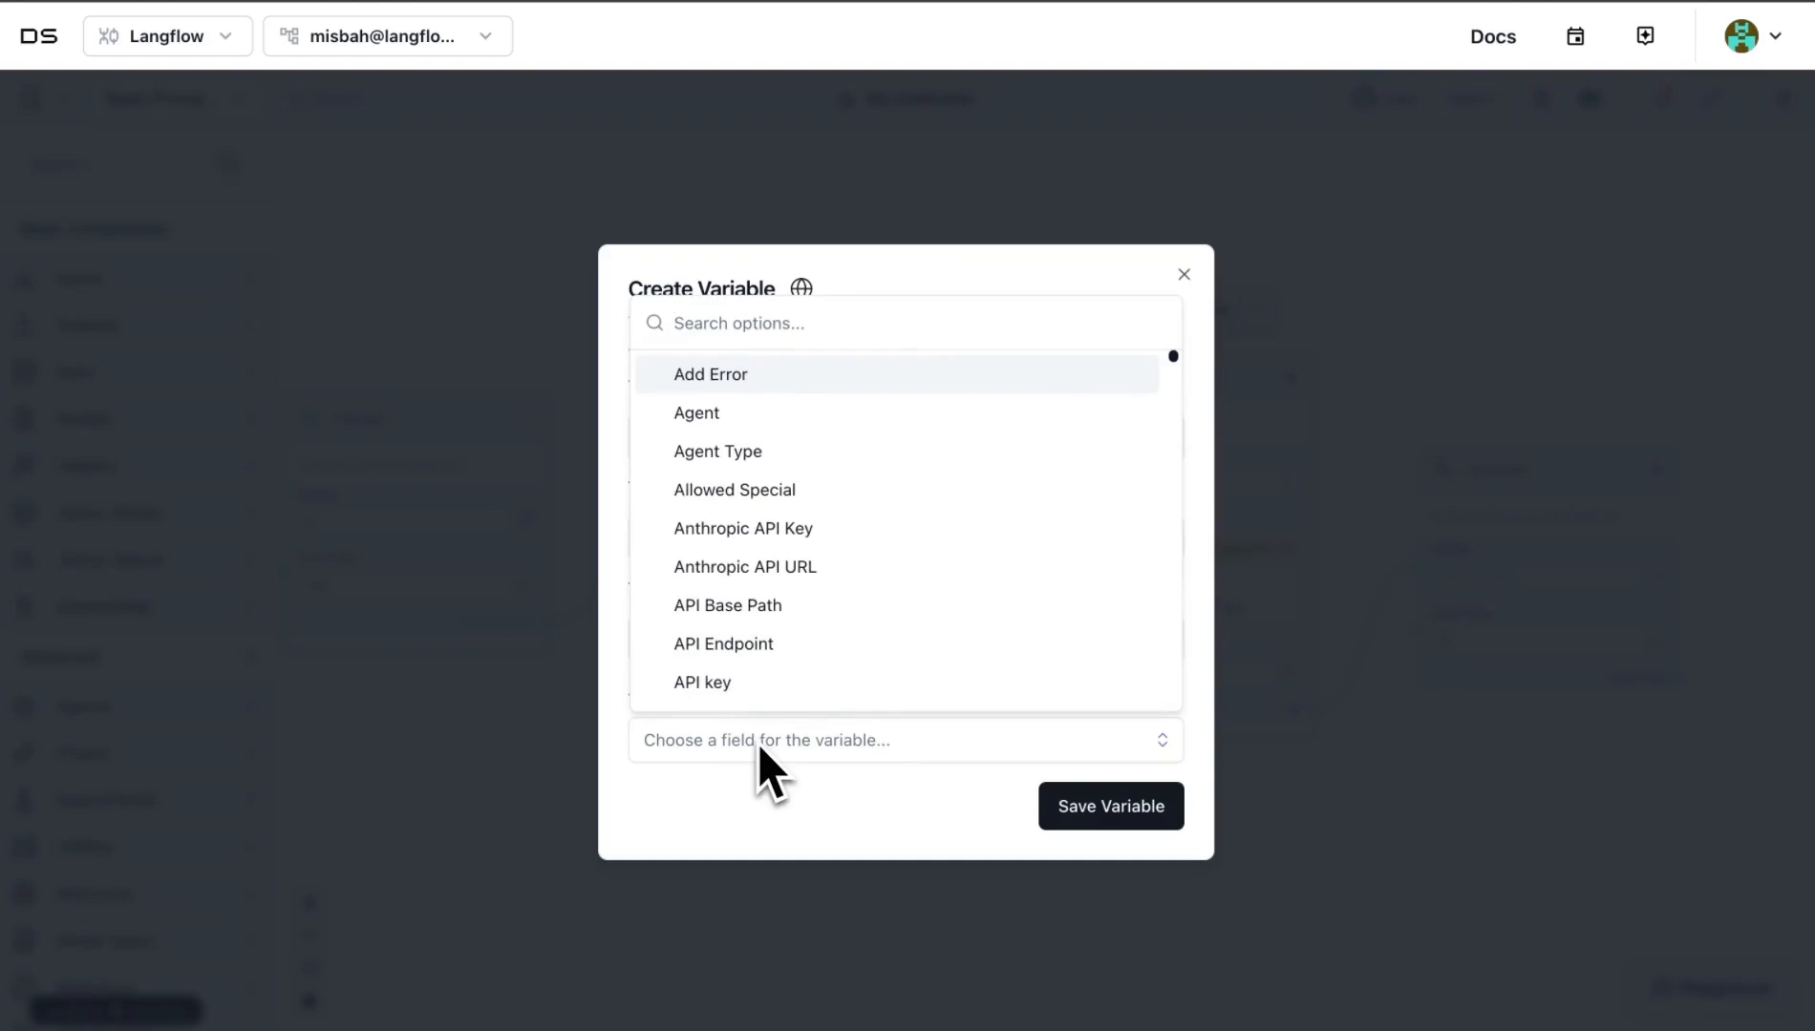
type("open")
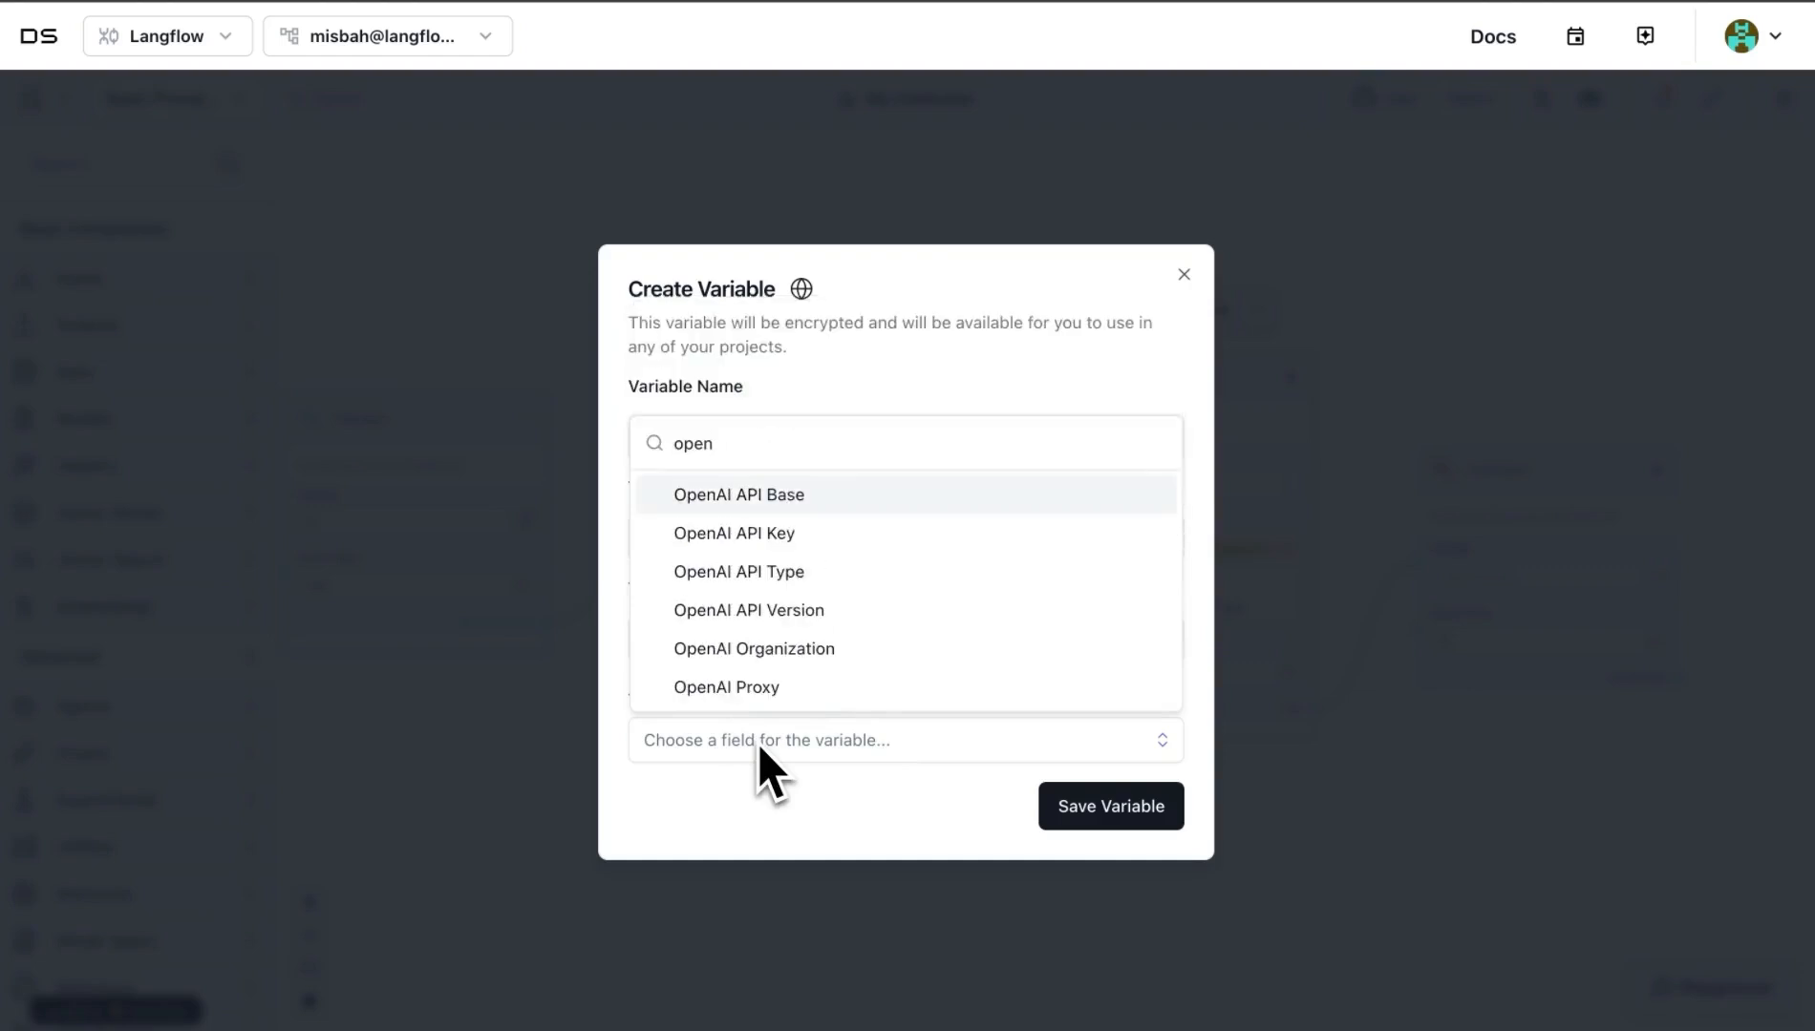
left_click(733, 534)
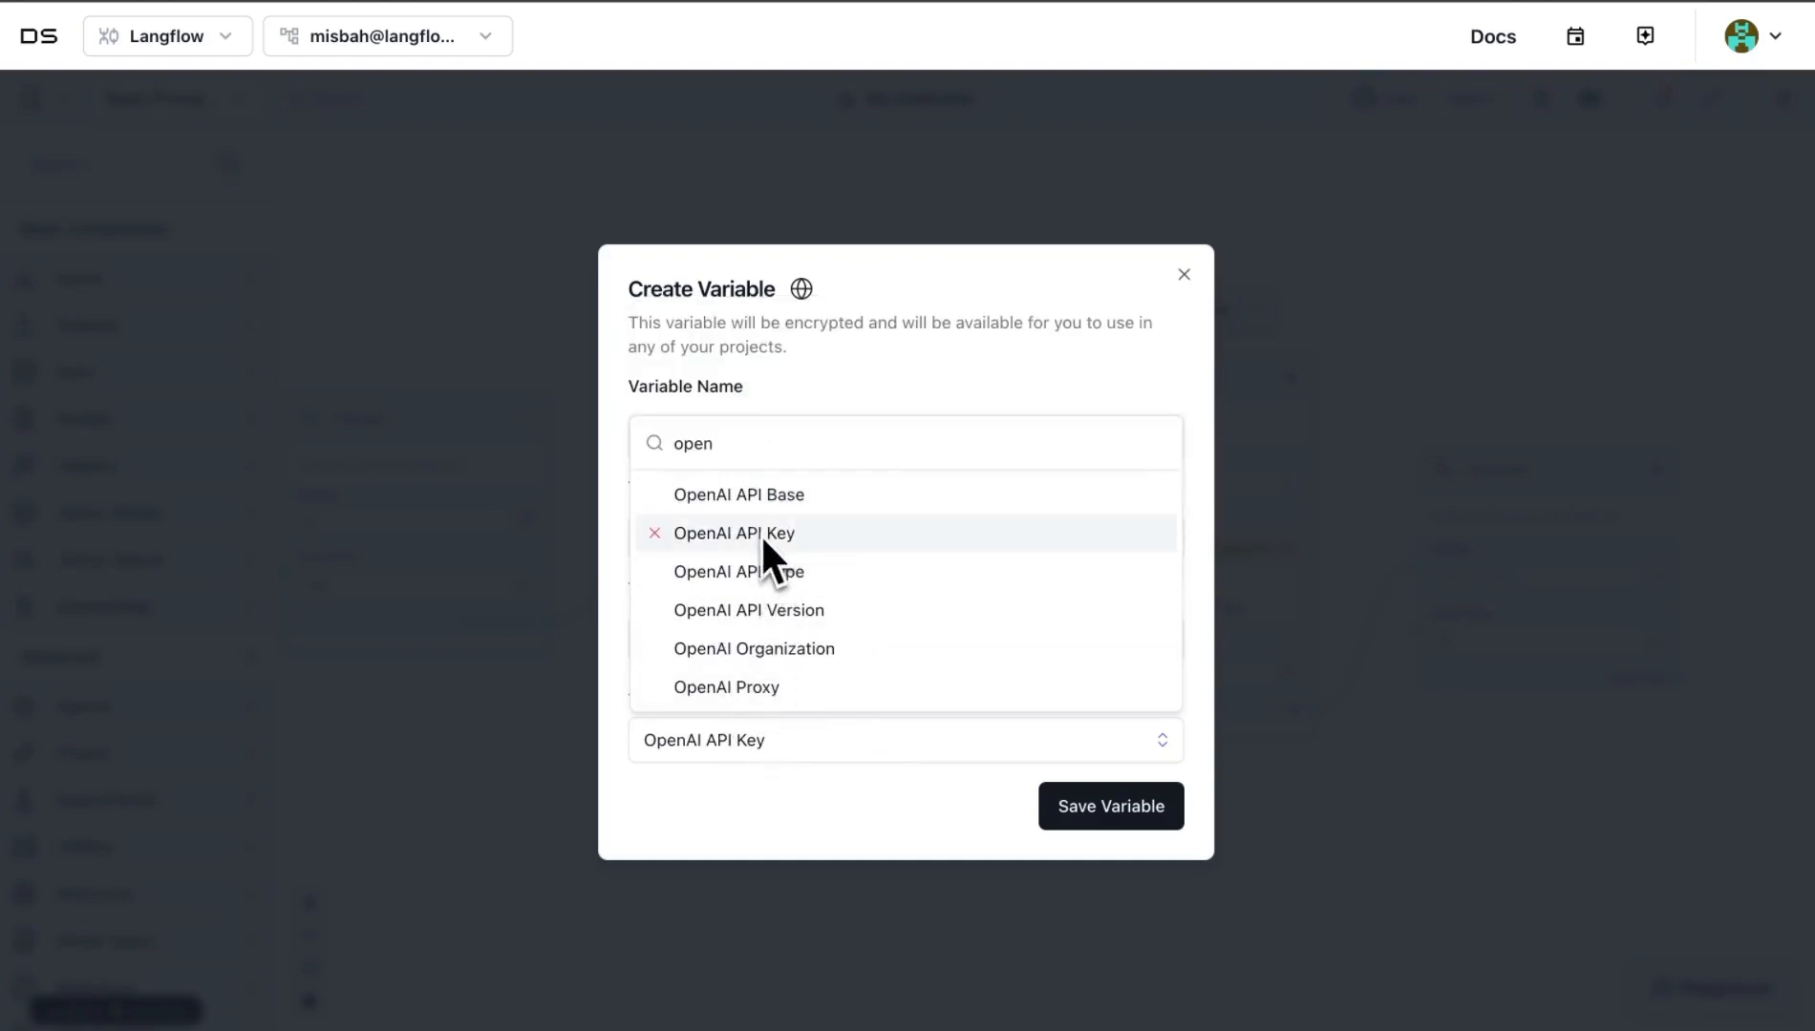
left_click(734, 533)
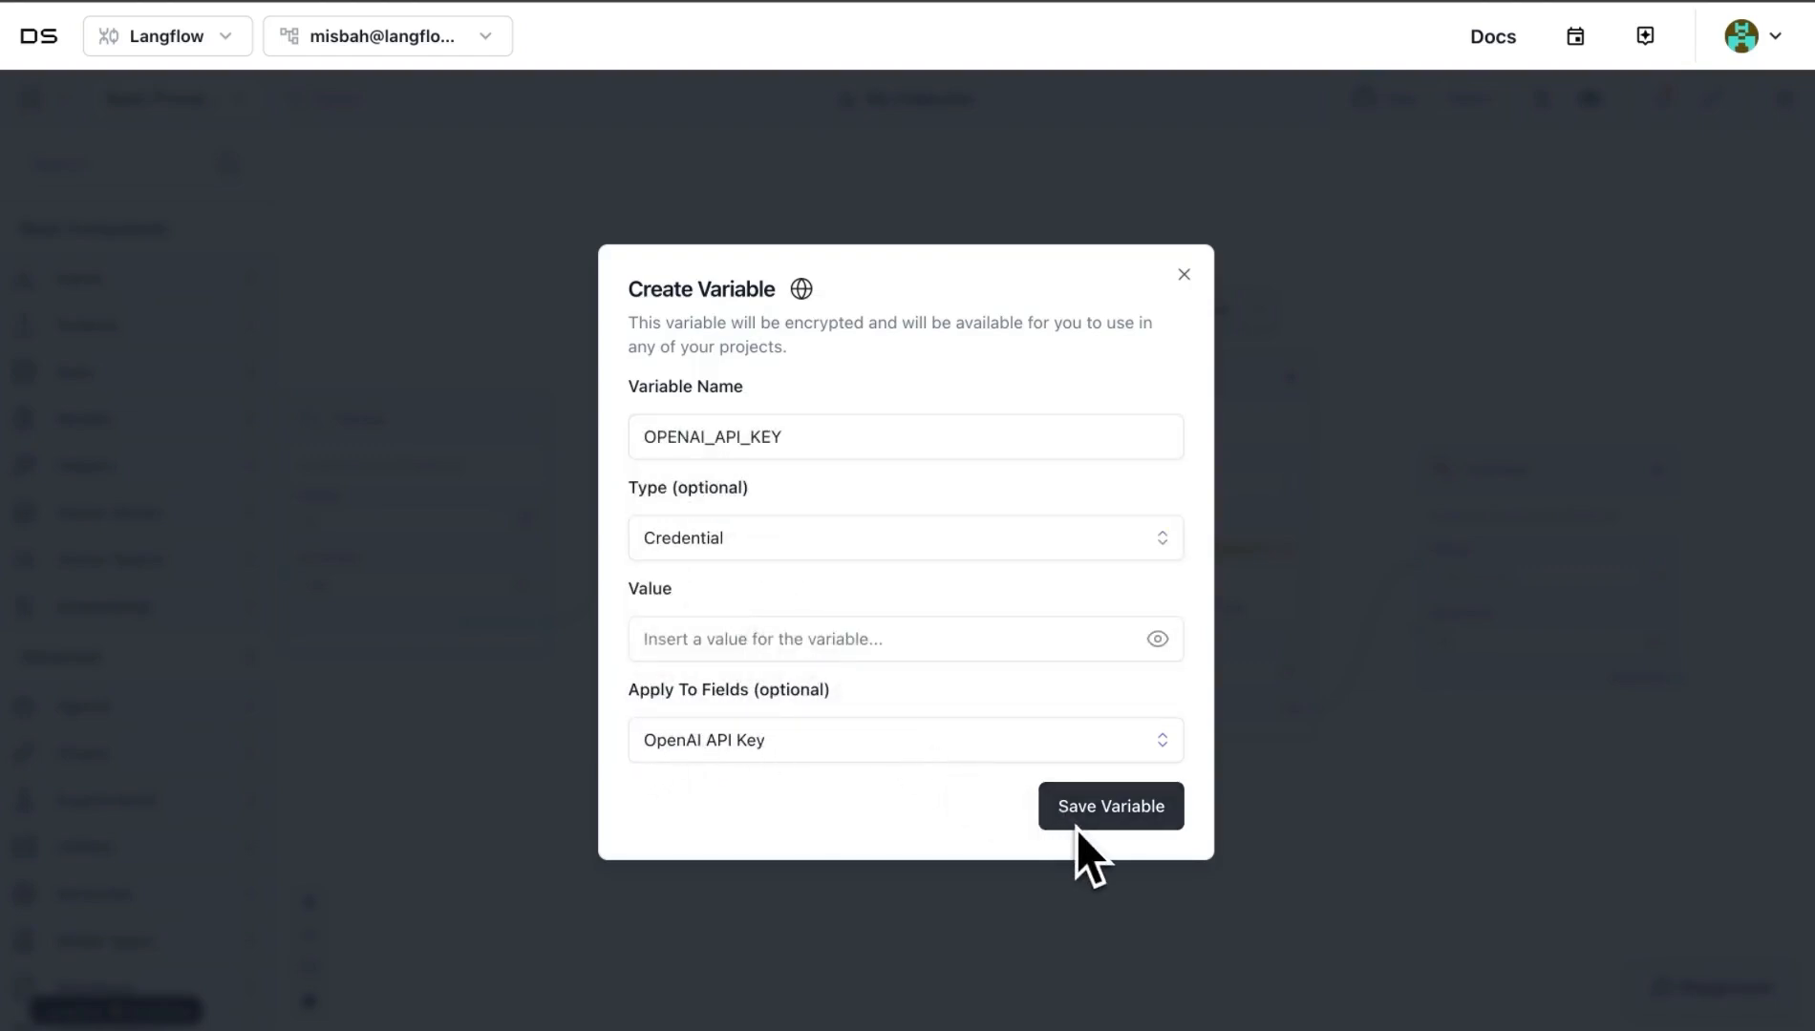
left_click(1109, 806)
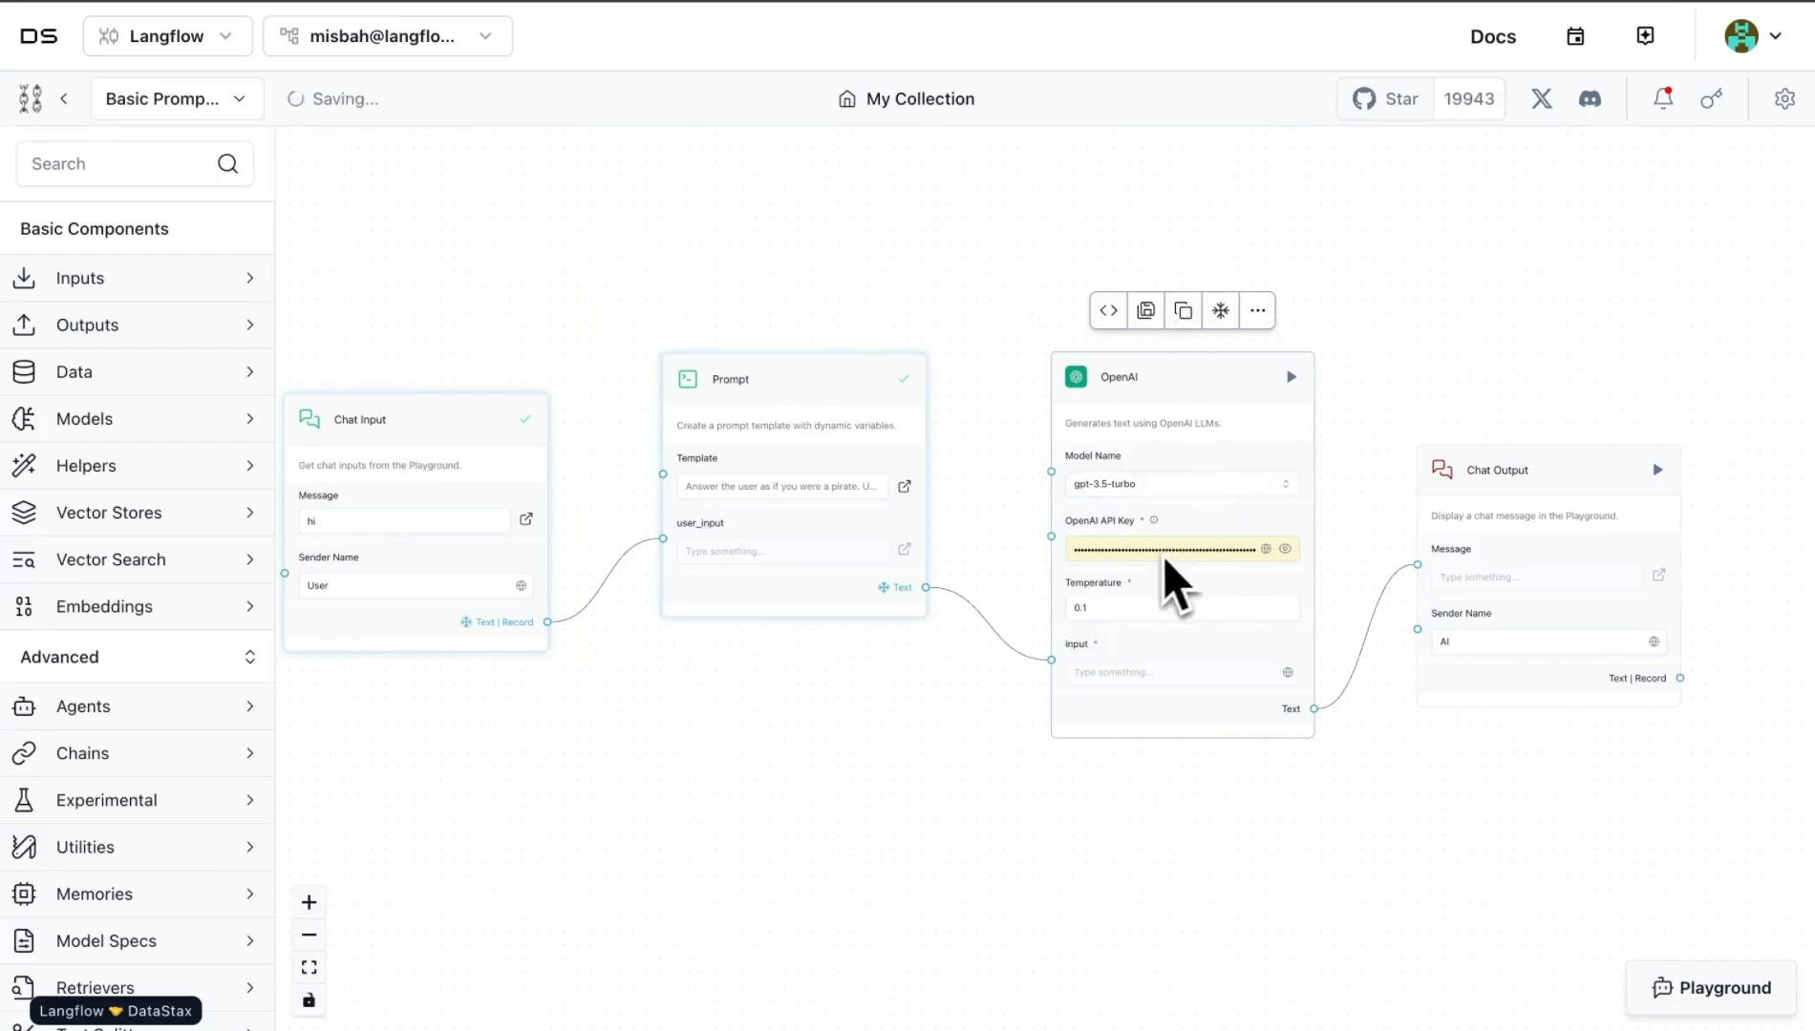
mouse_move(1232, 539)
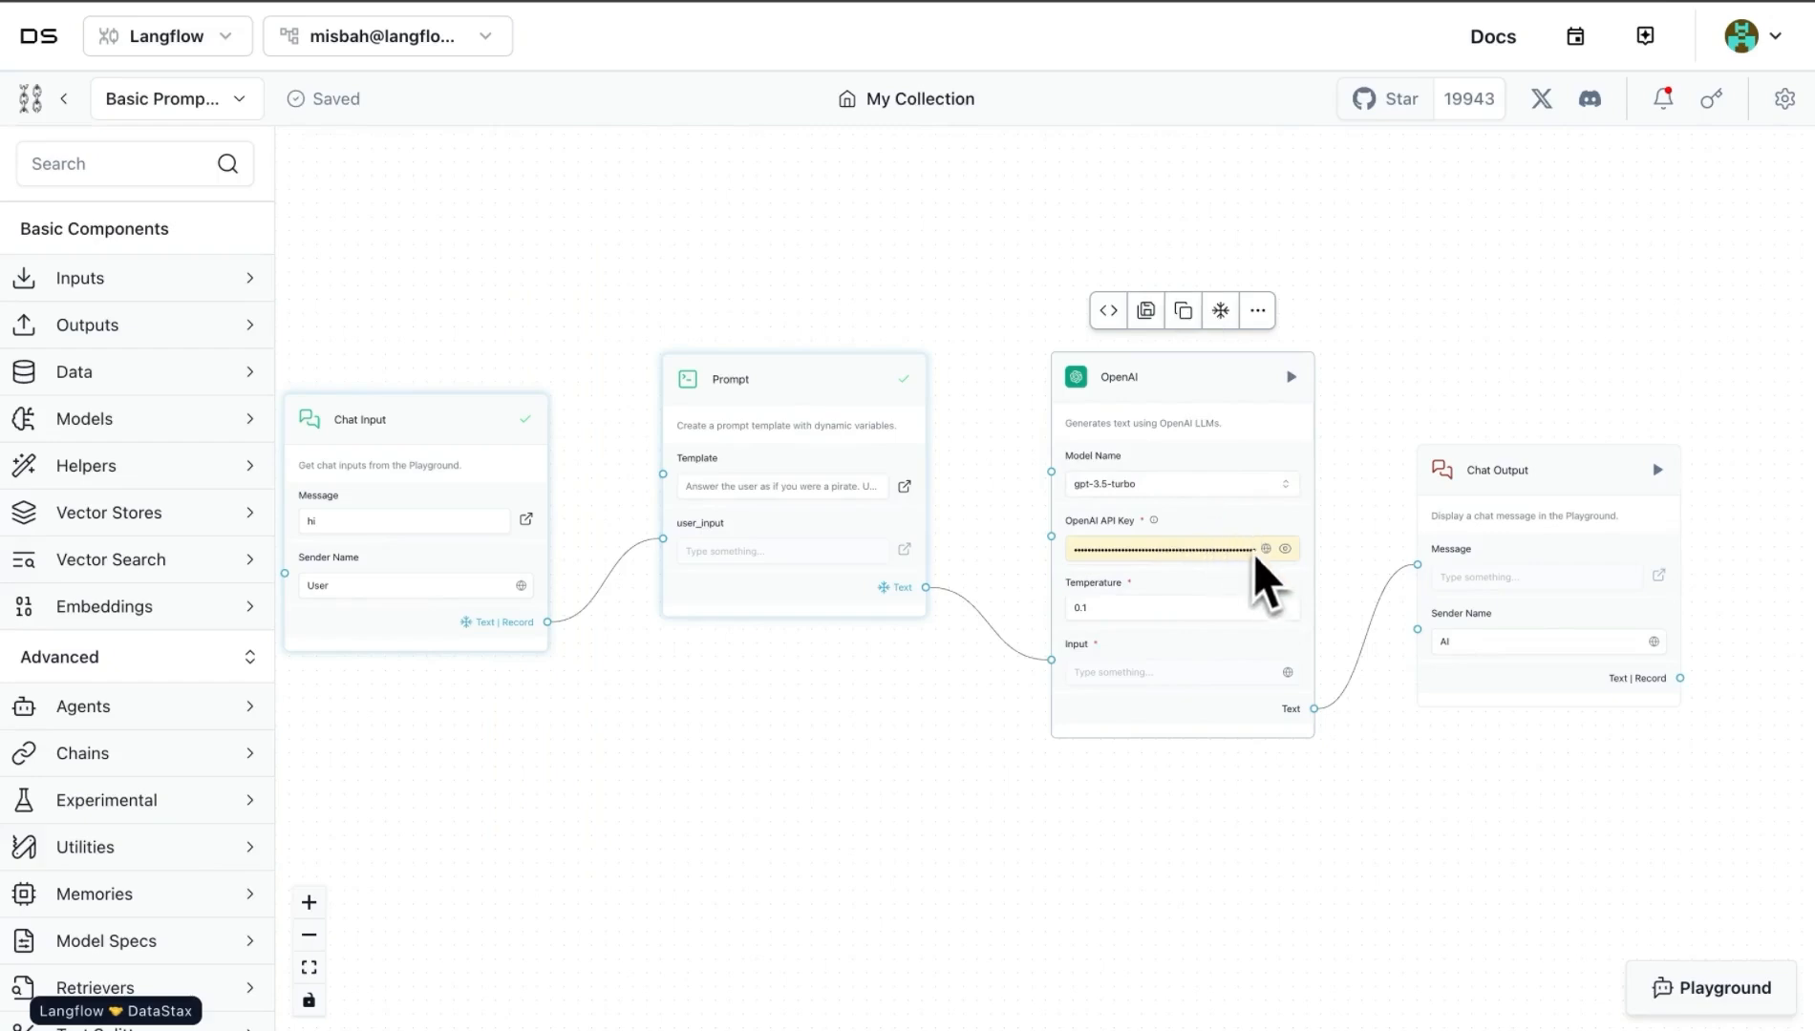
mouse_move(1261, 568)
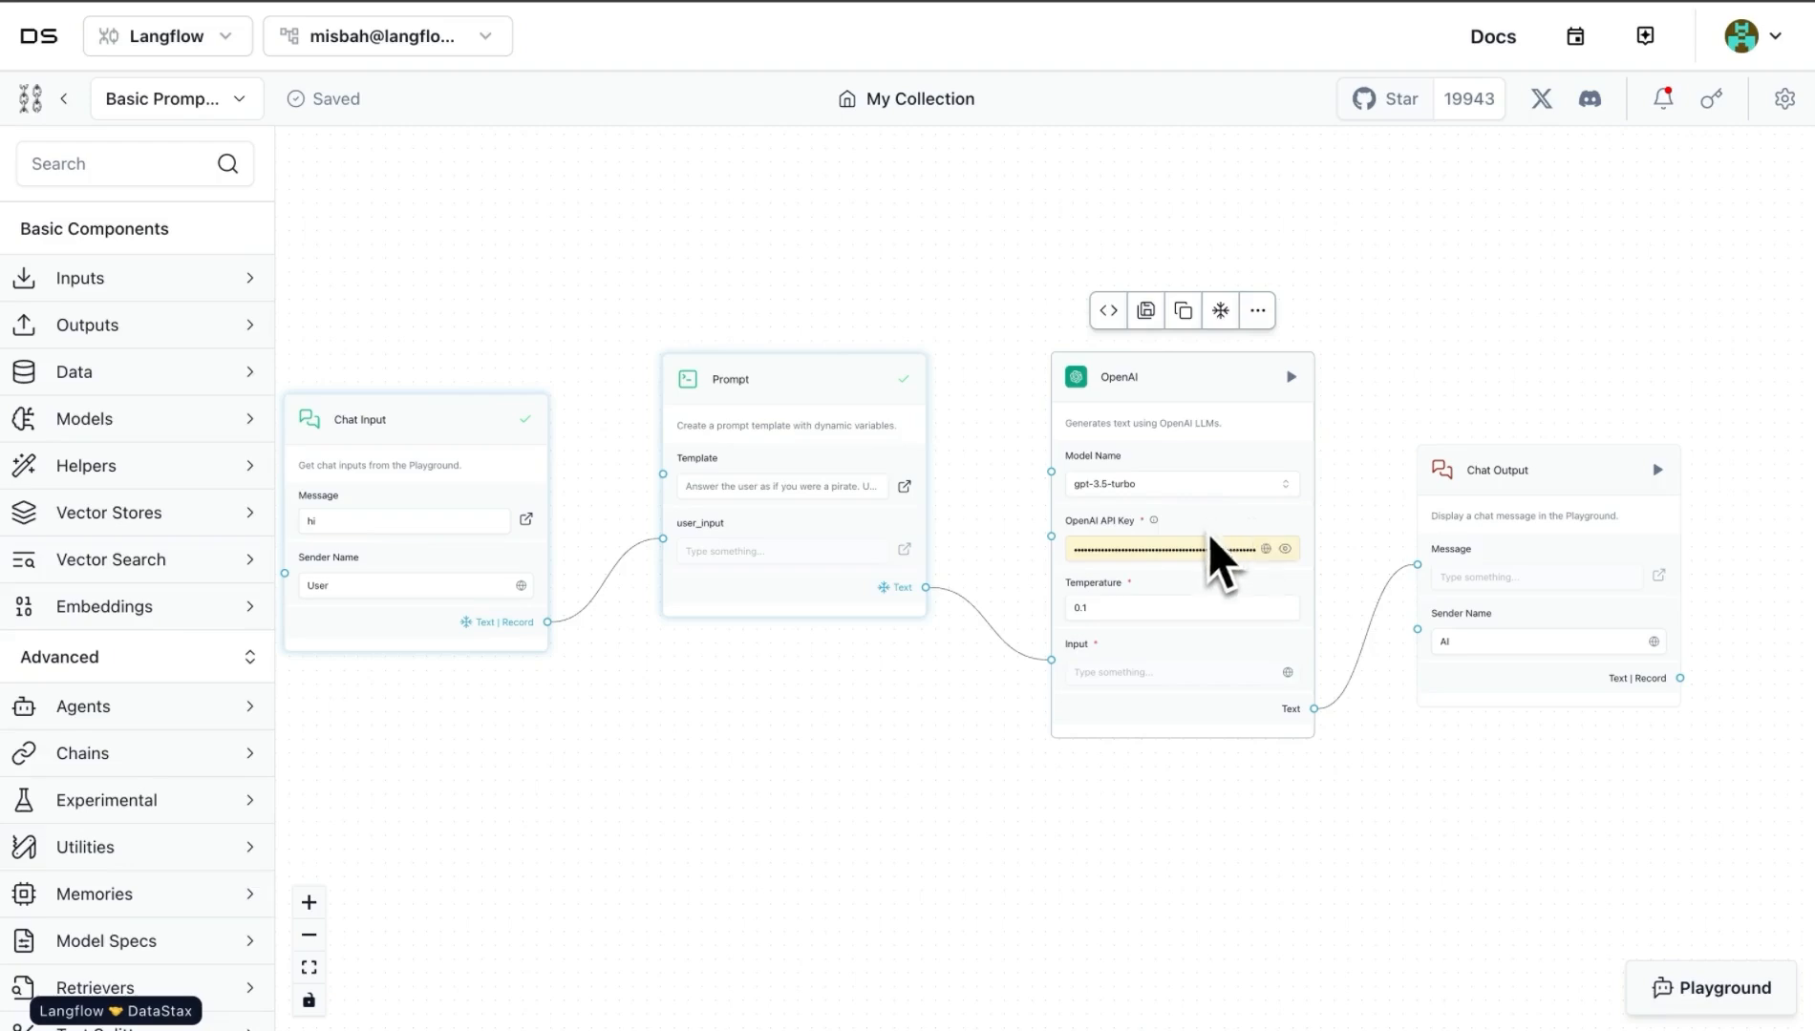
mouse_move(1190, 576)
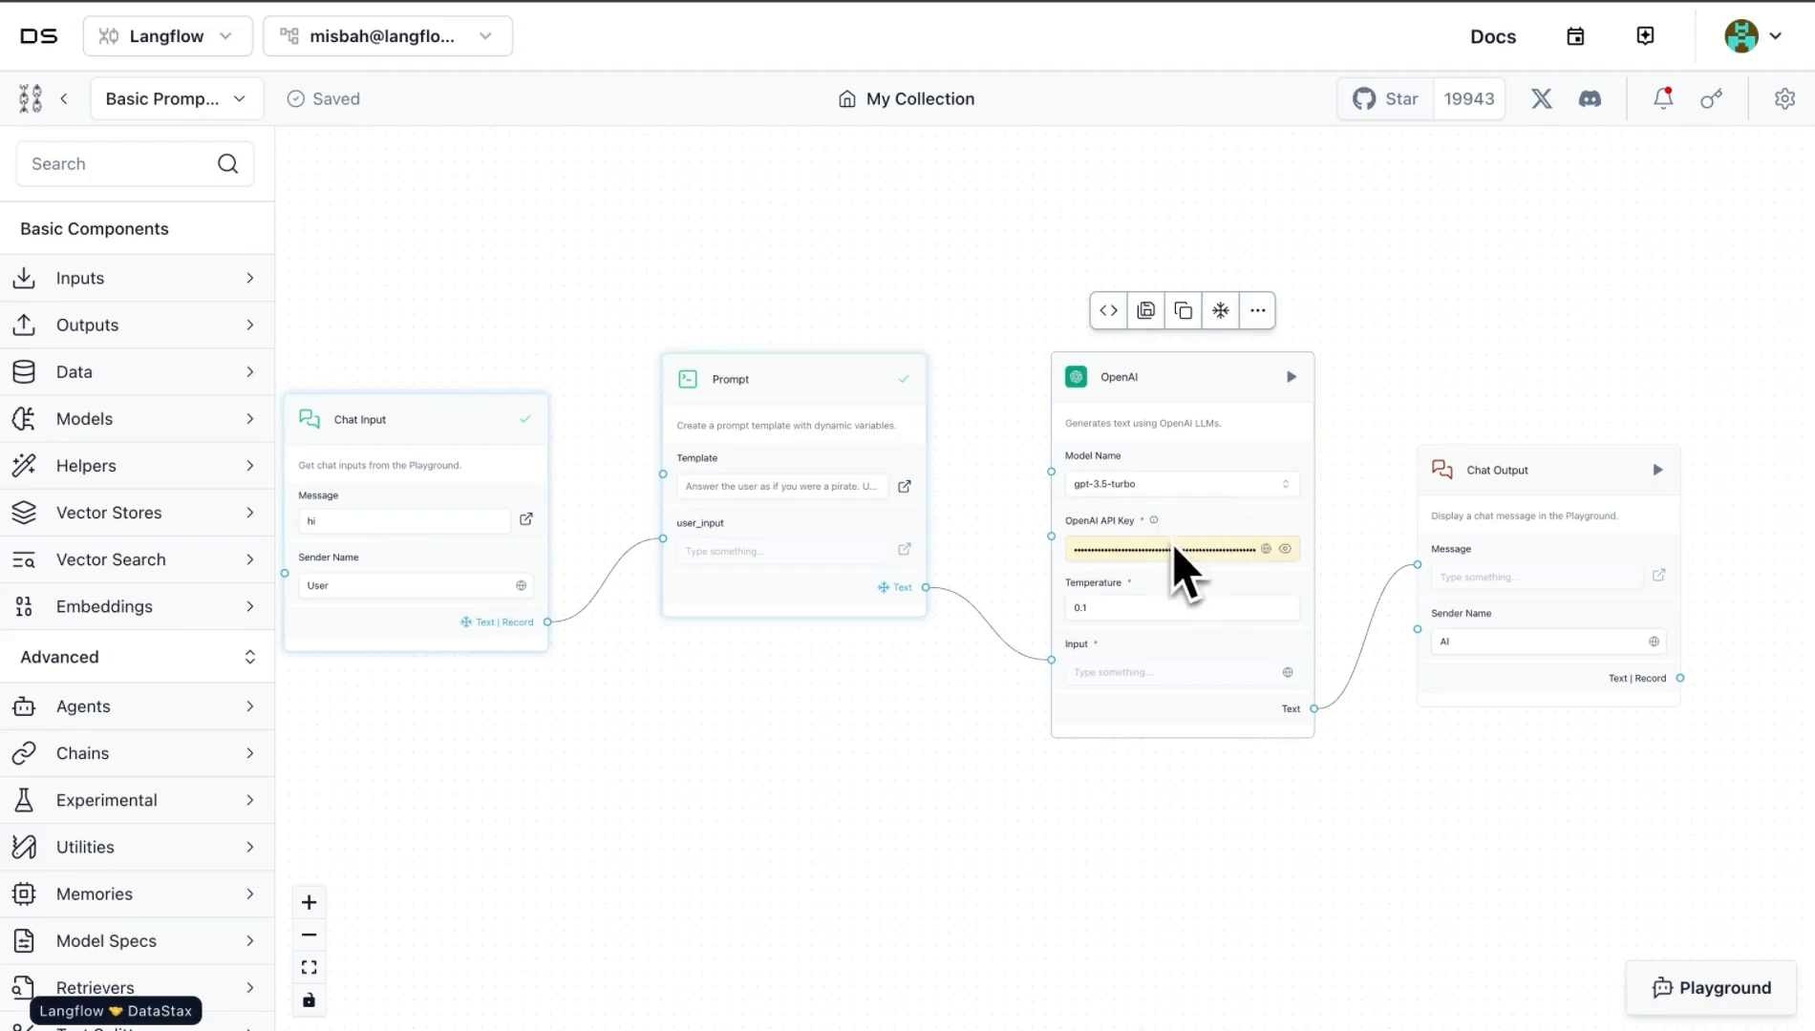
mouse_move(1212, 568)
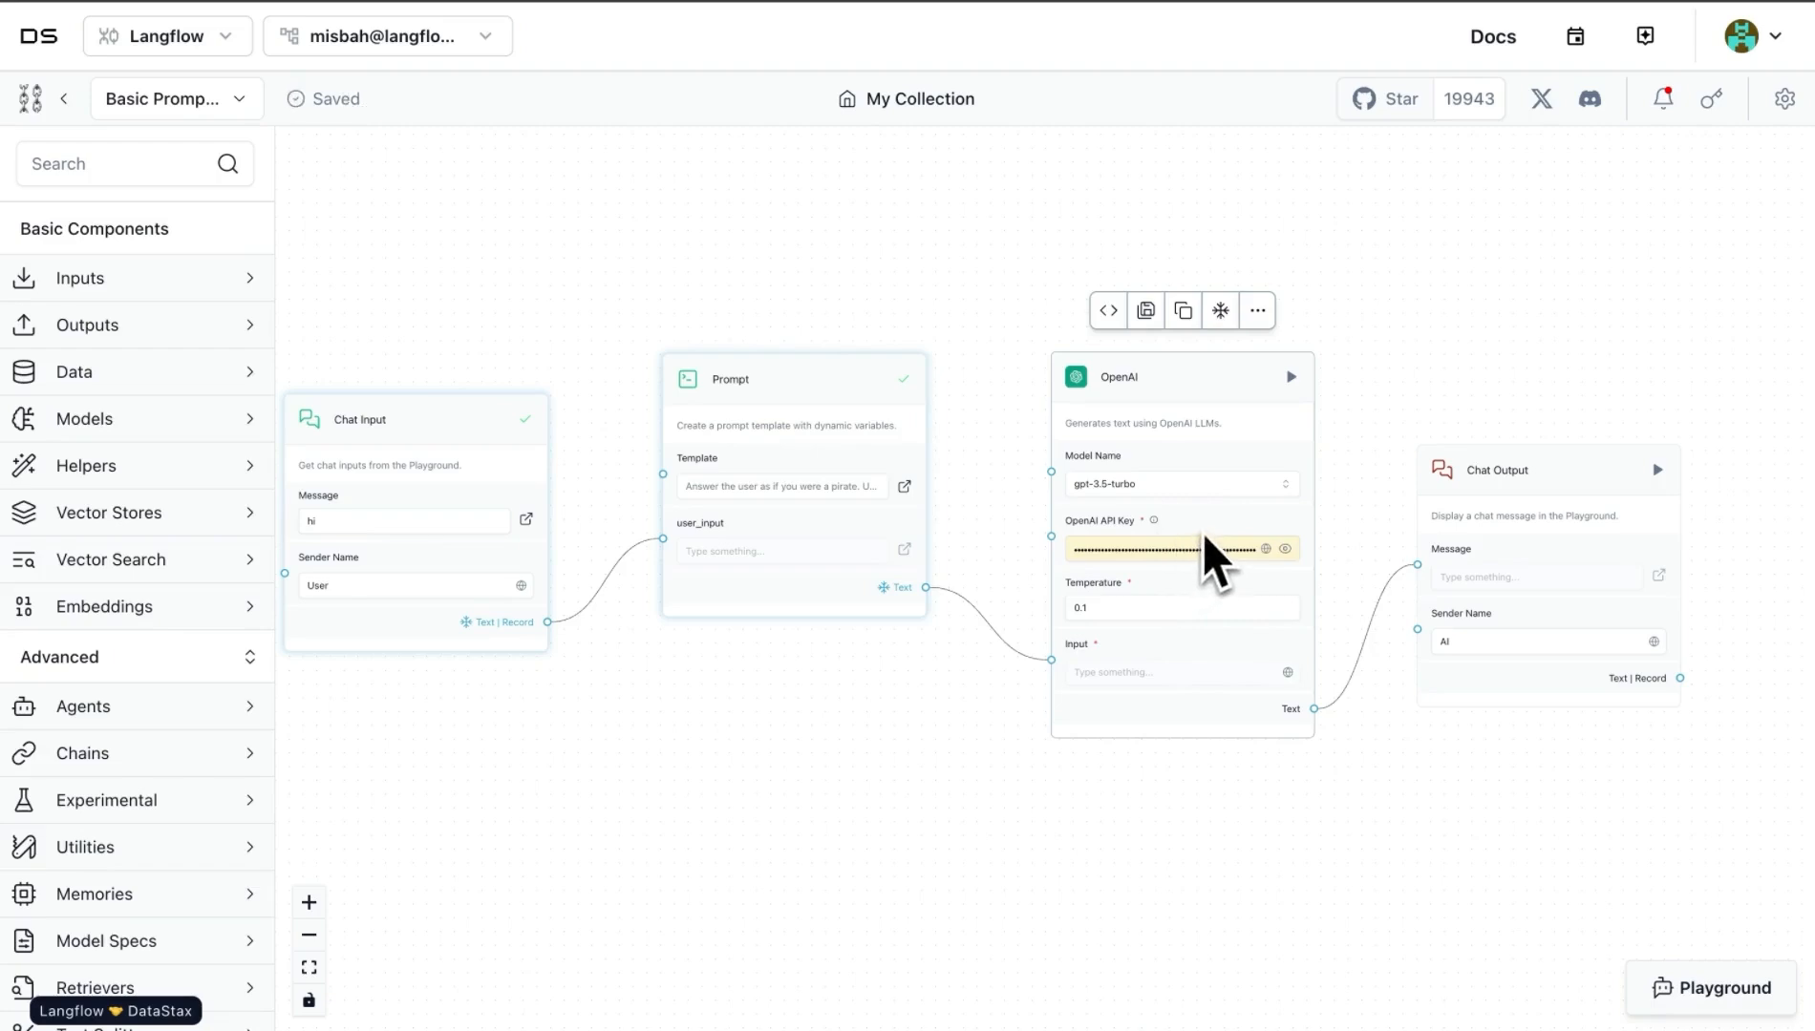
mouse_move(1325, 476)
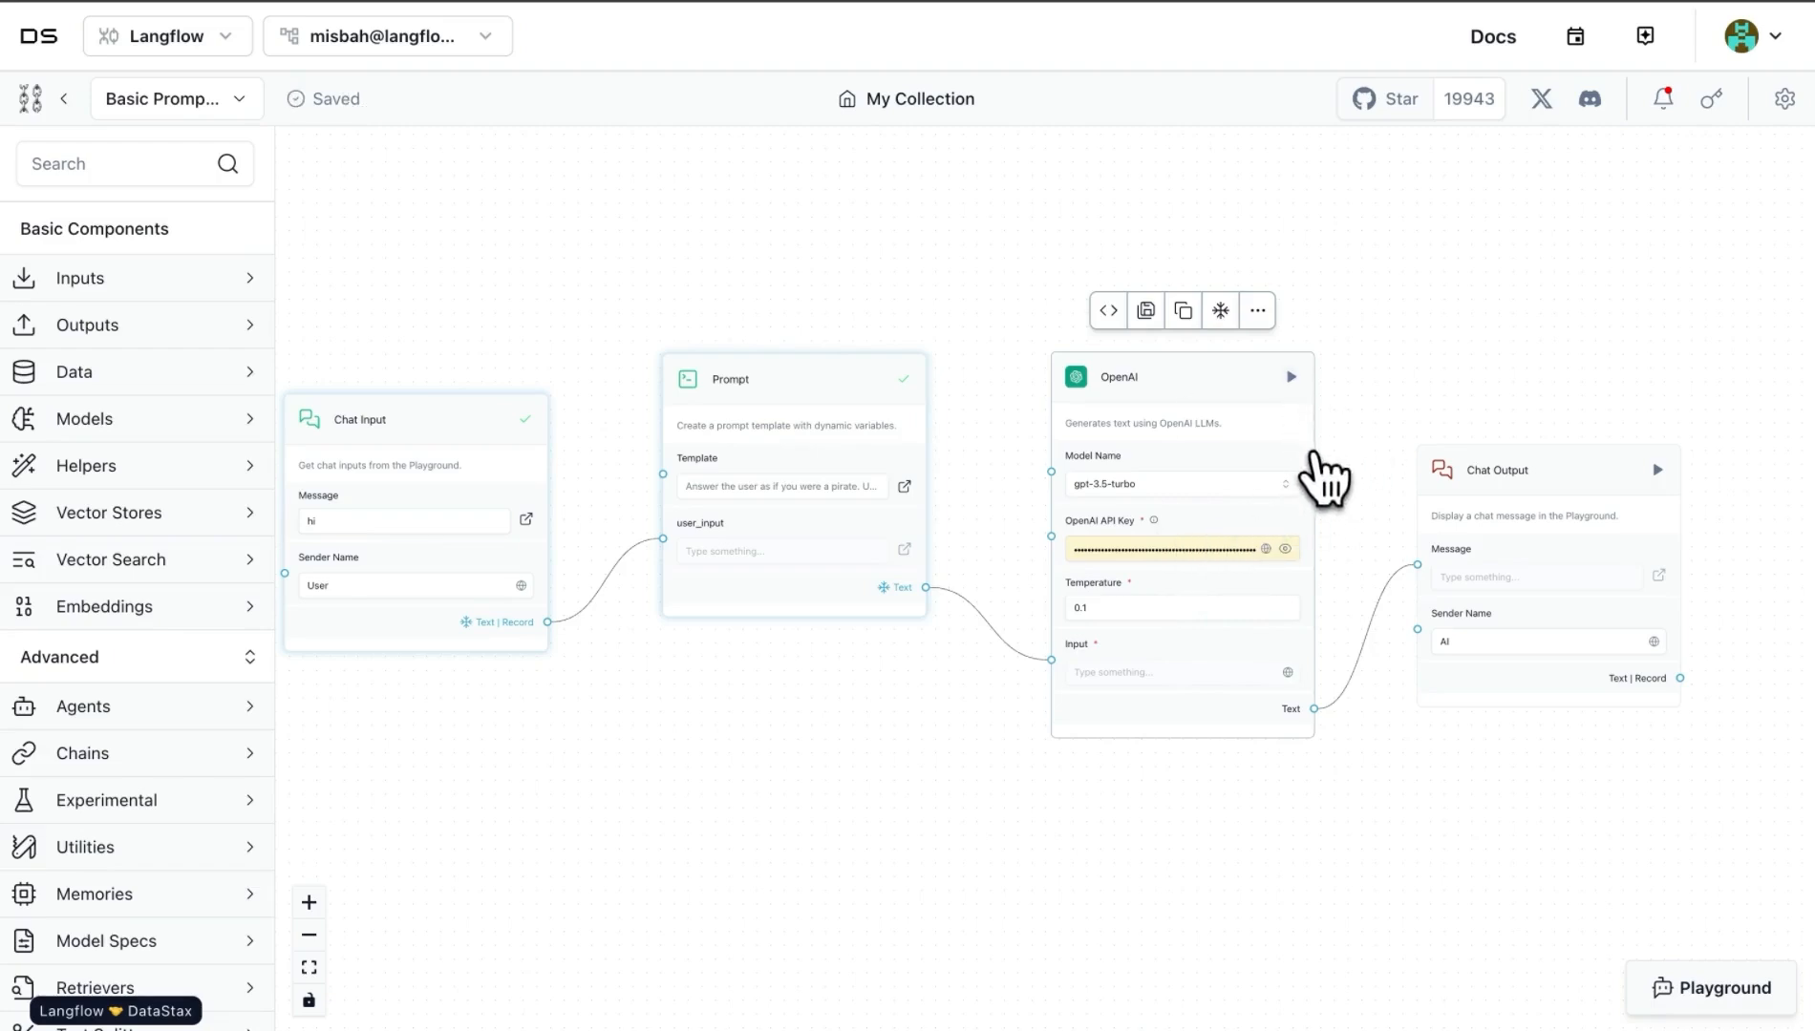
Step: Run the OpenAI component and check its pirate-style greeting output
left_click(1289, 376)
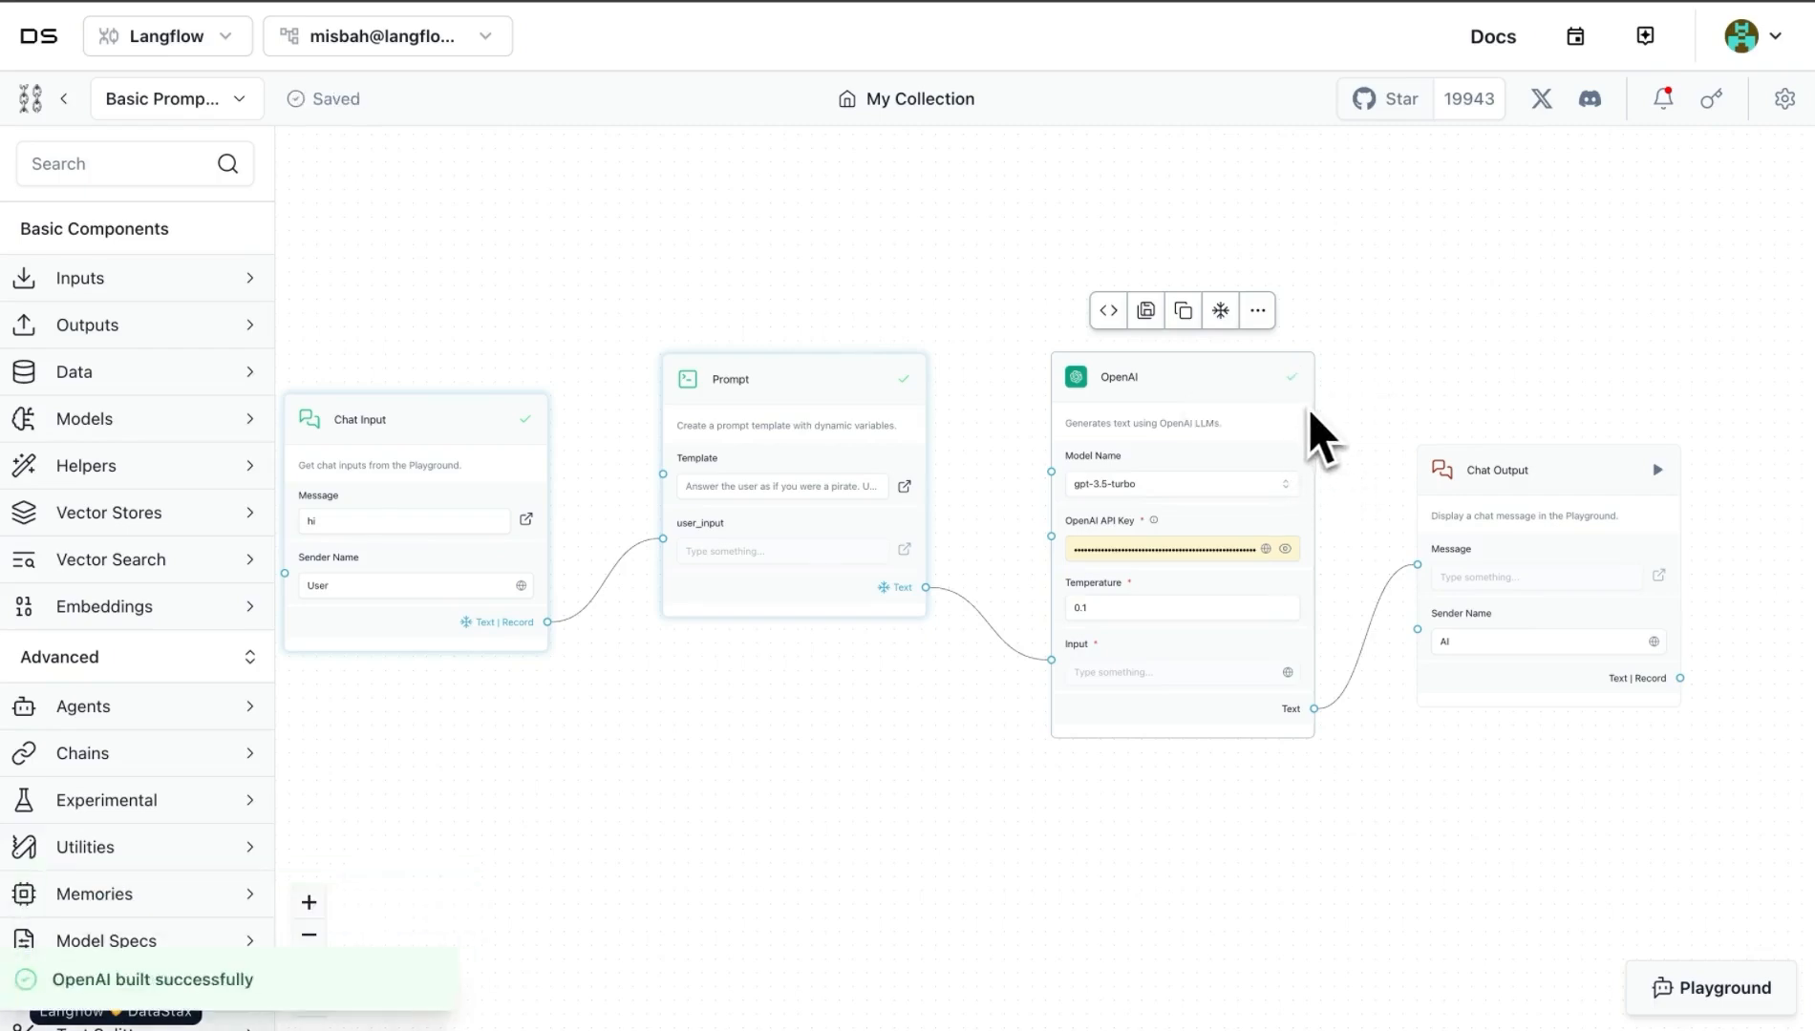
left_click(1289, 376)
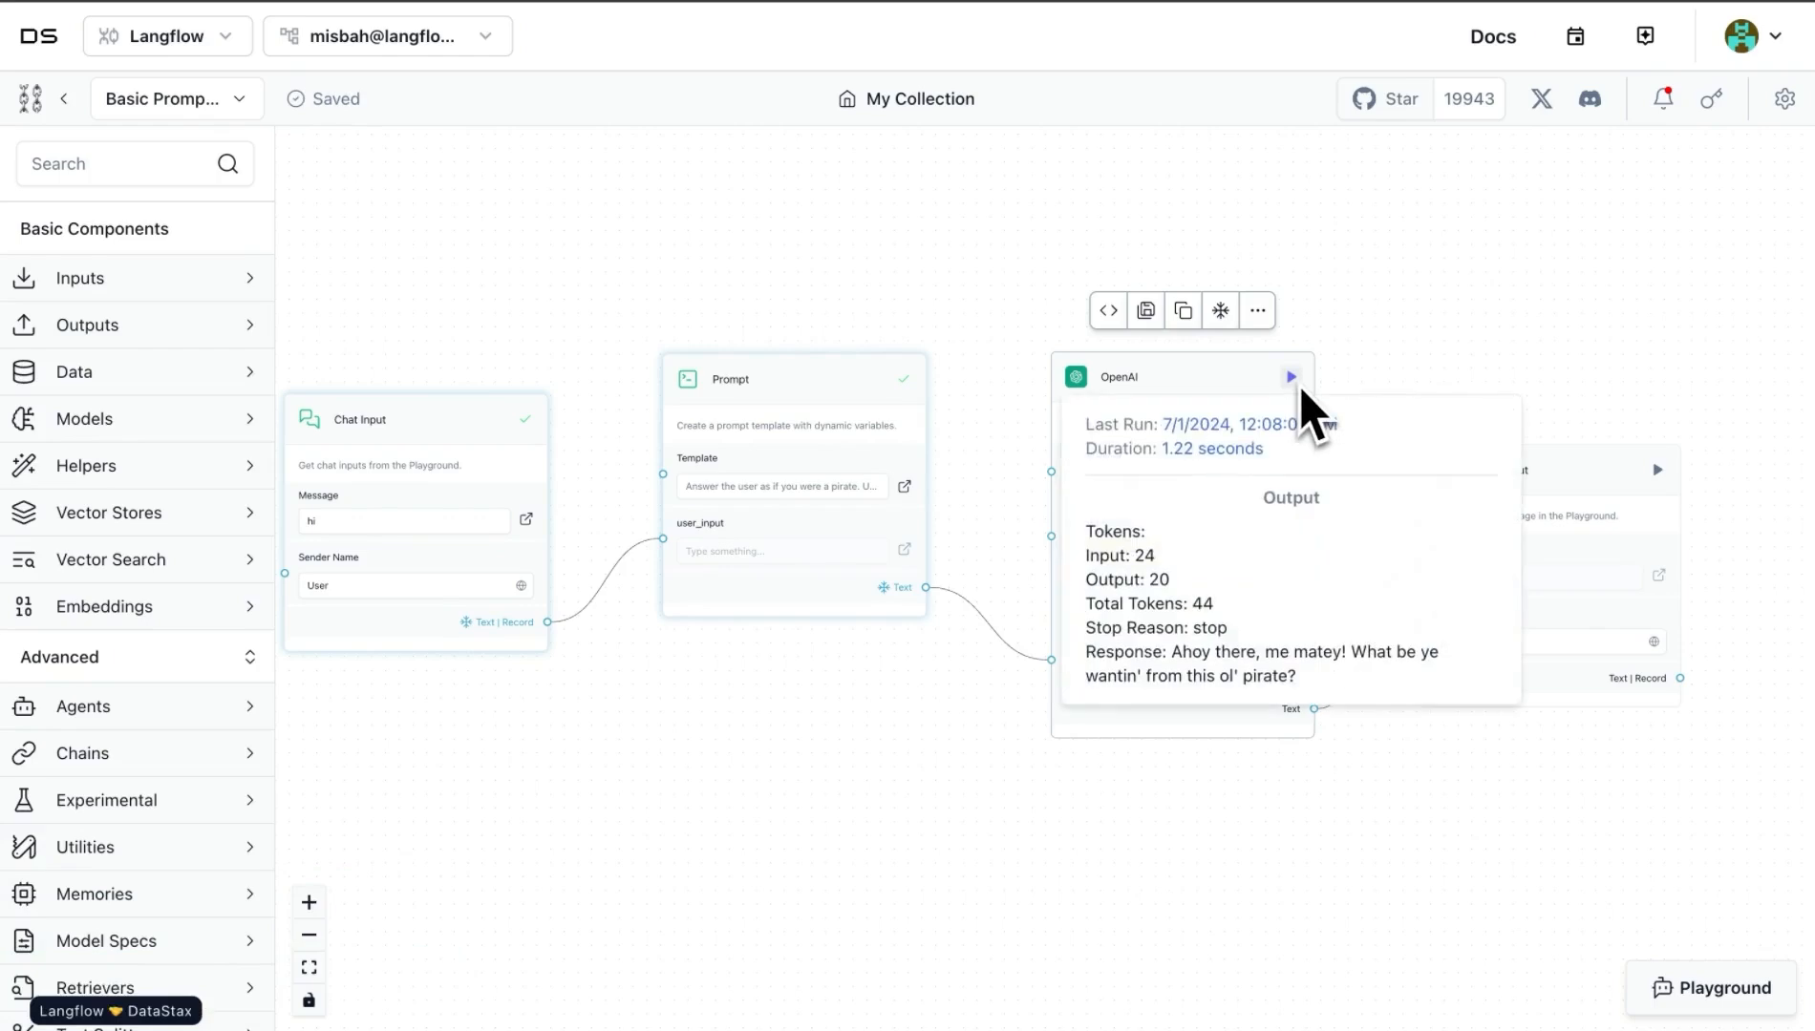
mouse_move(1273, 585)
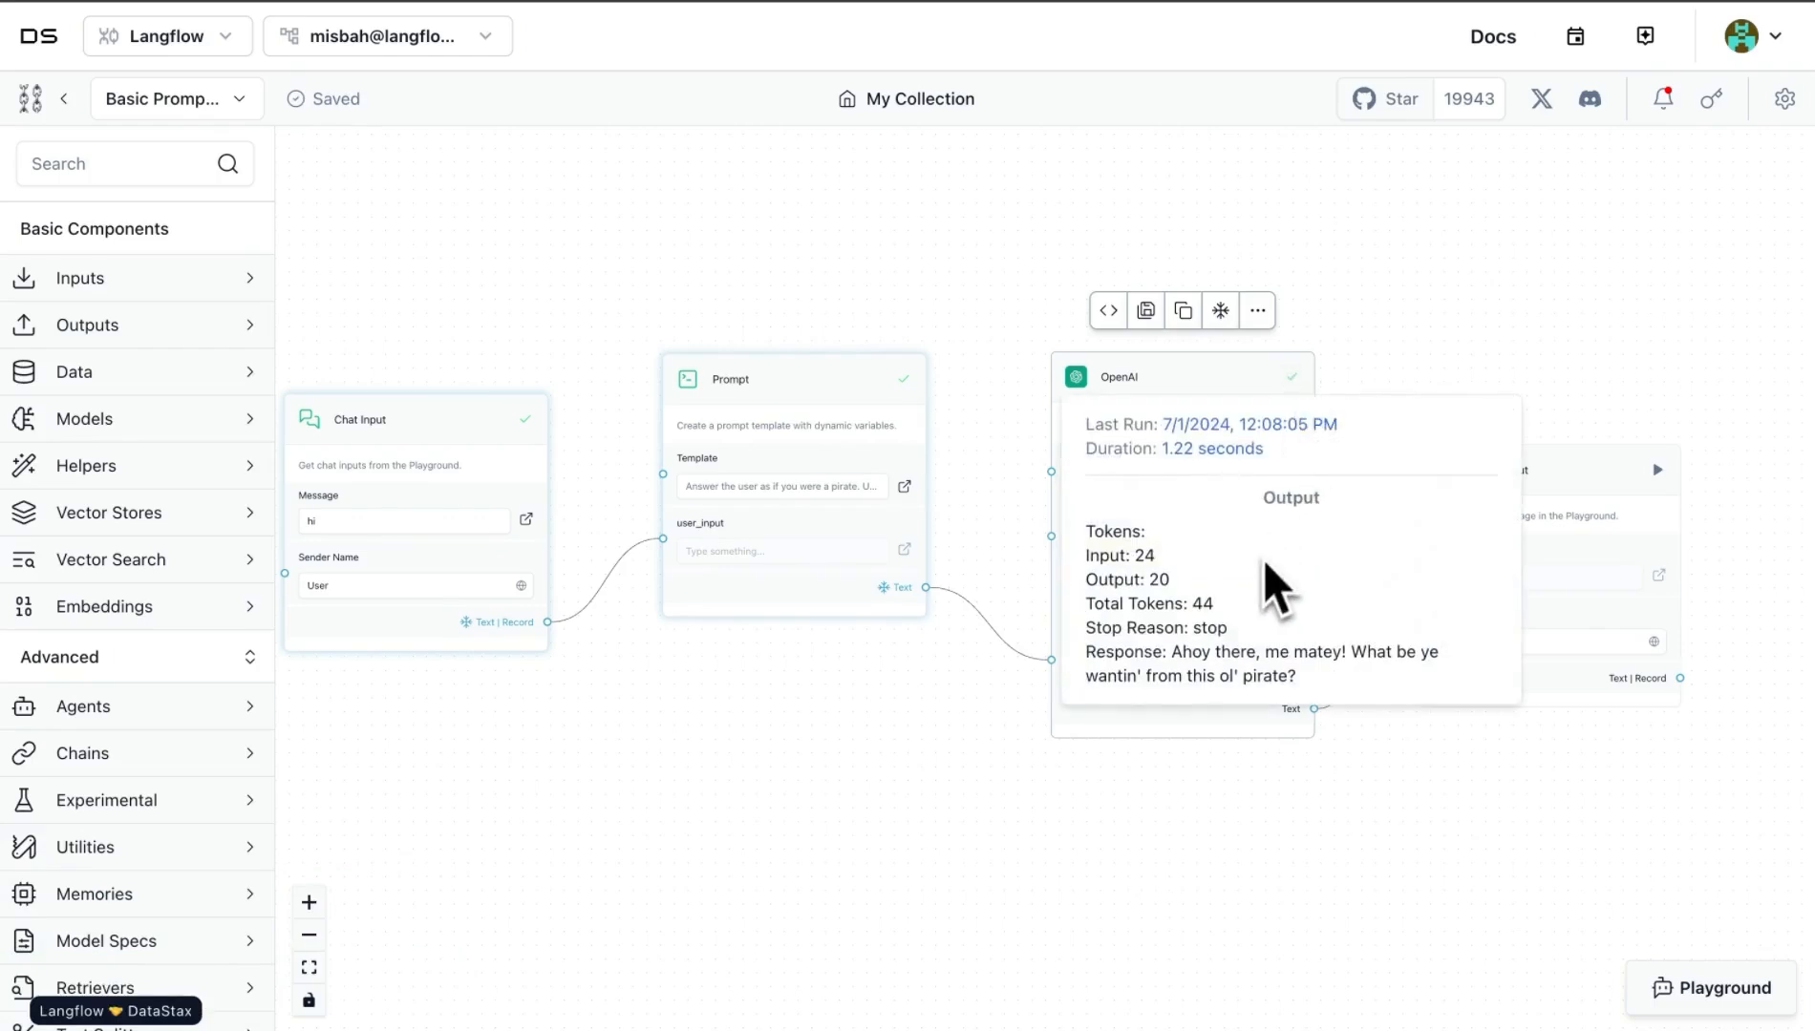
mouse_move(1256, 654)
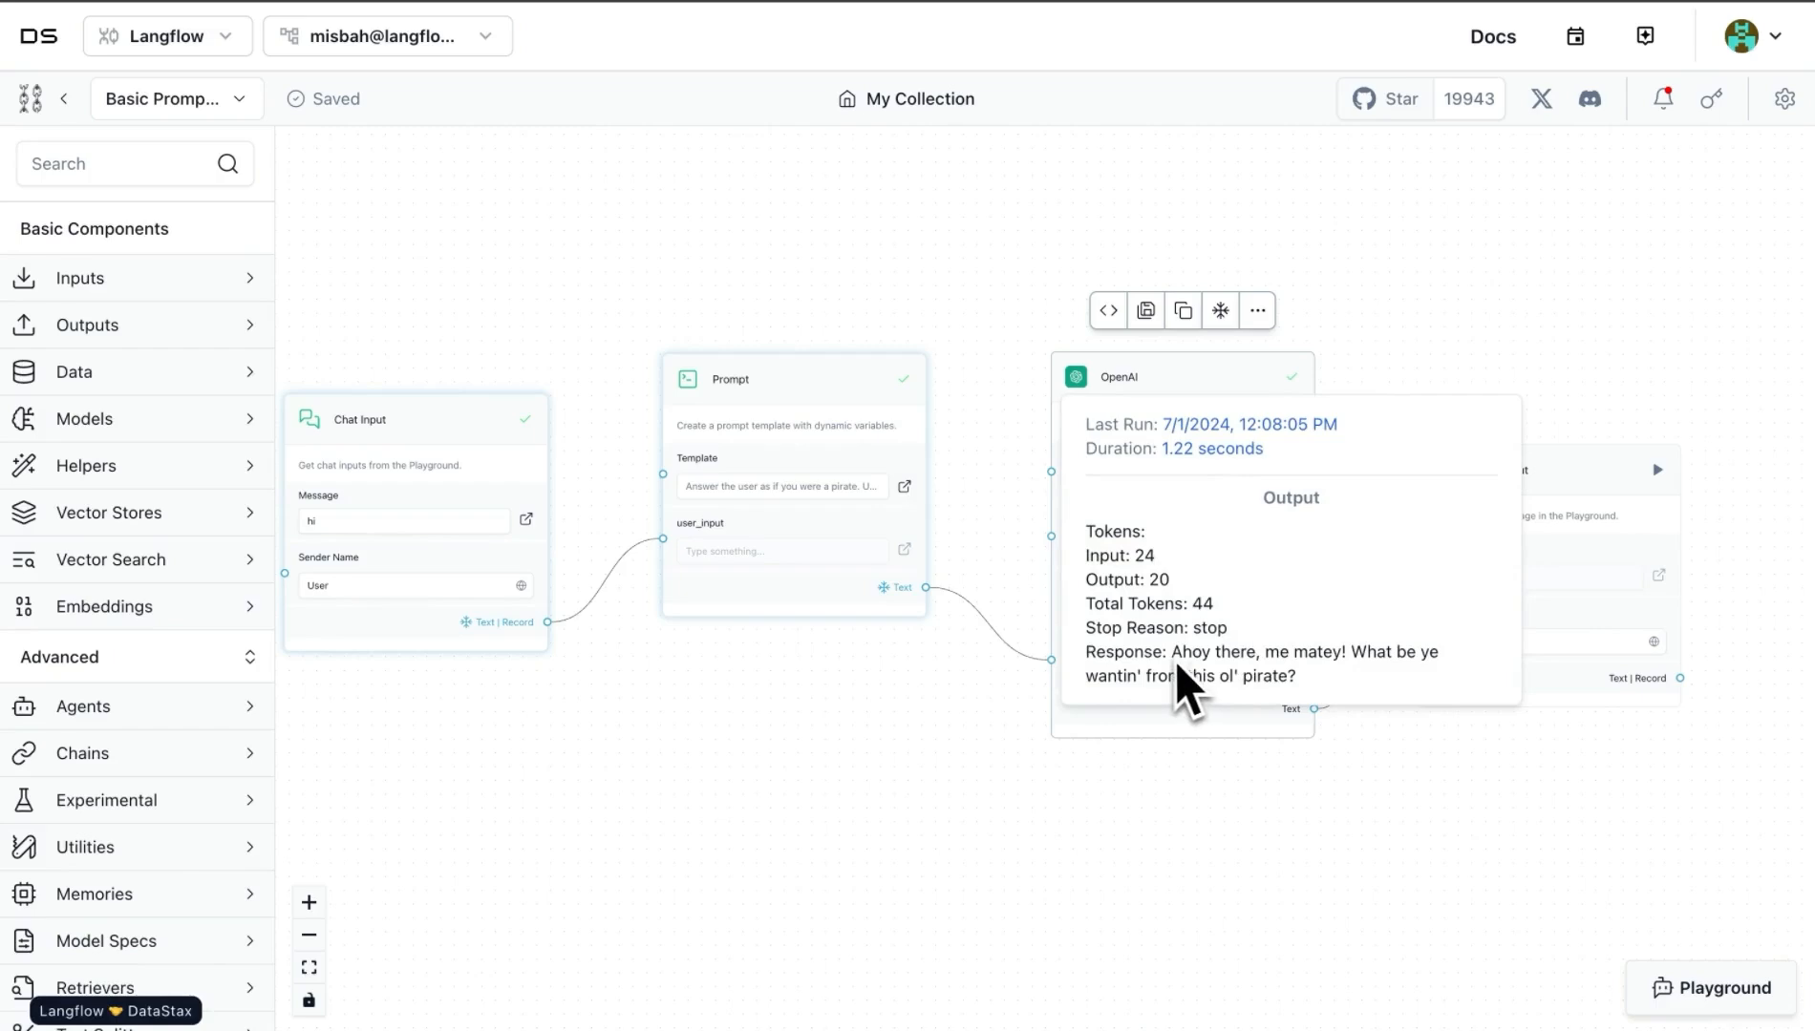
mouse_move(1224, 704)
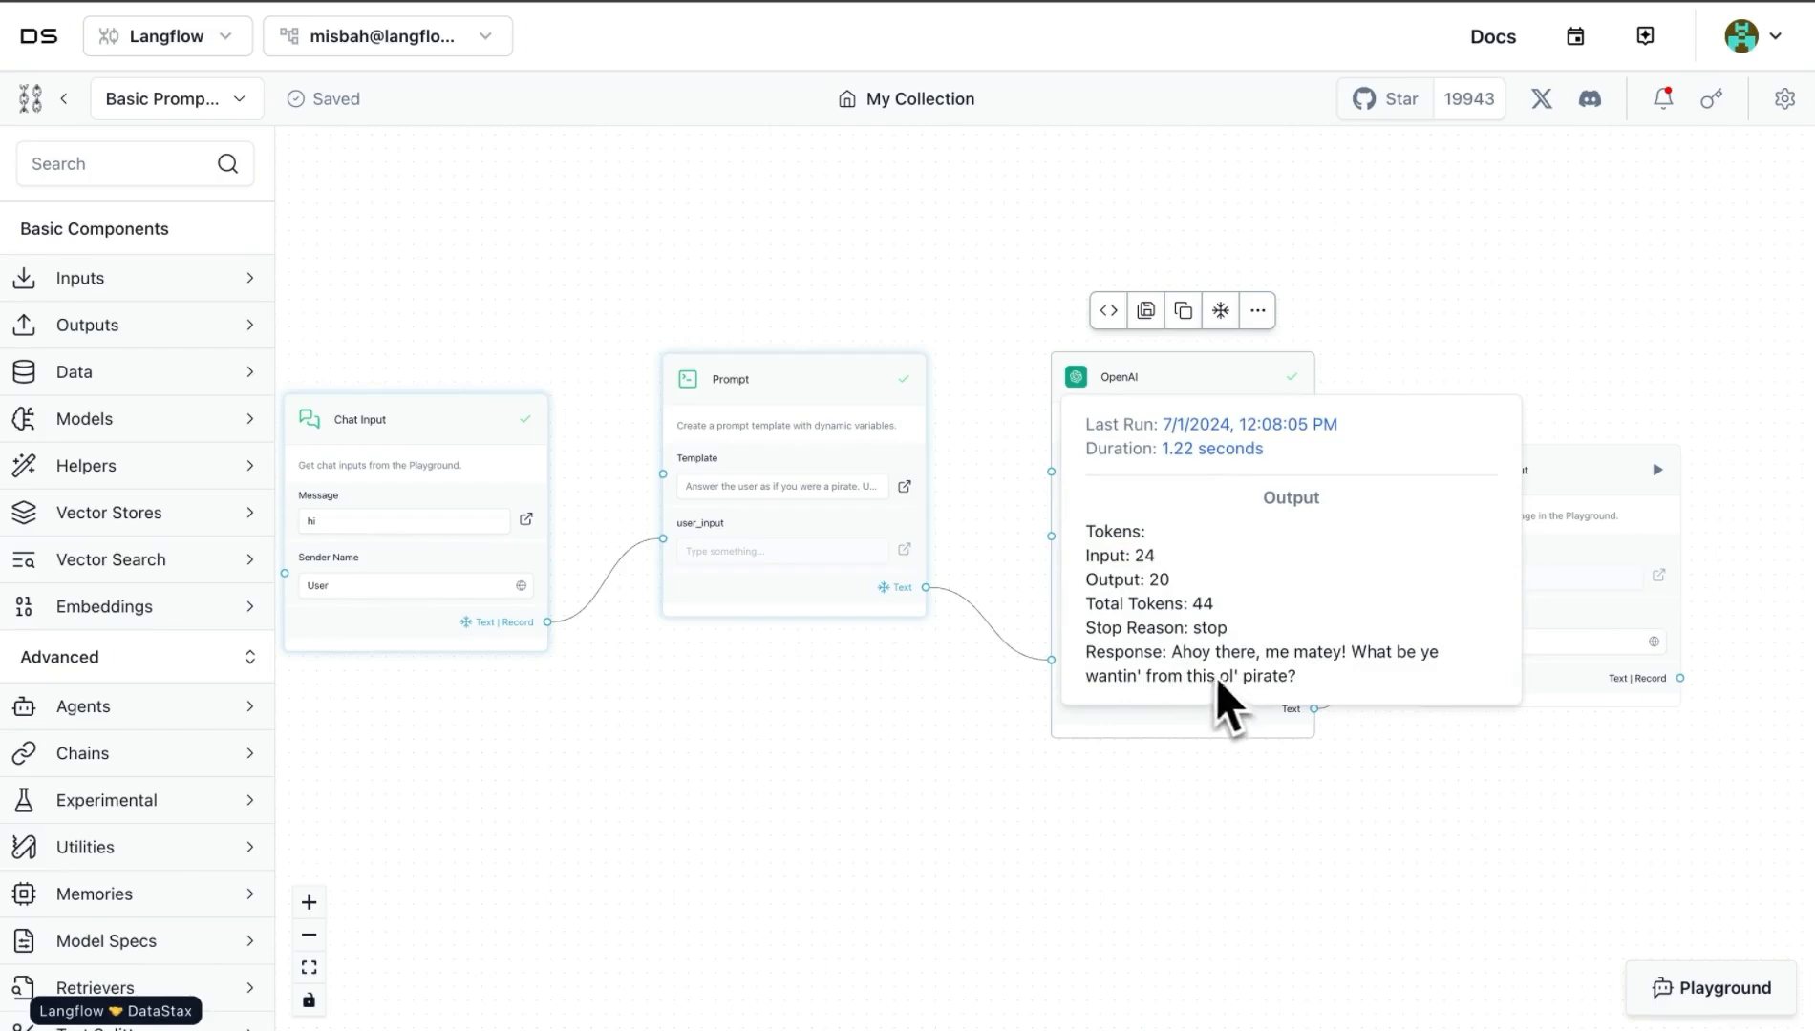
mouse_move(1186, 677)
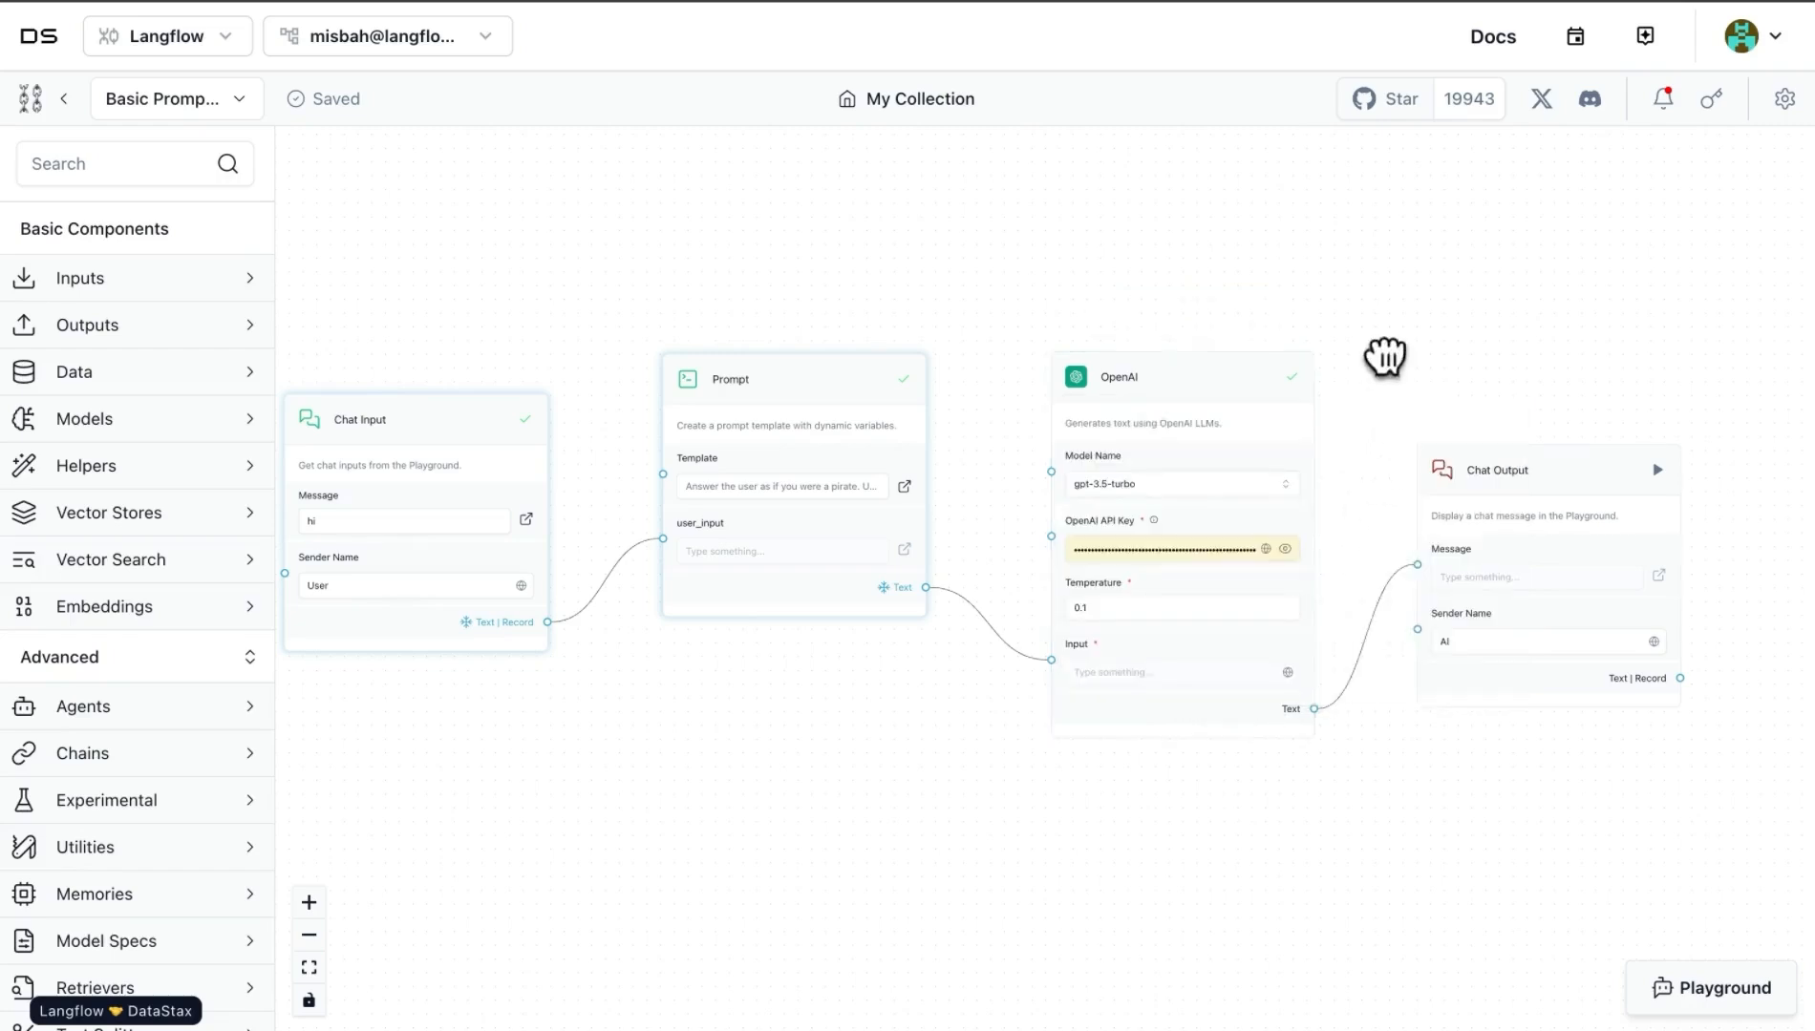
mouse_move(1146, 478)
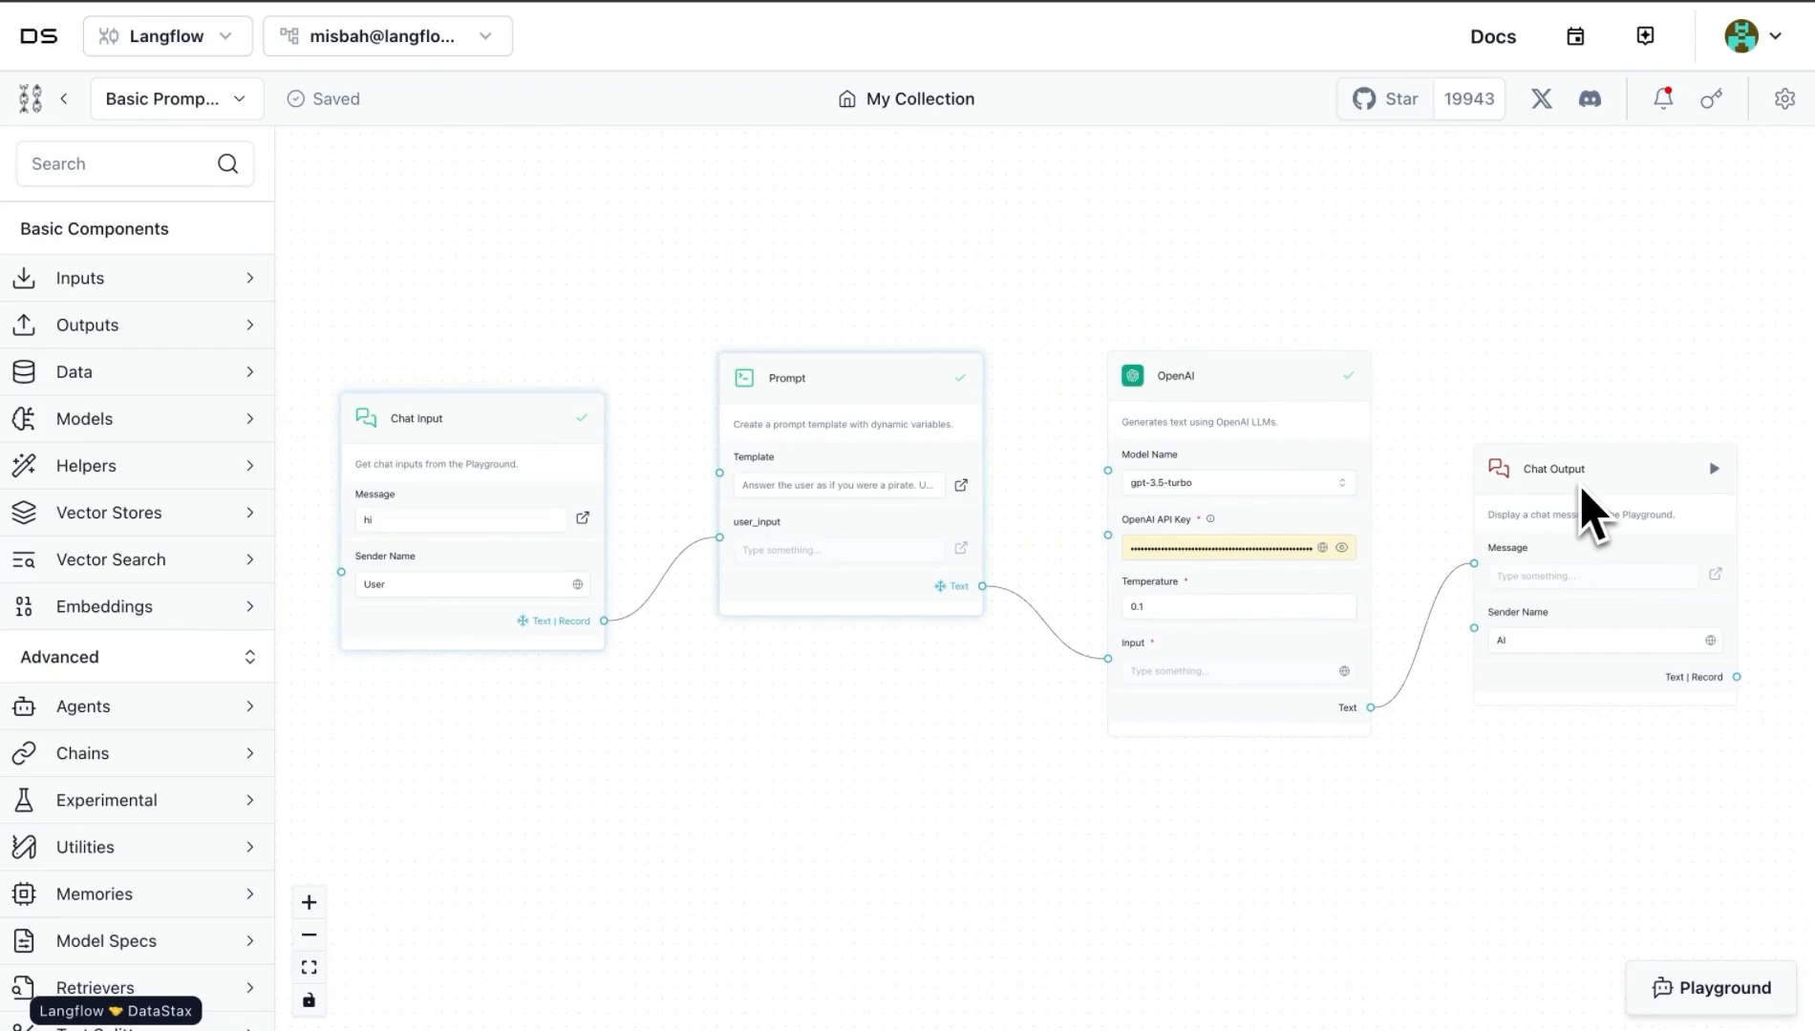
Step: Select the Chat Output component and start its run to build the full flow
left_click(1238, 394)
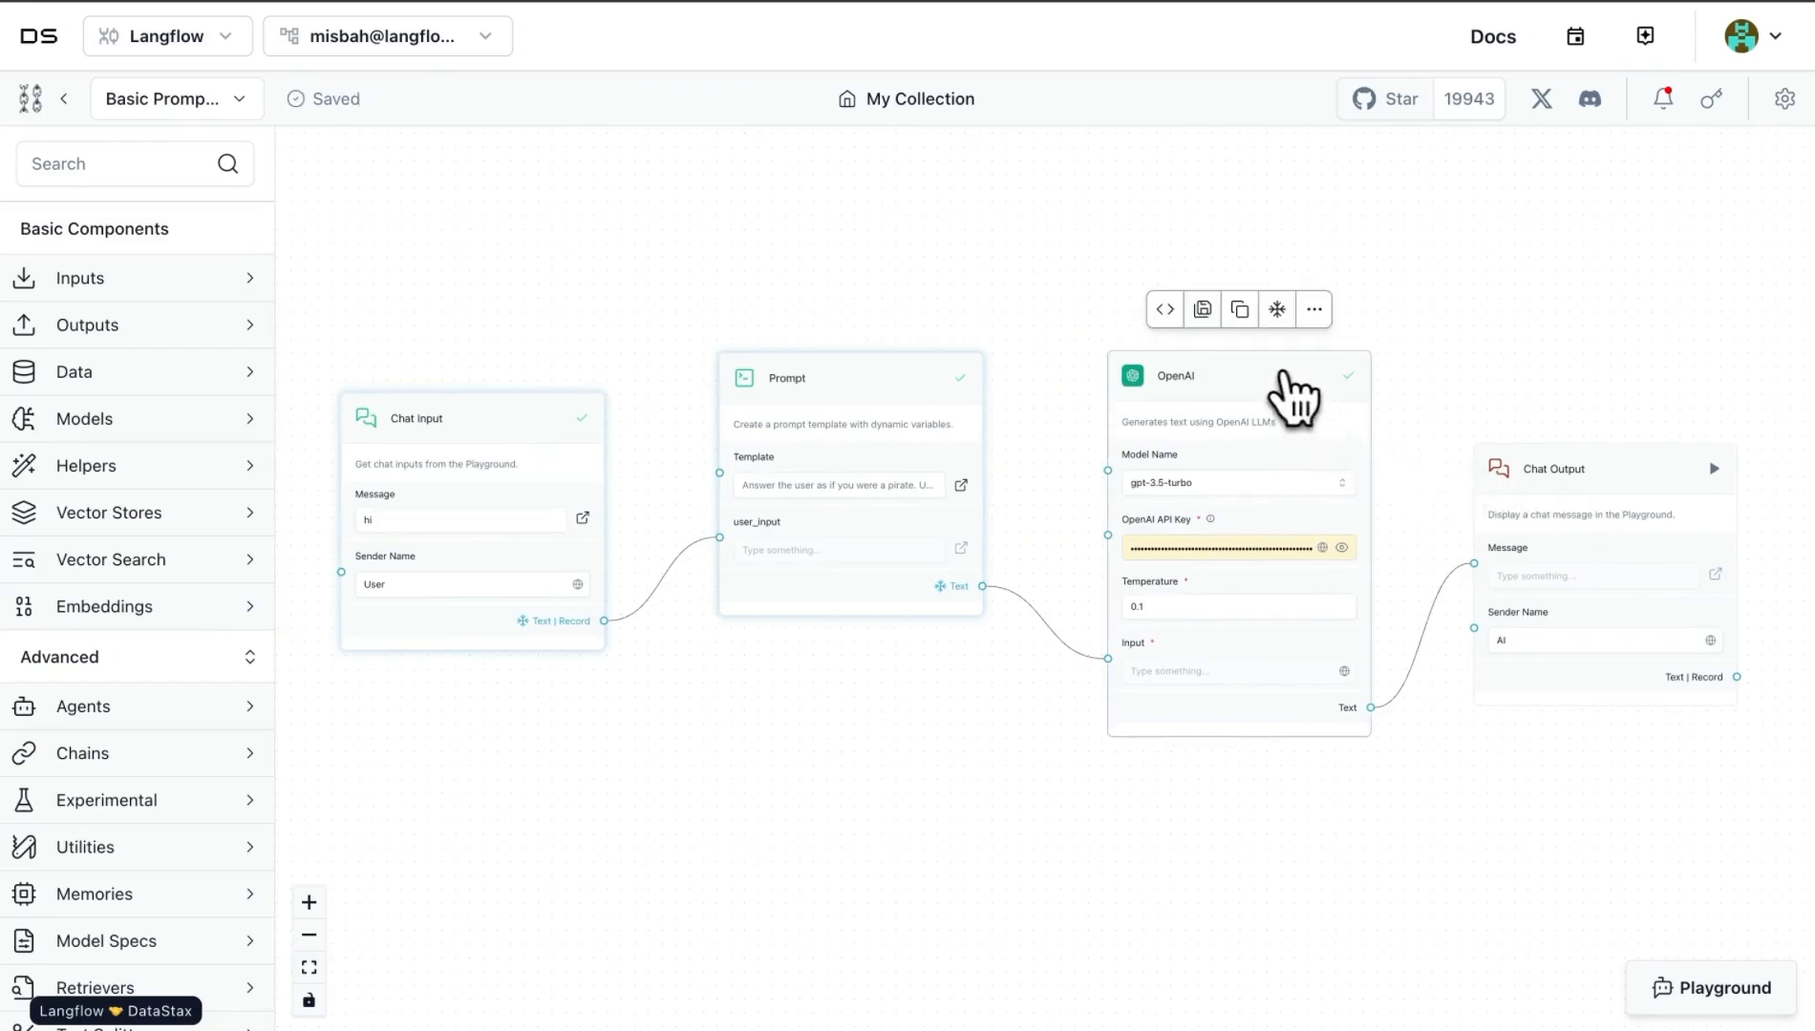
mouse_move(1574, 387)
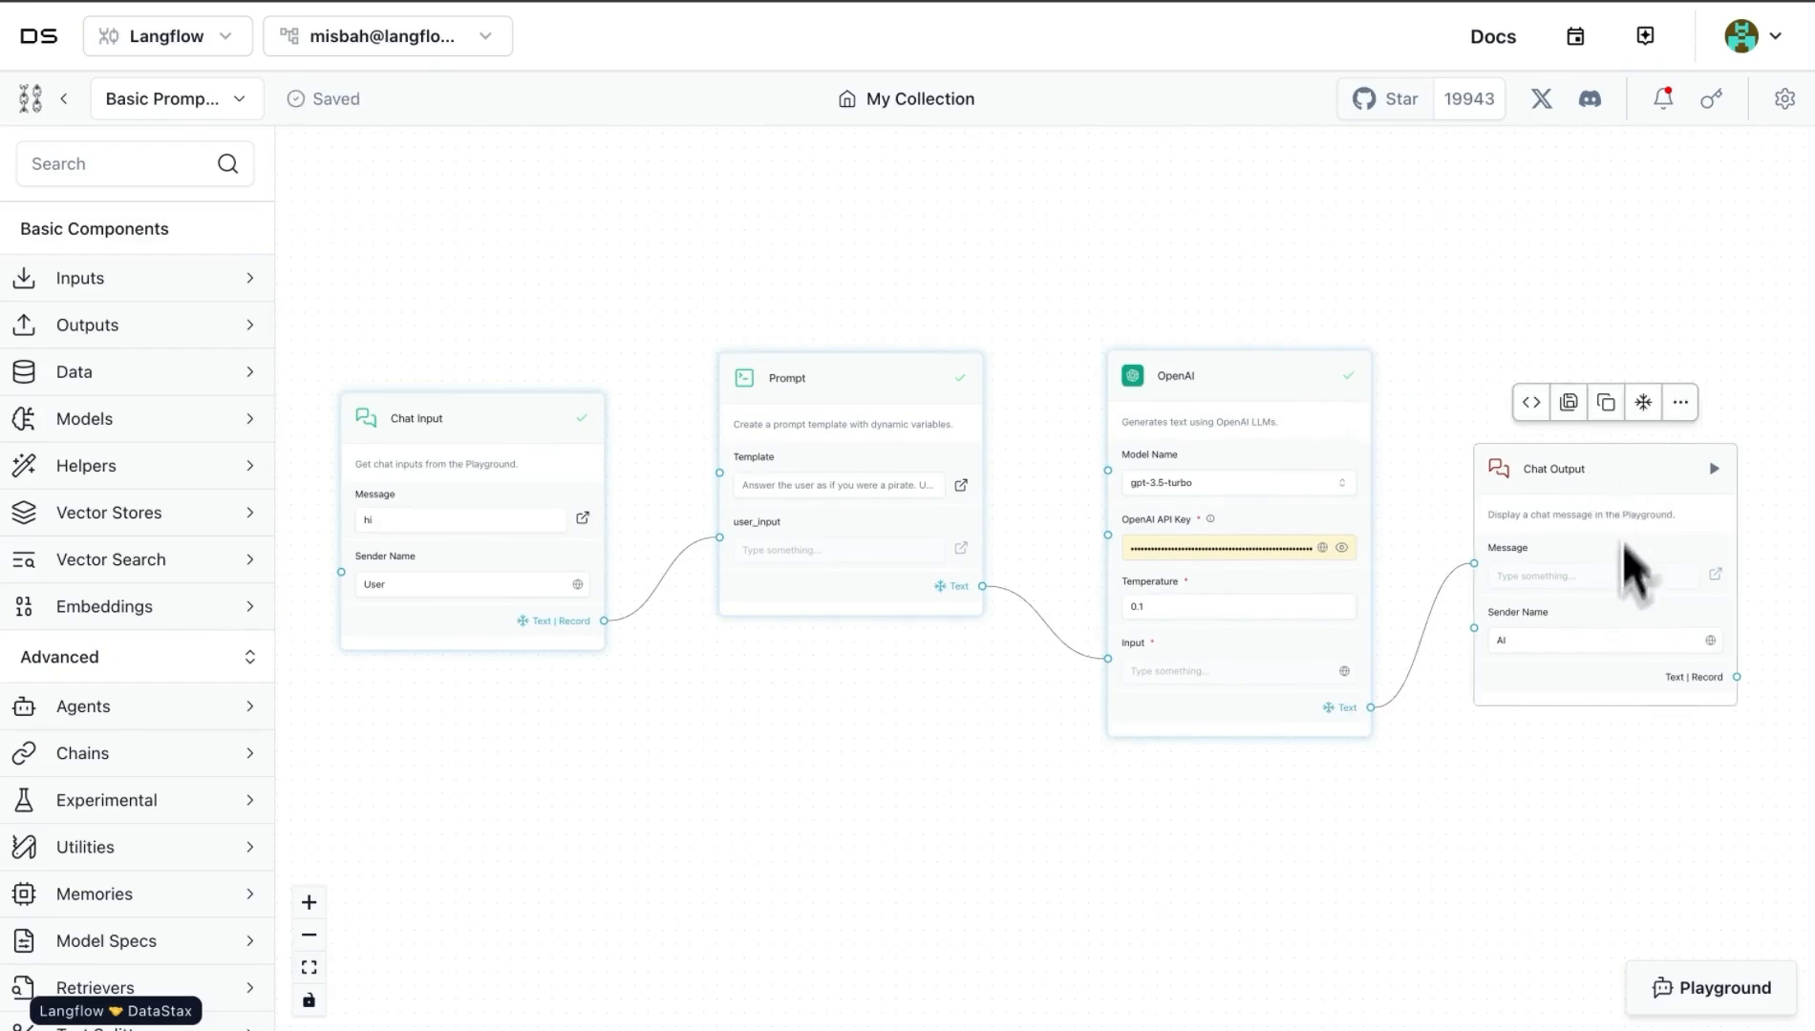
mouse_move(1632, 602)
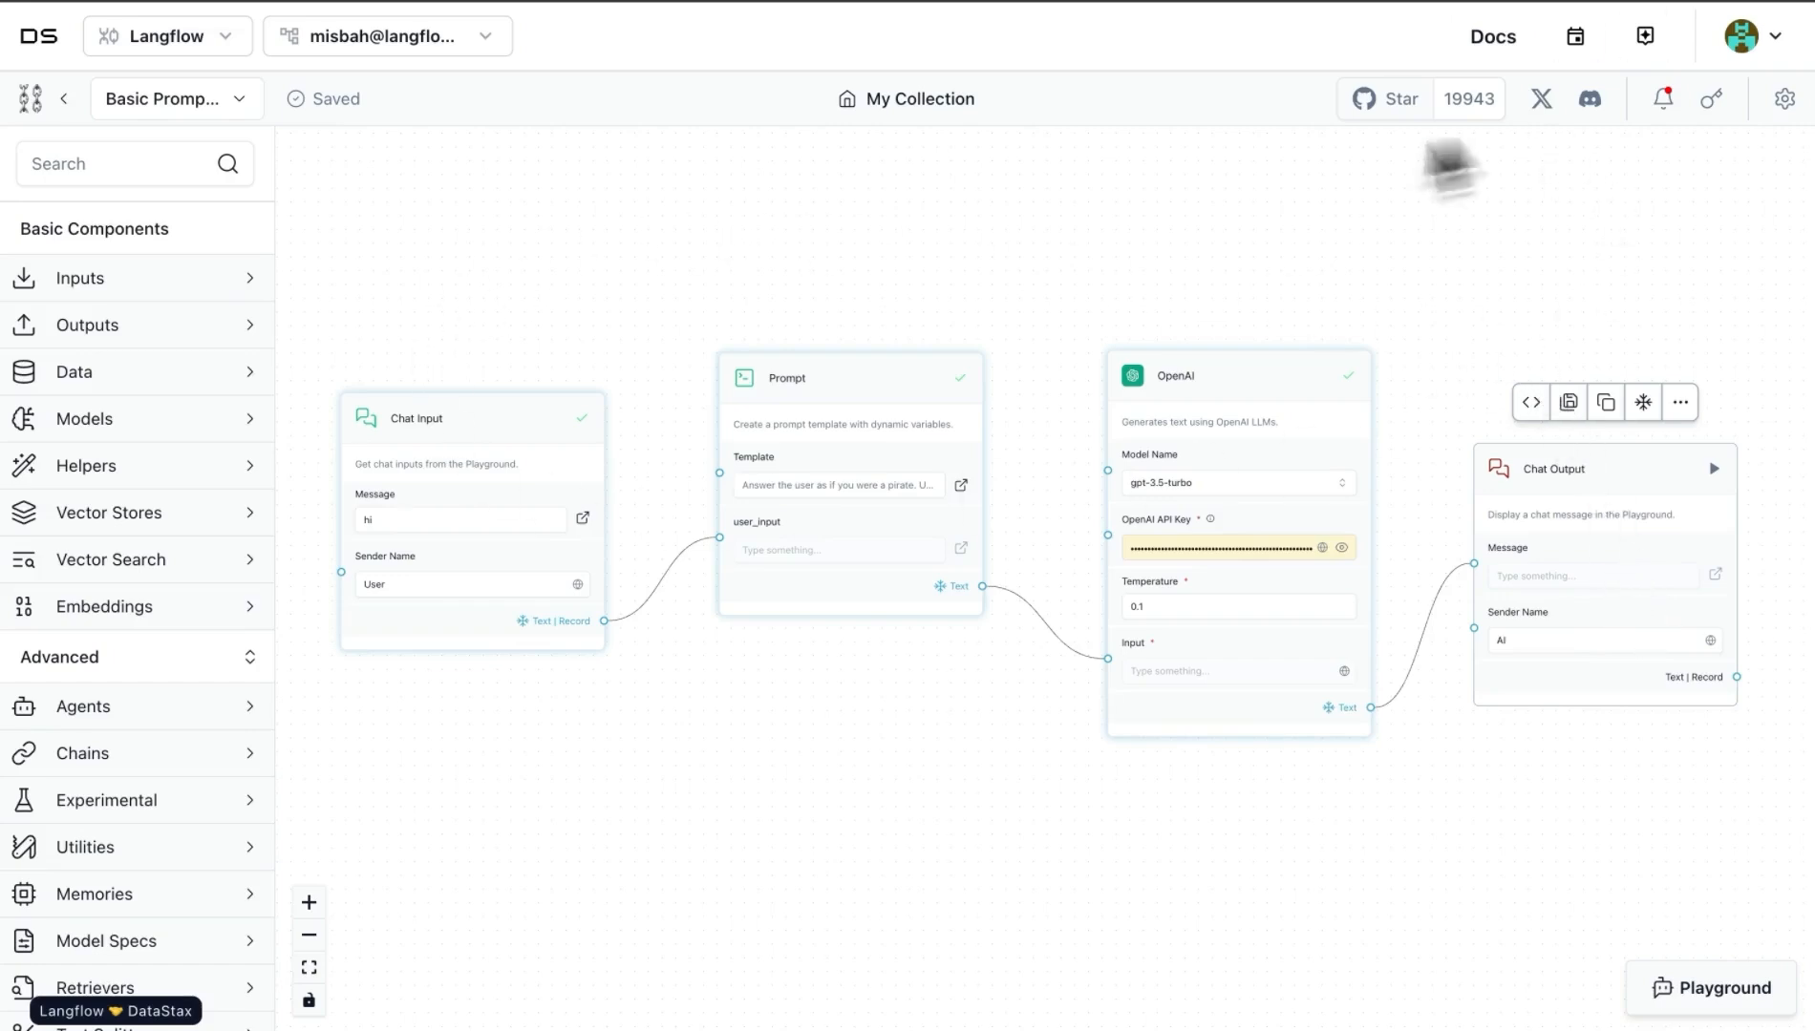
left_click(1715, 469)
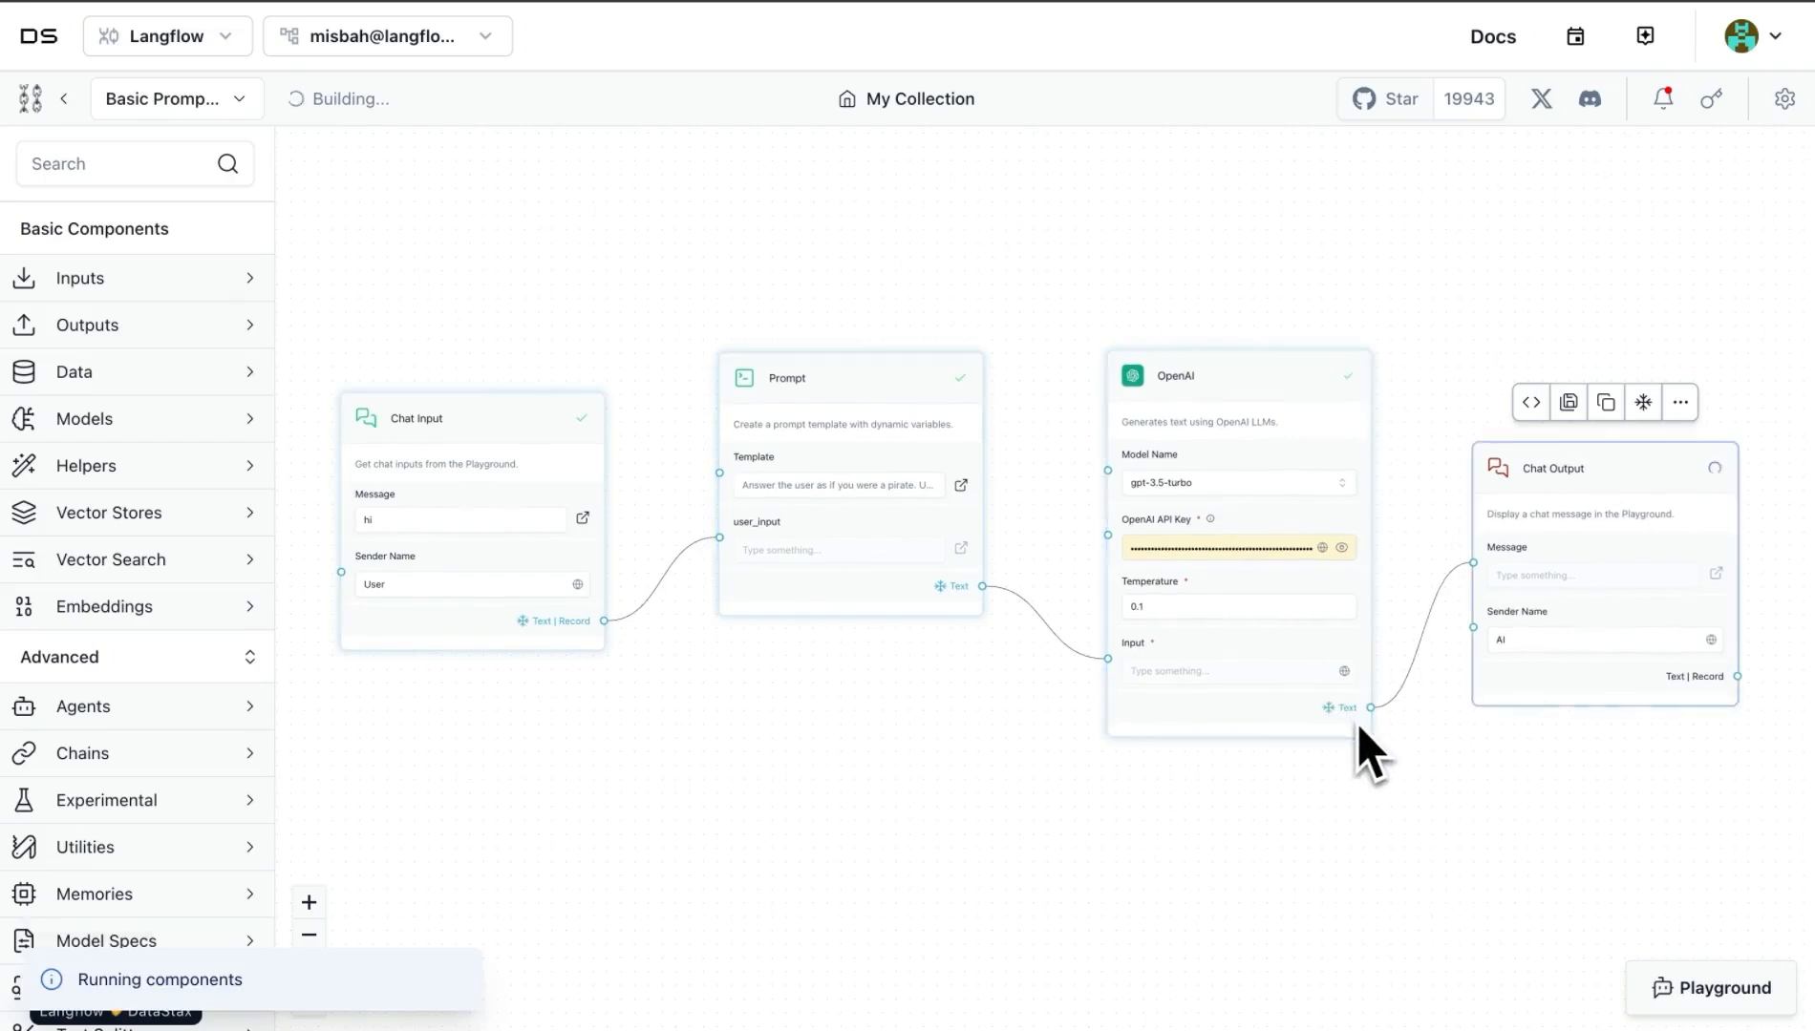
mouse_move(1400, 793)
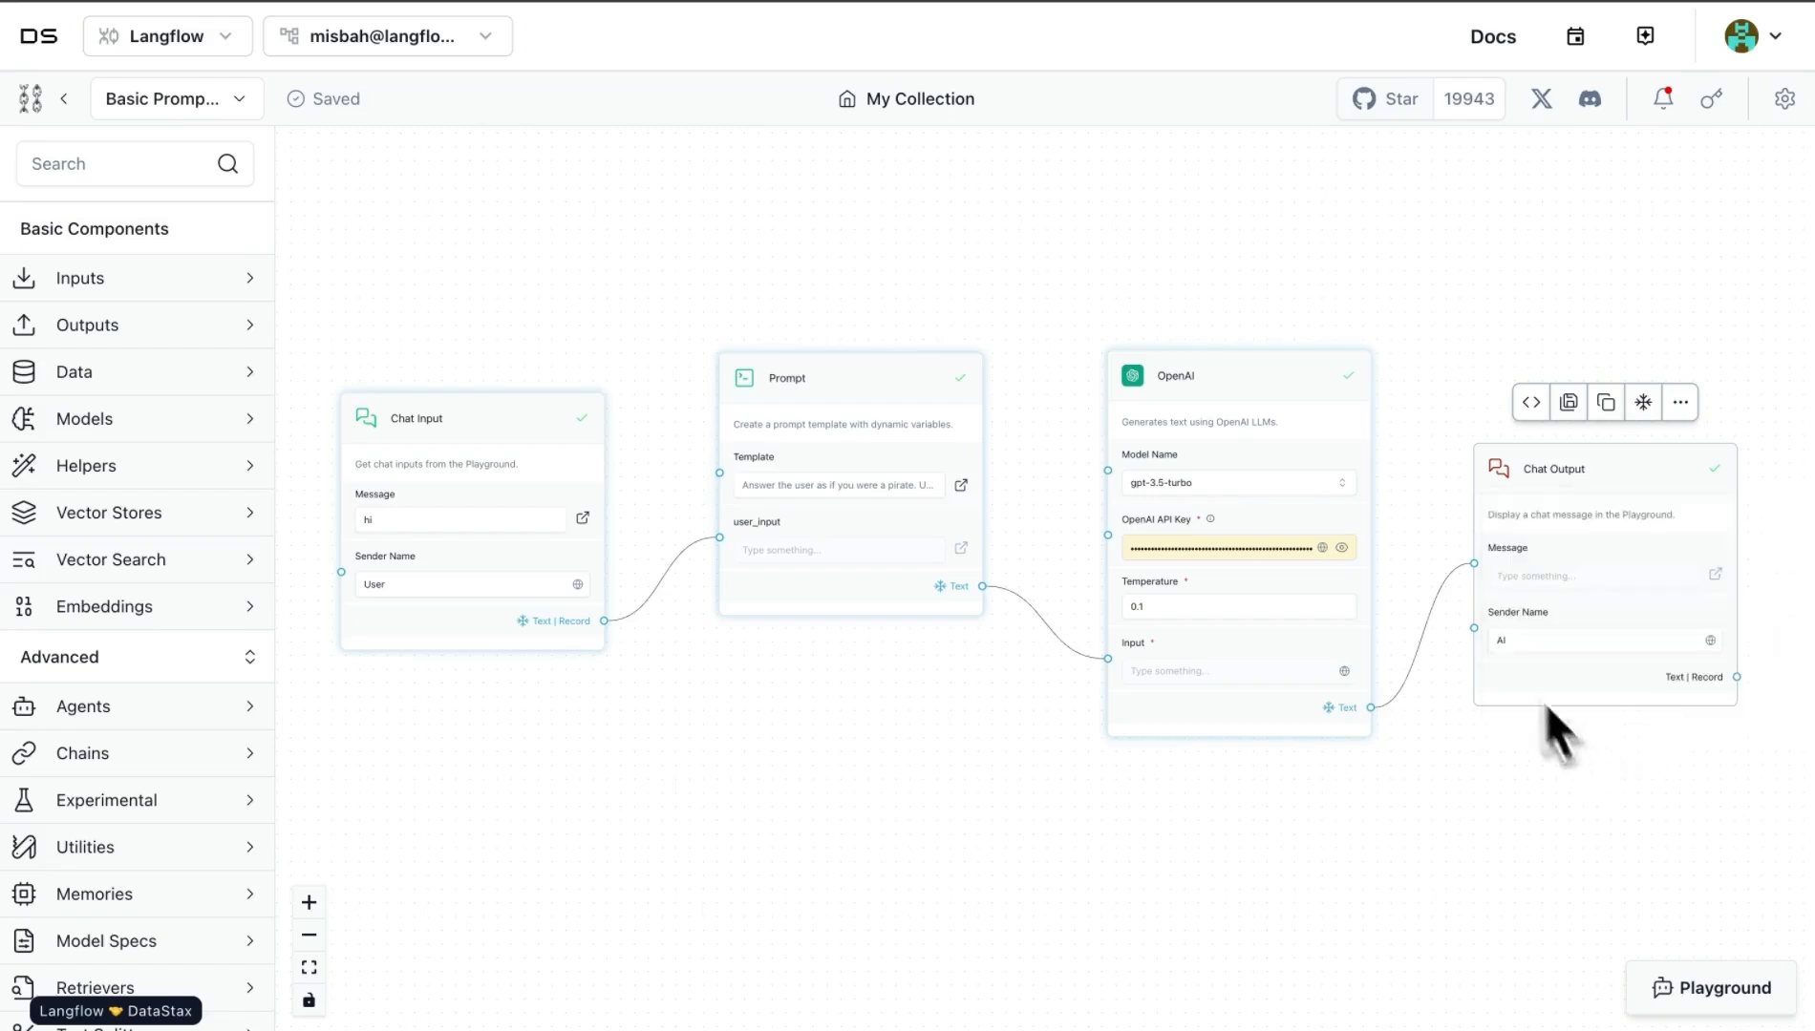
mouse_move(1537, 681)
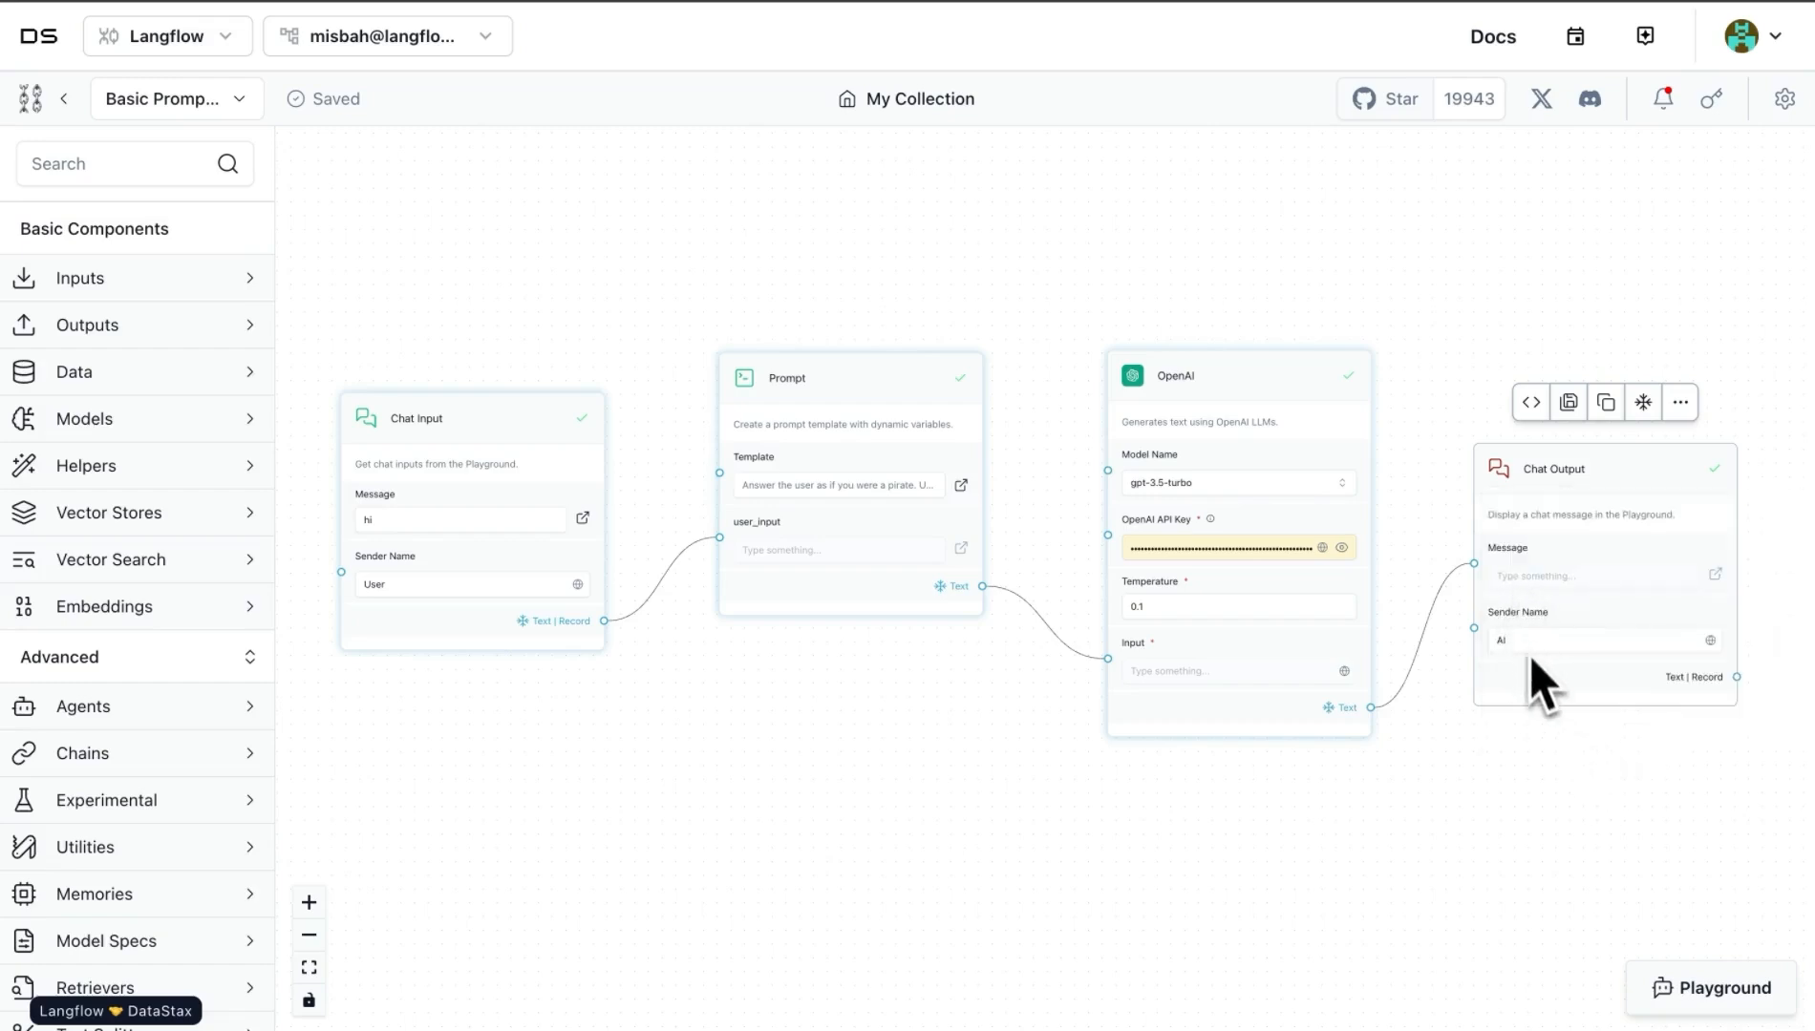
mouse_move(1690, 567)
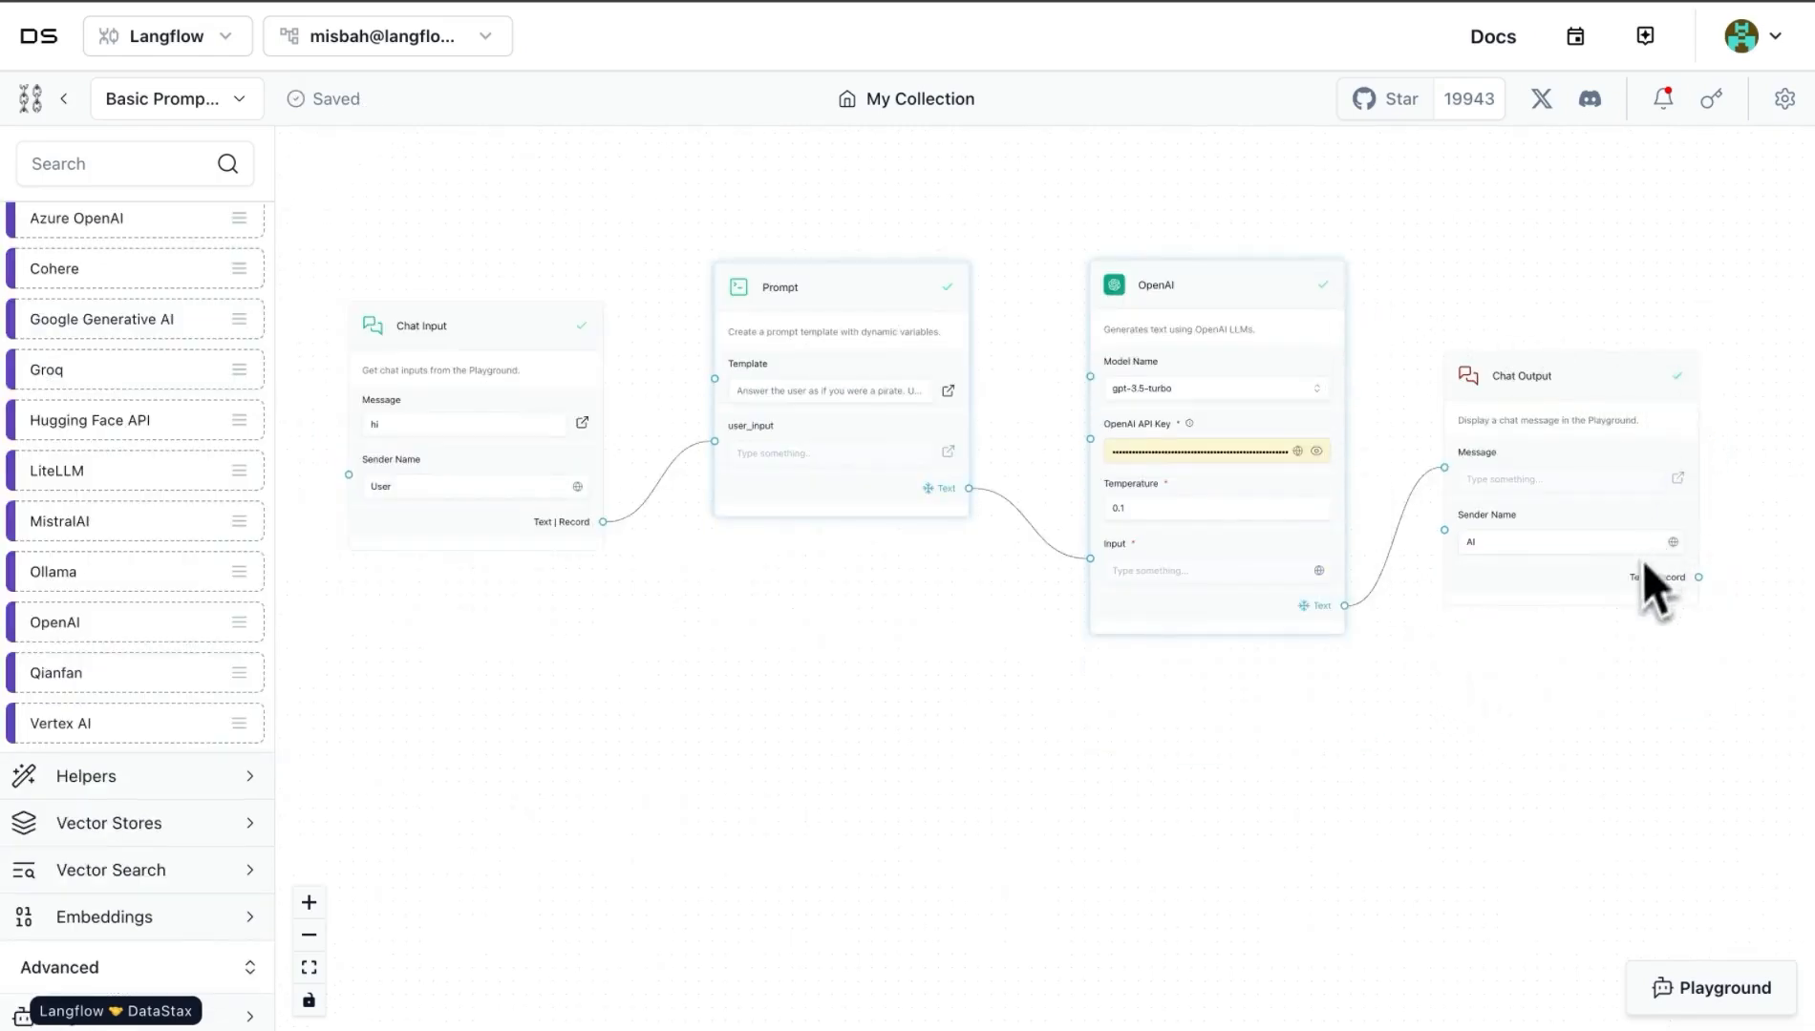
mouse_move(1574, 770)
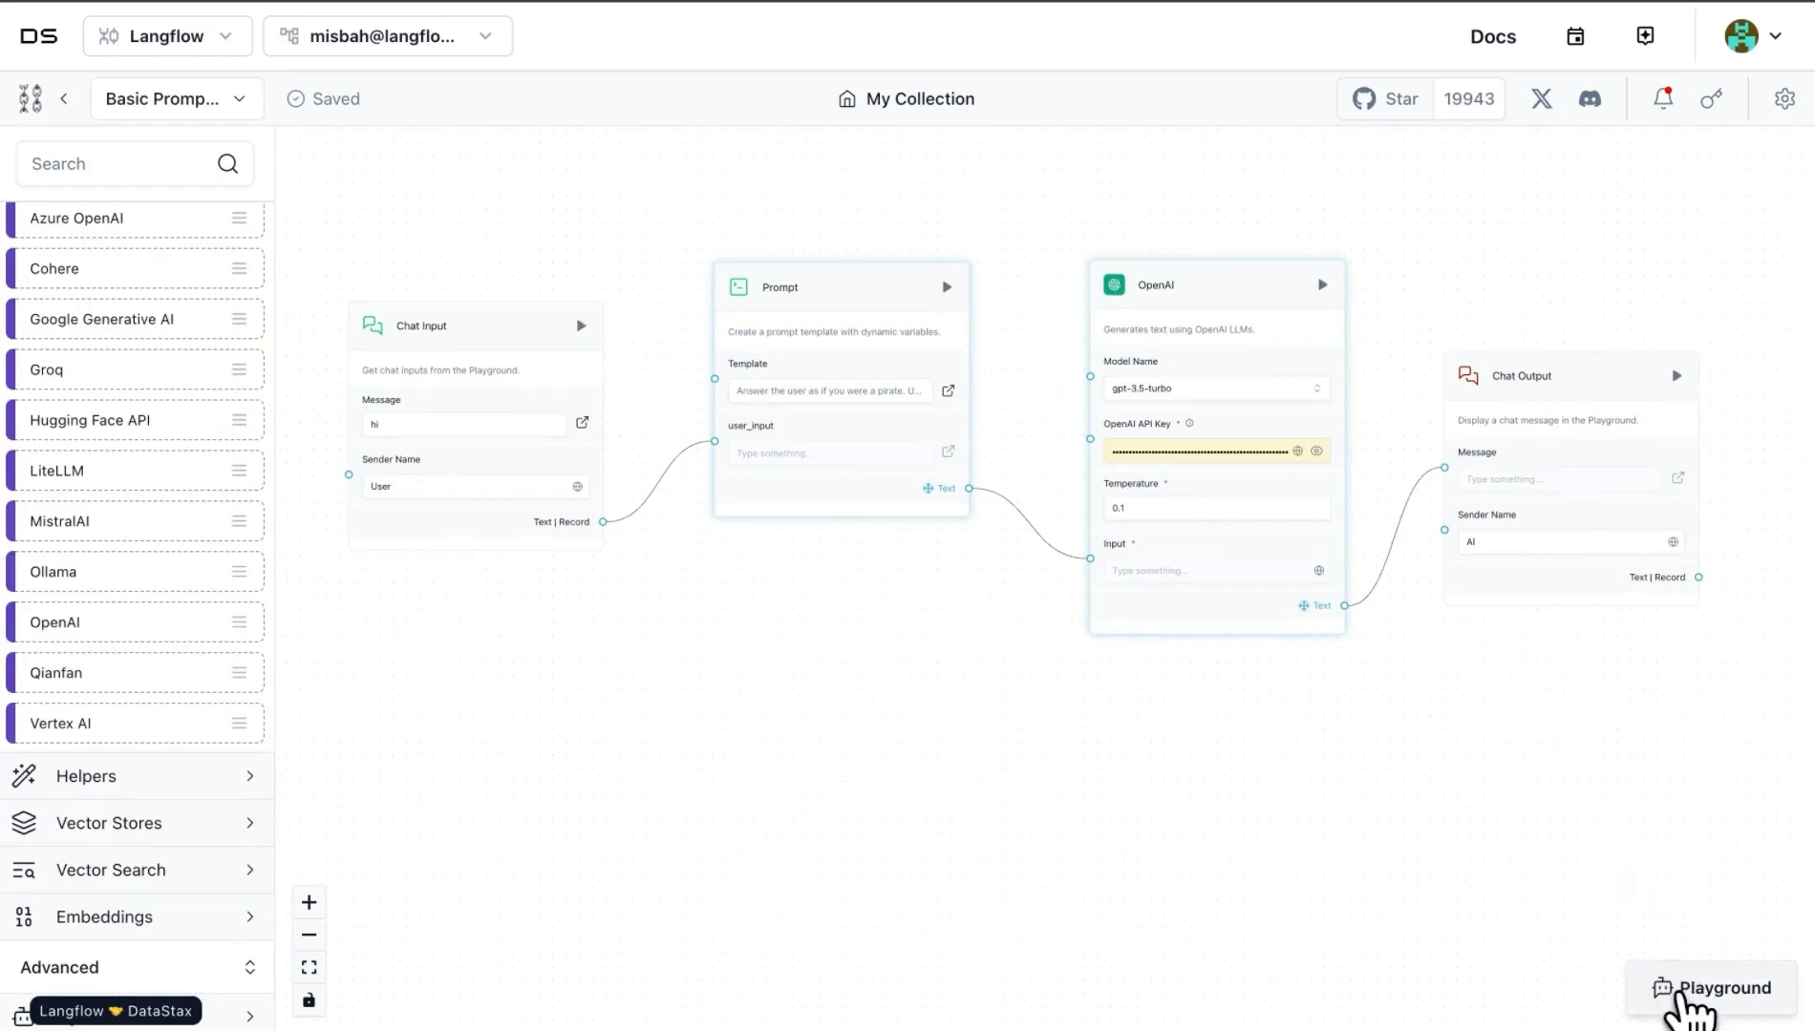
Step: Send 'hi' in the Playground, read the pirate reply, then clear the chat
left_click(1714, 988)
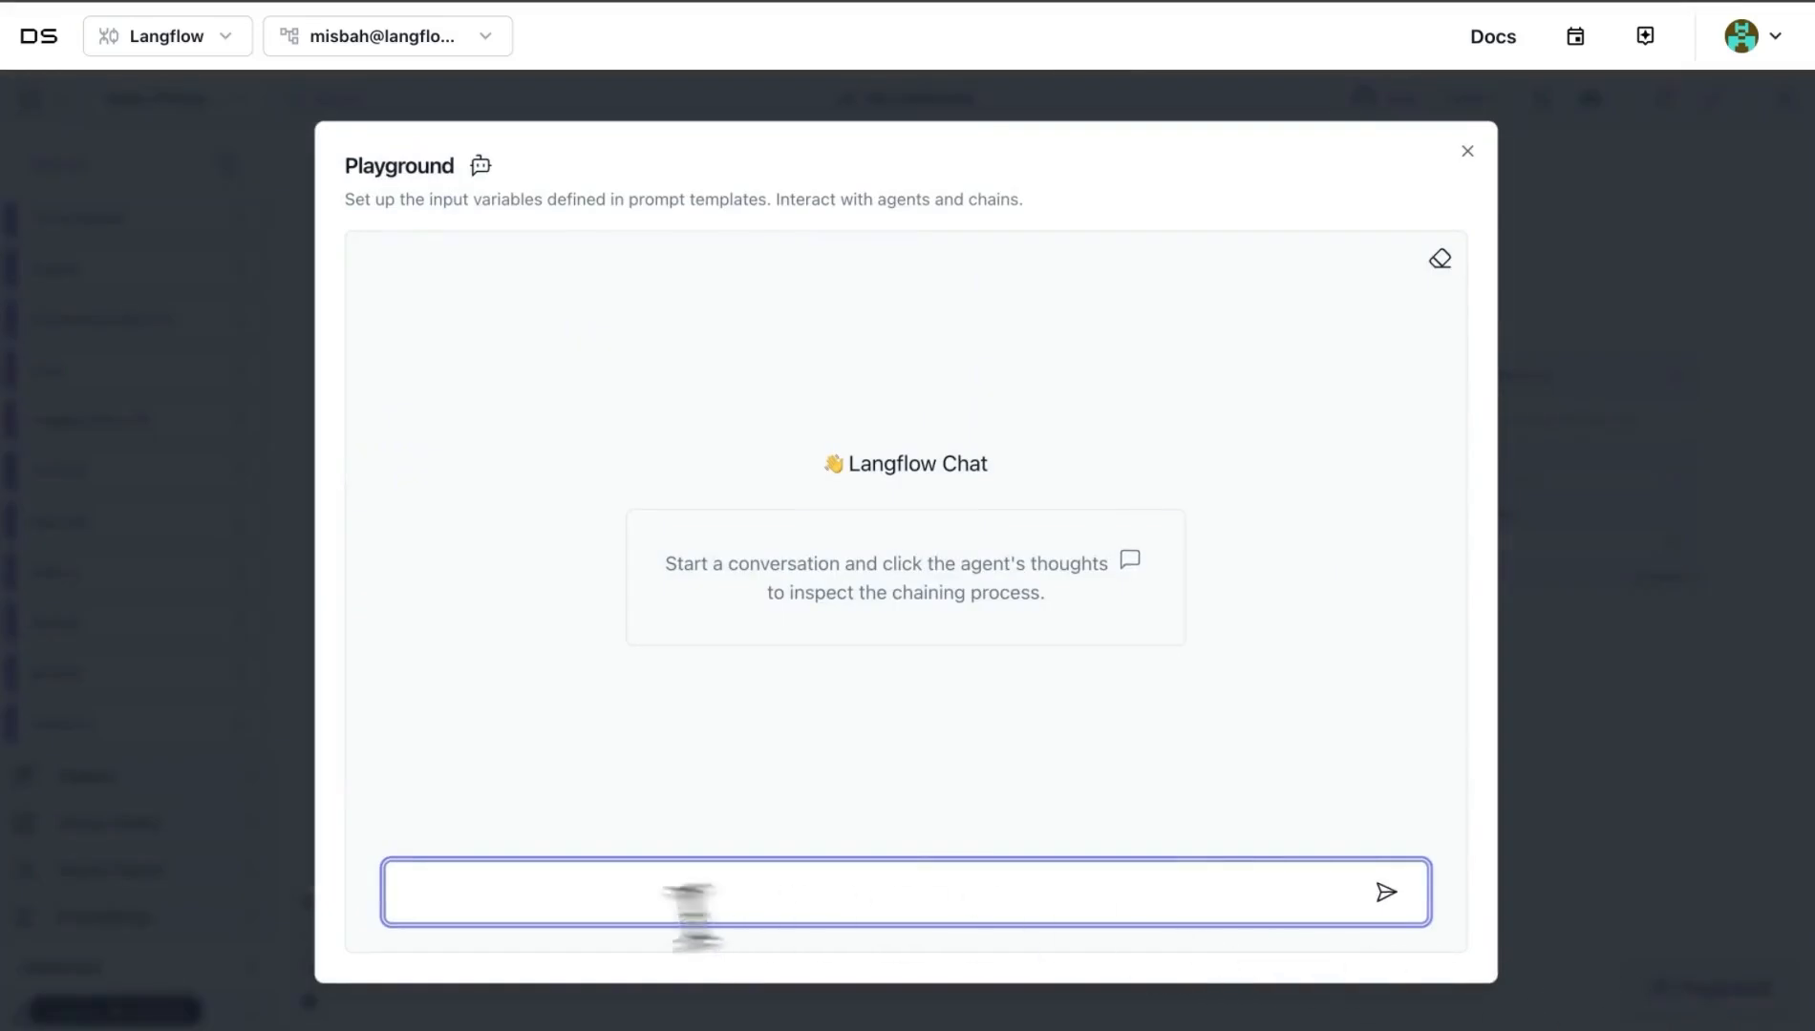
type("h")
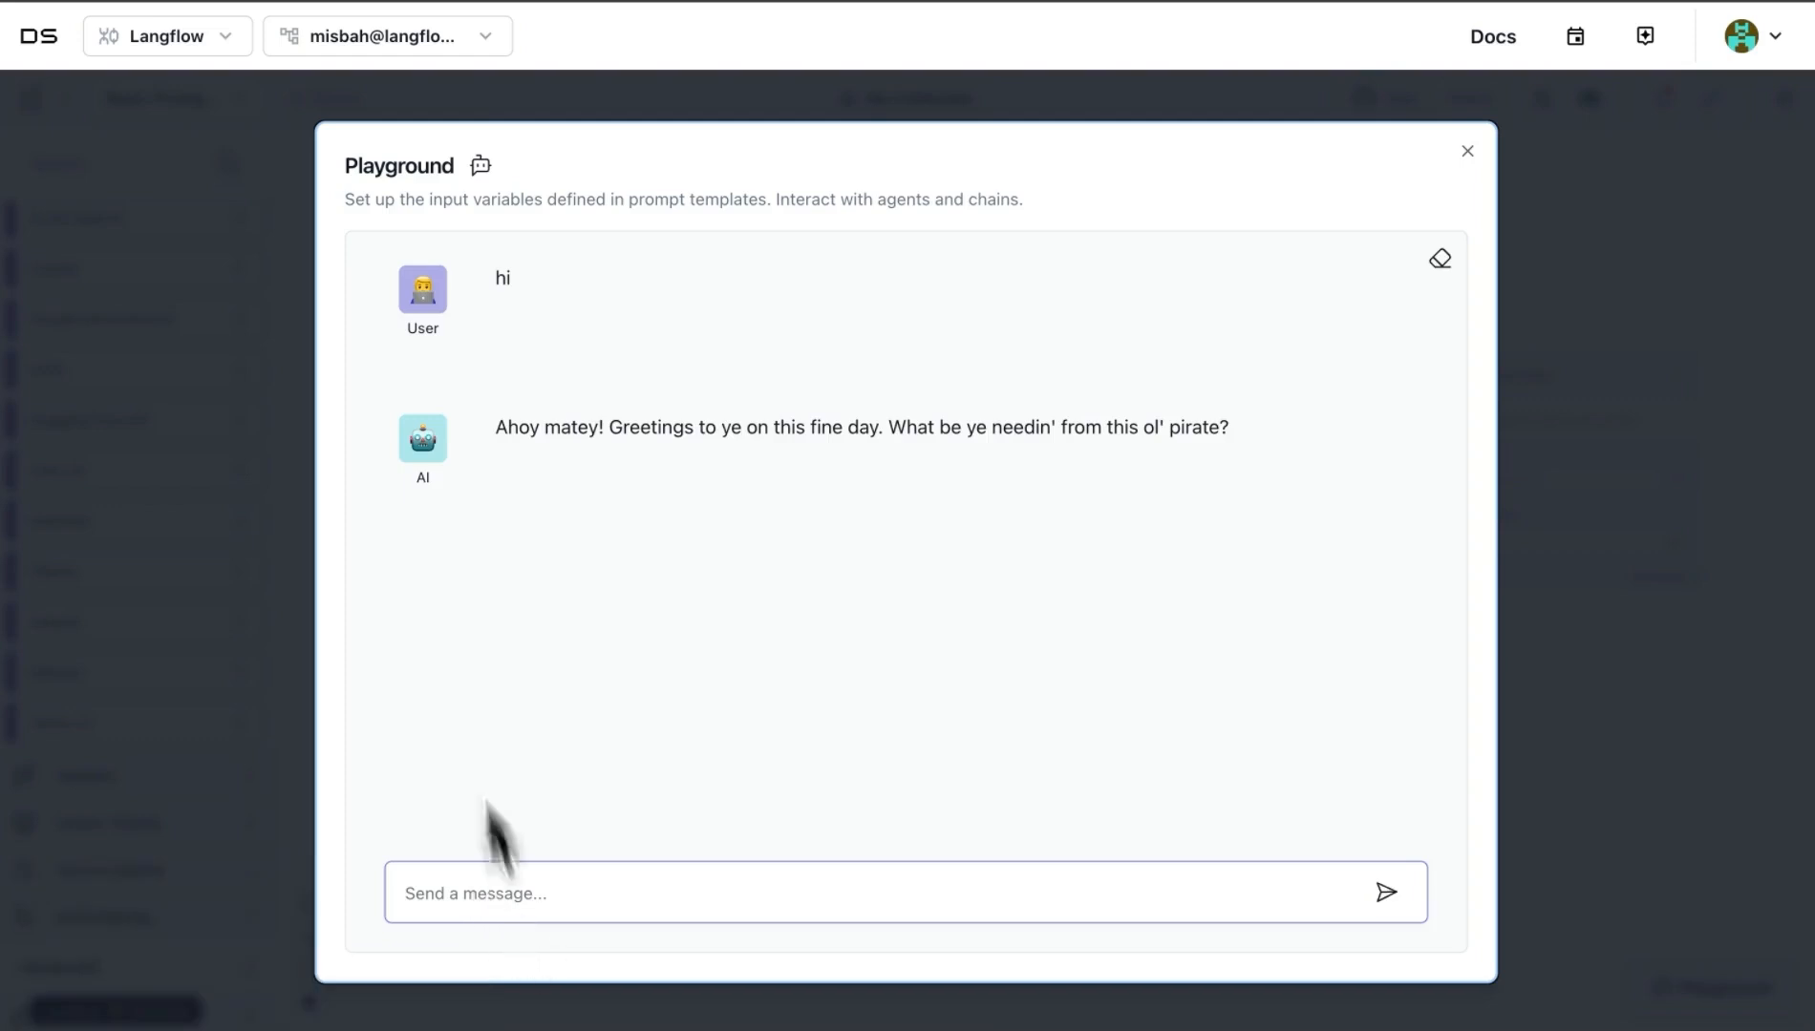
mouse_move(611, 711)
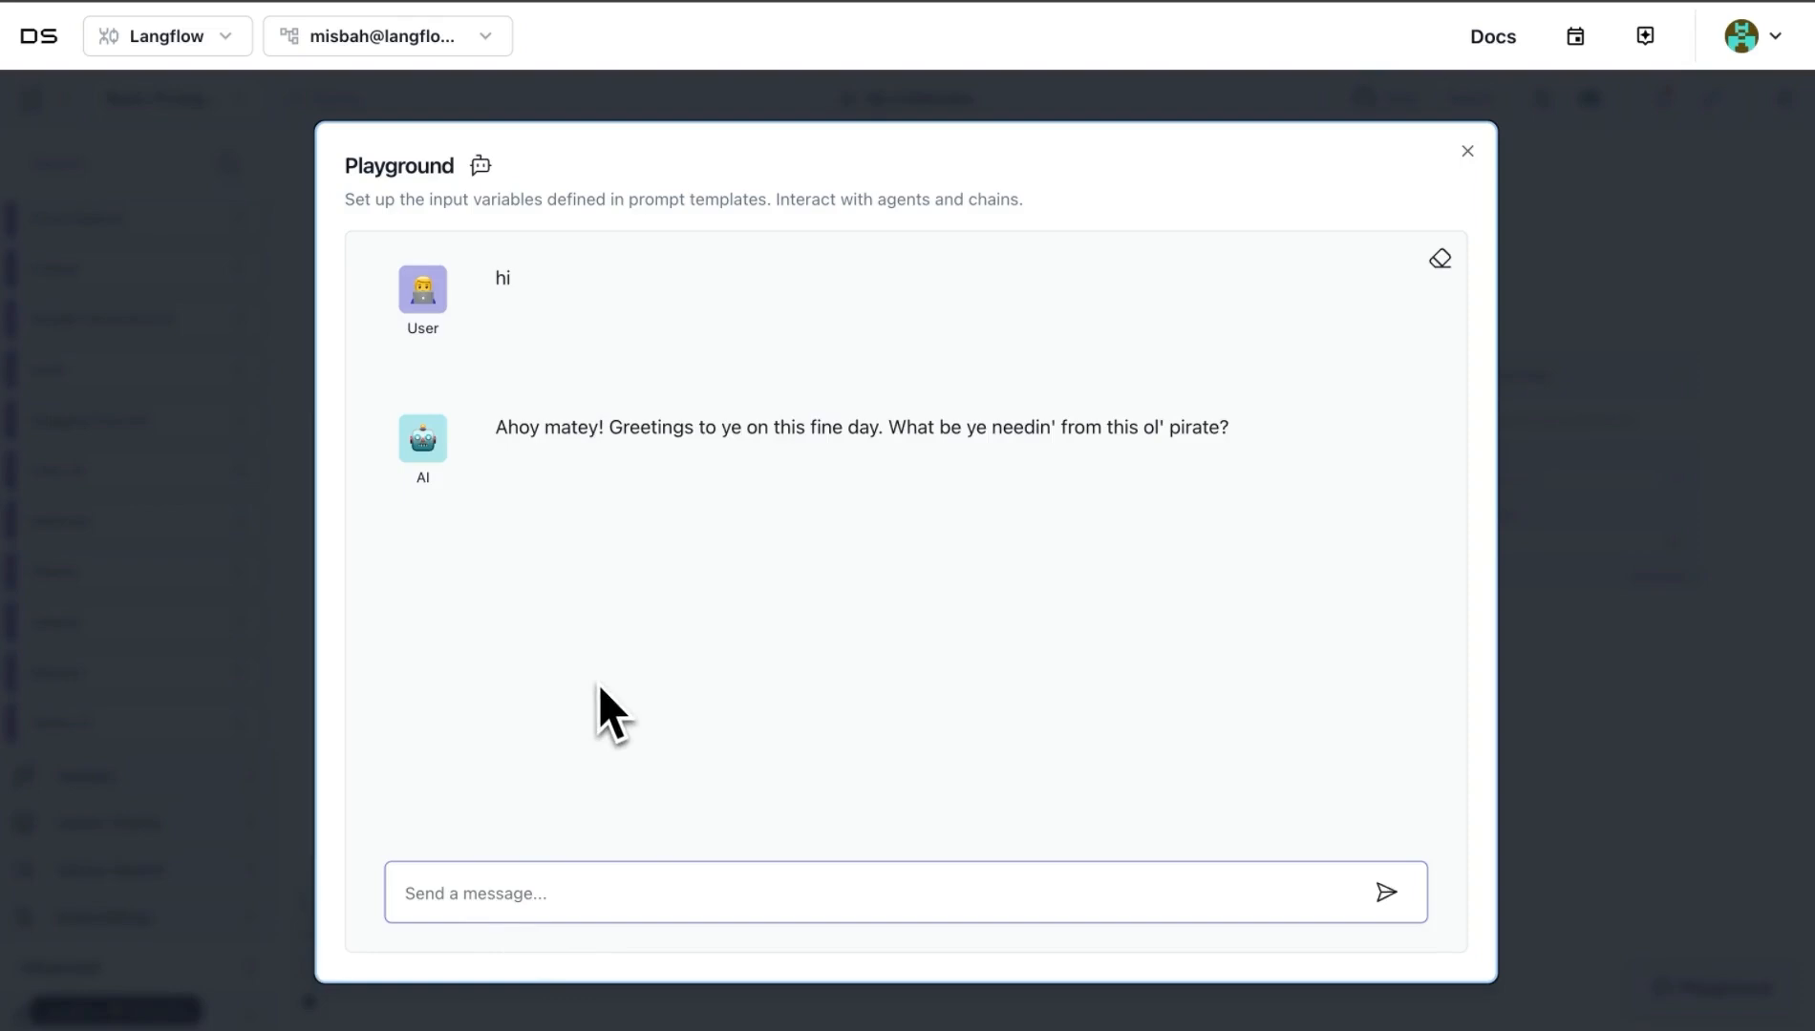
mouse_move(526, 475)
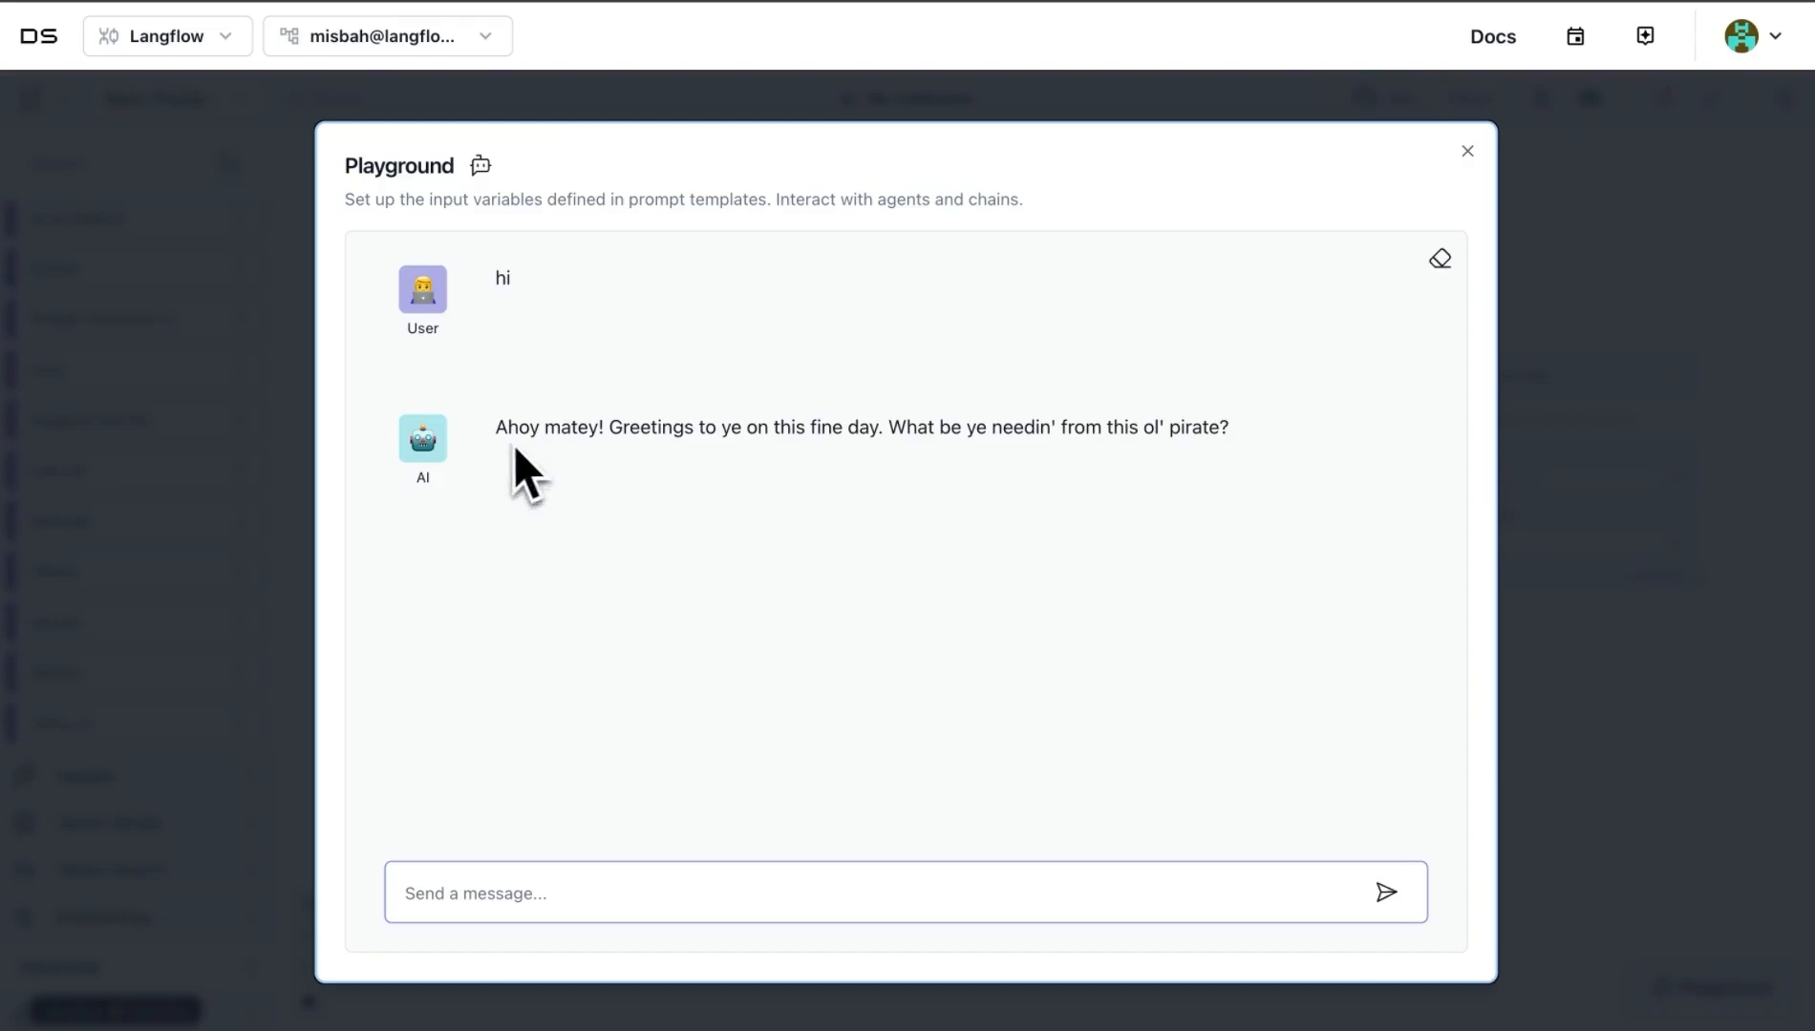
mouse_move(496, 435)
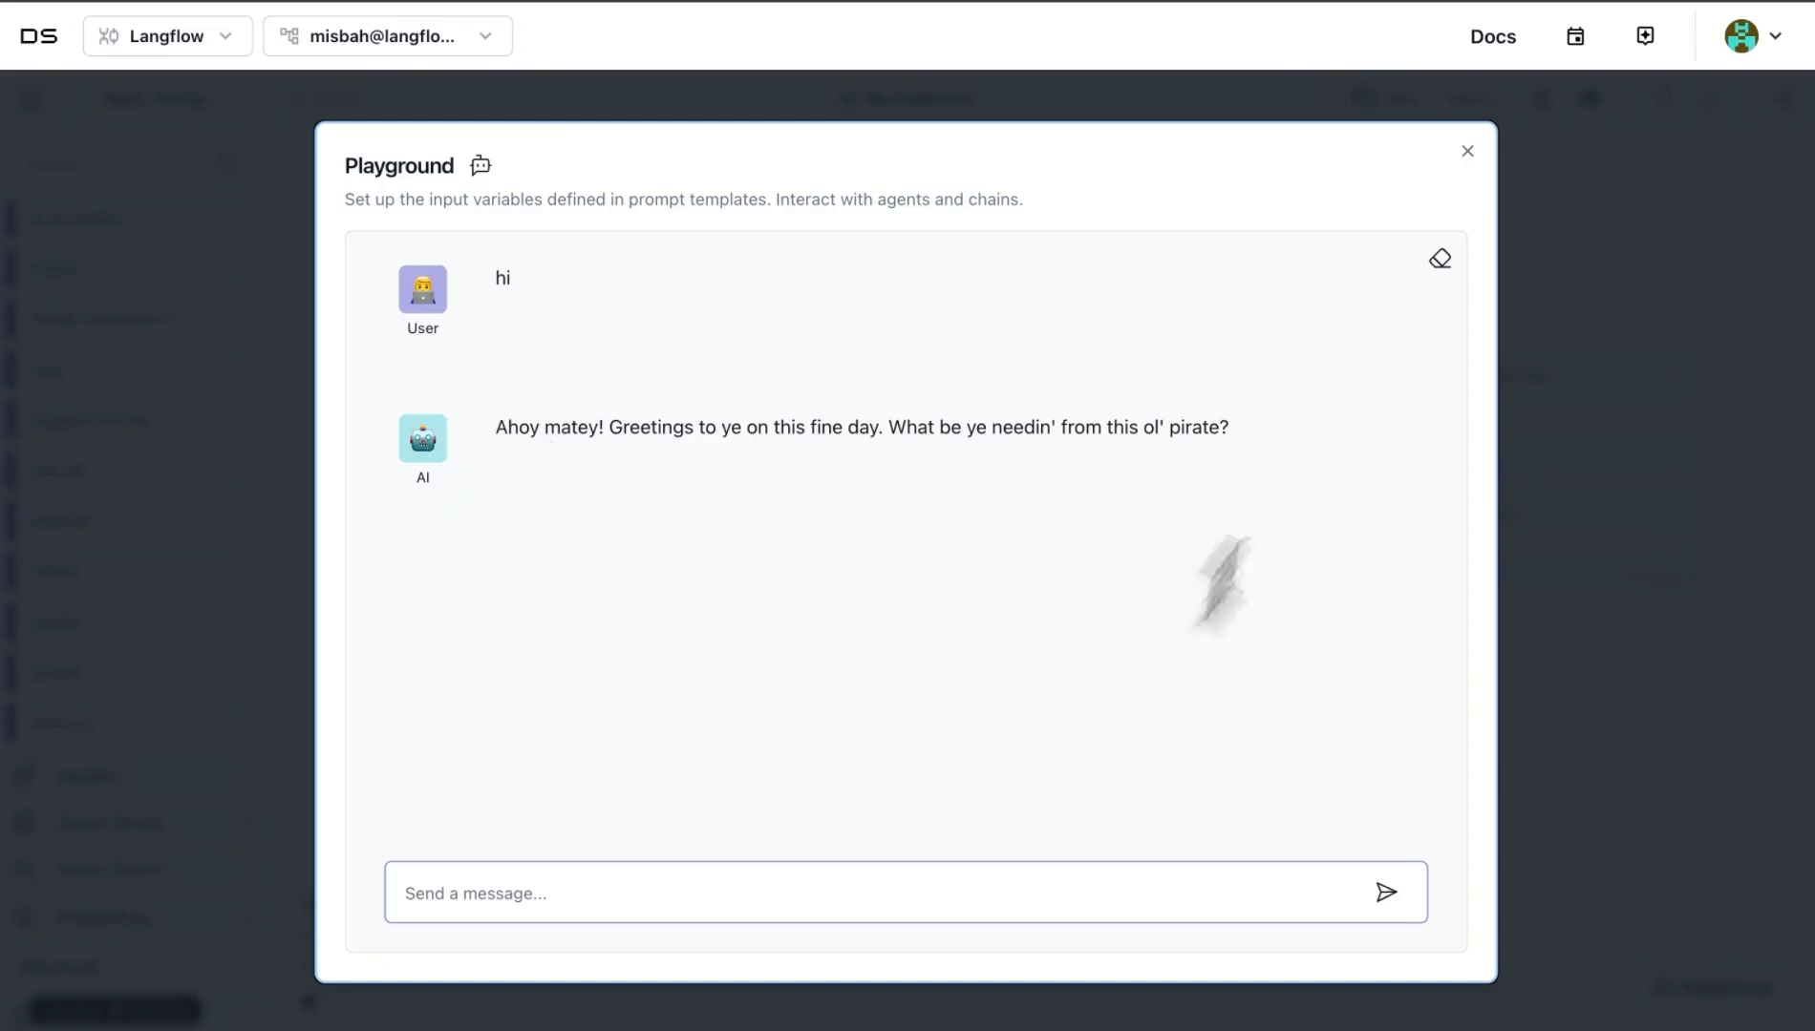
left_click(1439, 257)
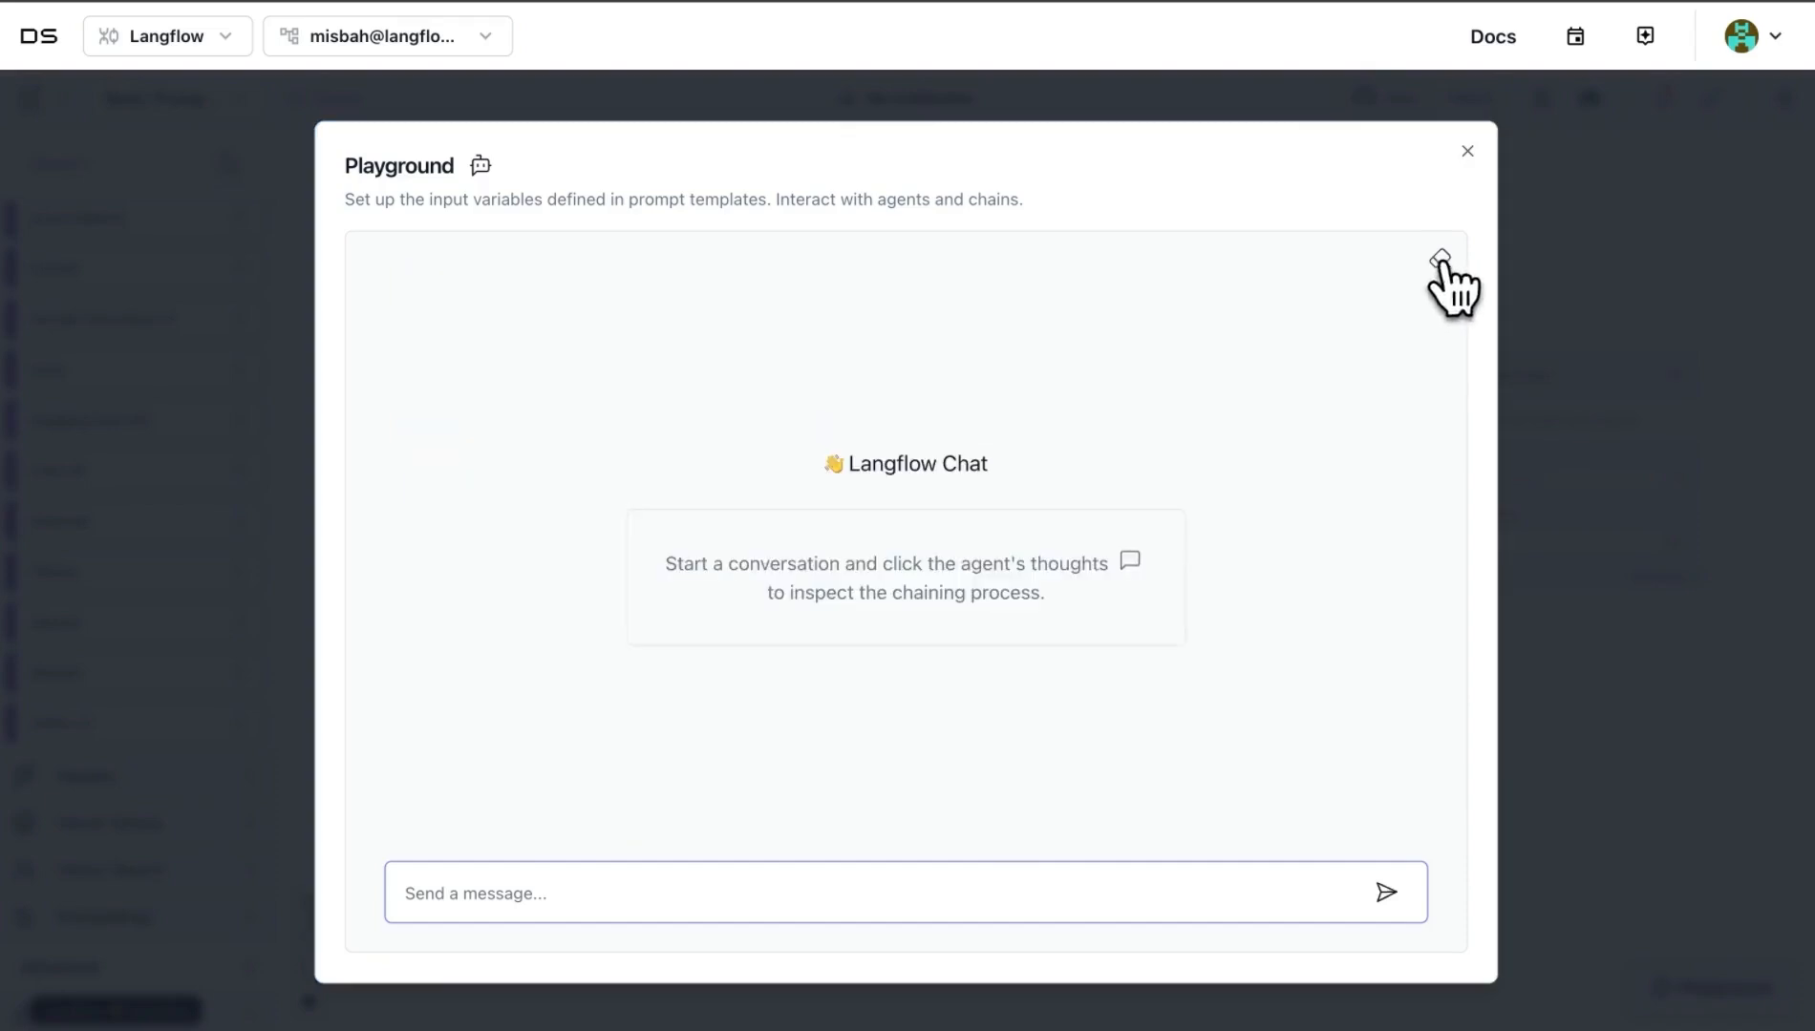
mouse_move(1289, 547)
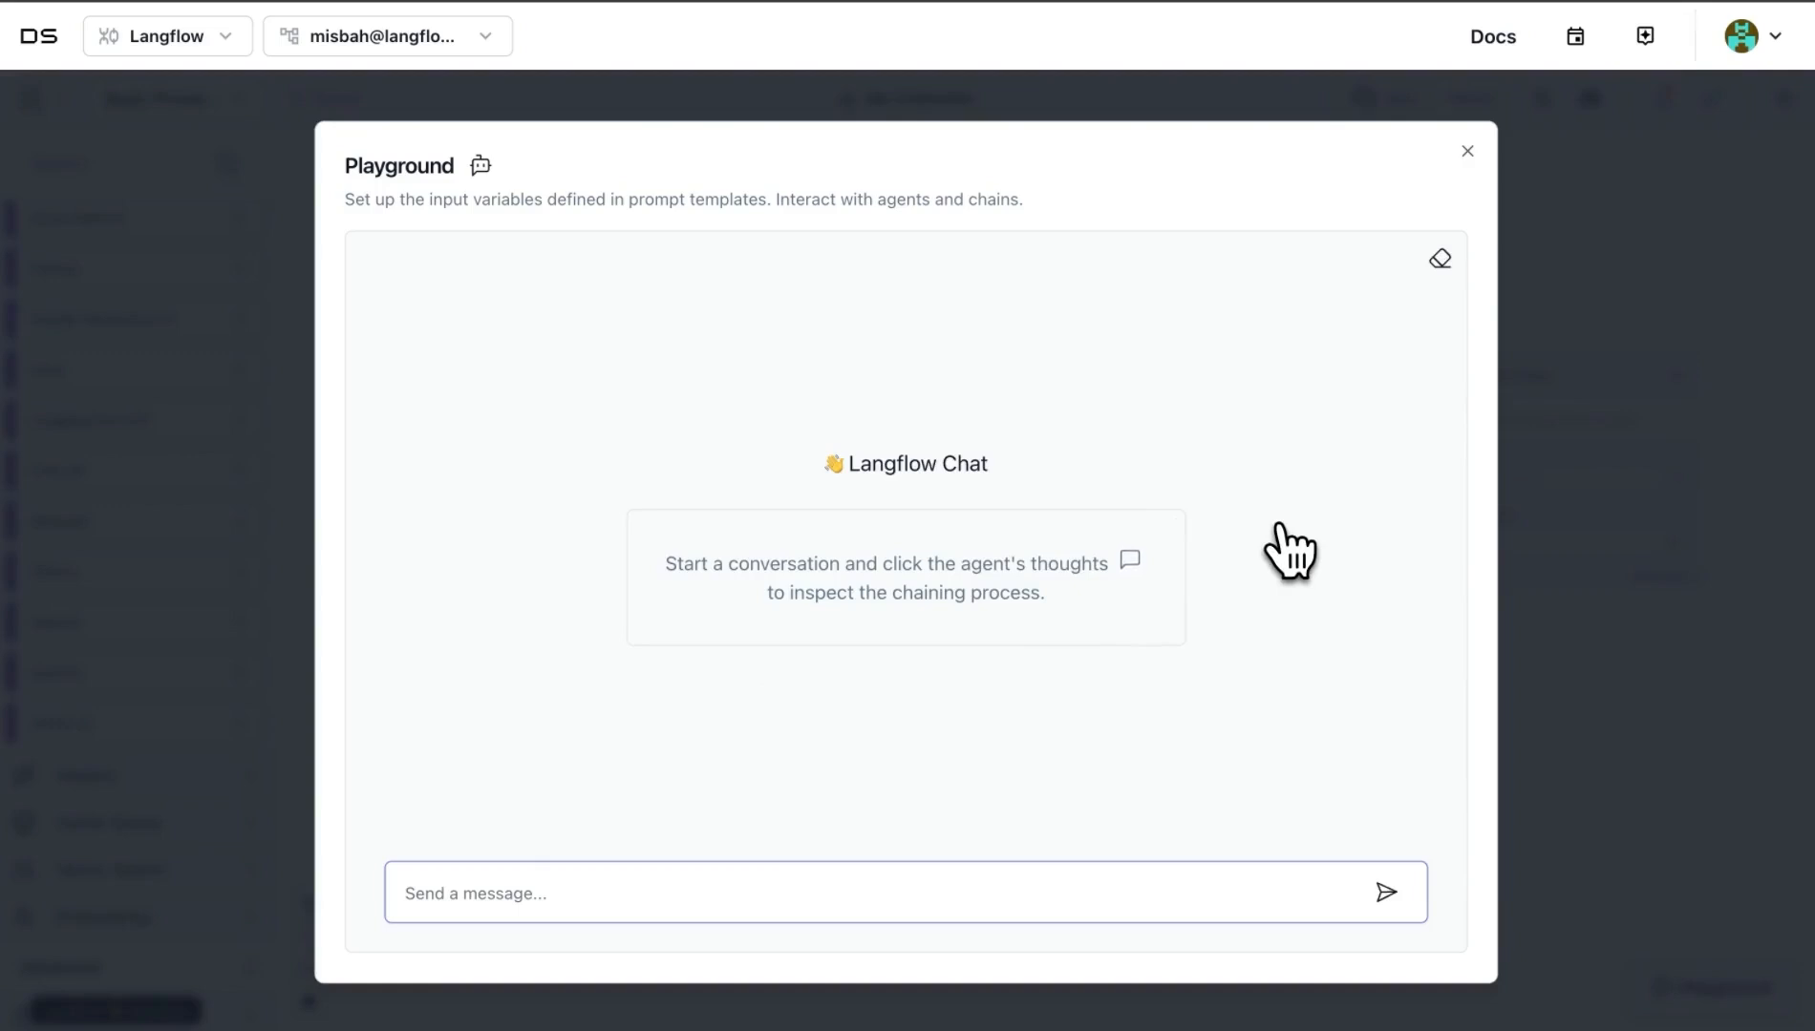
mouse_move(448, 856)
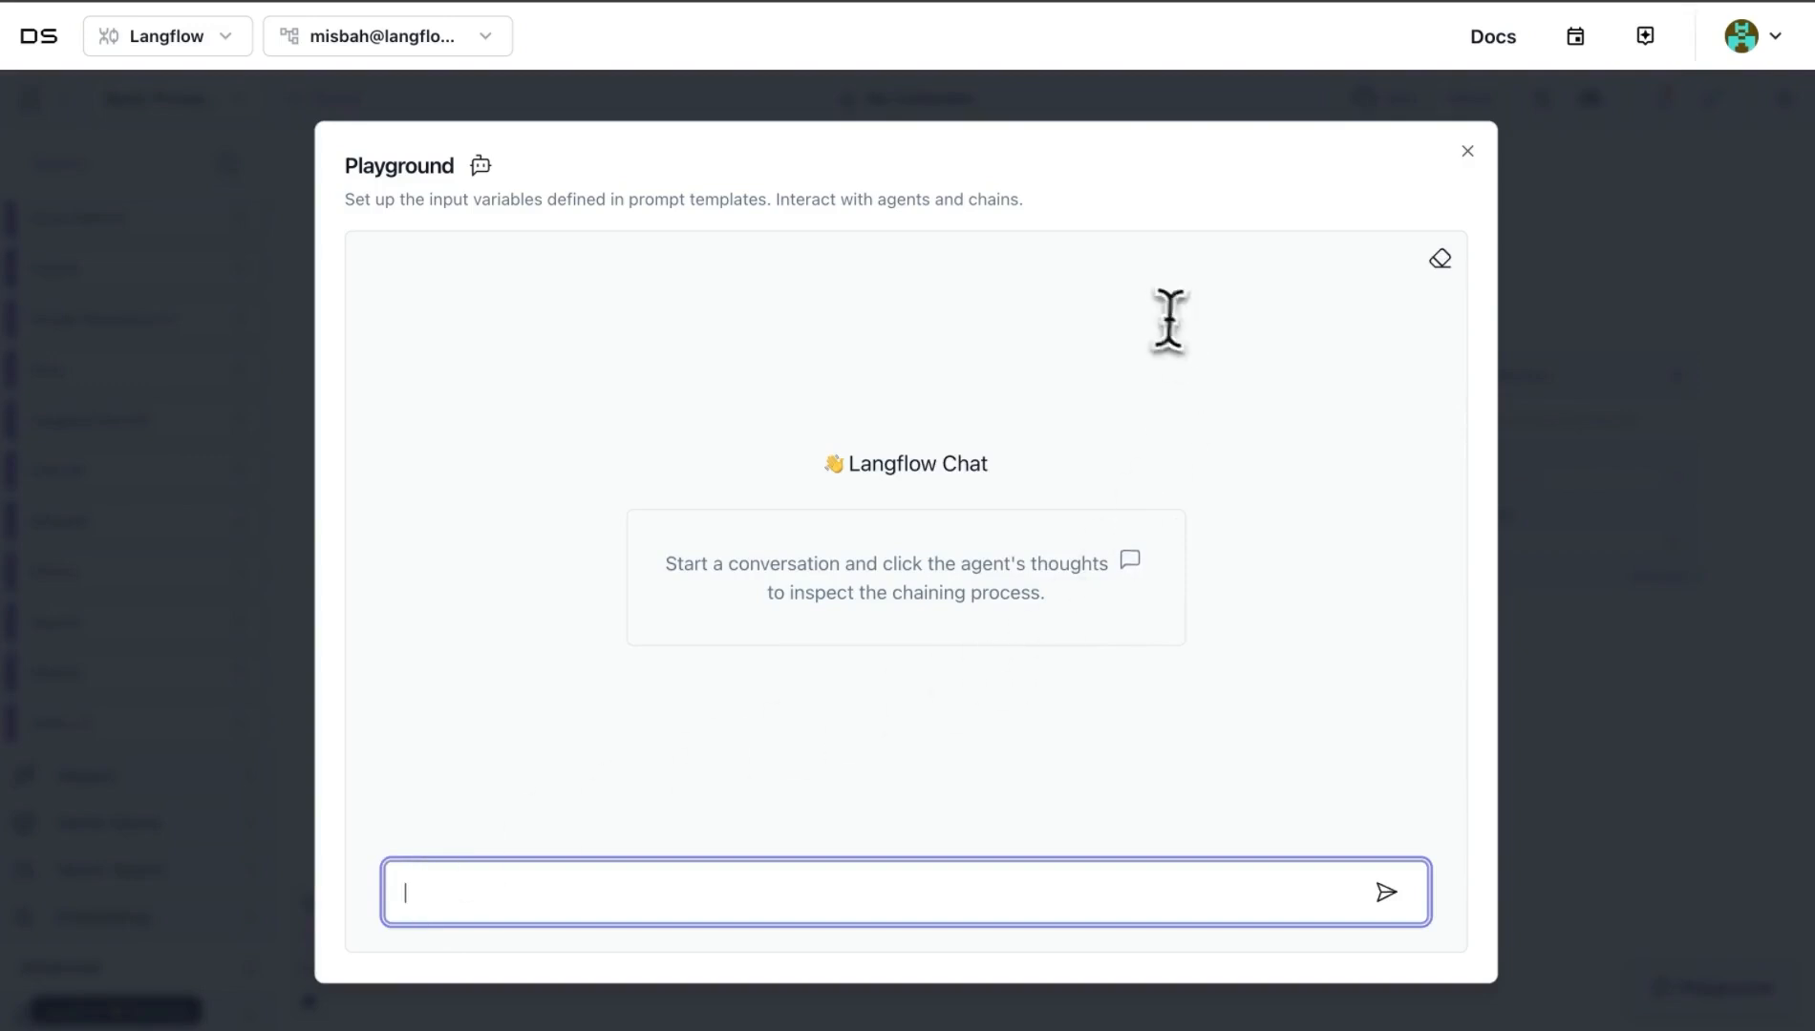
mouse_move(414, 915)
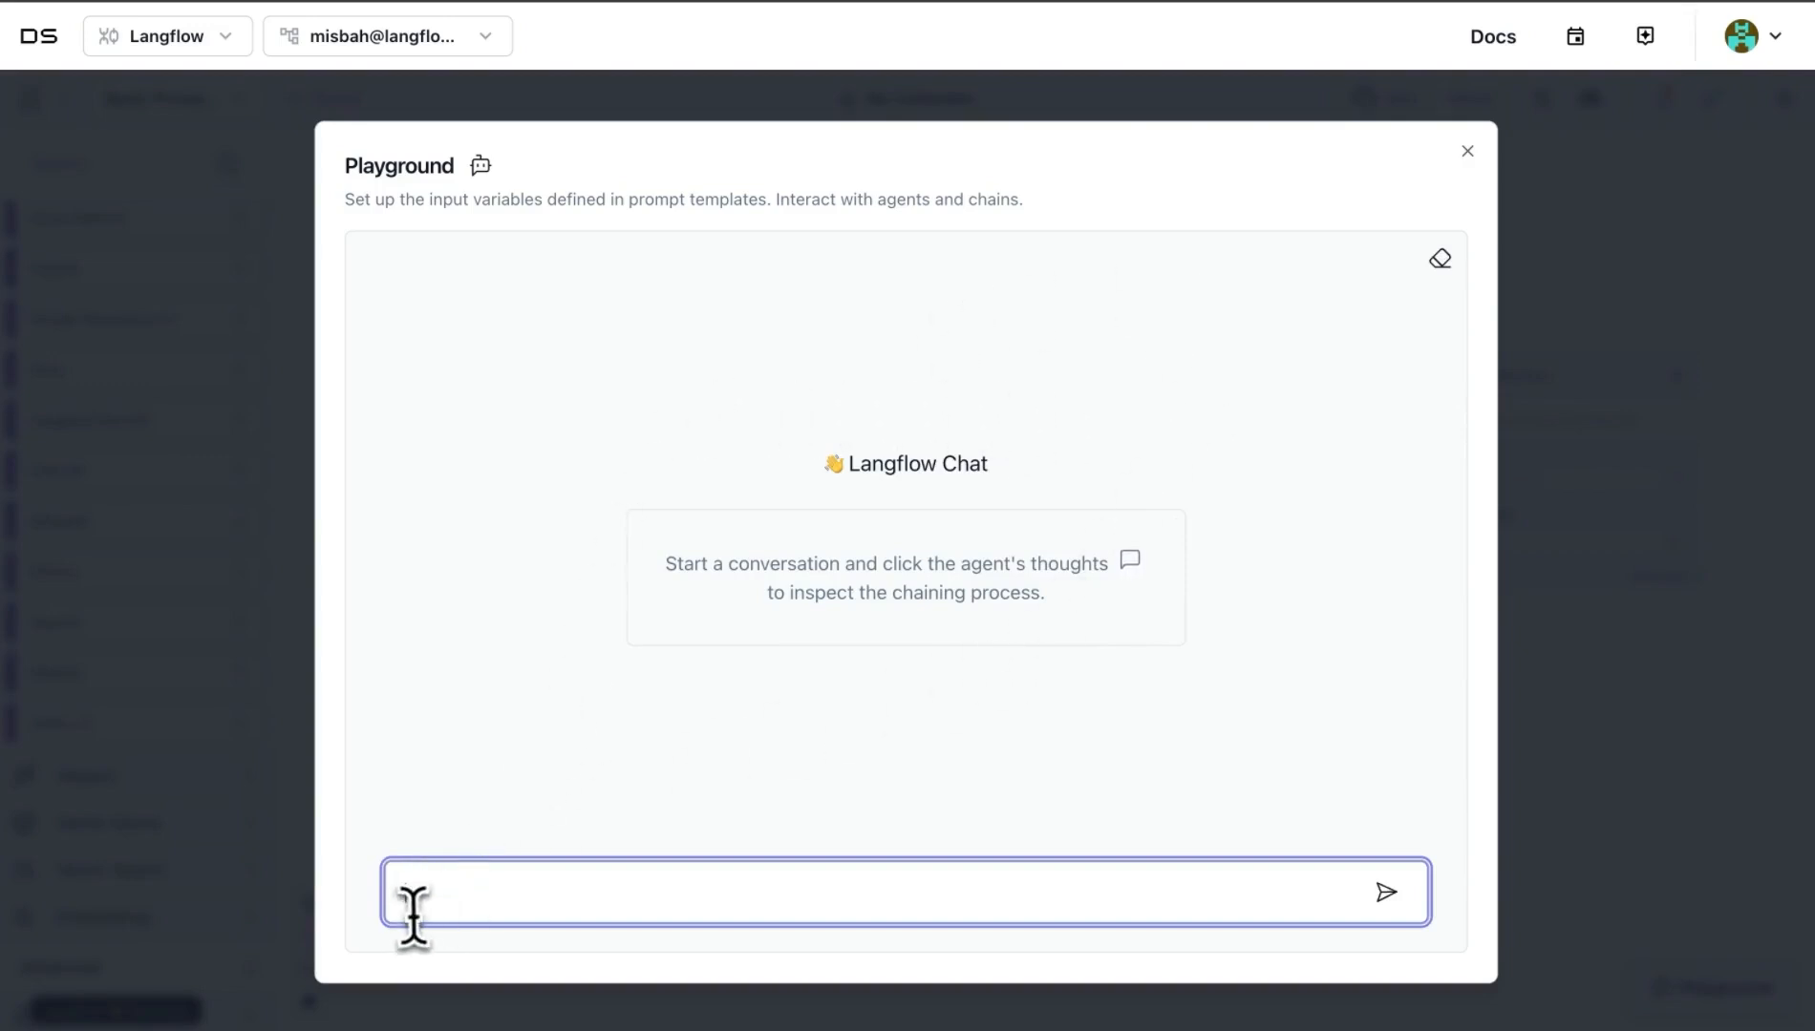